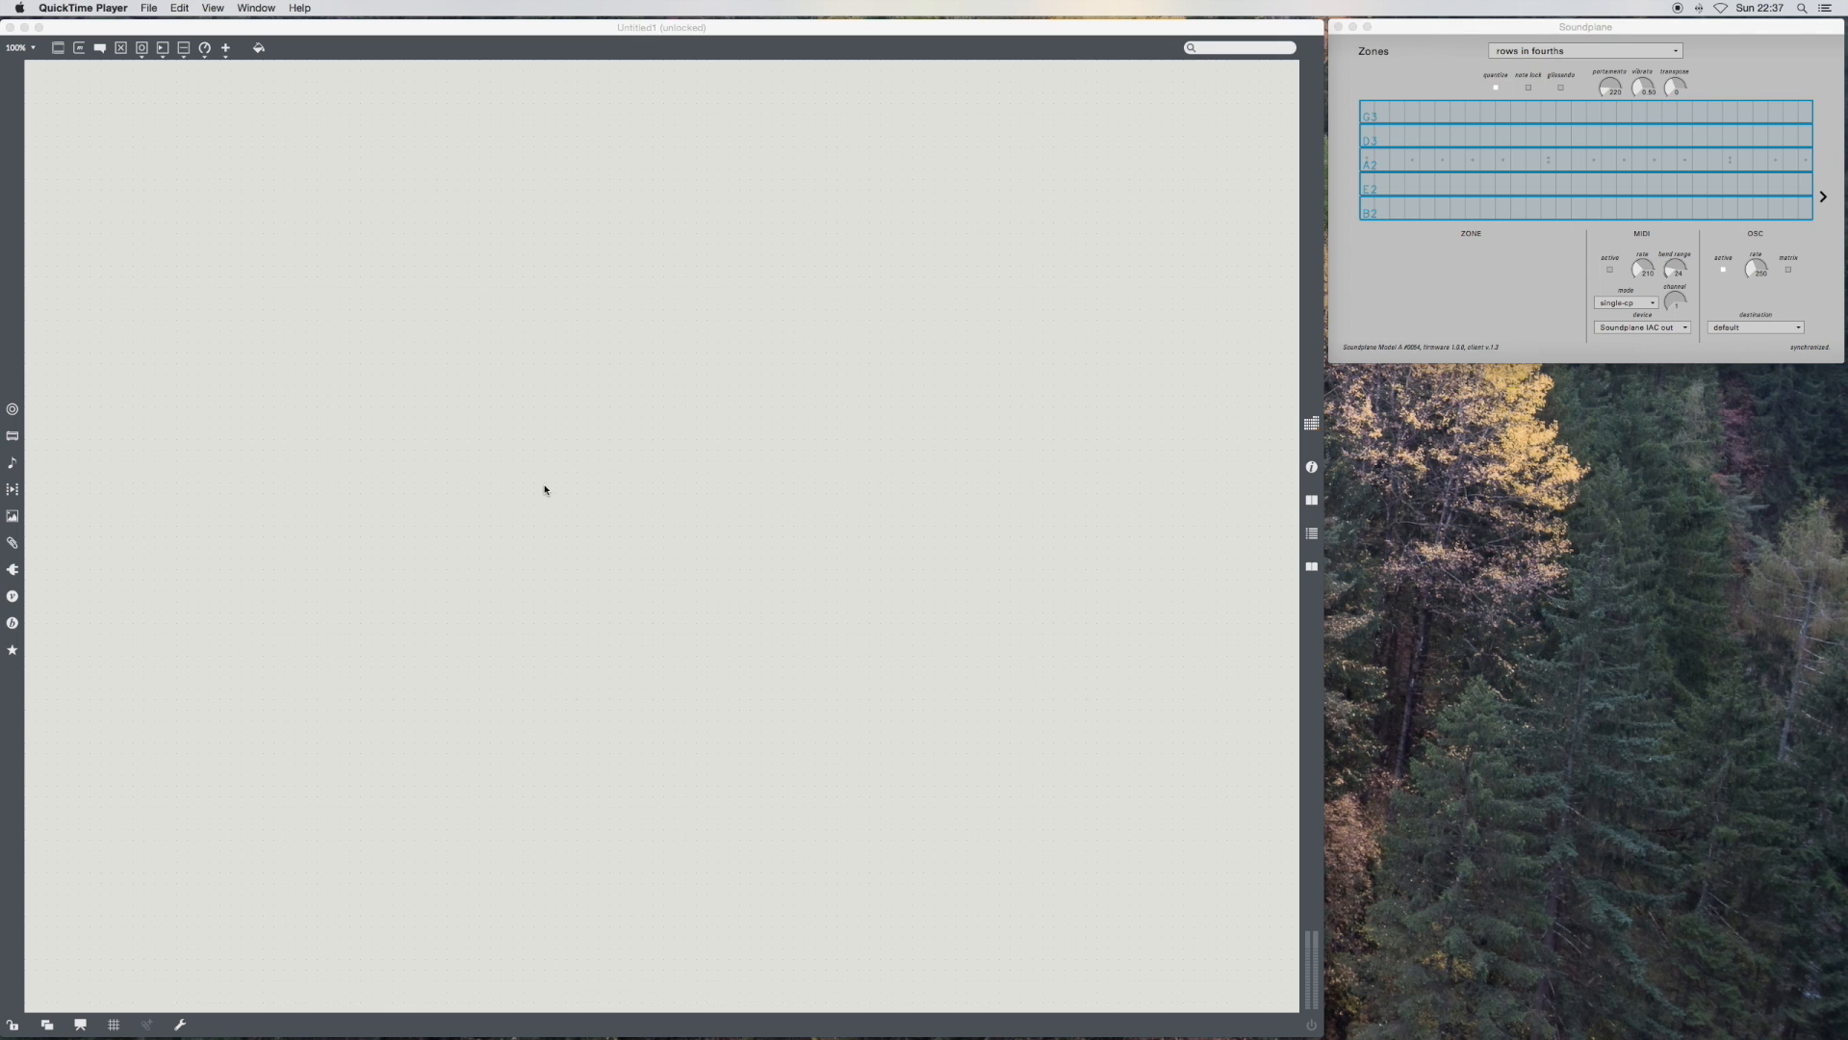
mouse_move(244, 597)
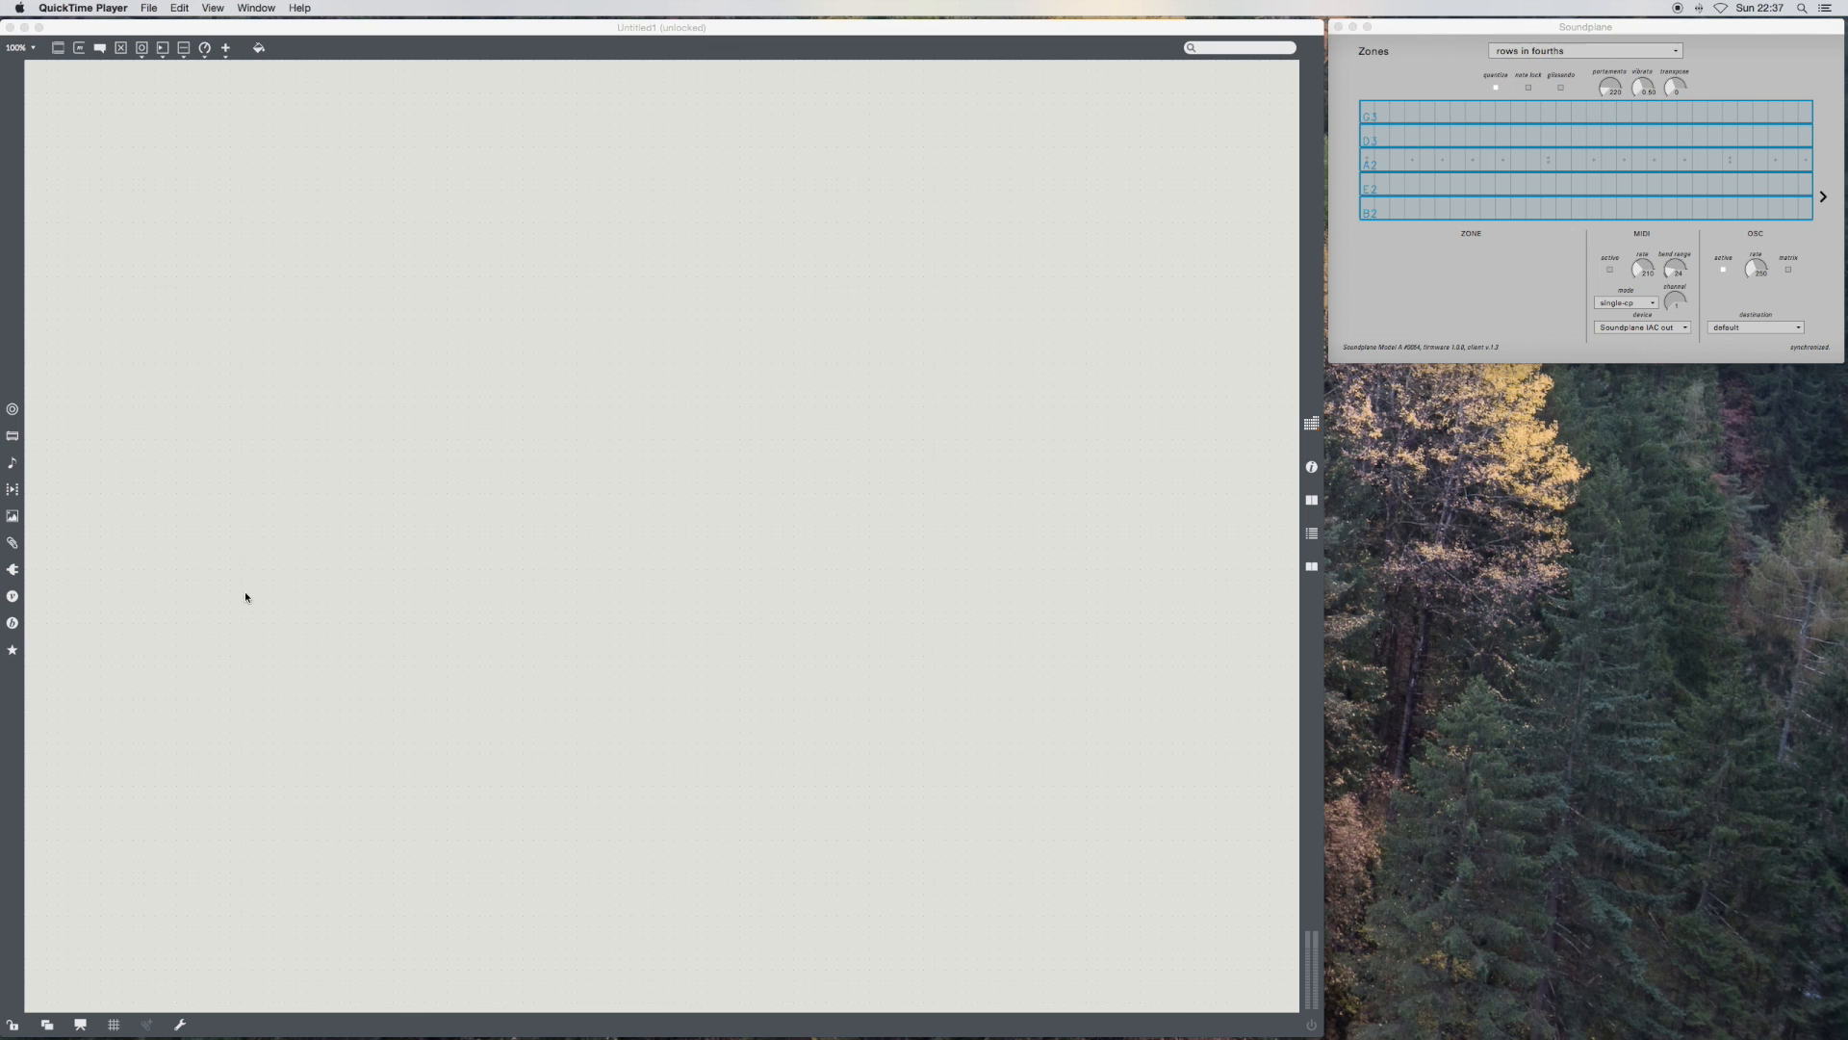
Step: Browse the BEAP modules, then show the Snippets list with starter patches like BEAP-midisynth
click(14, 623)
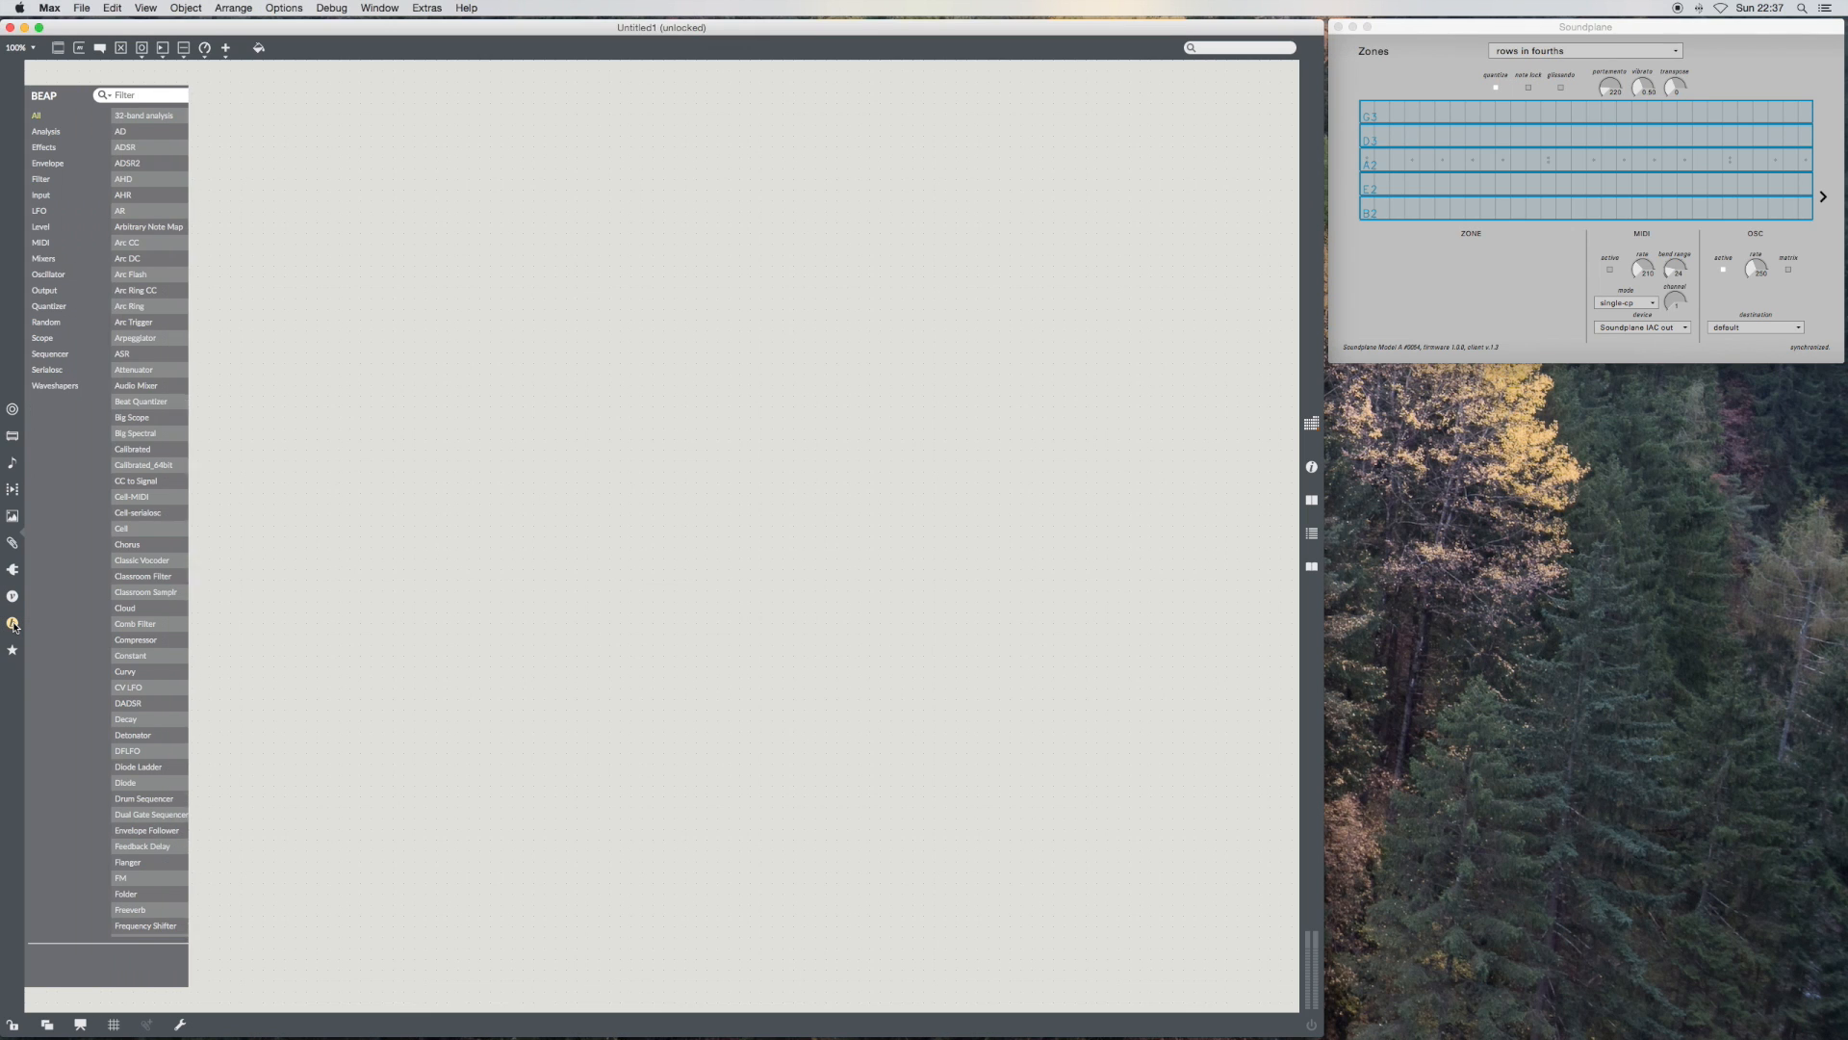
click(11, 543)
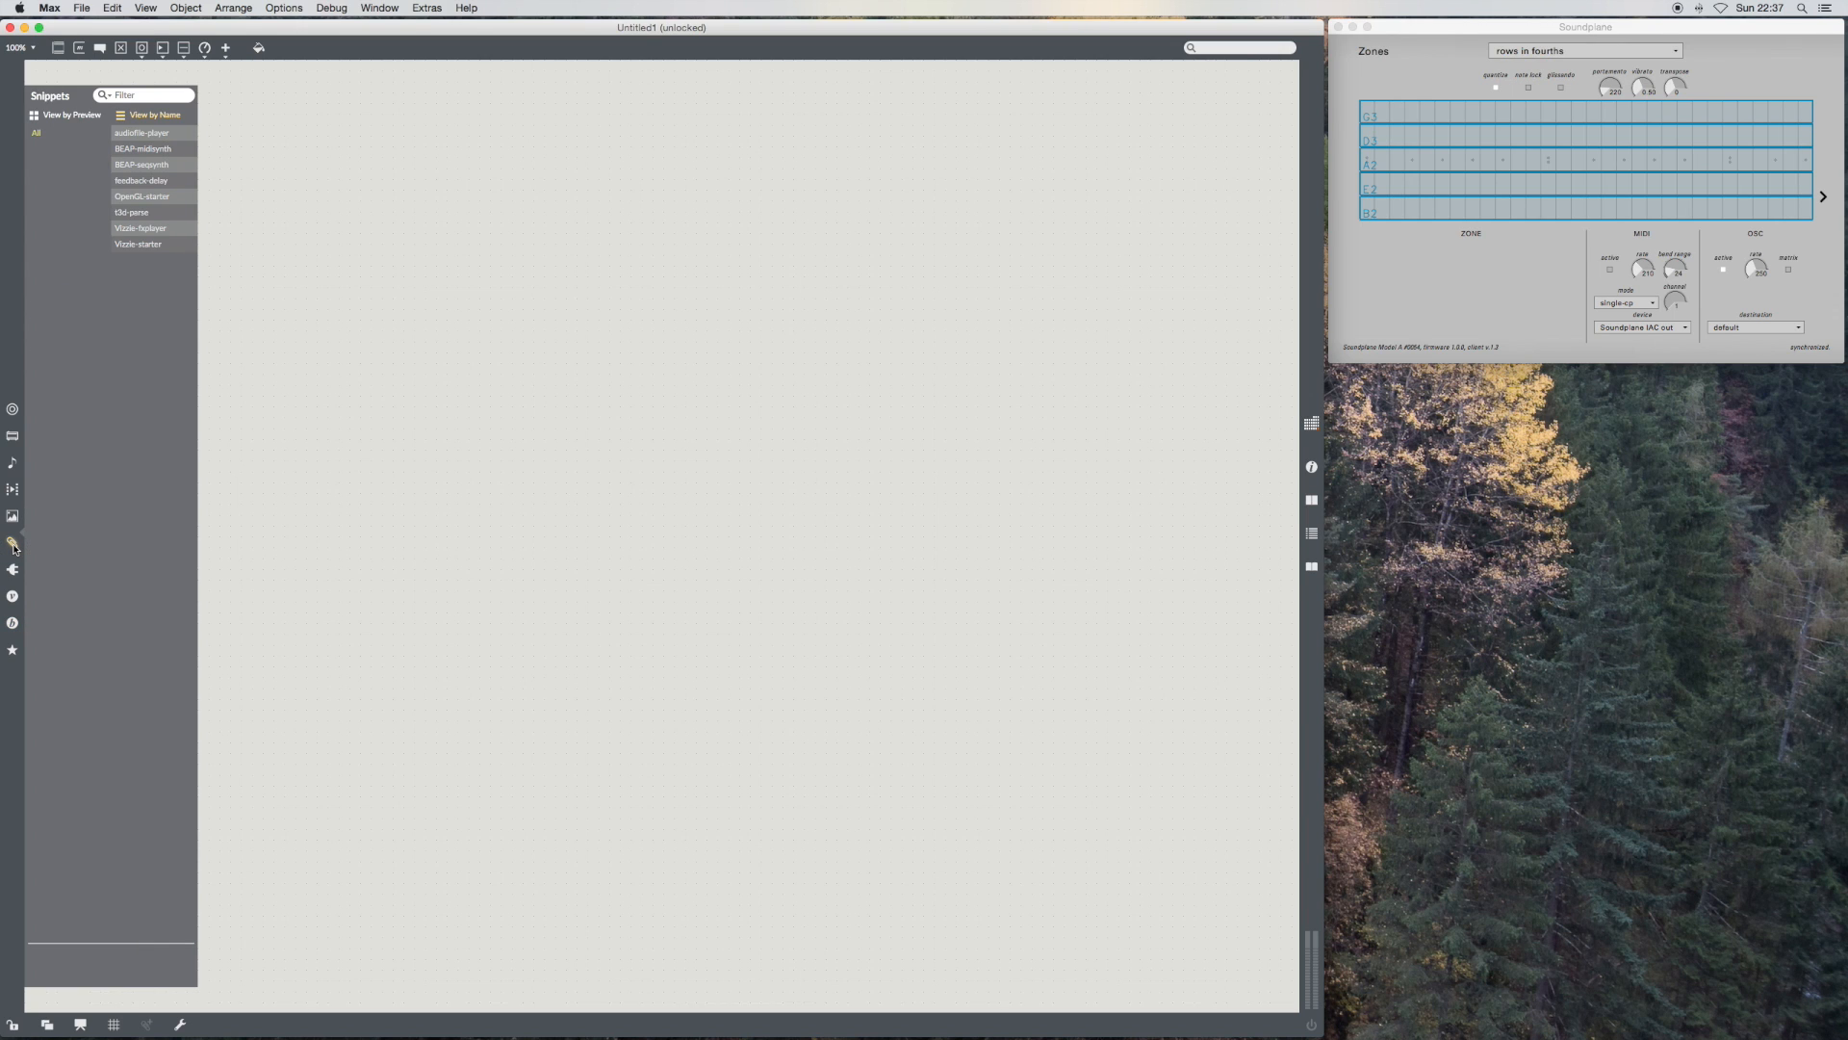
mouse_move(230, 191)
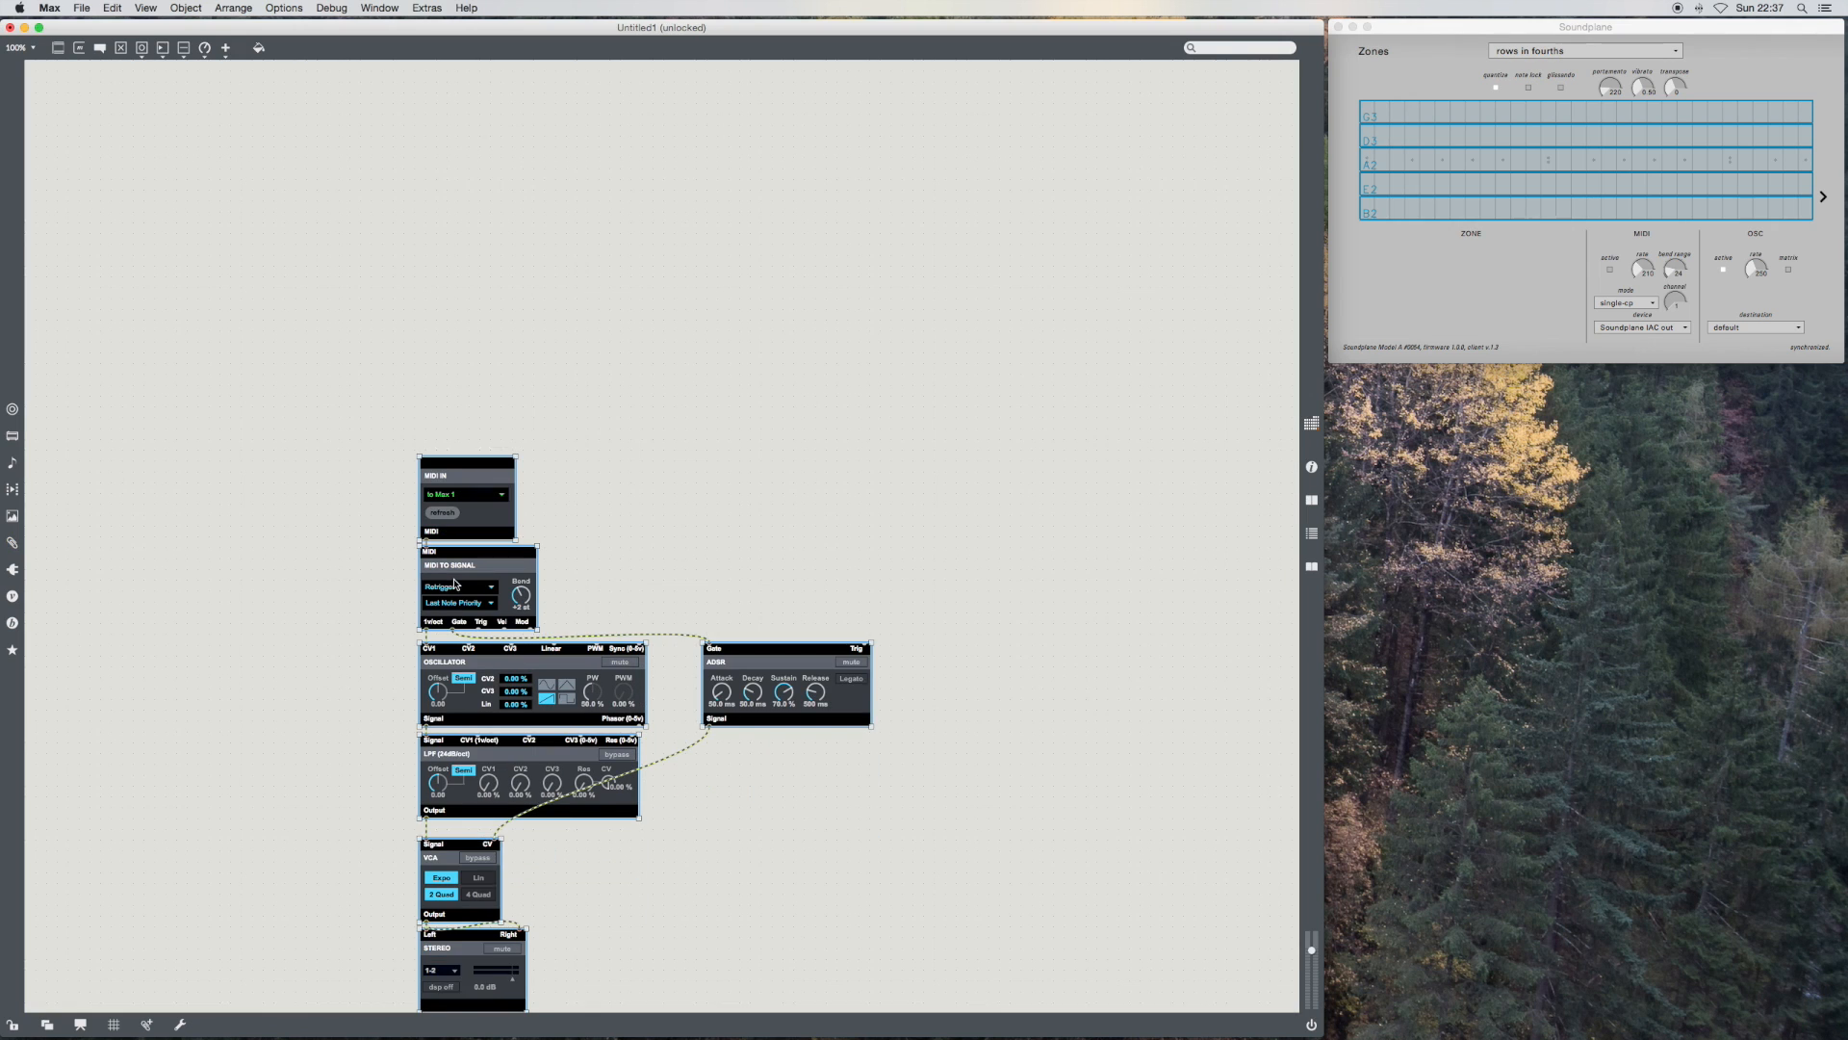
Step: Remove the MIDI input modules and move the remaining BEAP synth chain higher in the patch
click(441, 986)
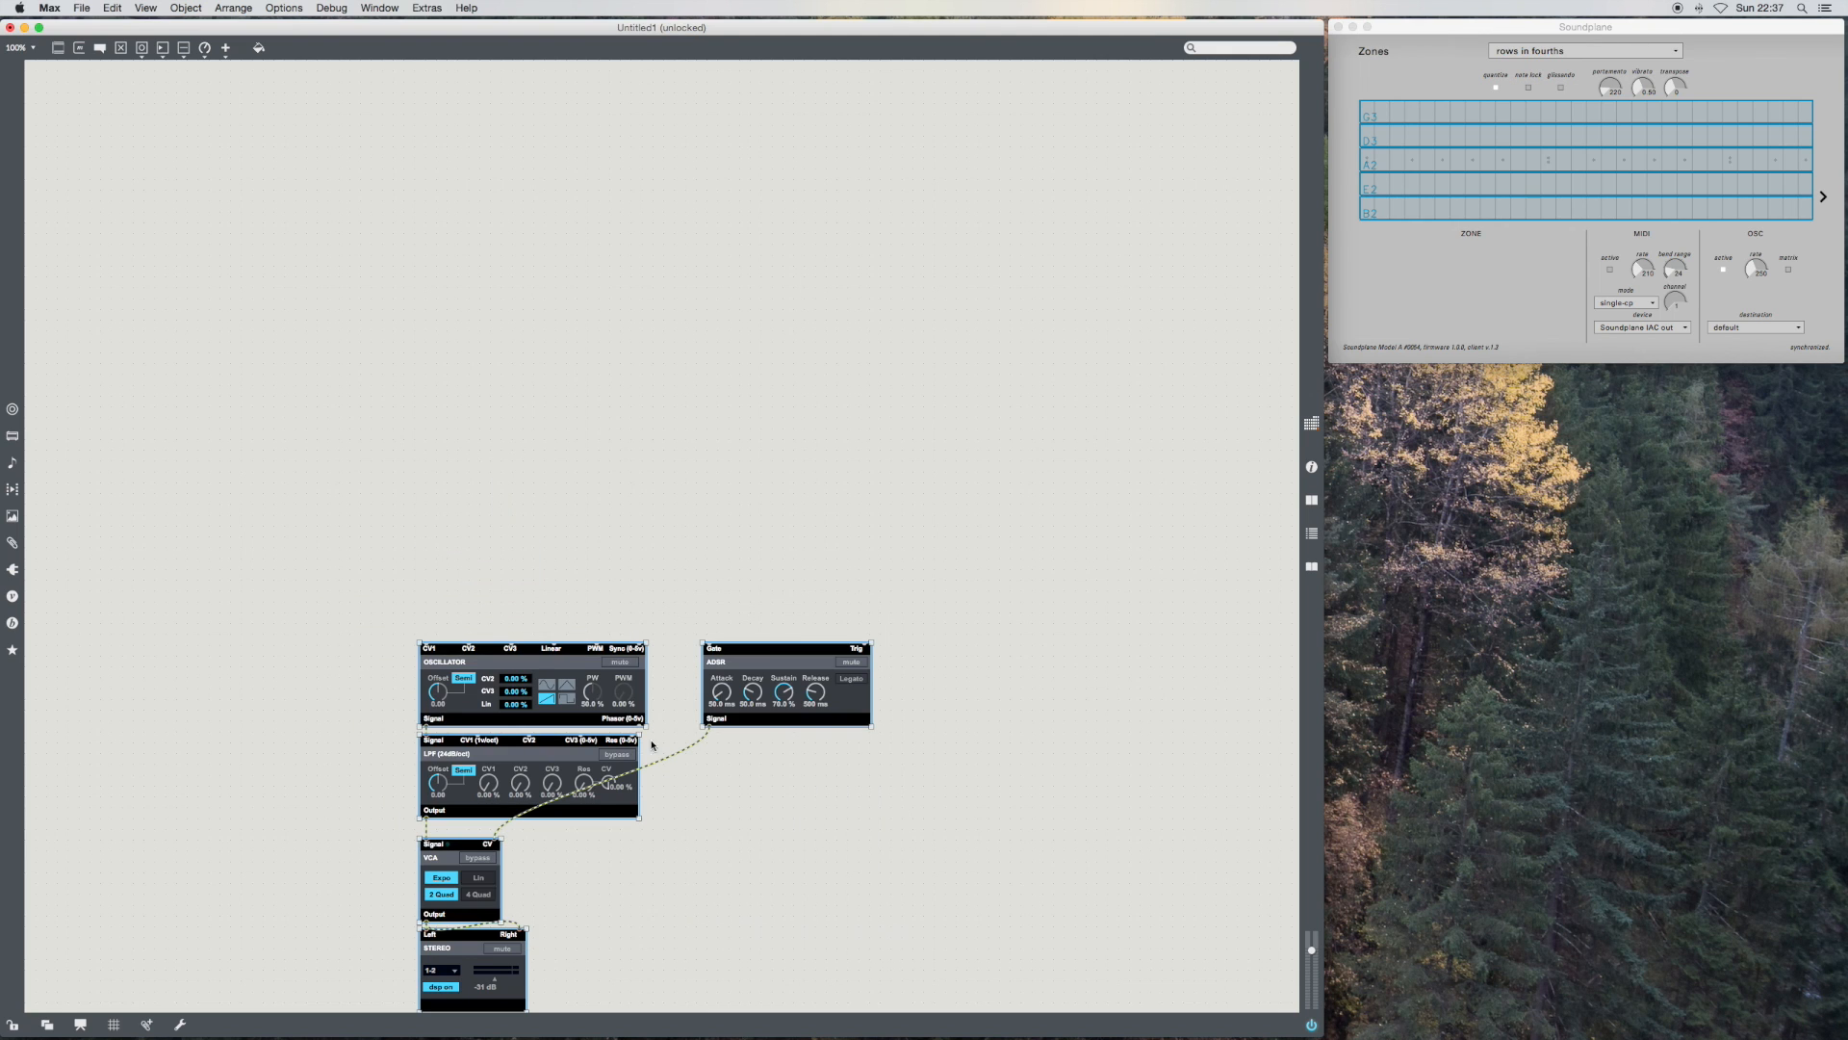
drag(531, 766, 474, 672)
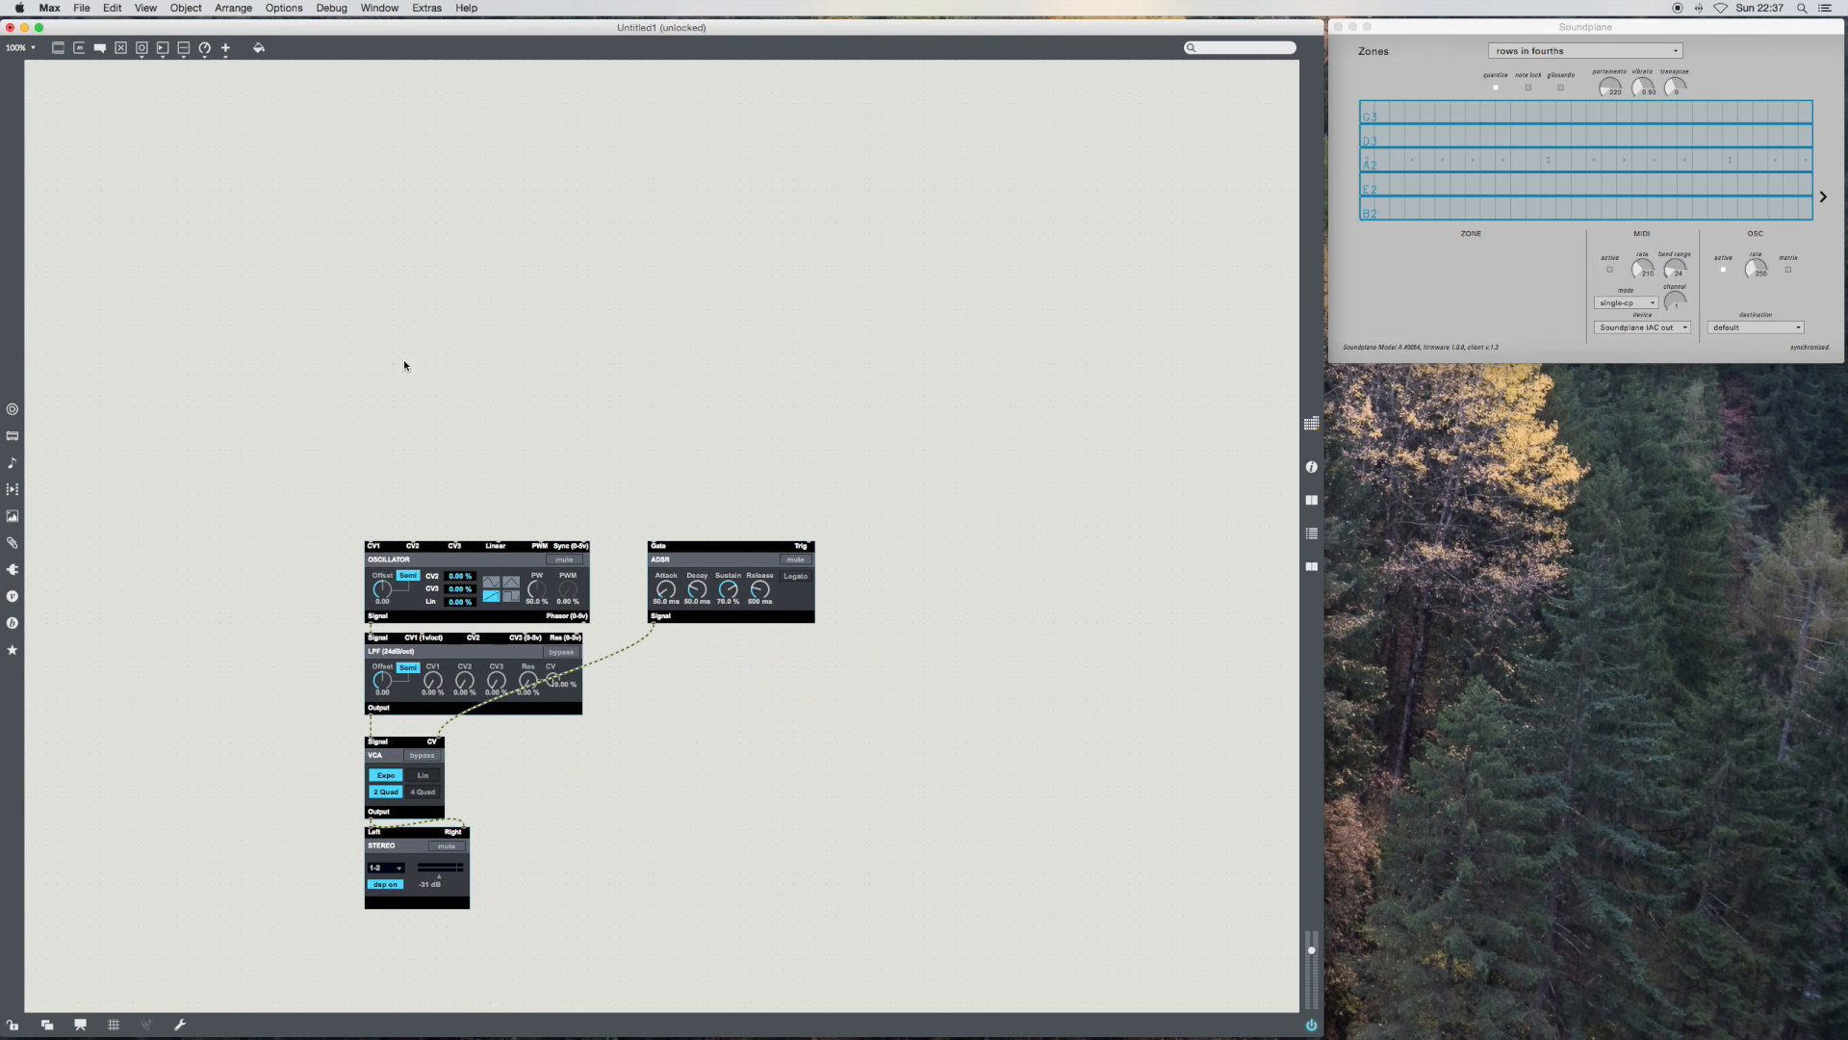
mouse_move(421, 355)
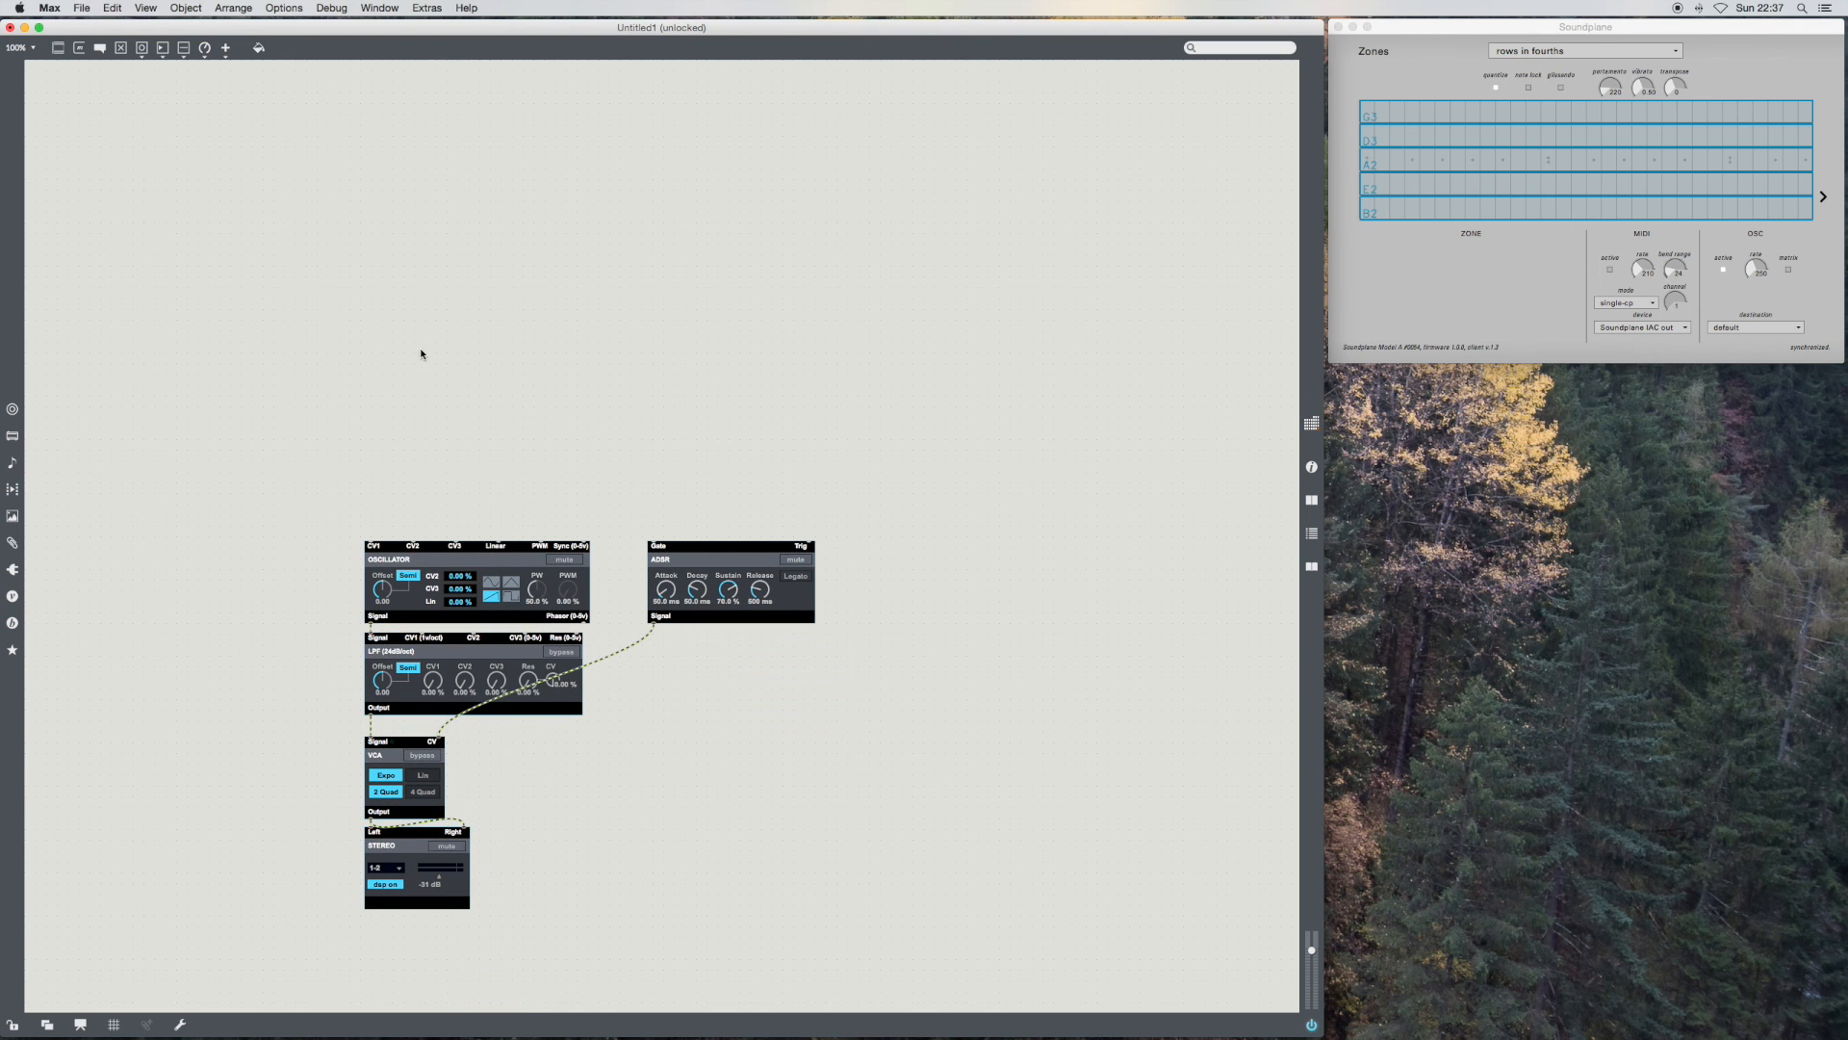
mouse_move(14, 543)
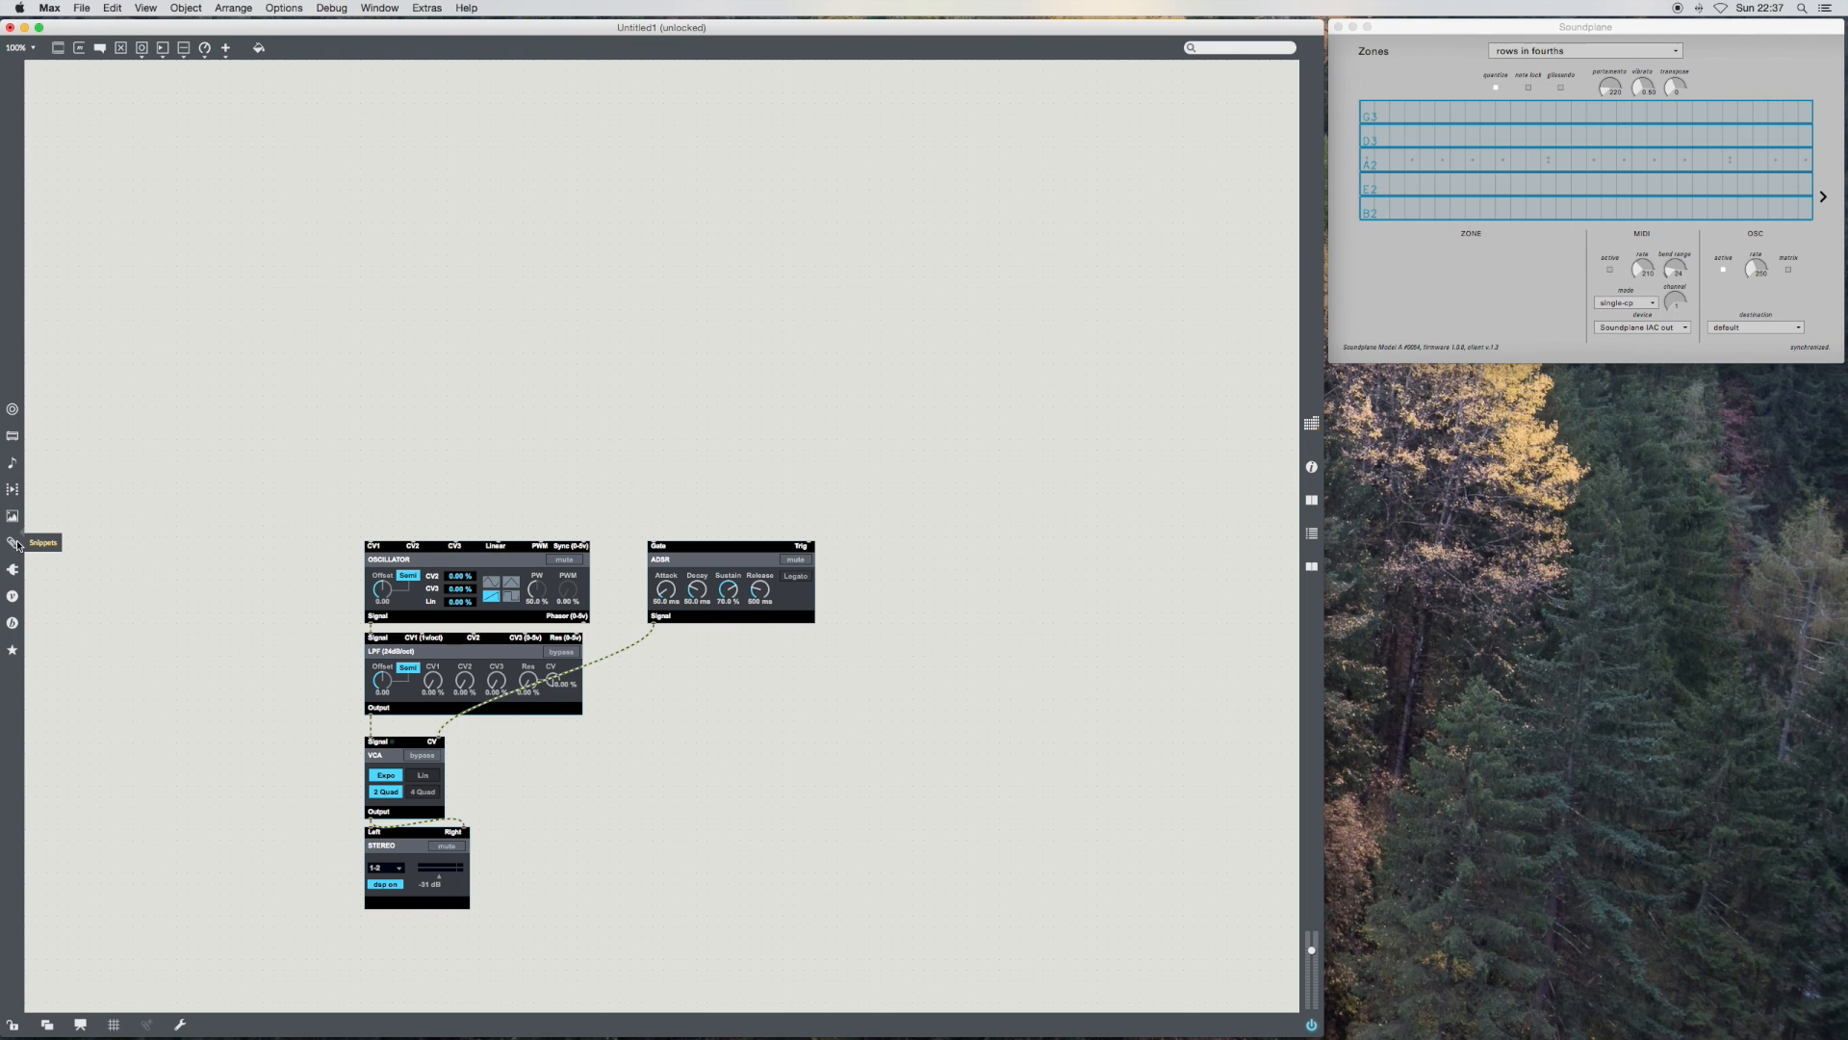
Step: Place the OSC parse snippet of regexp, gate, unpack and pack objects above the synth chain
click(13, 543)
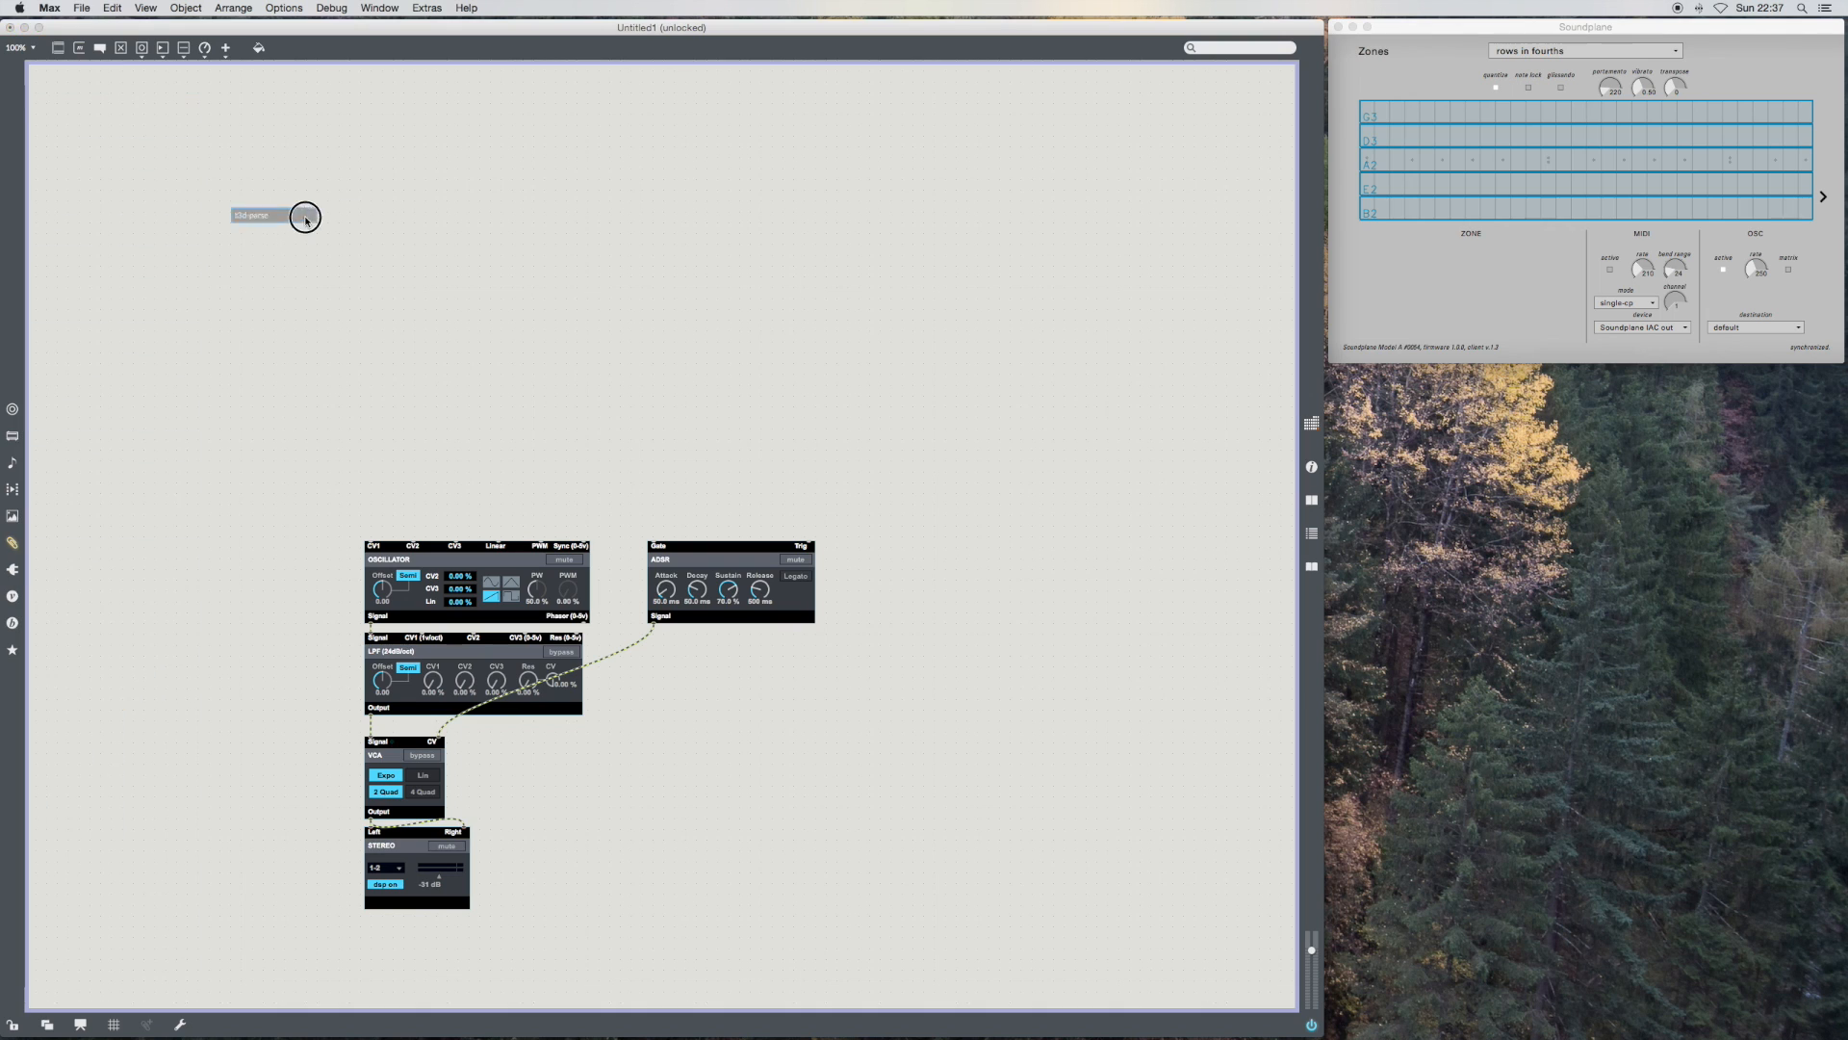
double_click(251, 216)
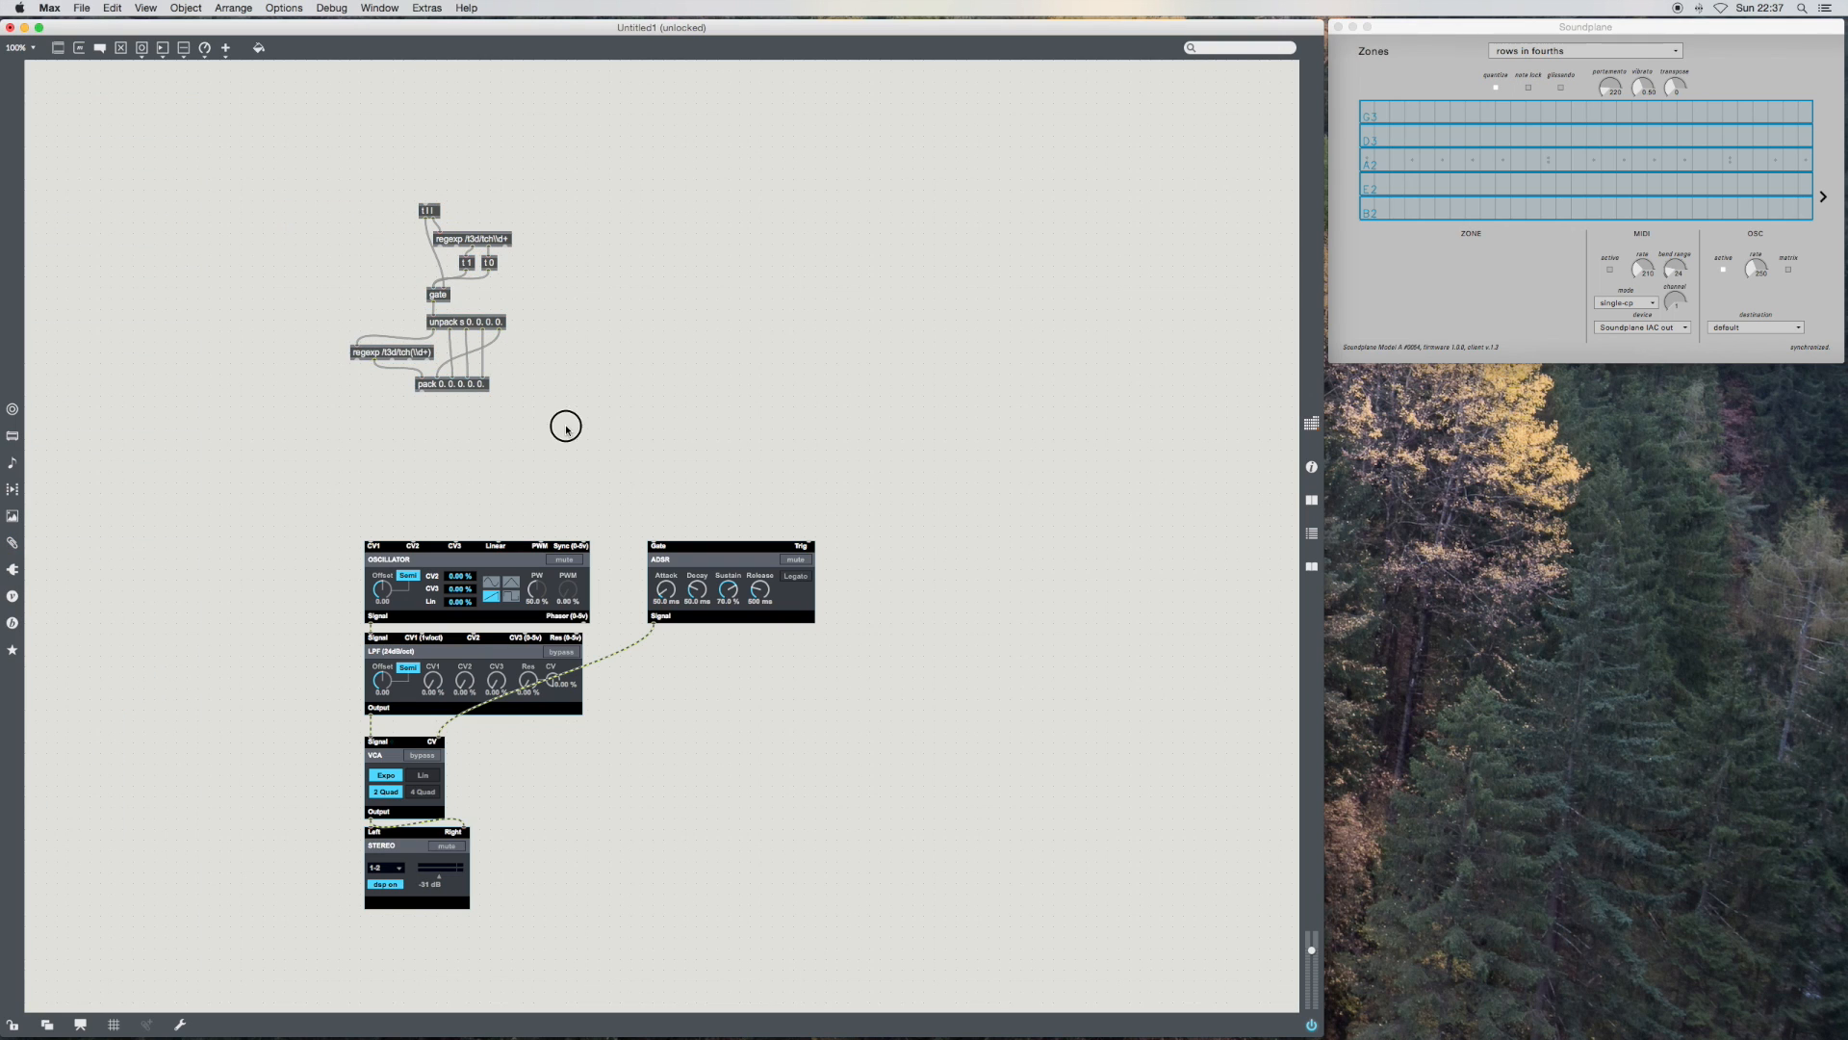
mouse_move(329, 425)
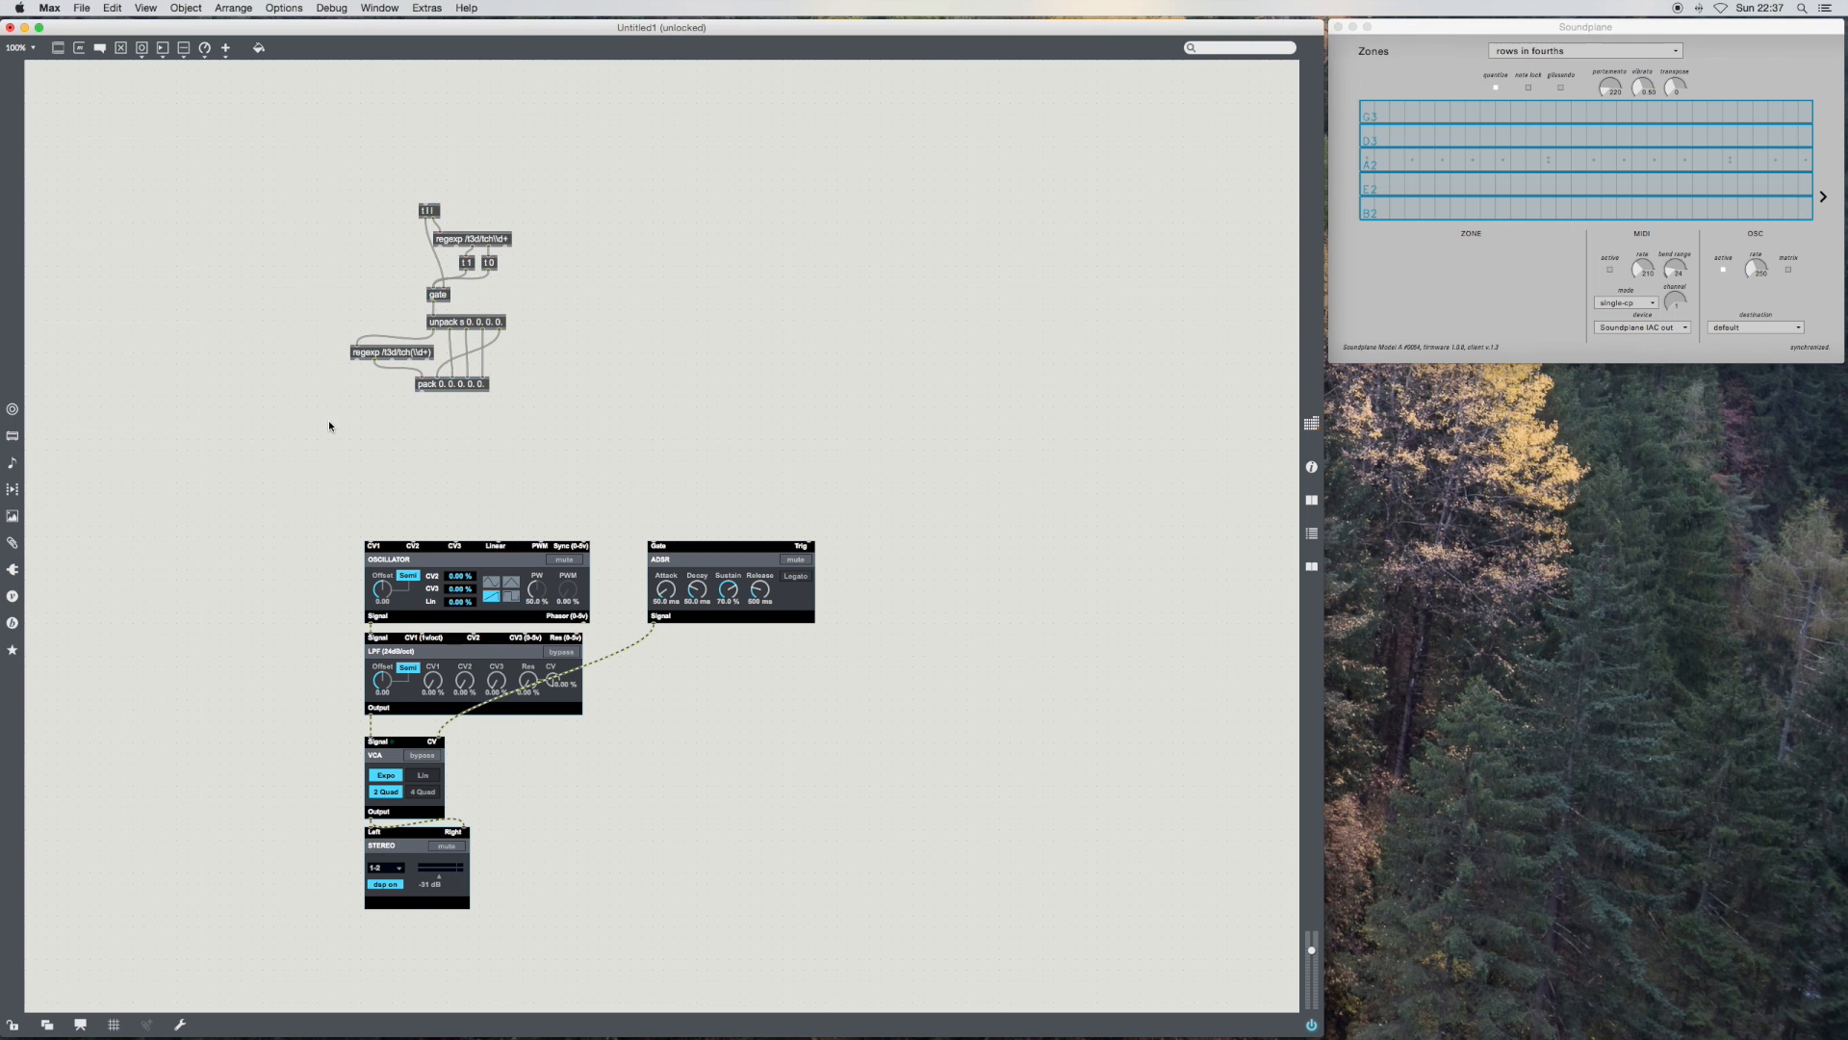
mouse_move(233, 281)
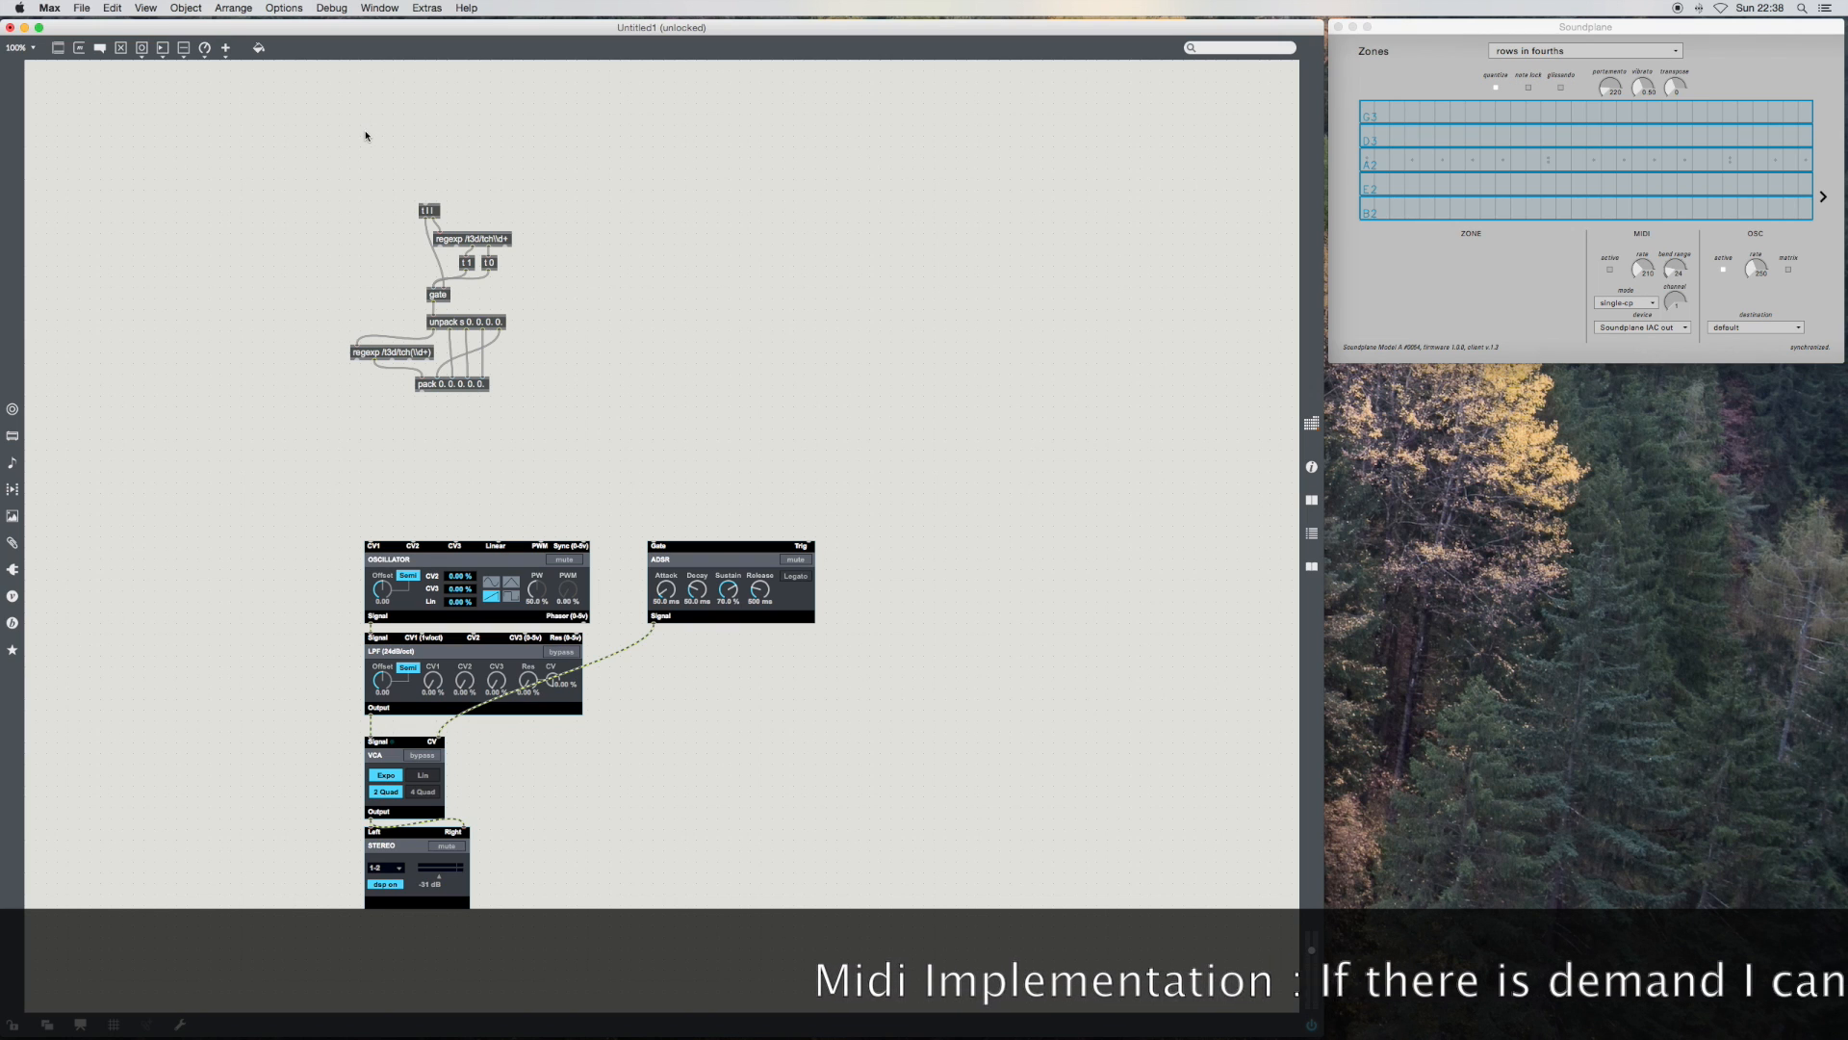
mouse_move(585, 339)
text(udpreceive 3123)
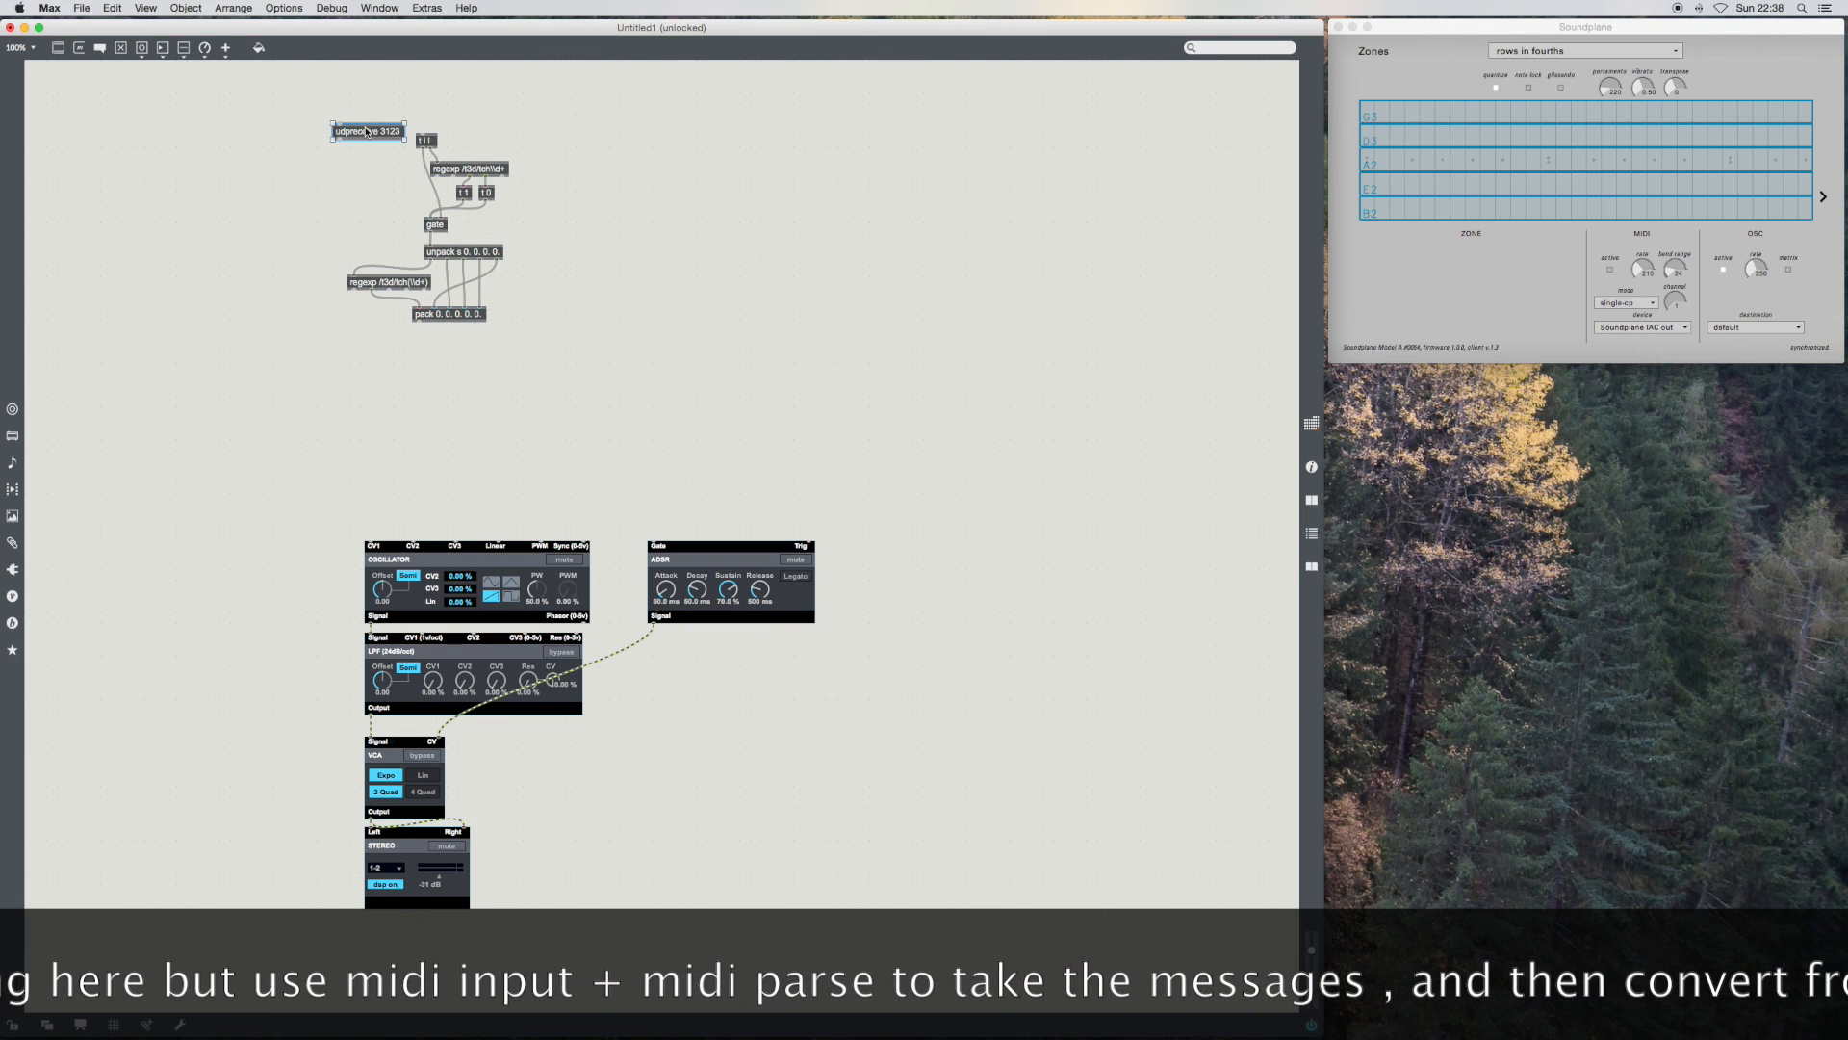
Step: Position the udpreceive 3123 object above the parser's first object
drag(370, 131, 445, 94)
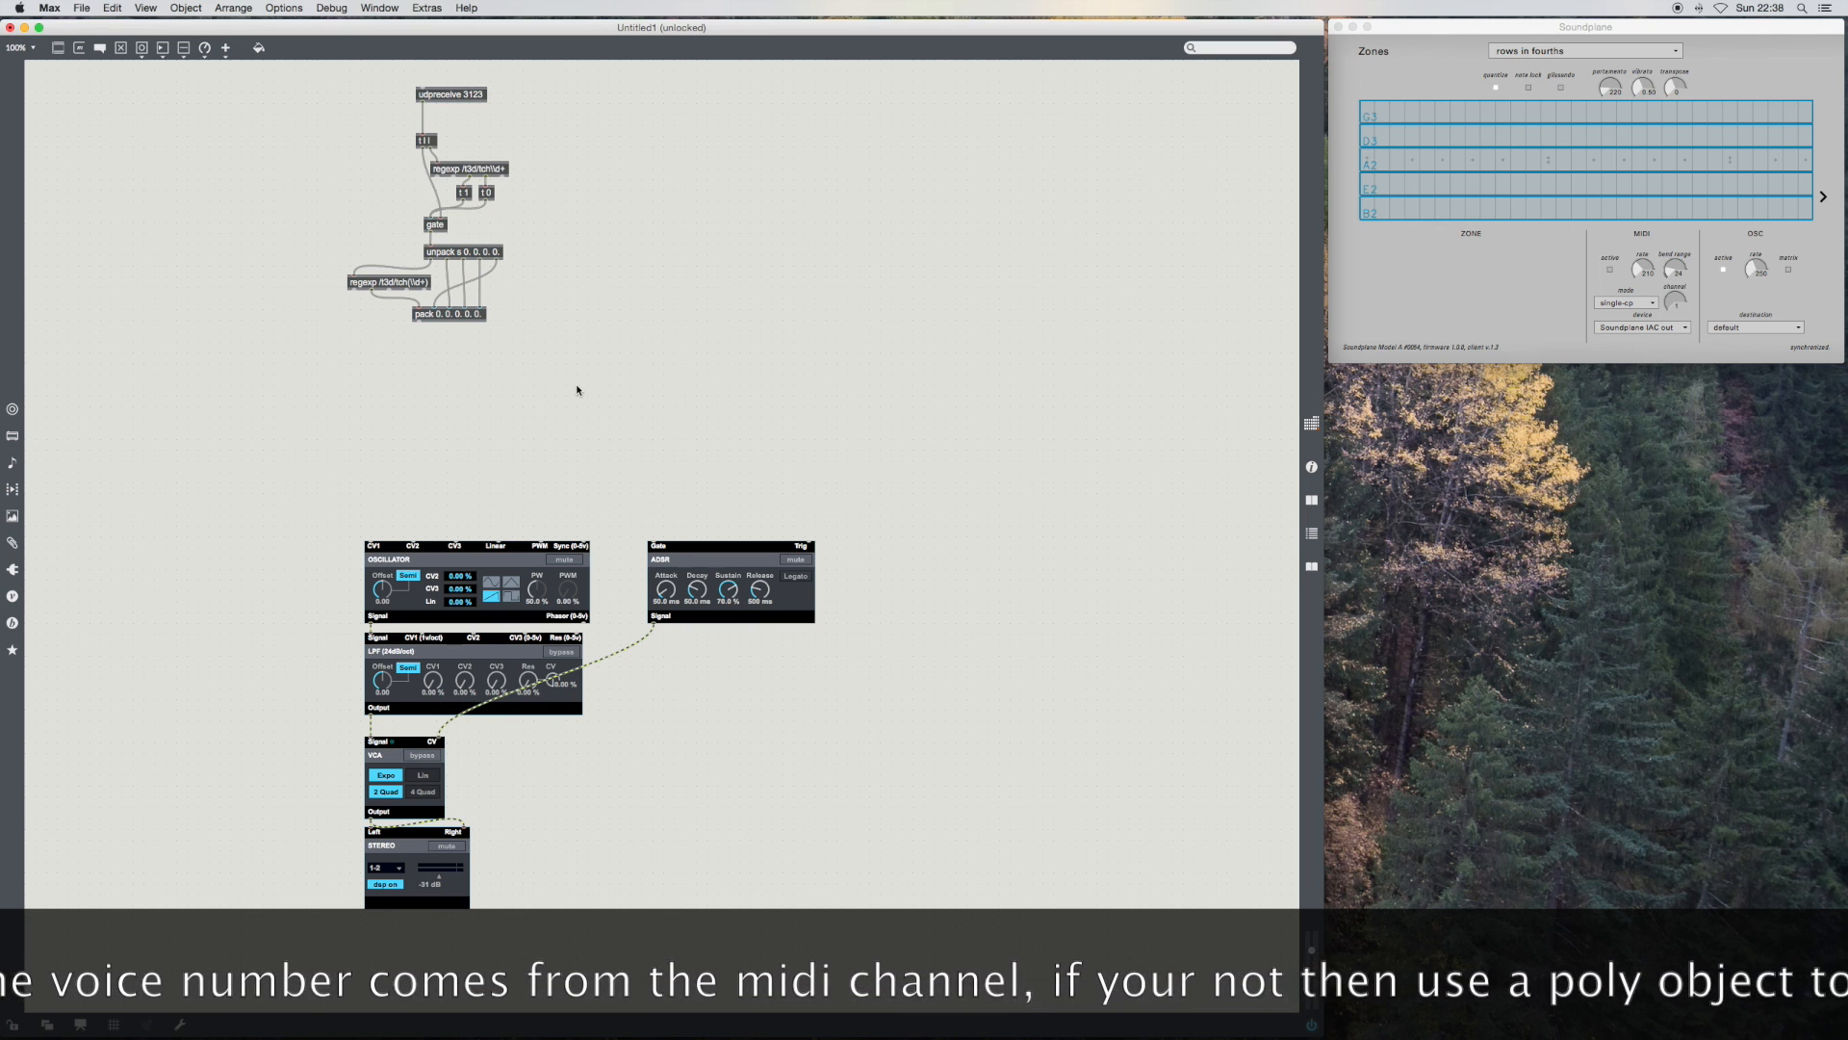
mouse_move(530, 375)
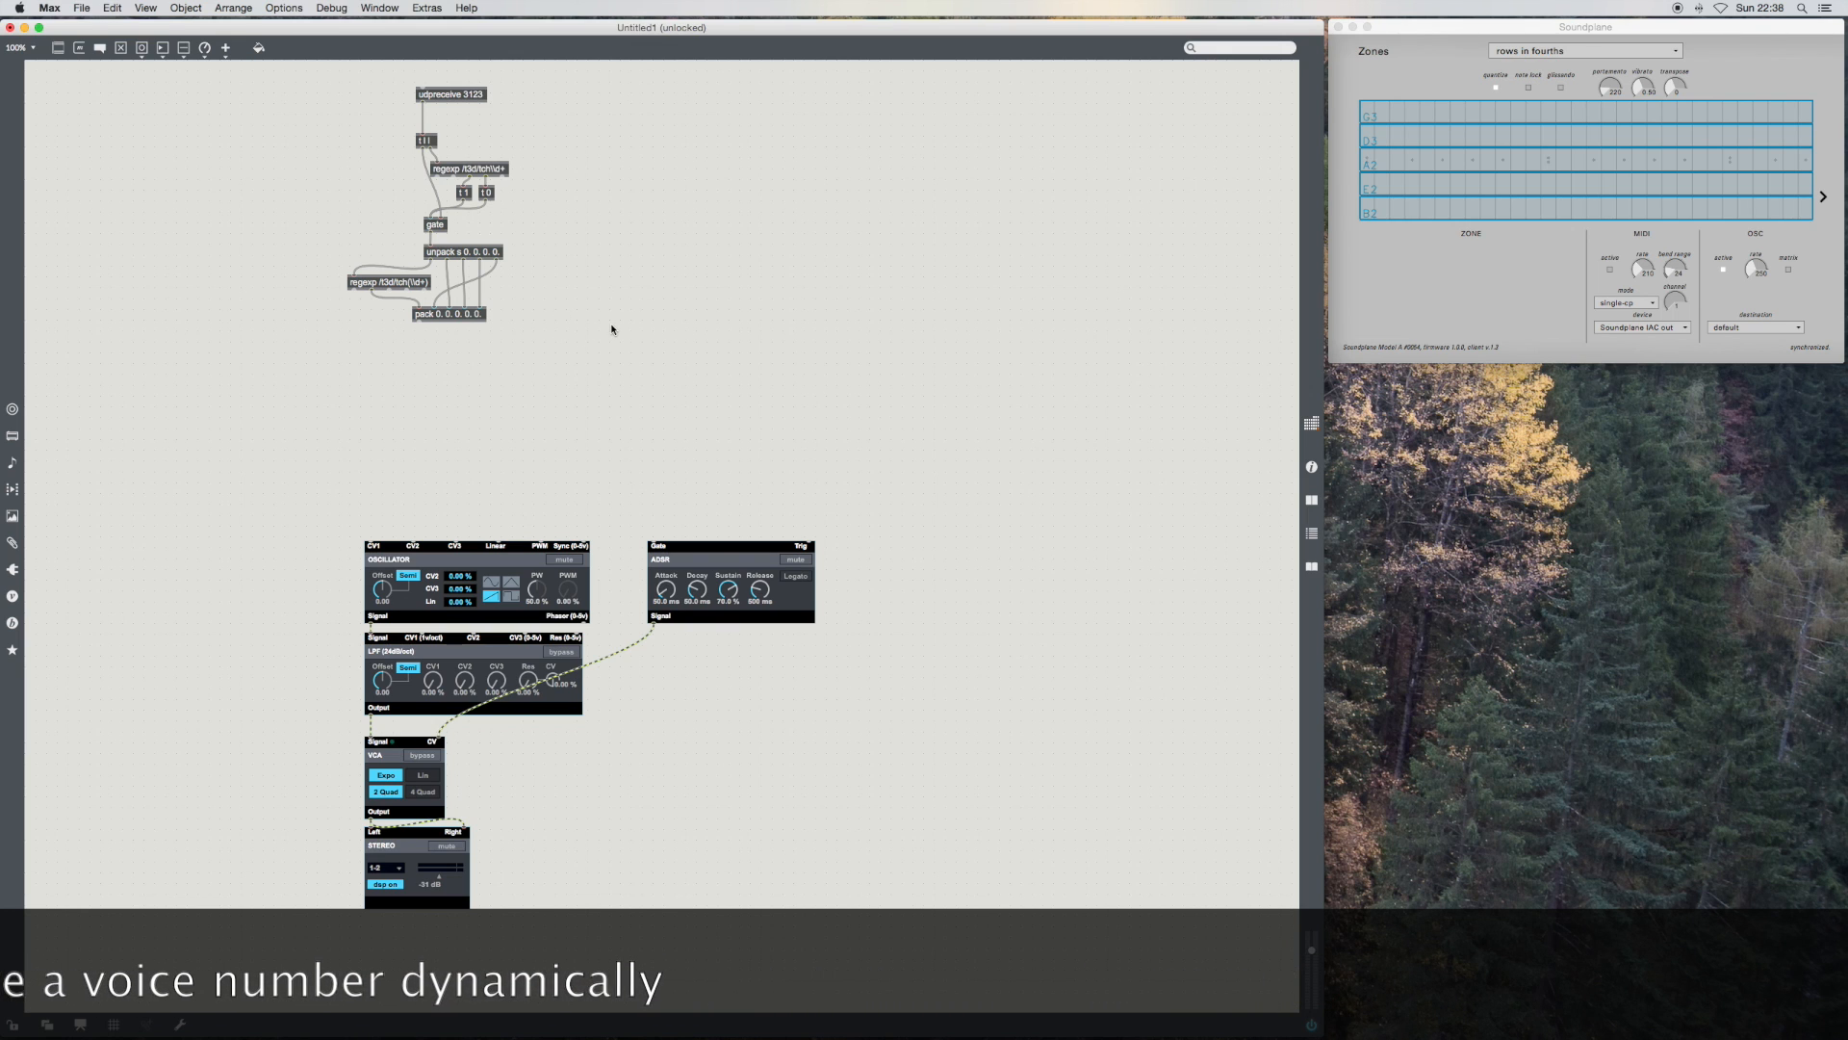
mouse_move(604, 325)
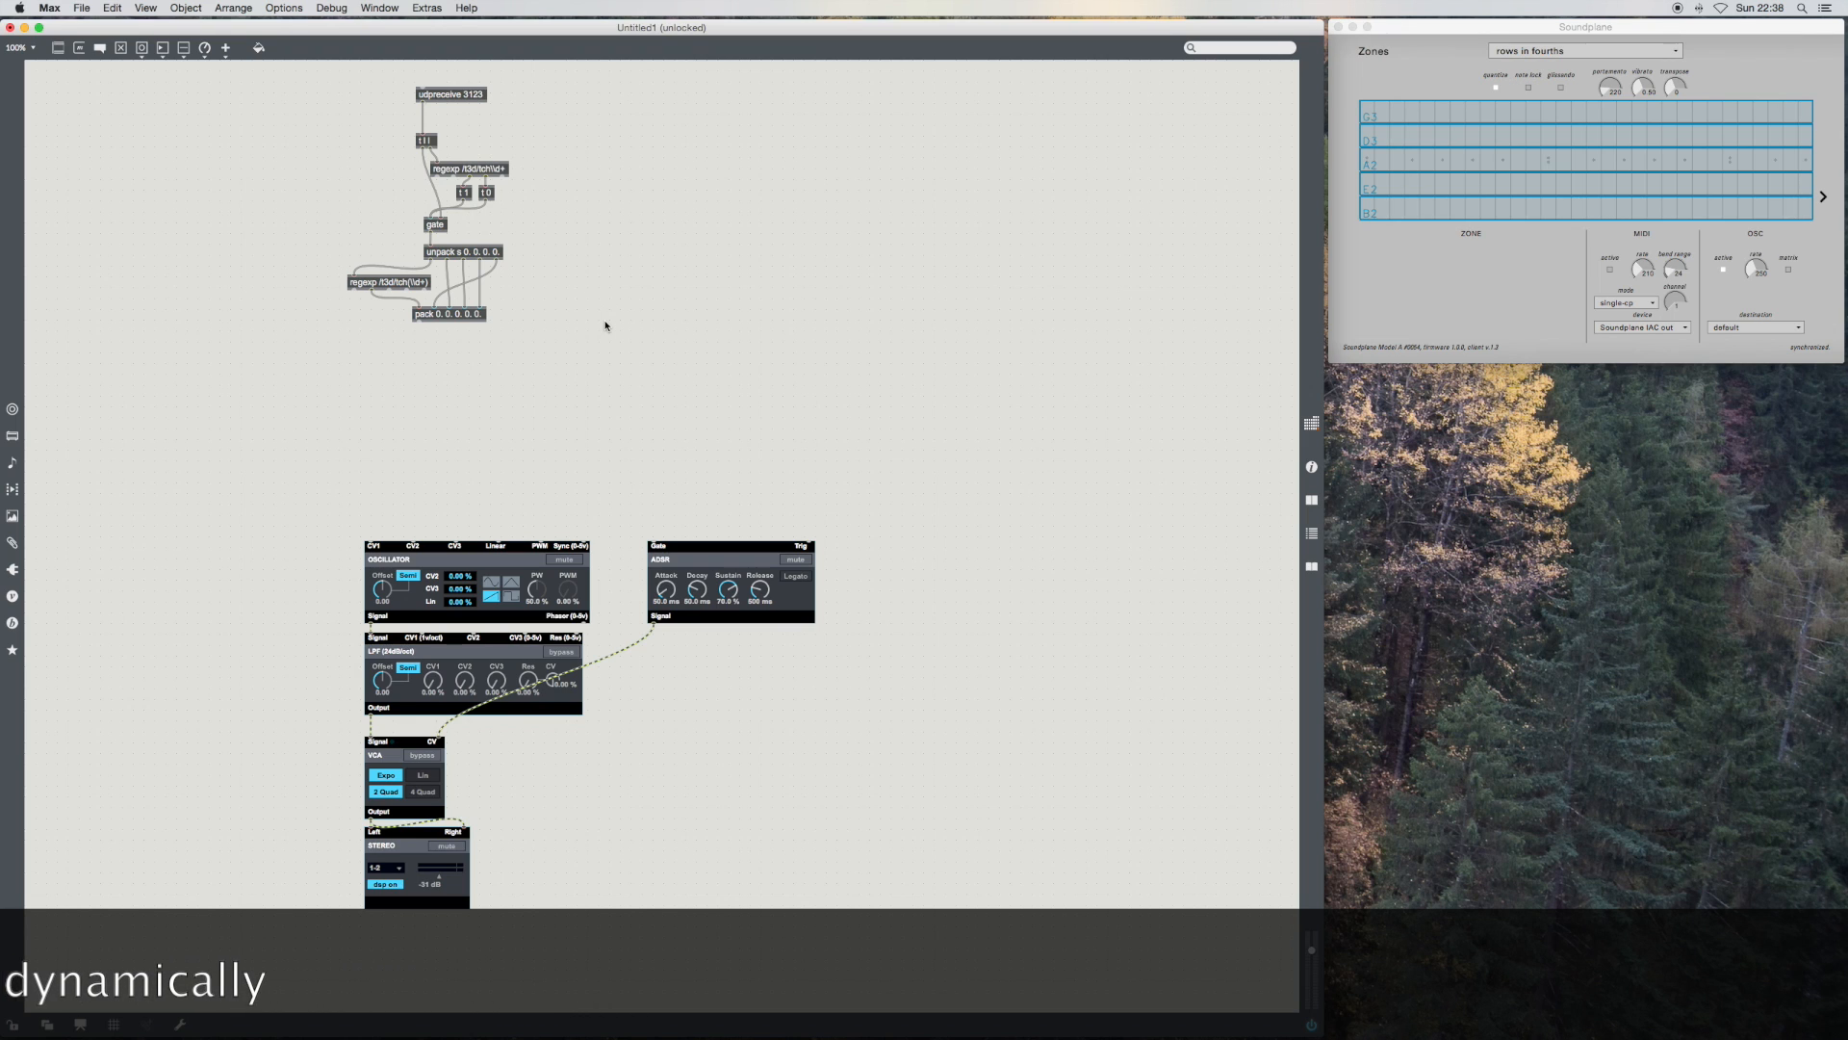
Step: Add a number box, duplicate it twice and line the three up beside unpack
click(640, 327)
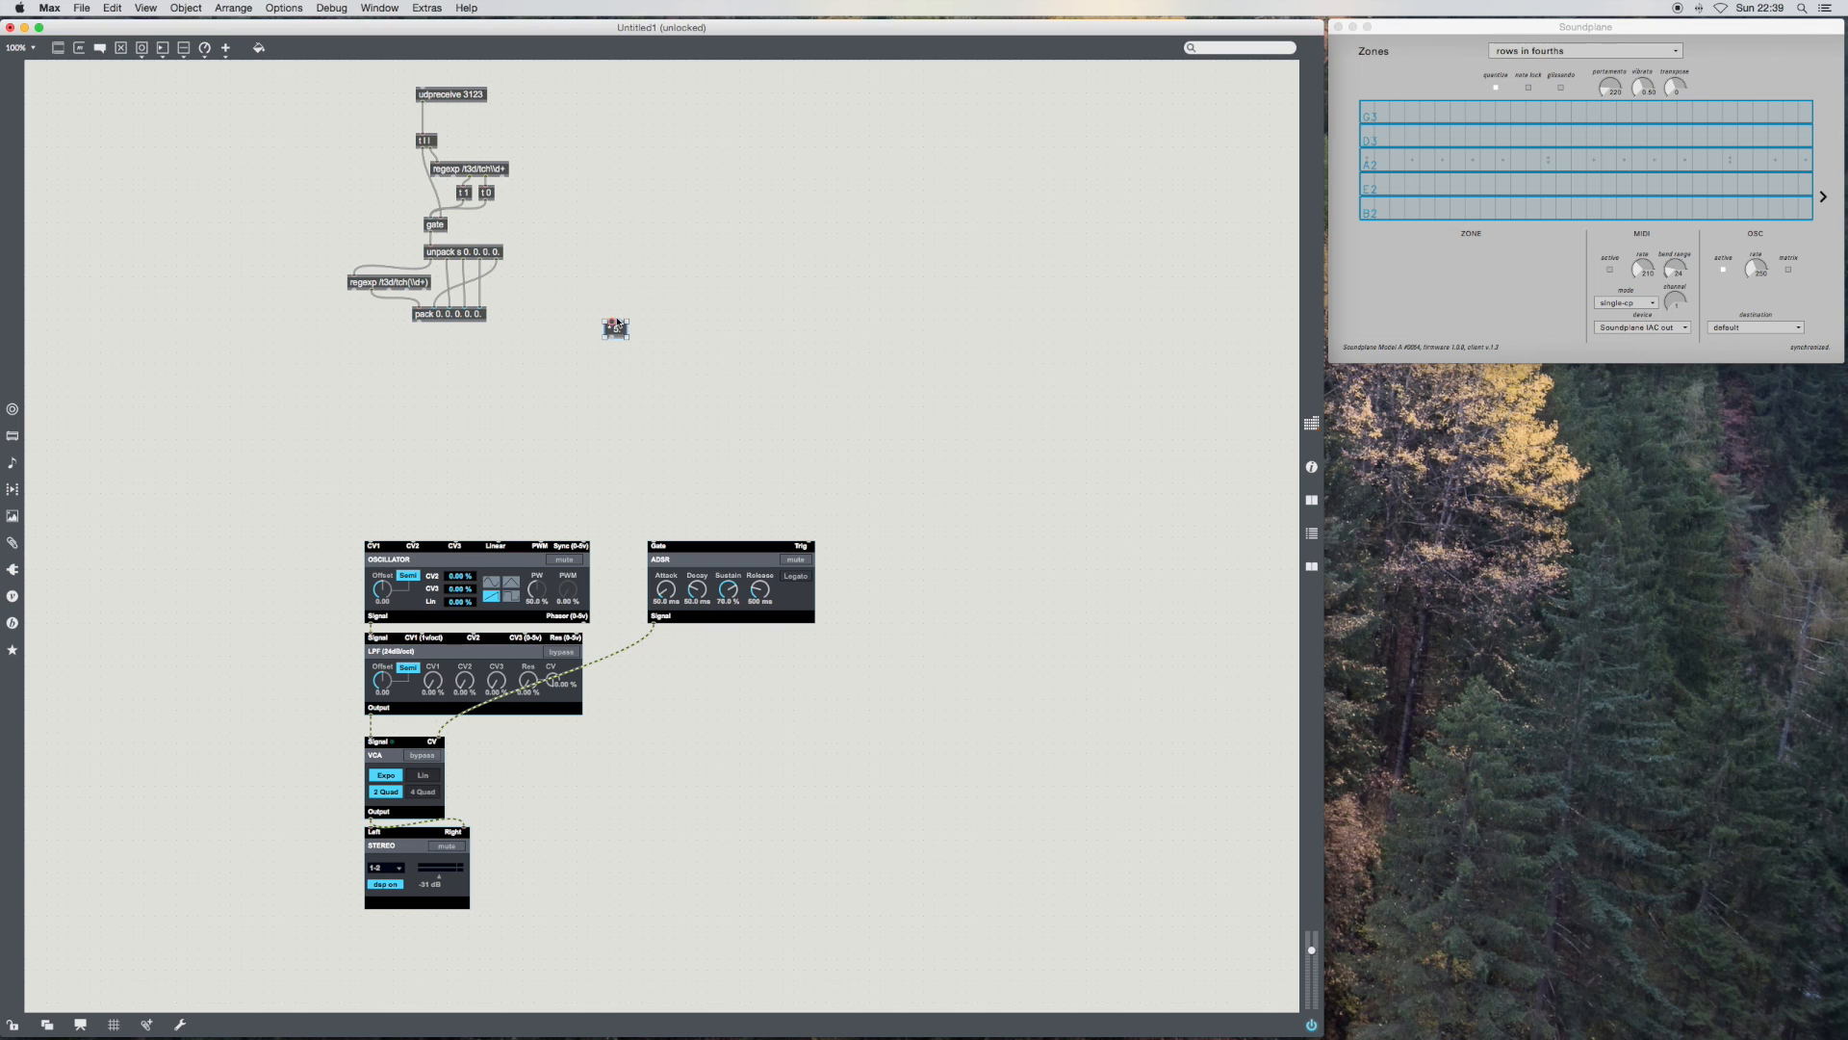
drag(617, 328, 589, 318)
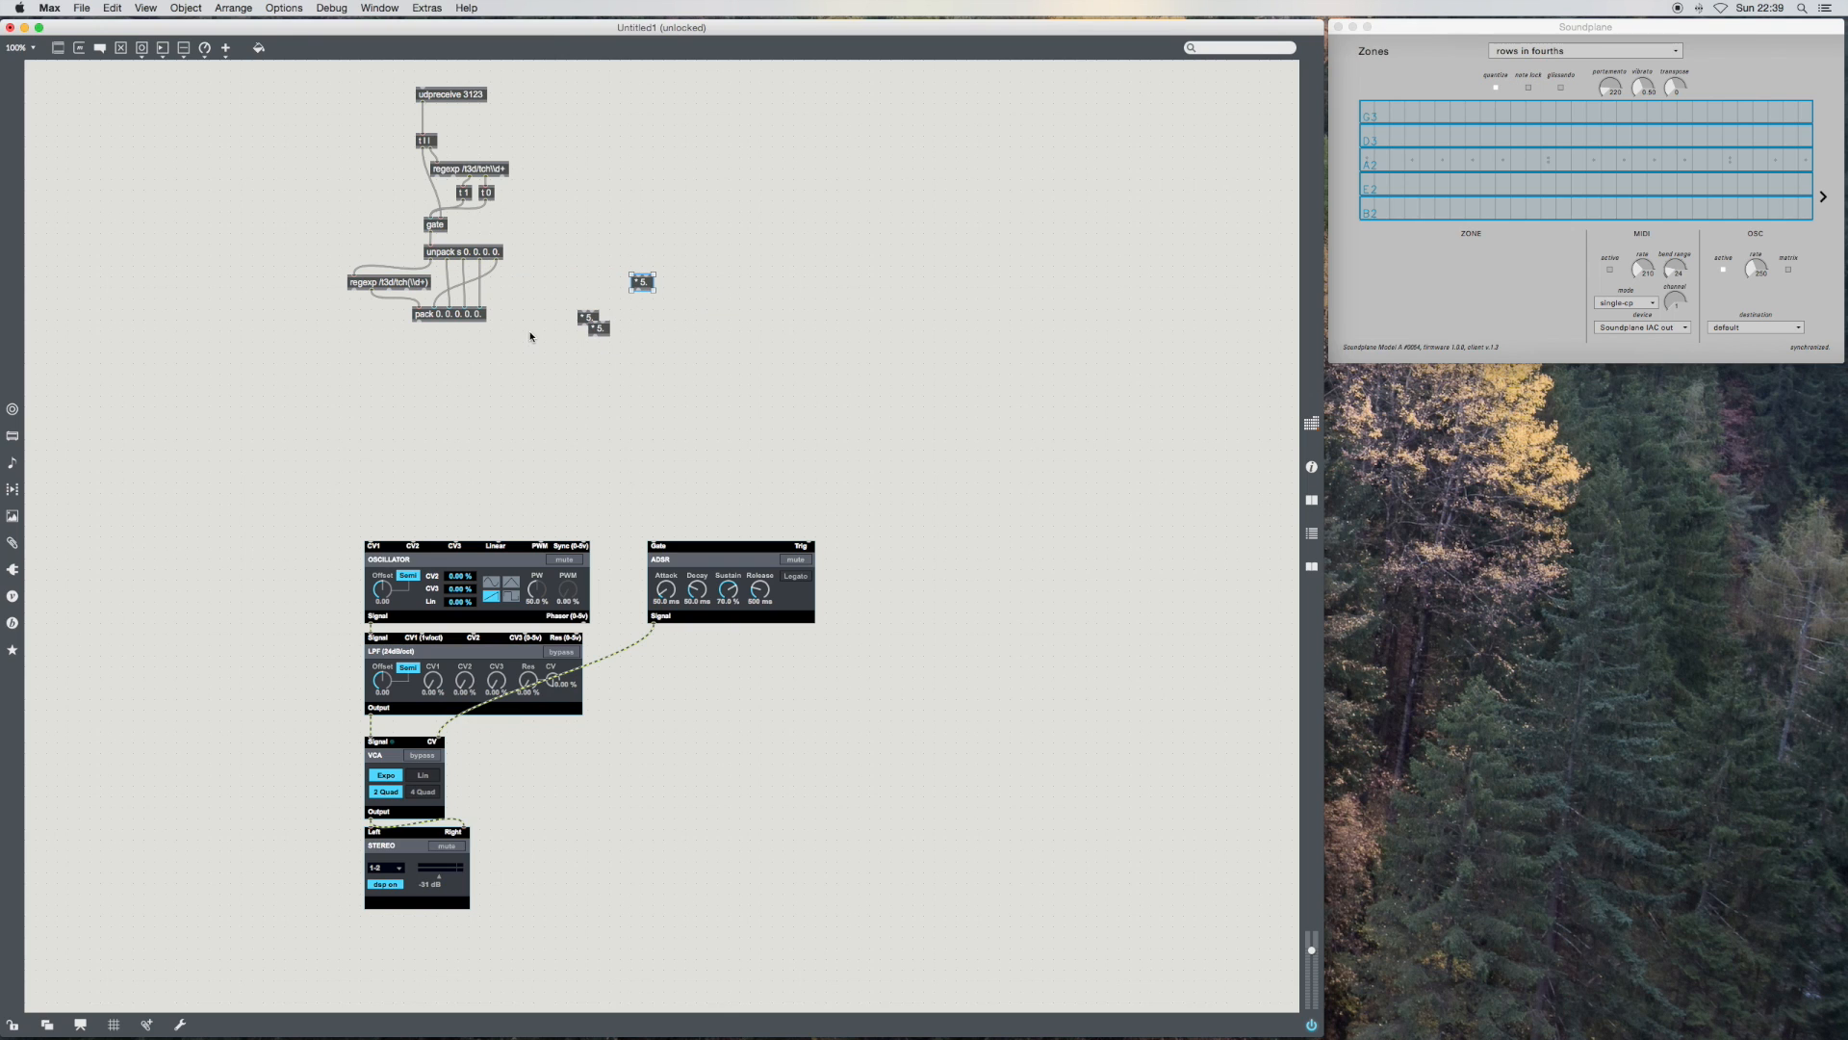
mouse_move(500, 270)
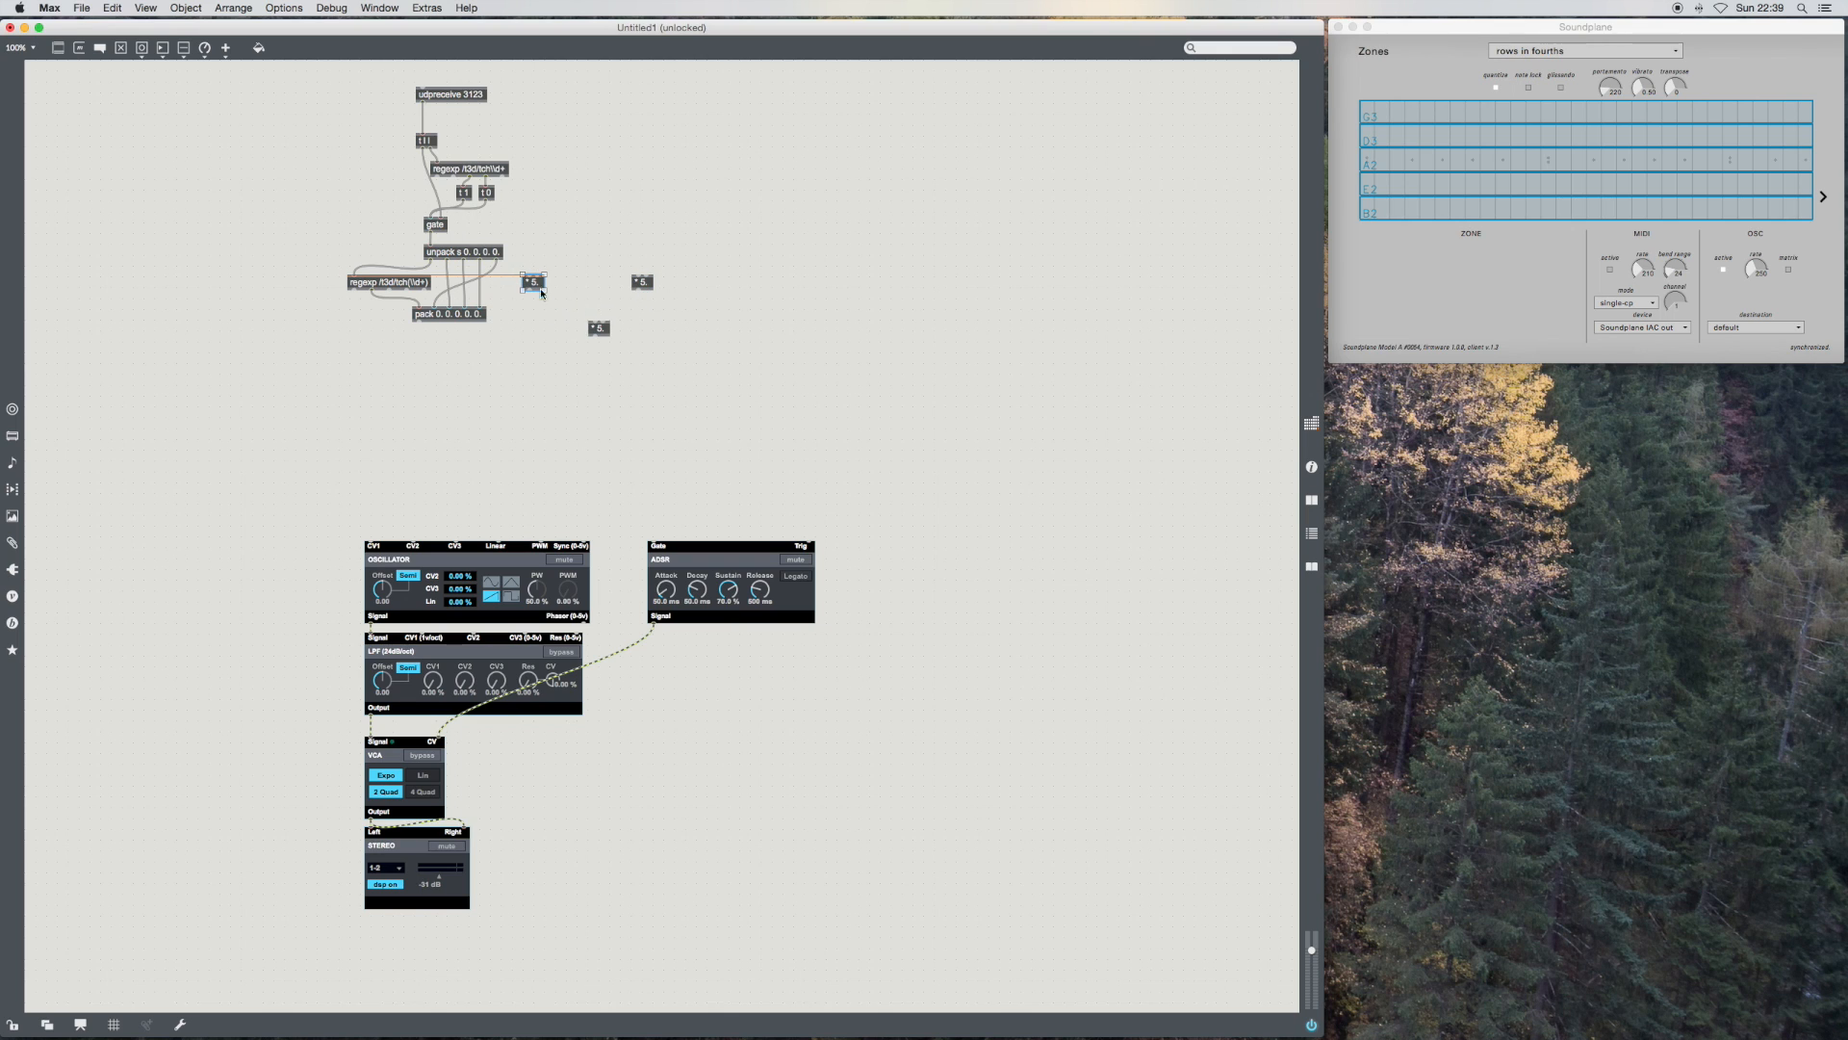
drag(599, 328, 564, 281)
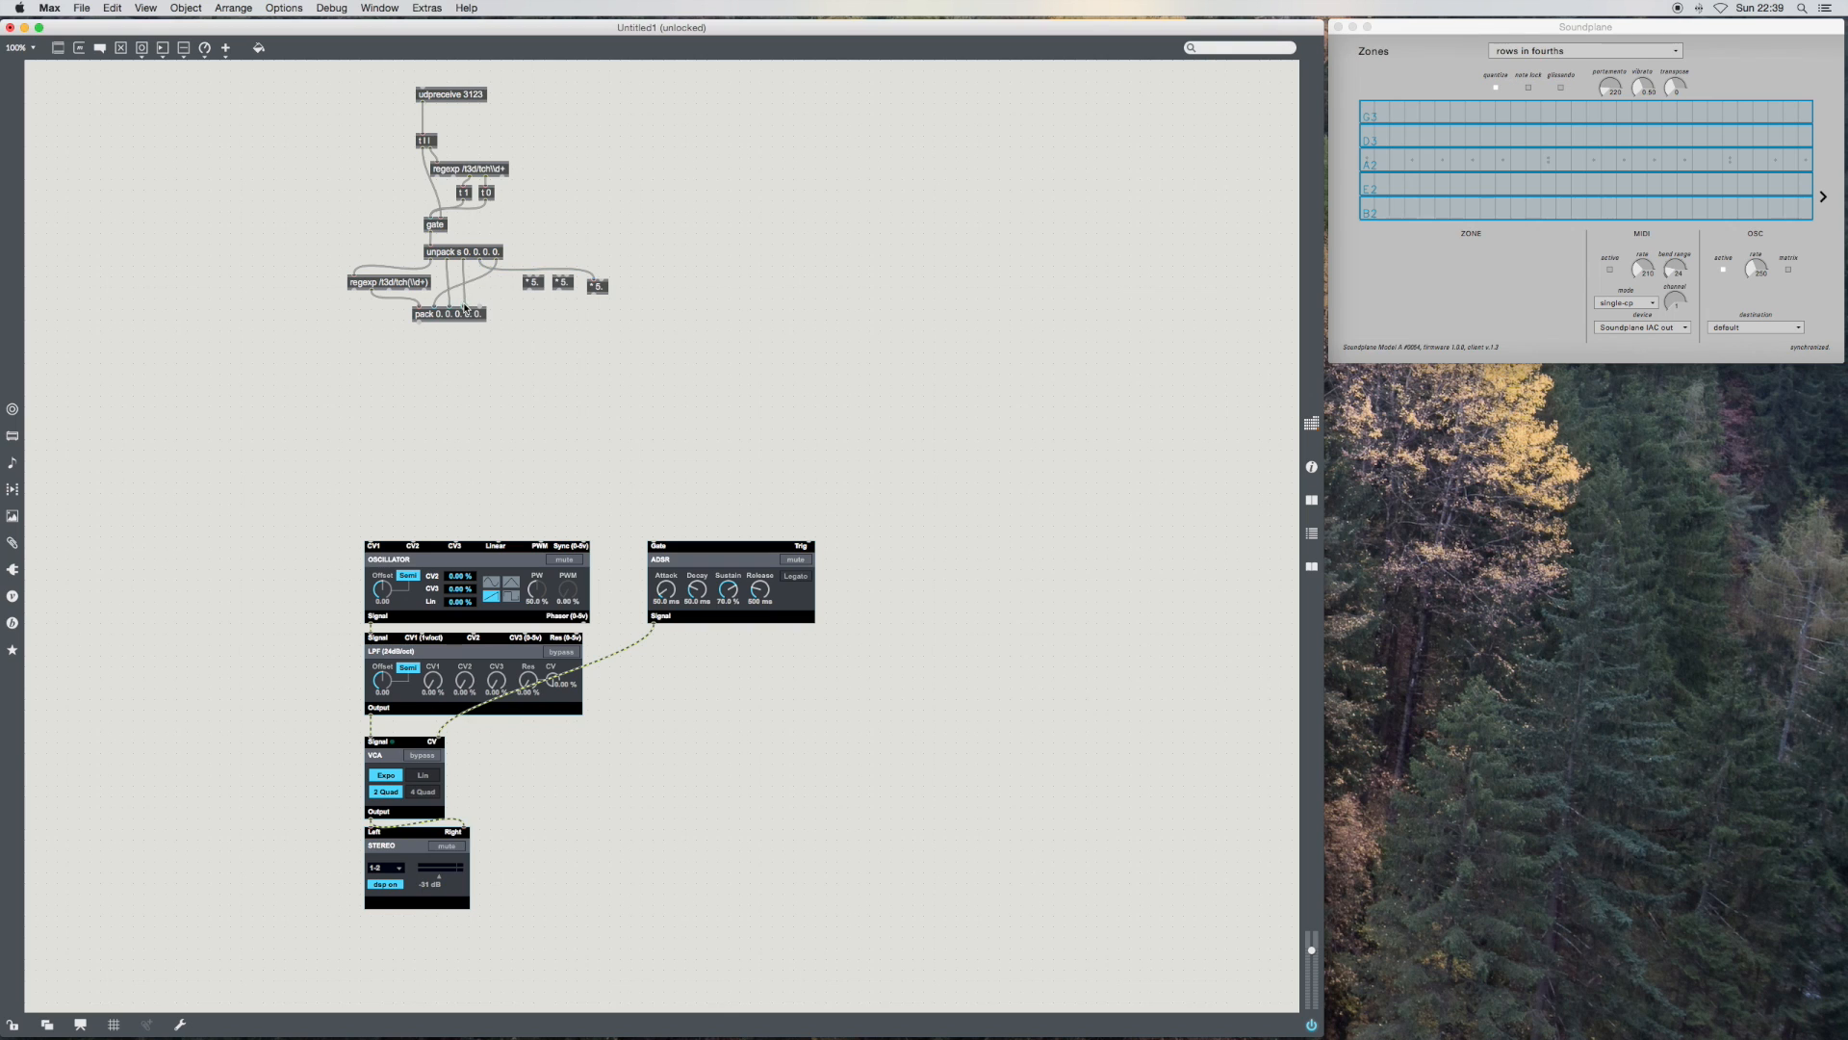
mouse_move(464, 302)
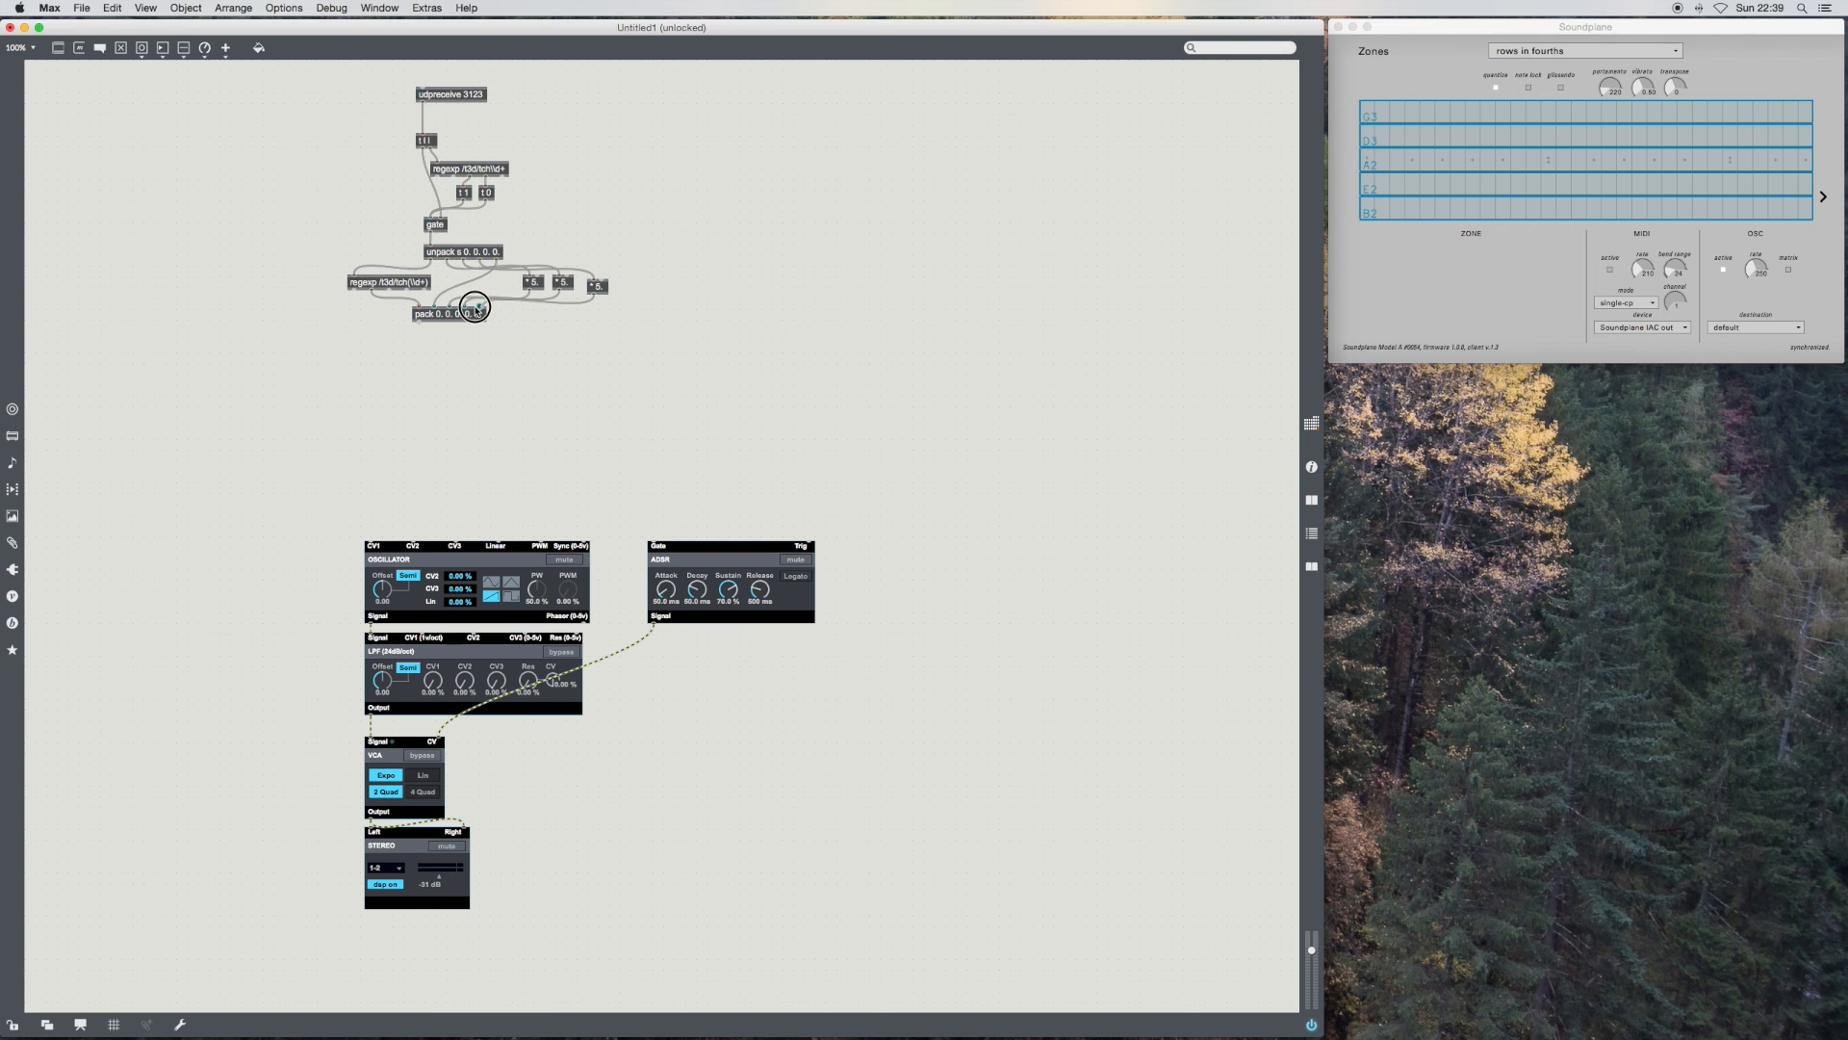
Step: Wire into pack and add a scale 0. 120. -5. 5. object between unpack and pack
click(449, 327)
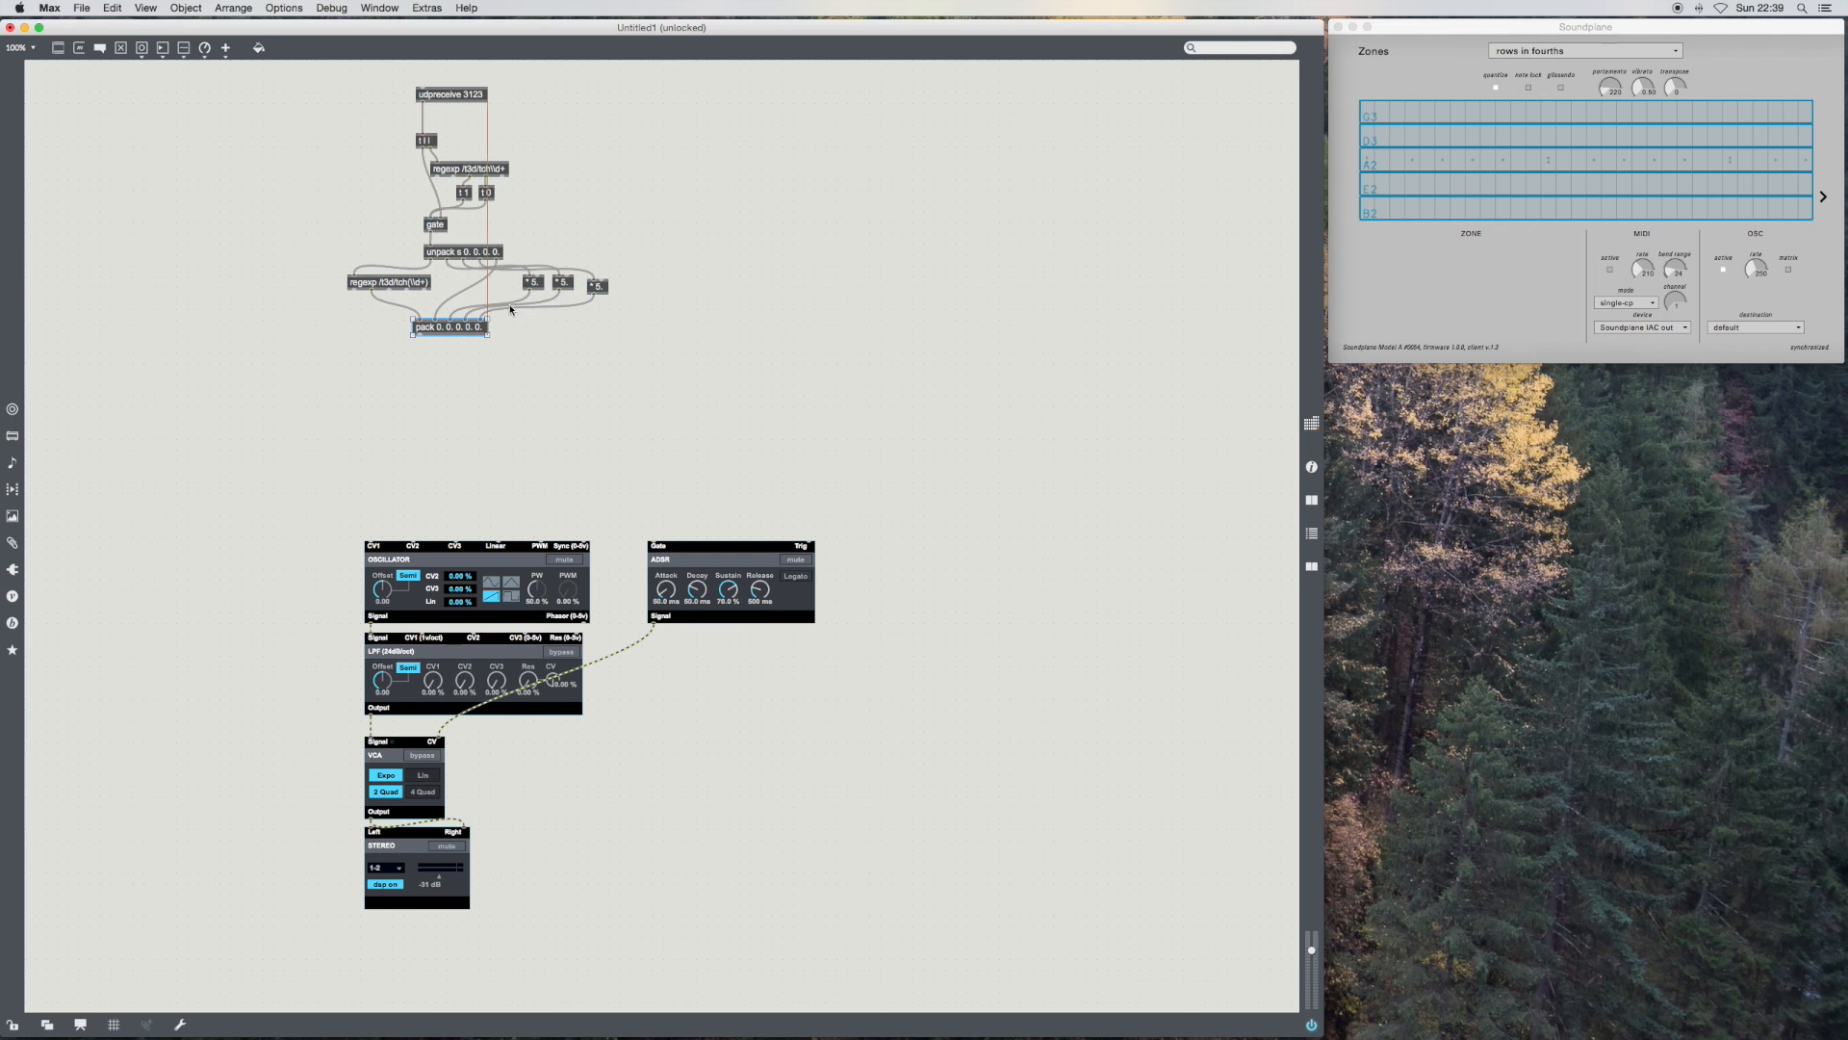
click(531, 287)
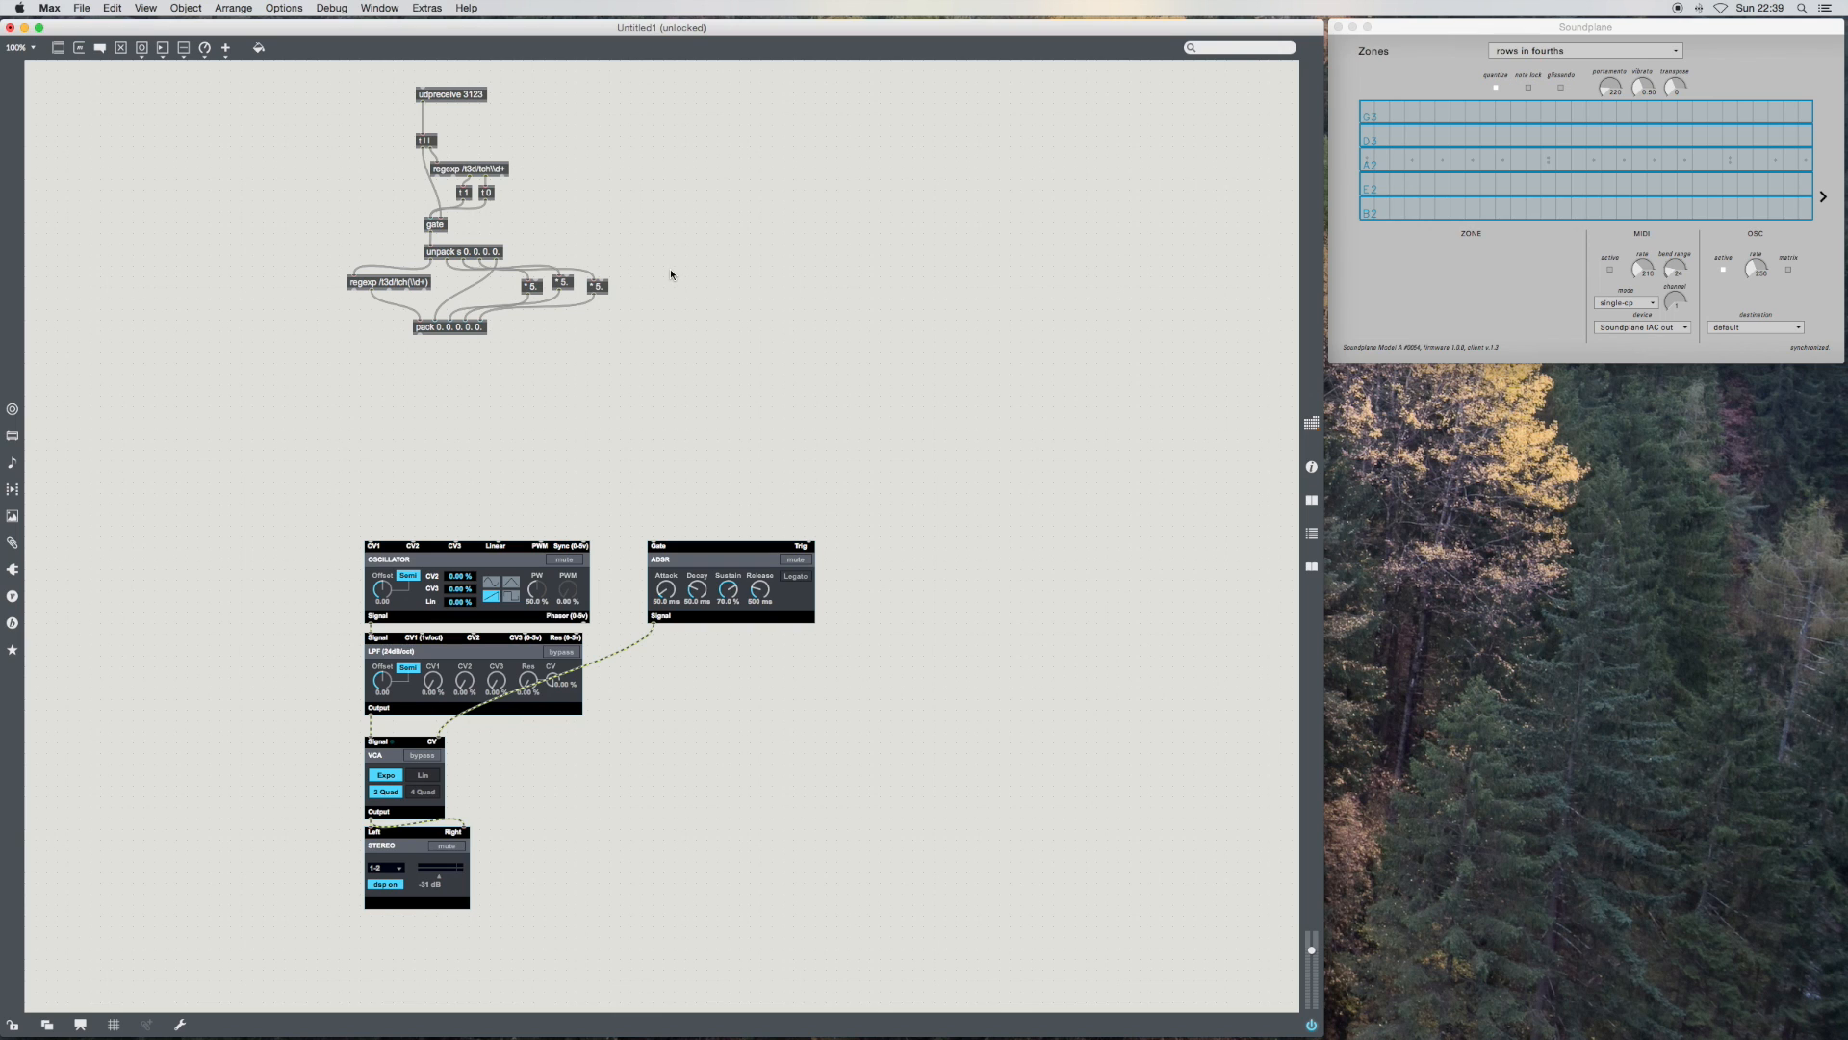
text(scale)
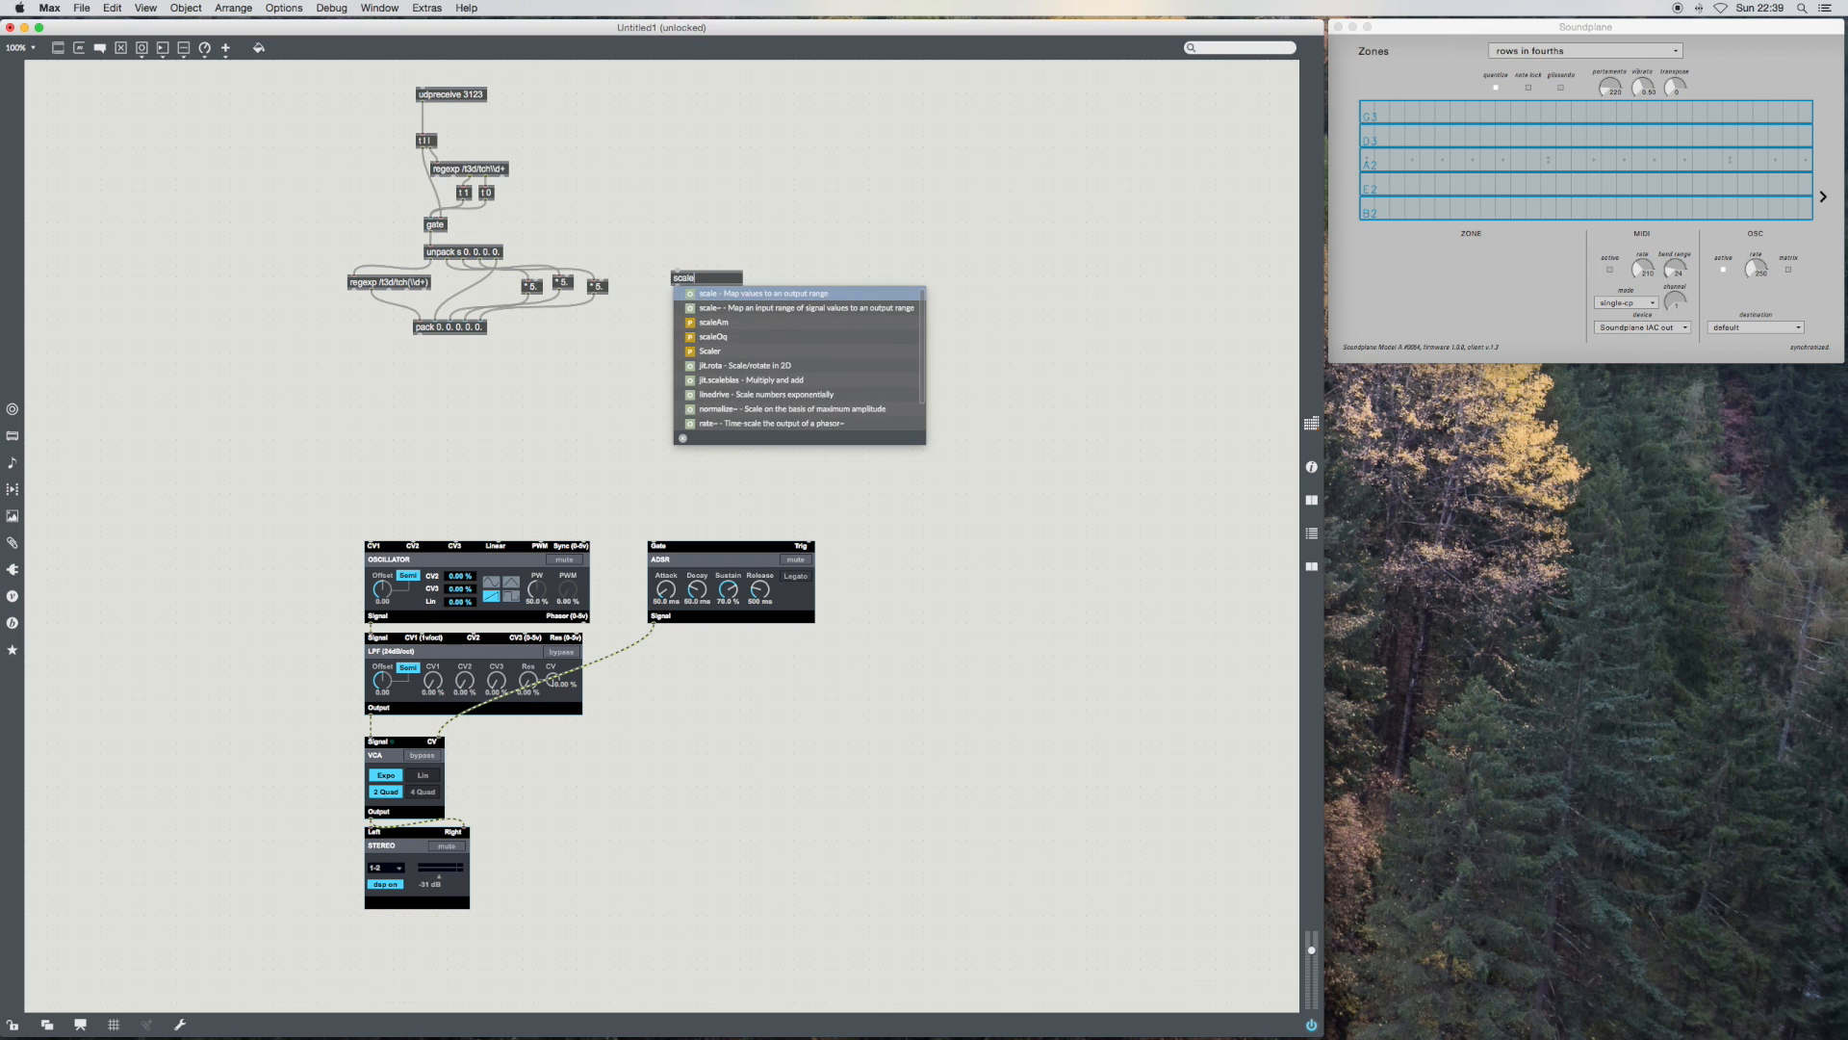
click(765, 293)
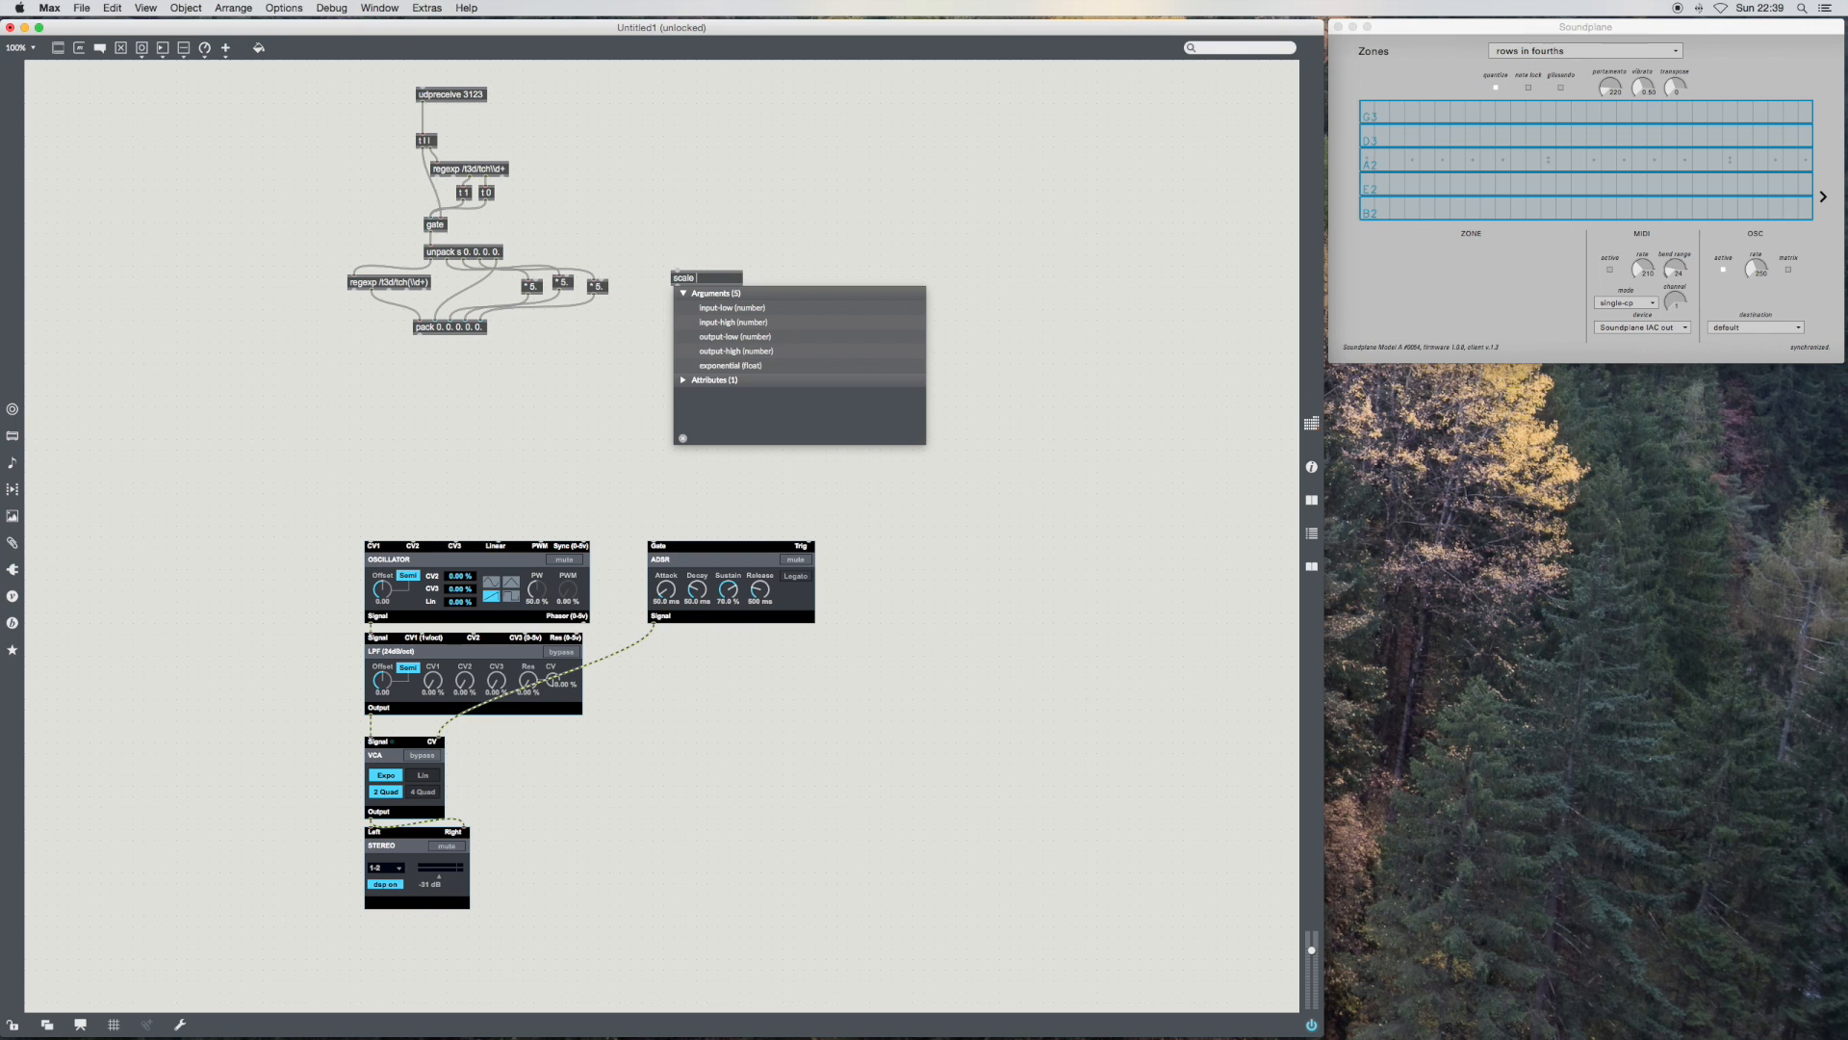
text(0 120. -5. 5.0)
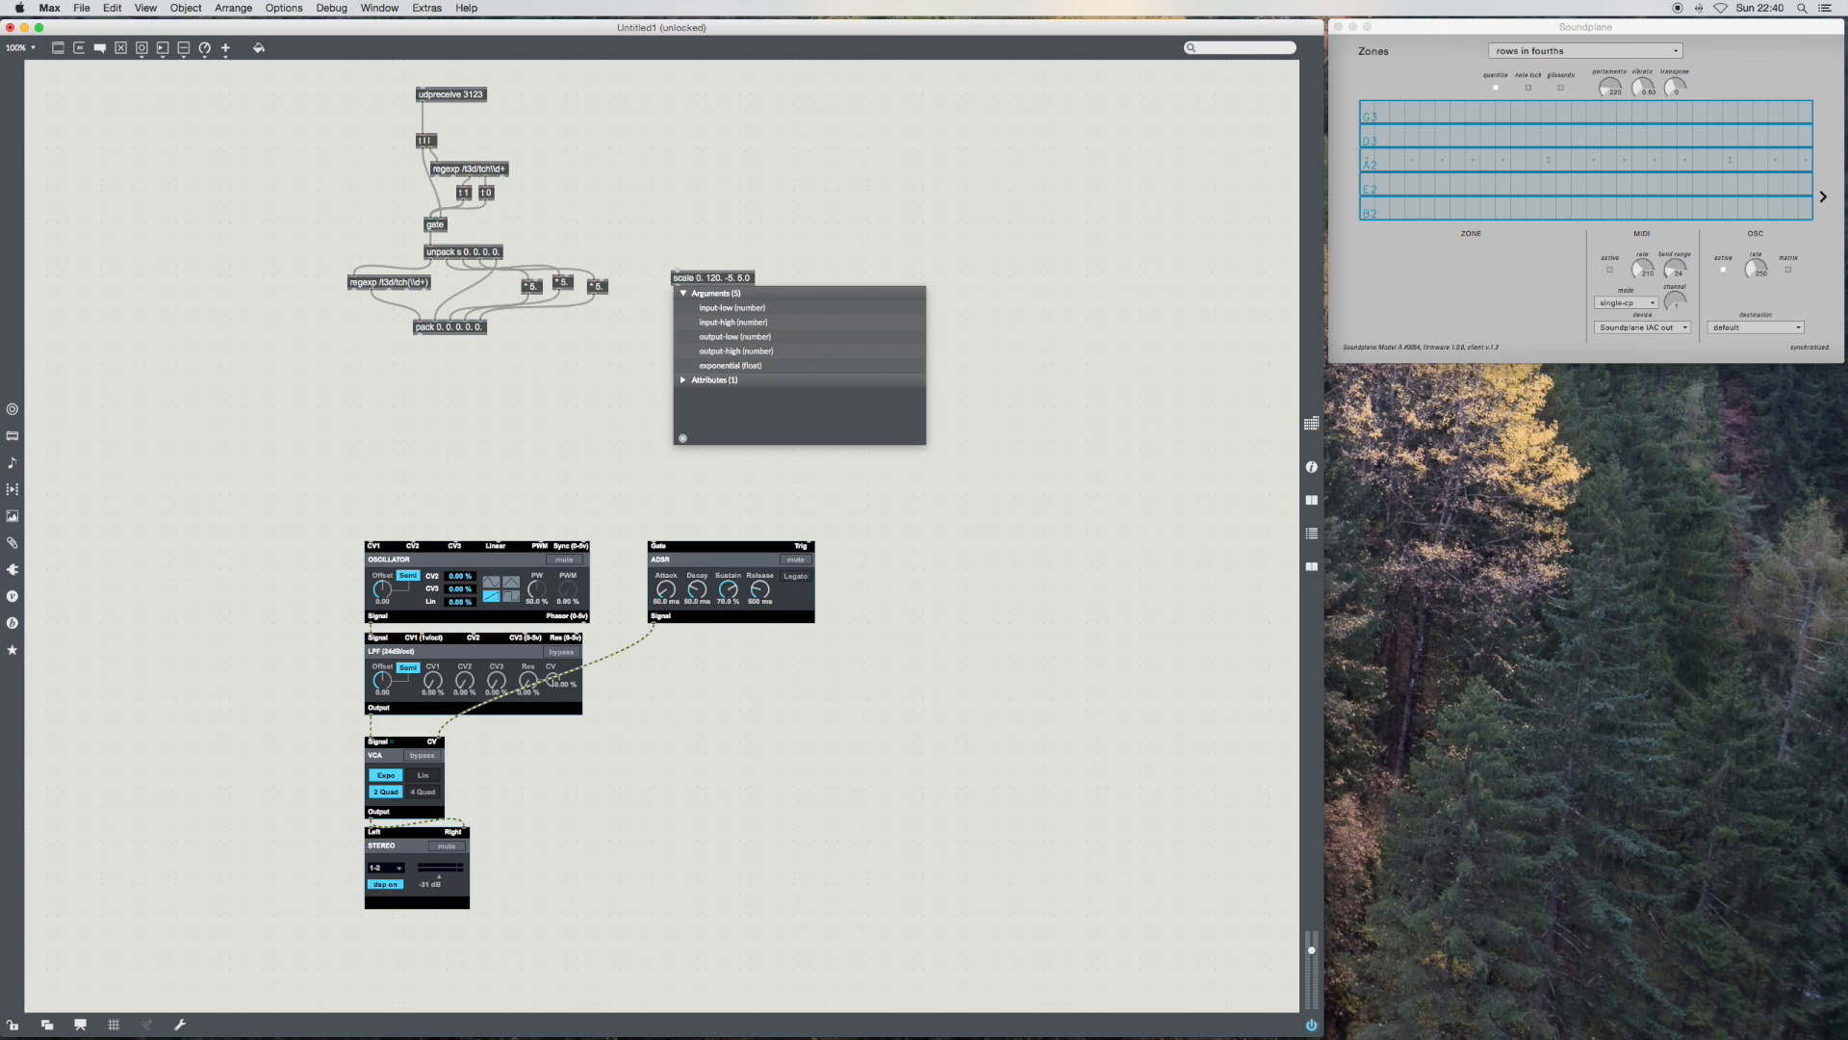
click(531, 306)
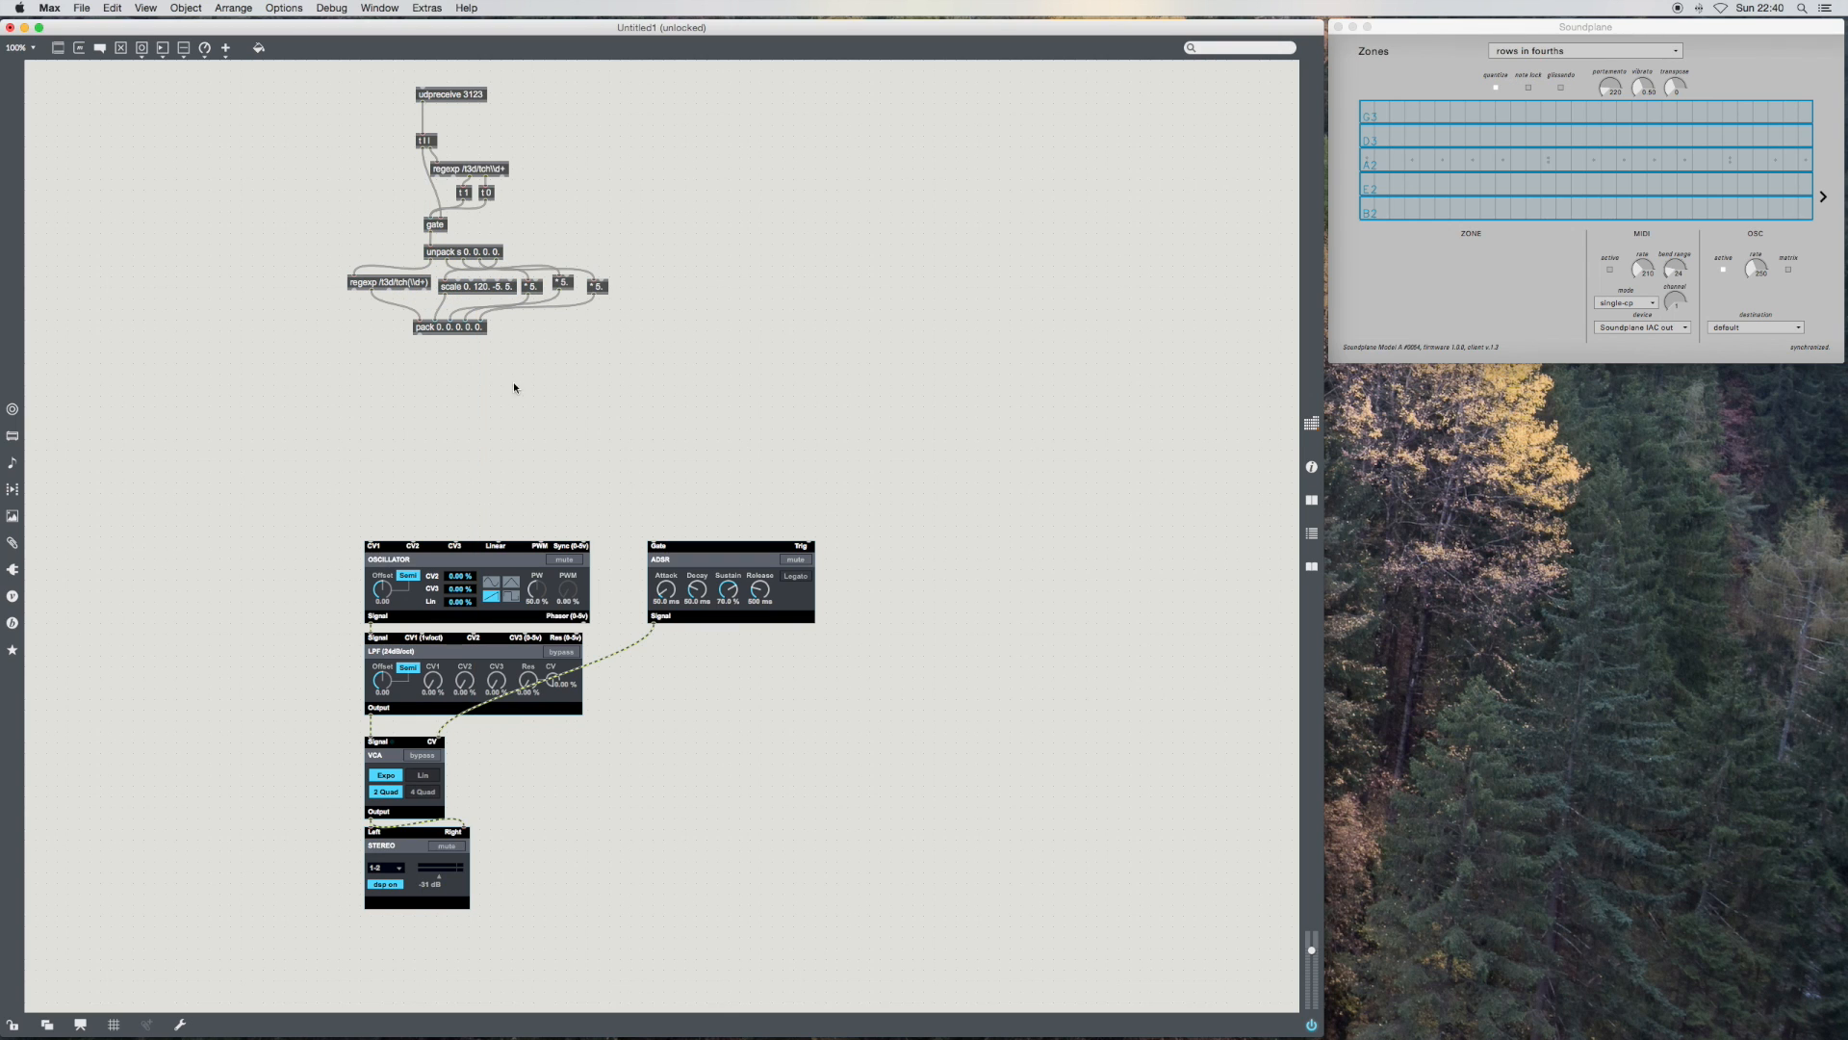
mouse_move(360, 291)
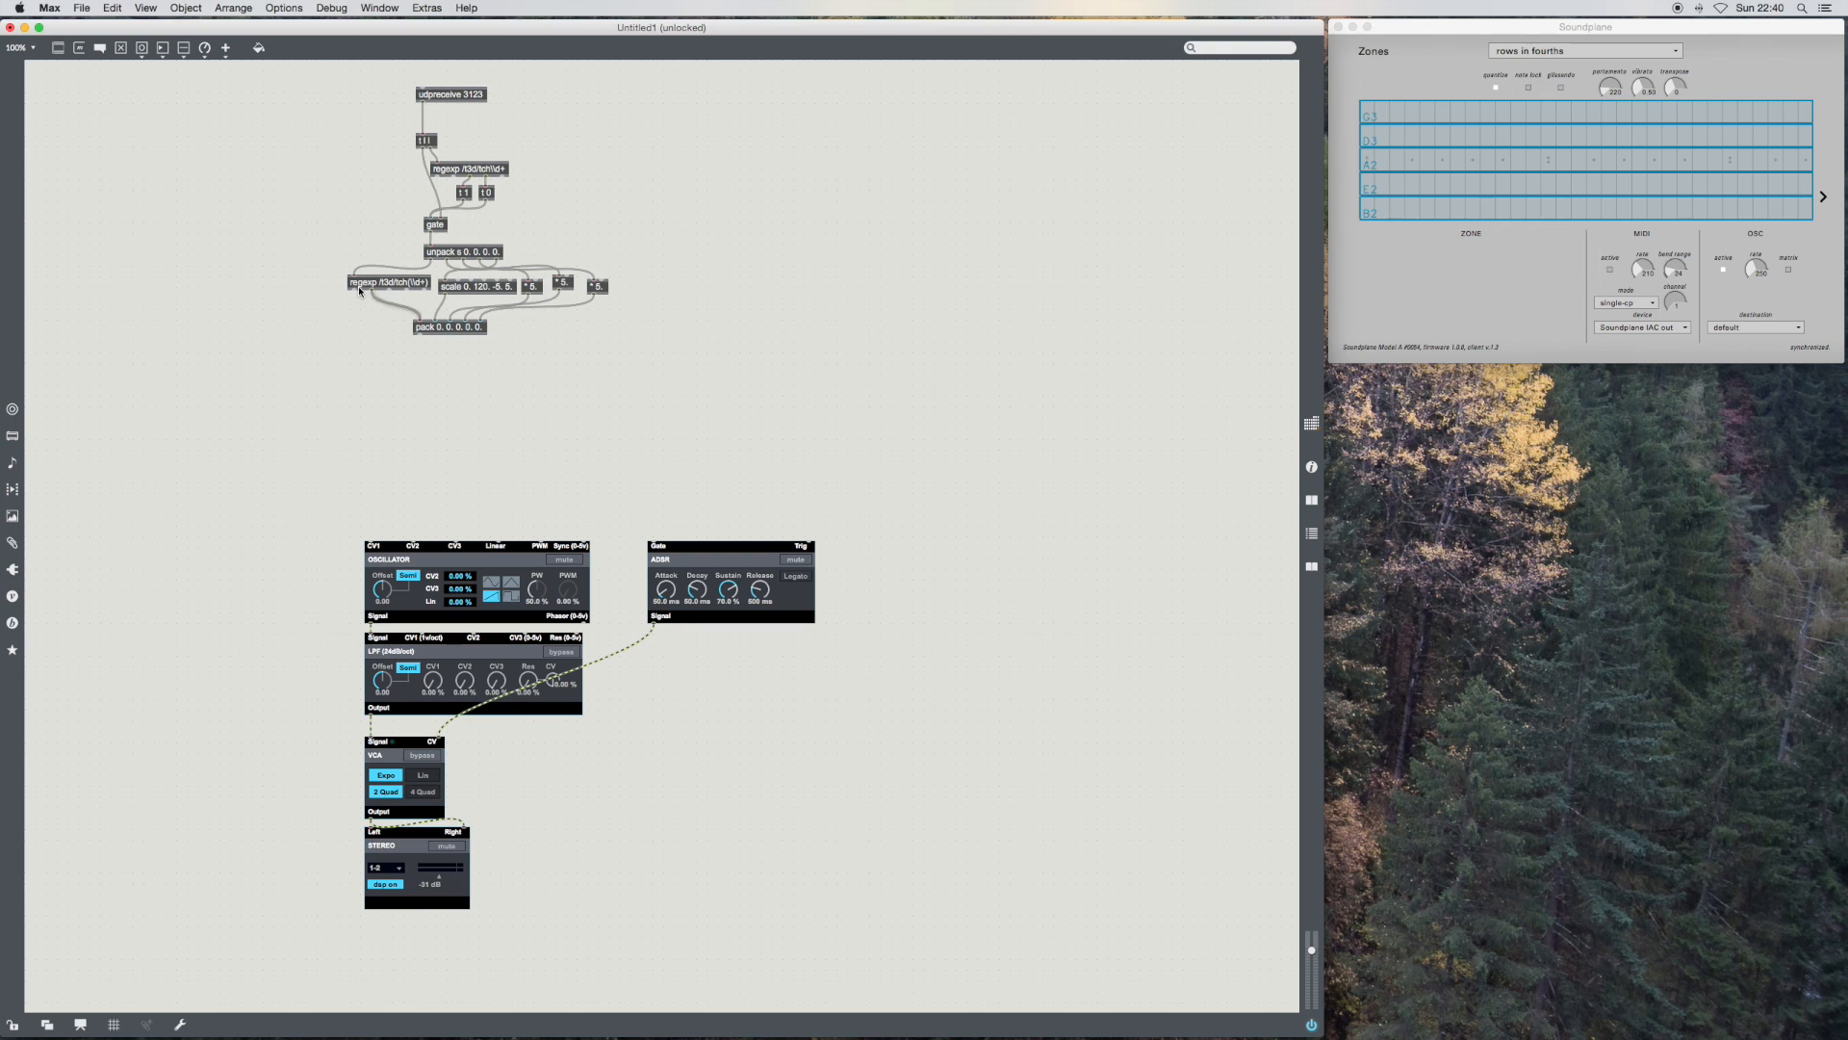
mouse_move(382, 304)
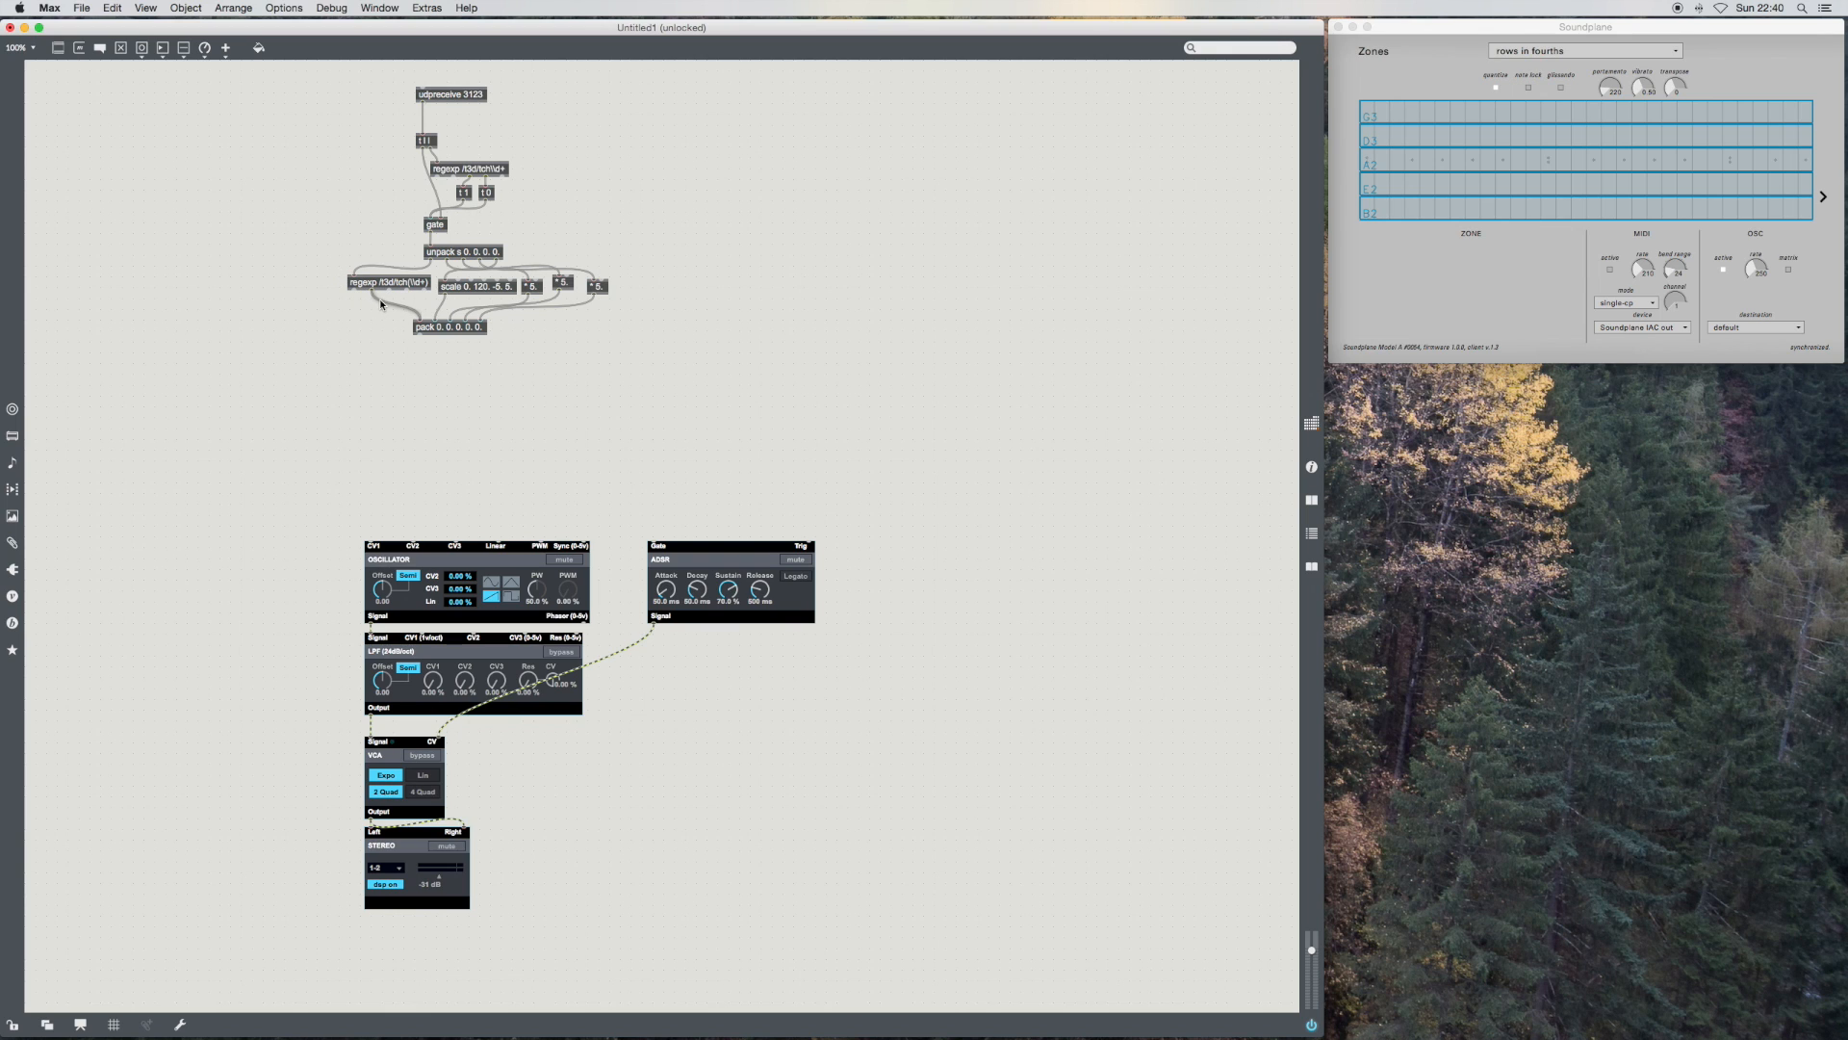
mouse_move(418, 408)
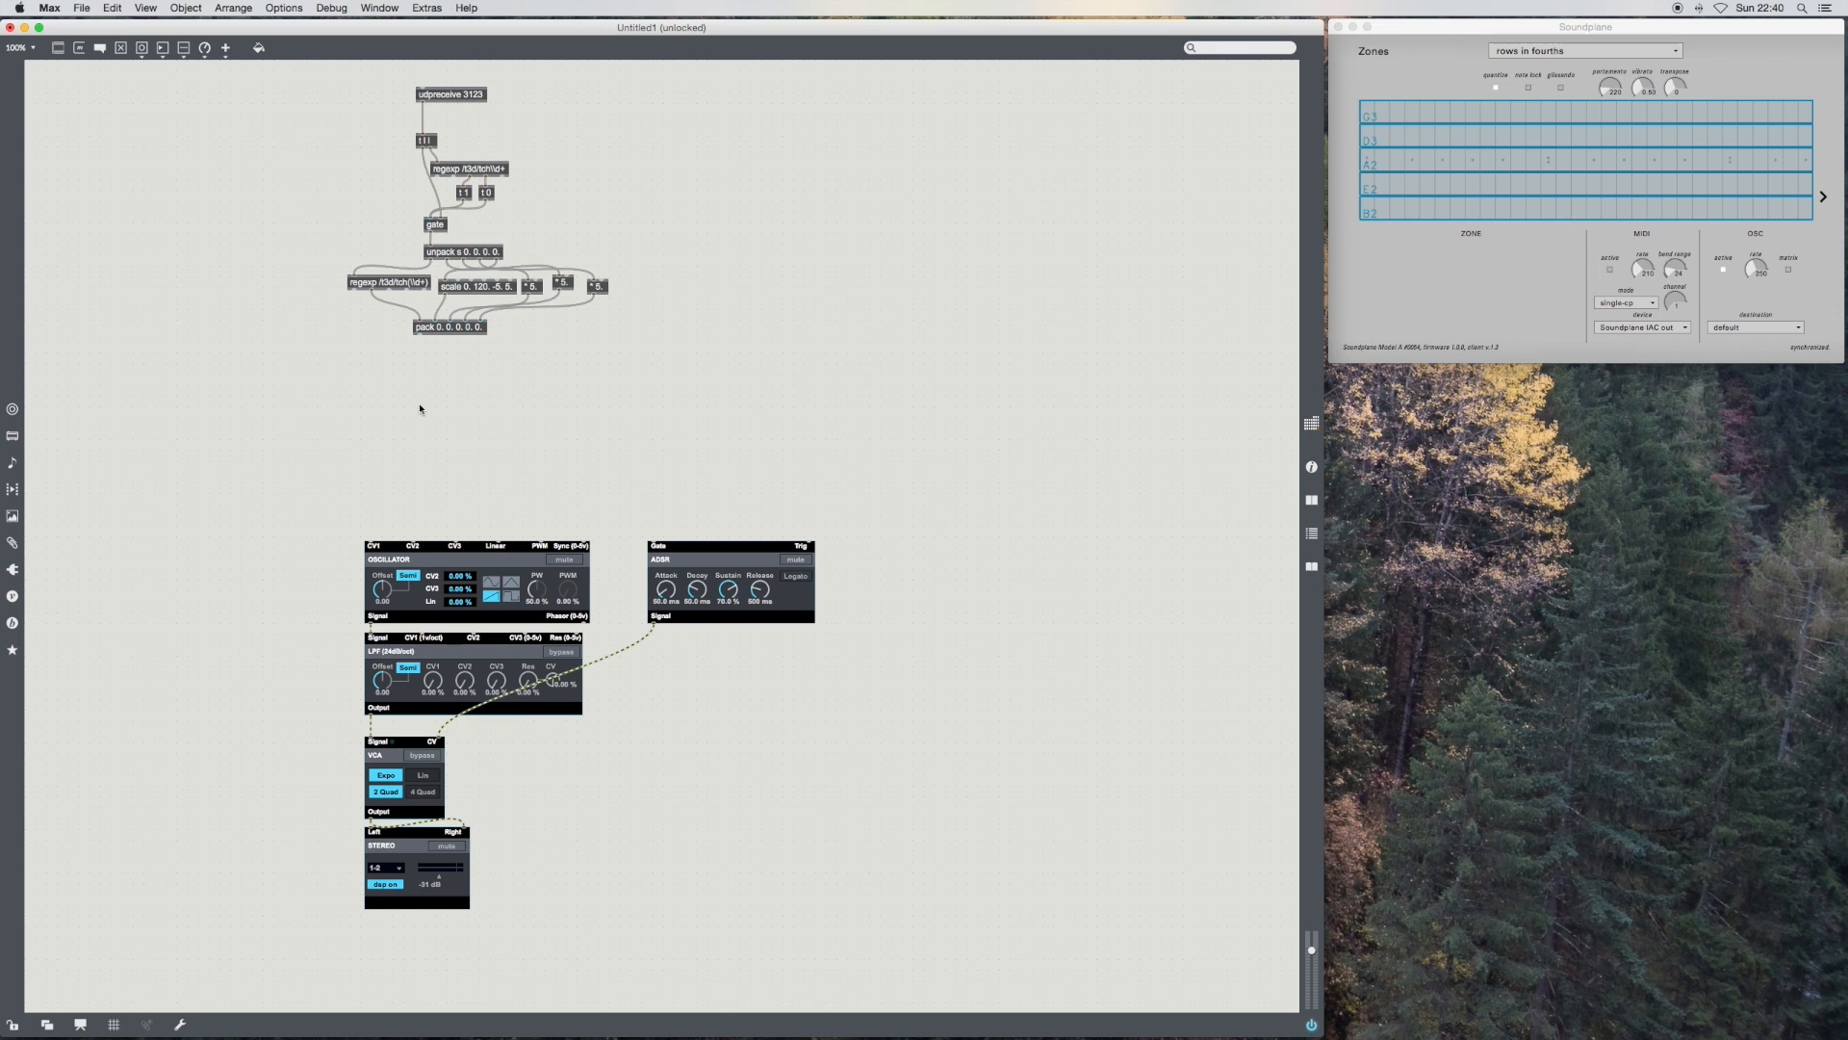
mouse_move(640, 659)
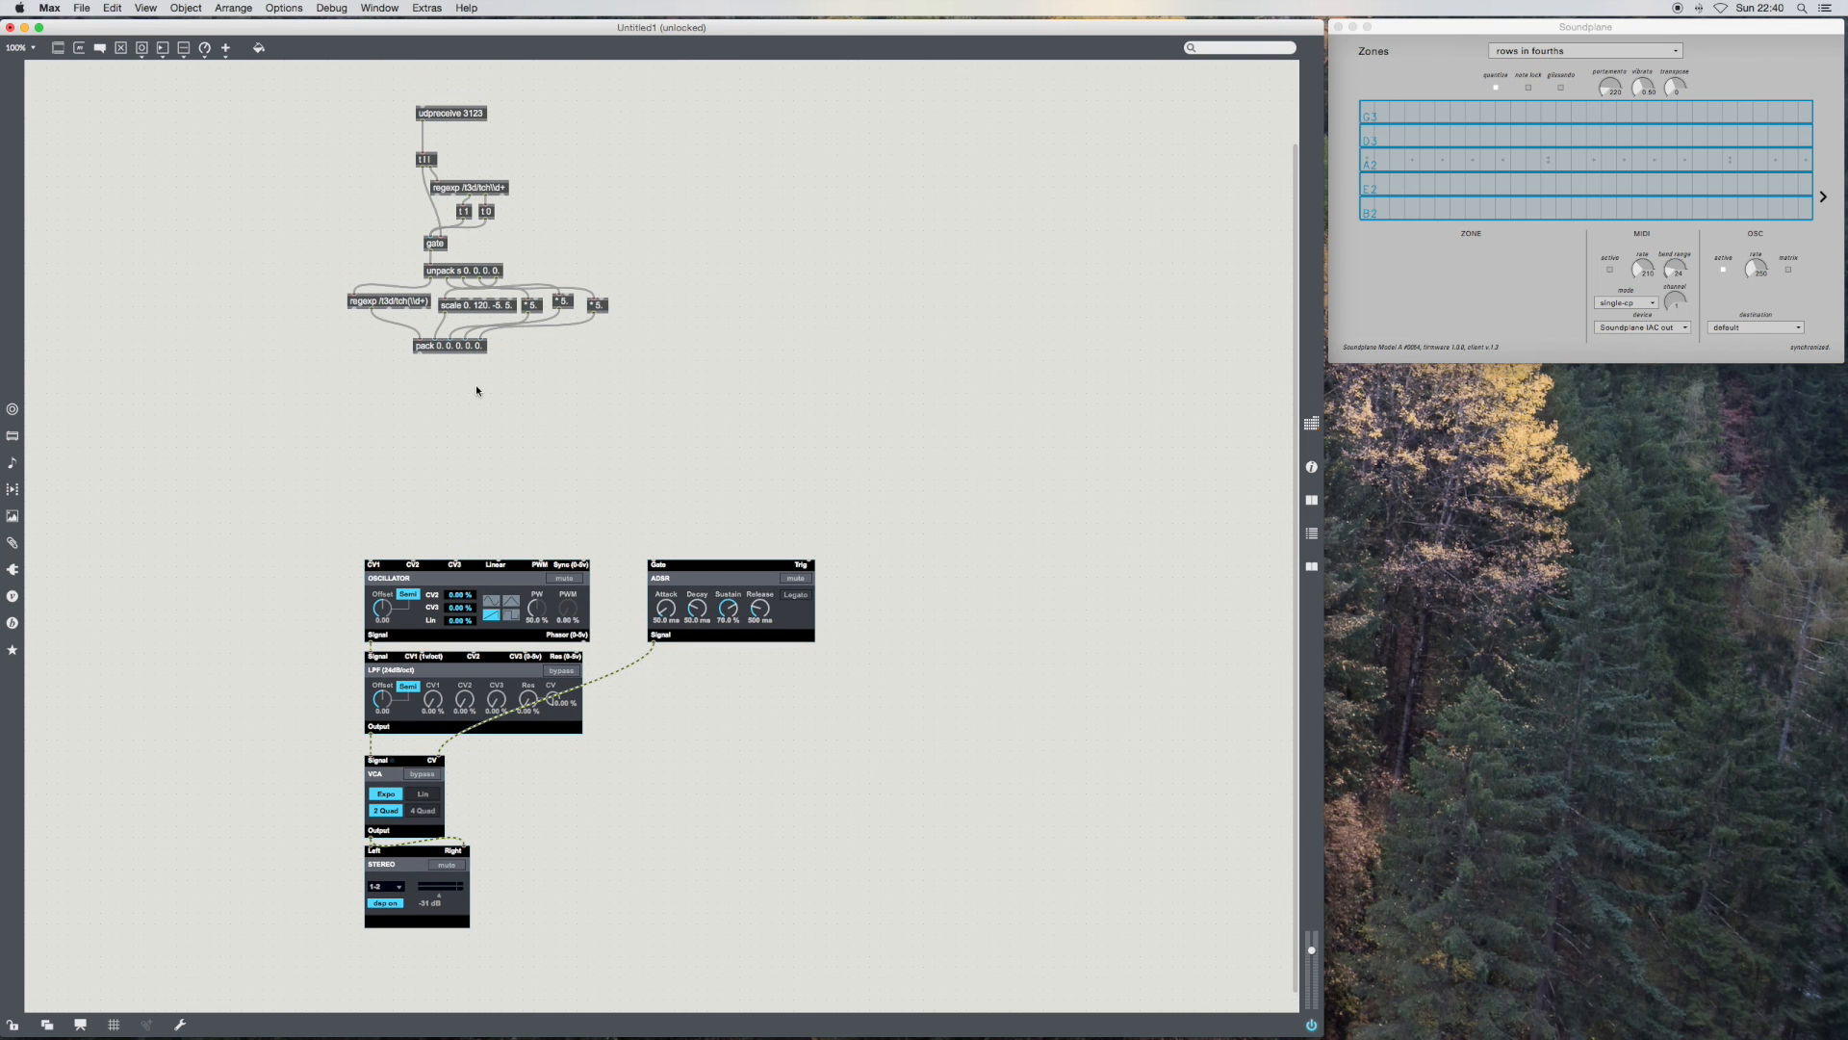
mouse_move(451, 395)
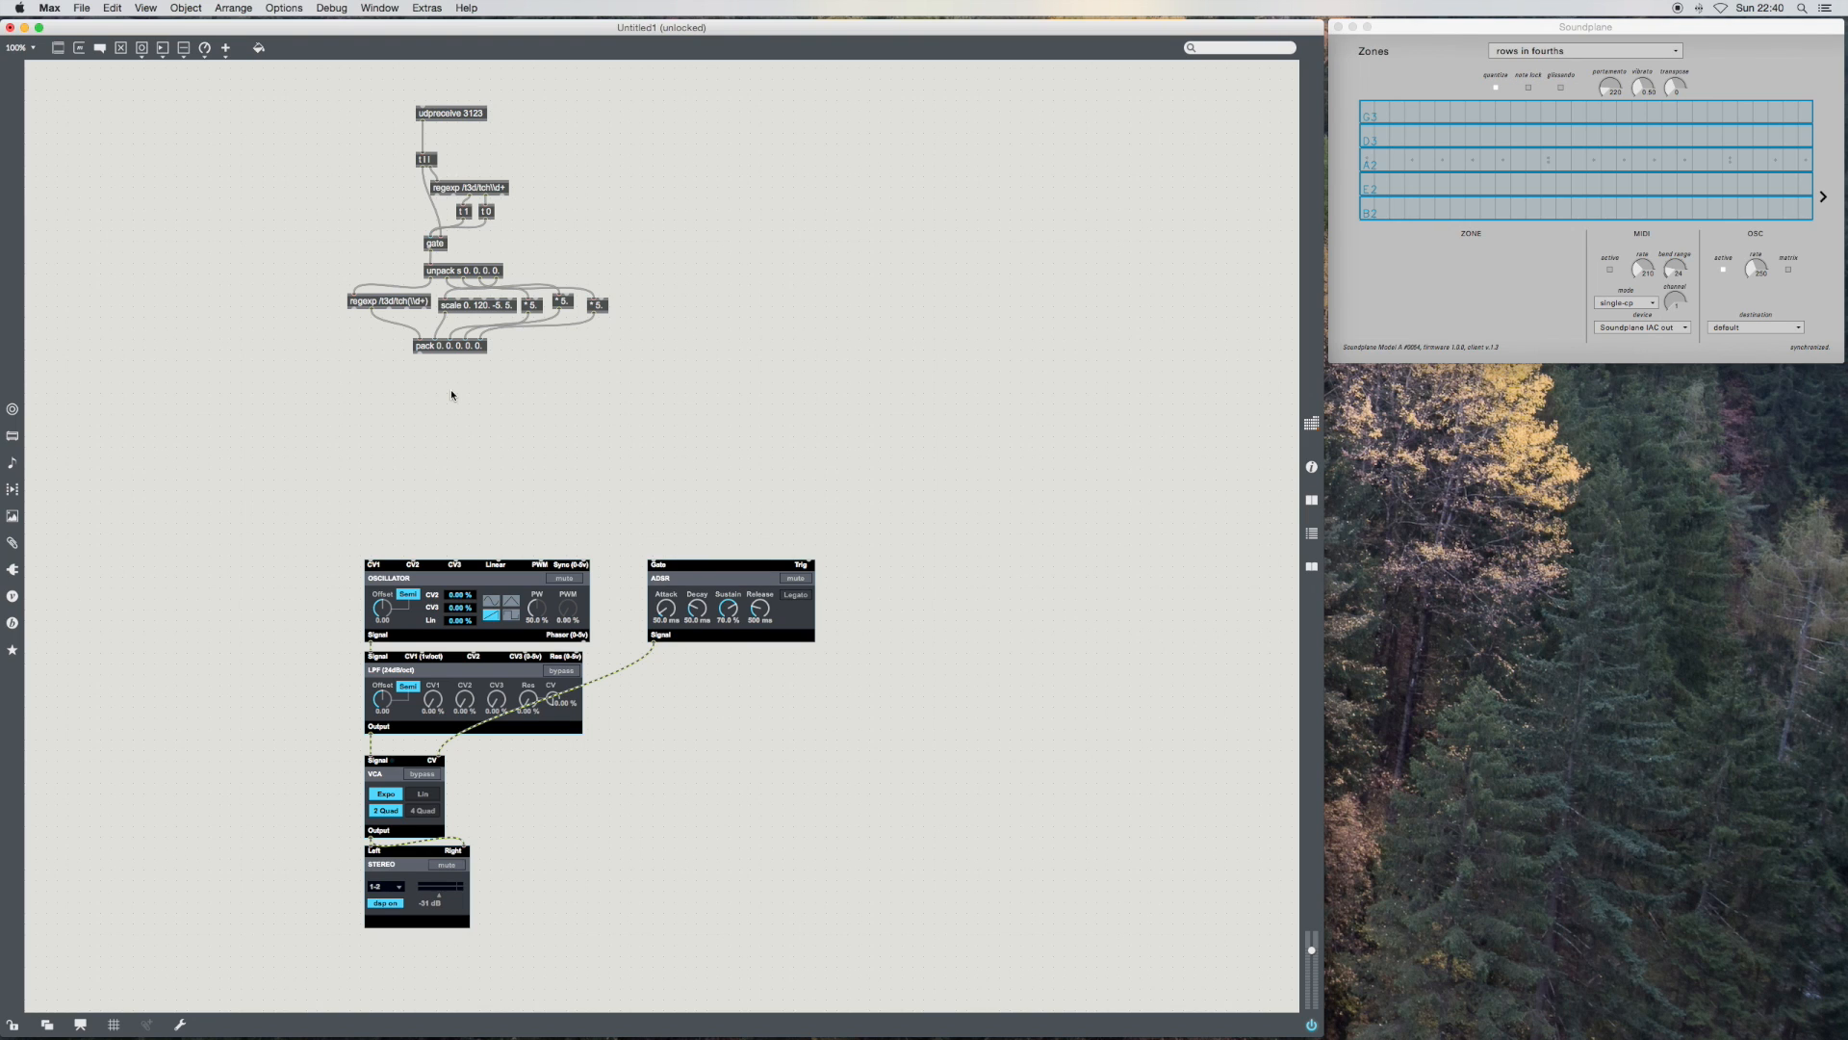
mouse_move(472, 385)
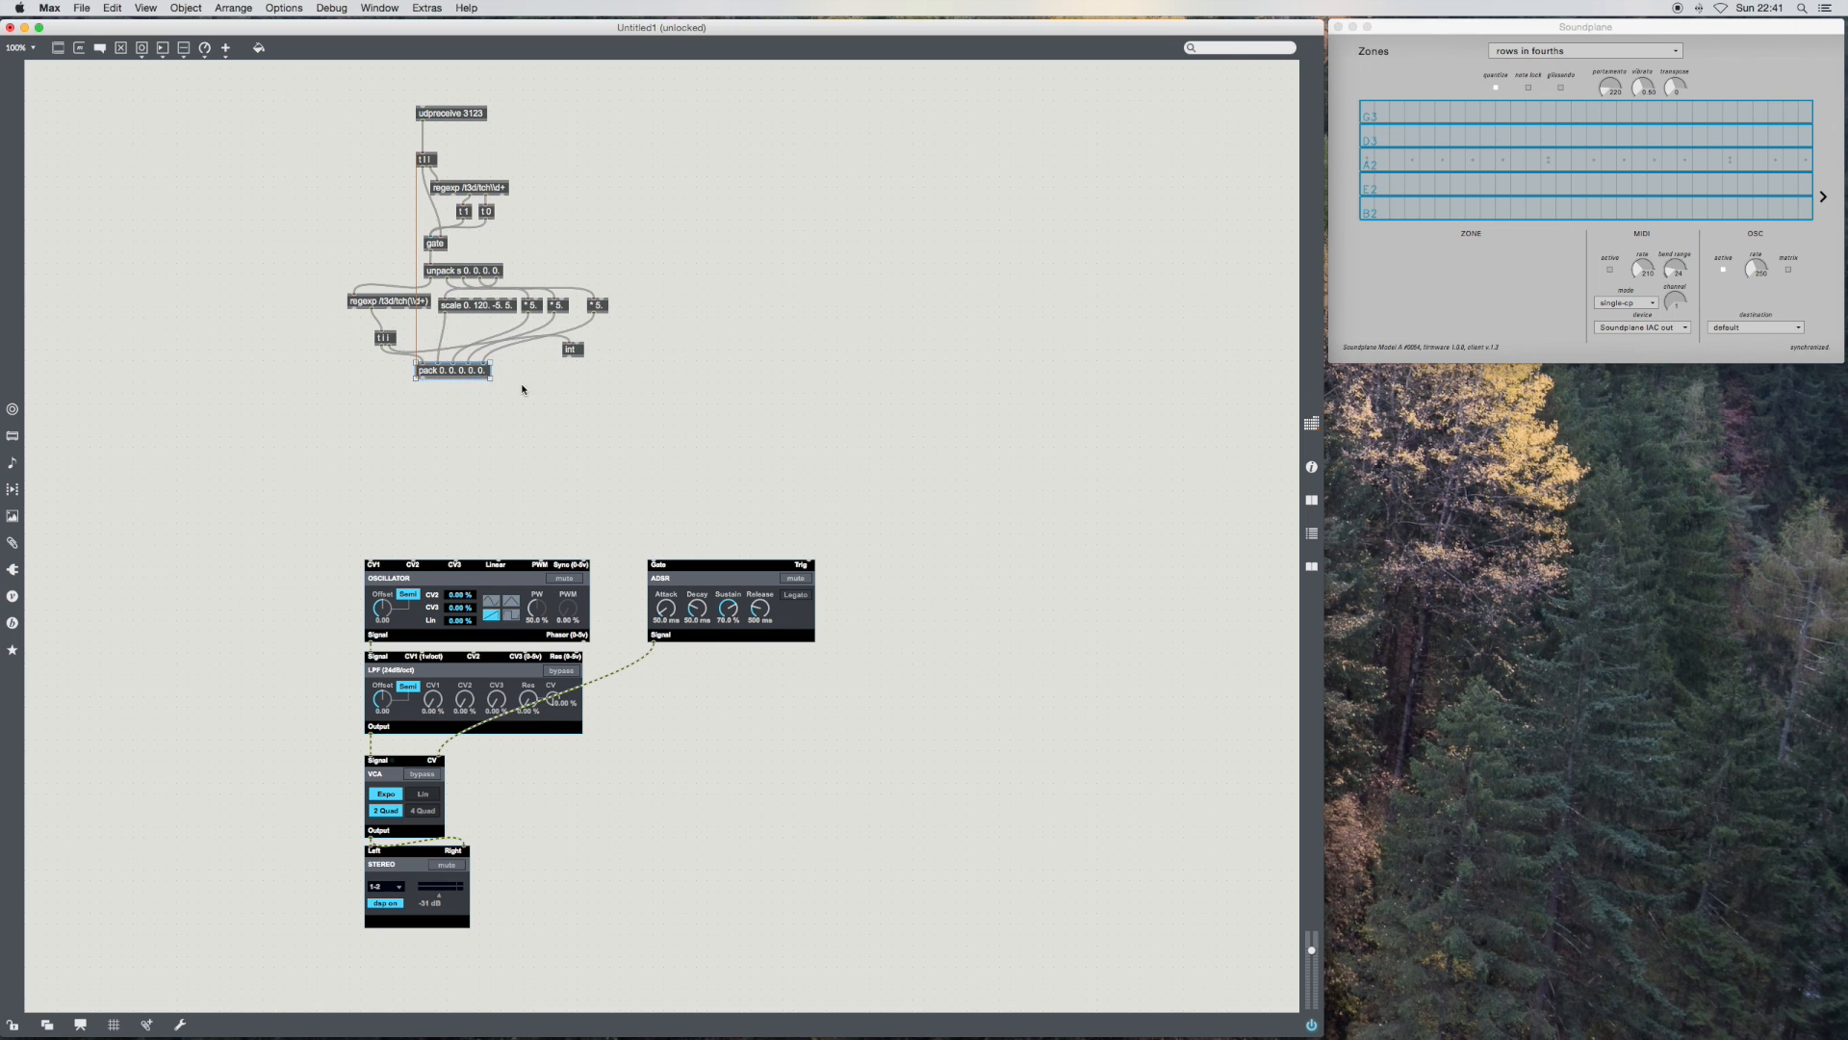
Step: Wire the new message box and int object into the pack object's inlets
drag(572, 349, 549, 380)
text(unpack)
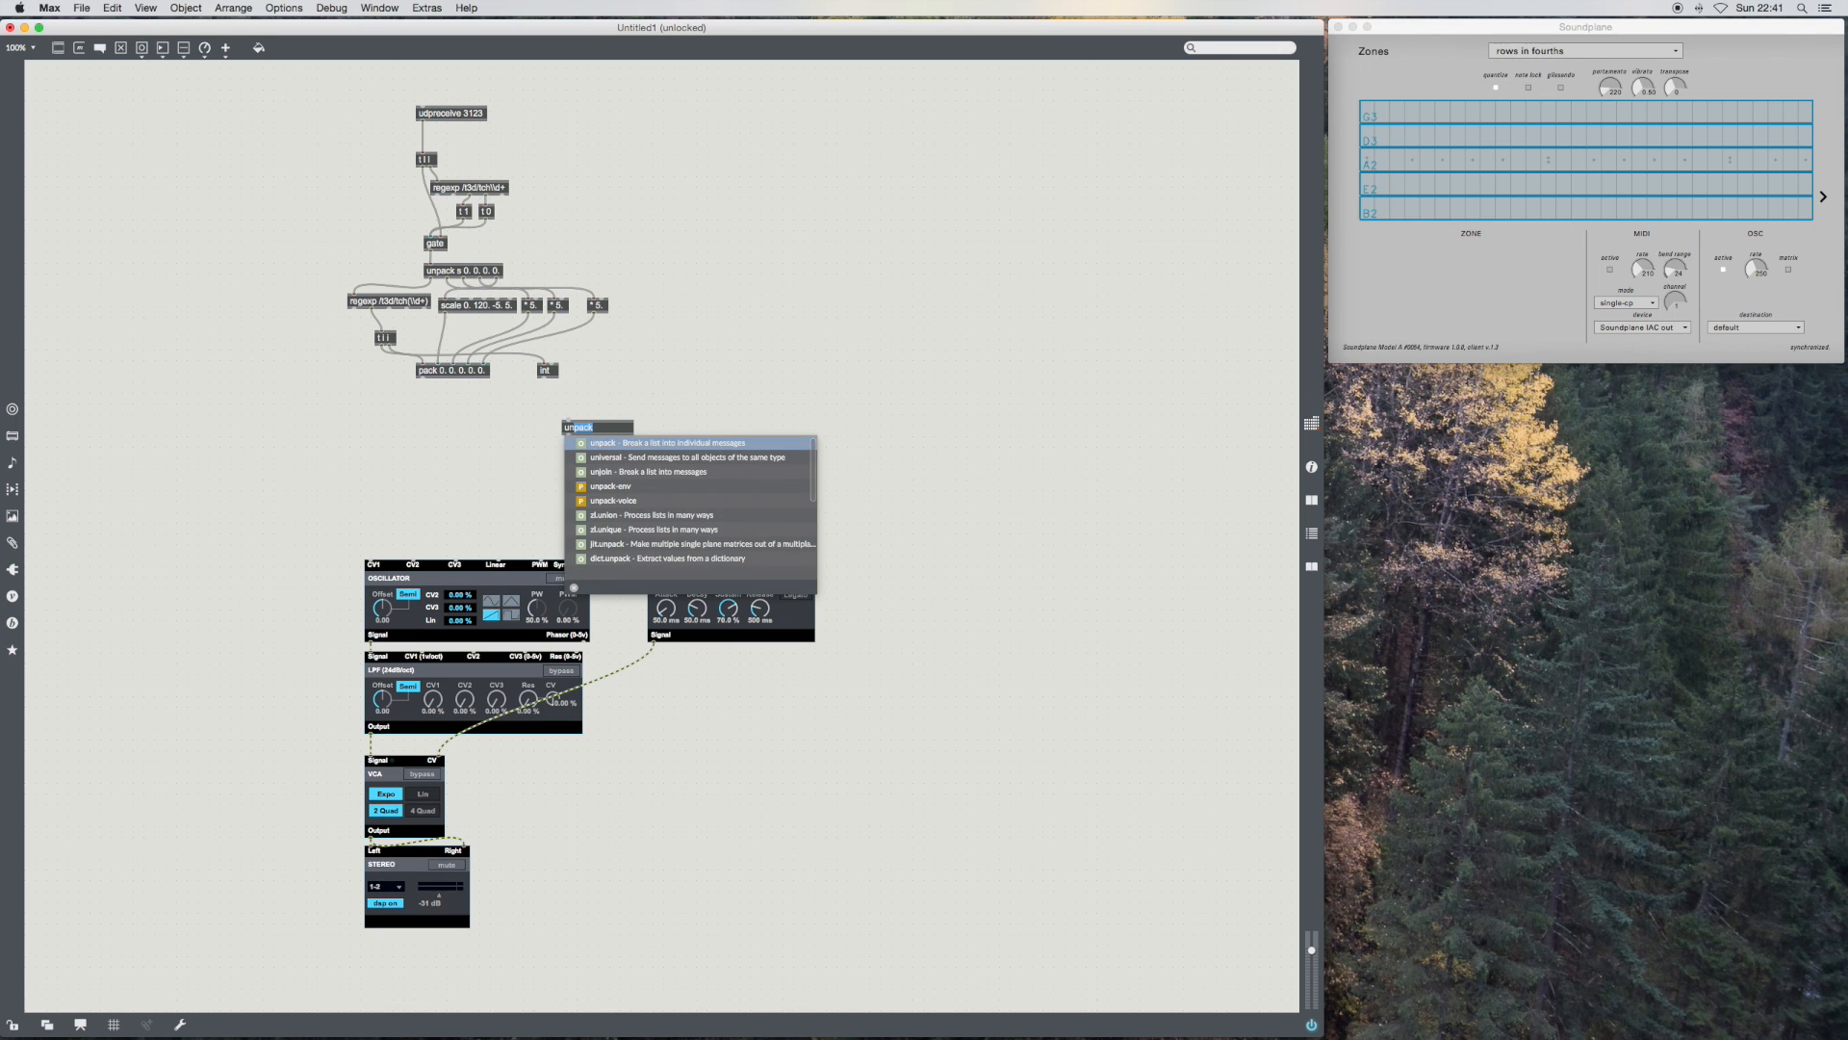
Step: Create an unpack 0. 0. 0. 0. 0. object below pack, fed from its outlet
click(668, 443)
text( 0. 0. 0. 0. 0.)
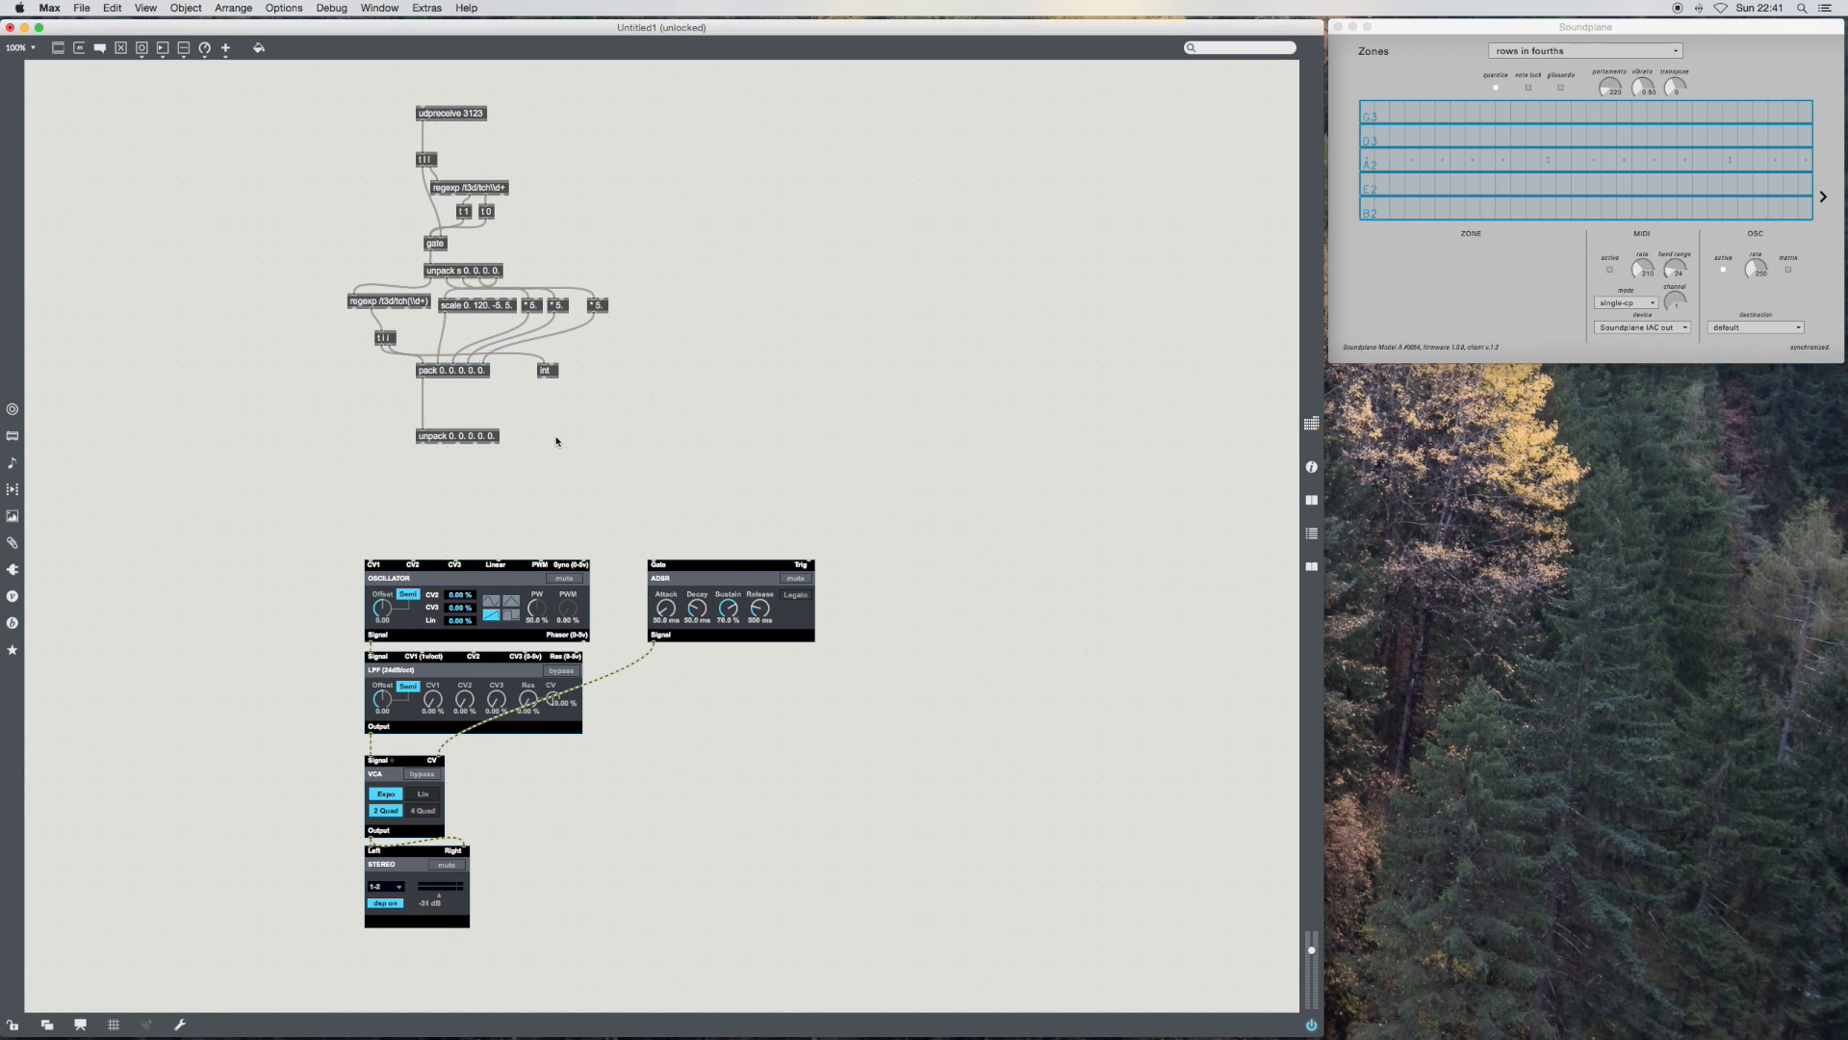
click(545, 369)
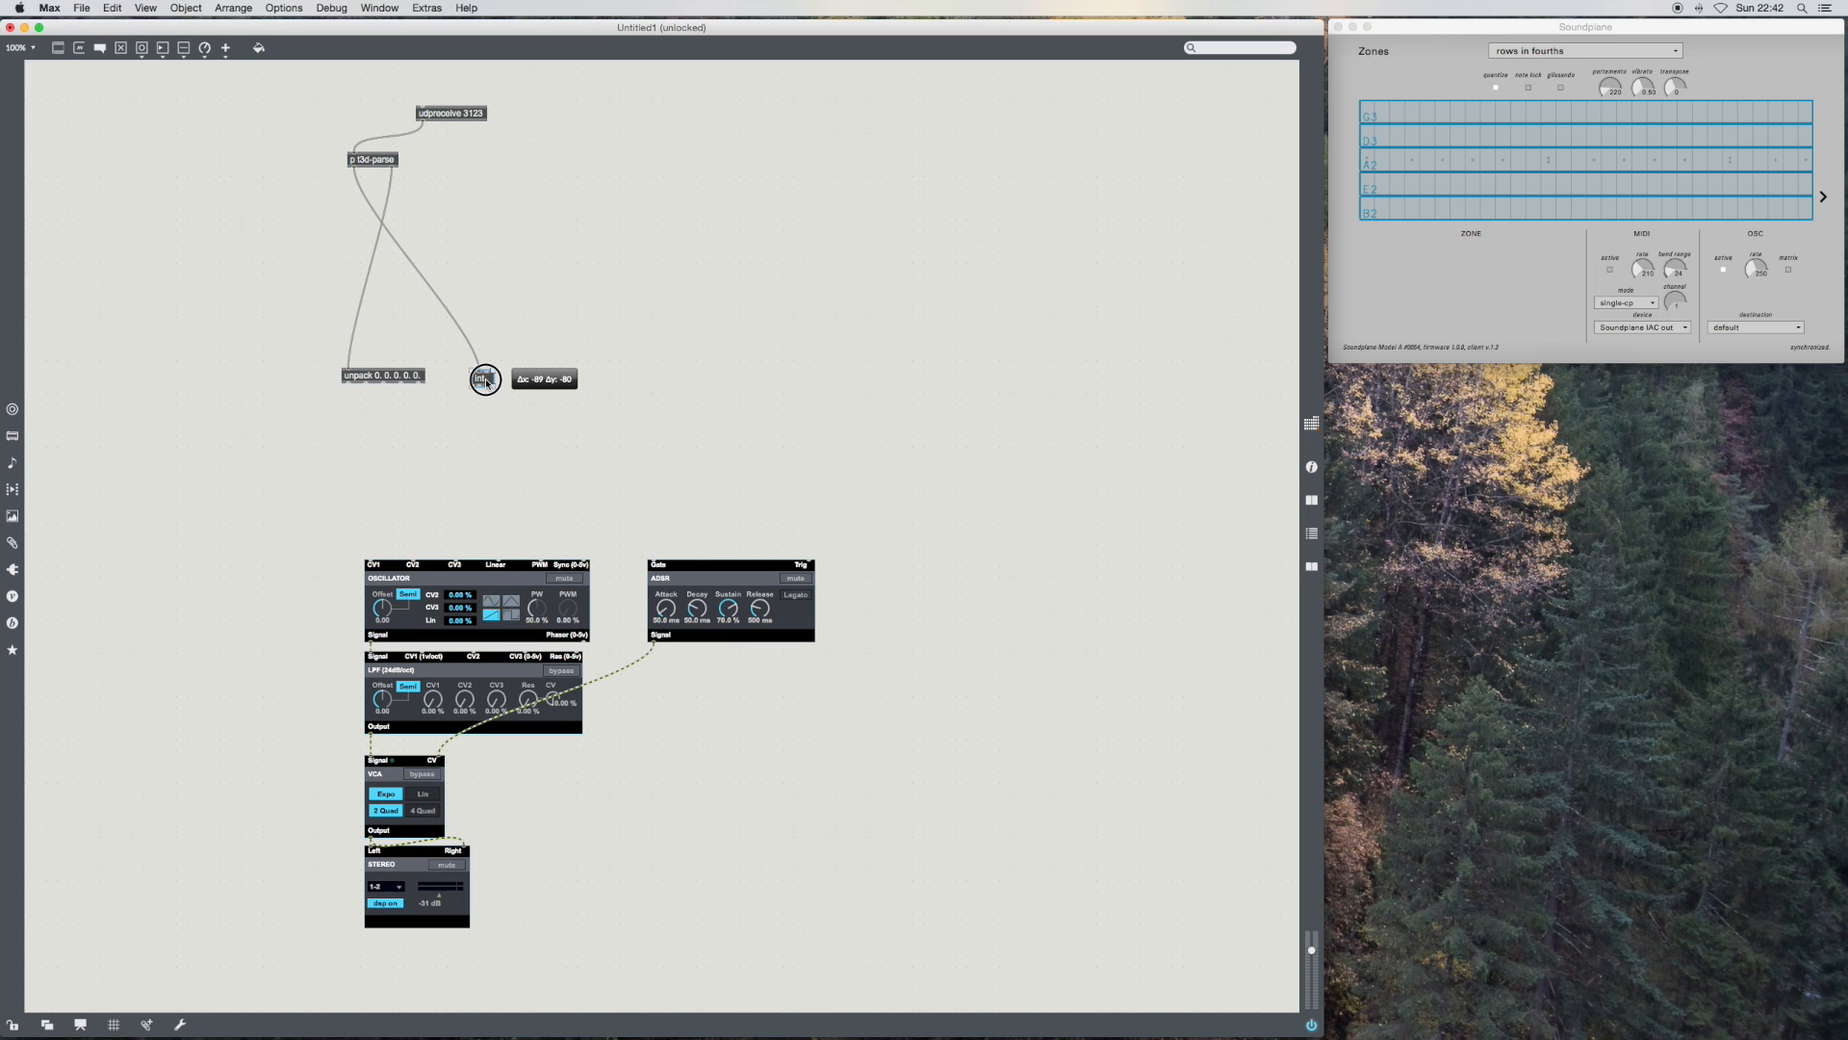
Step: Place the int object just below the OSC-parse subpatcher
drag(485, 380, 505, 277)
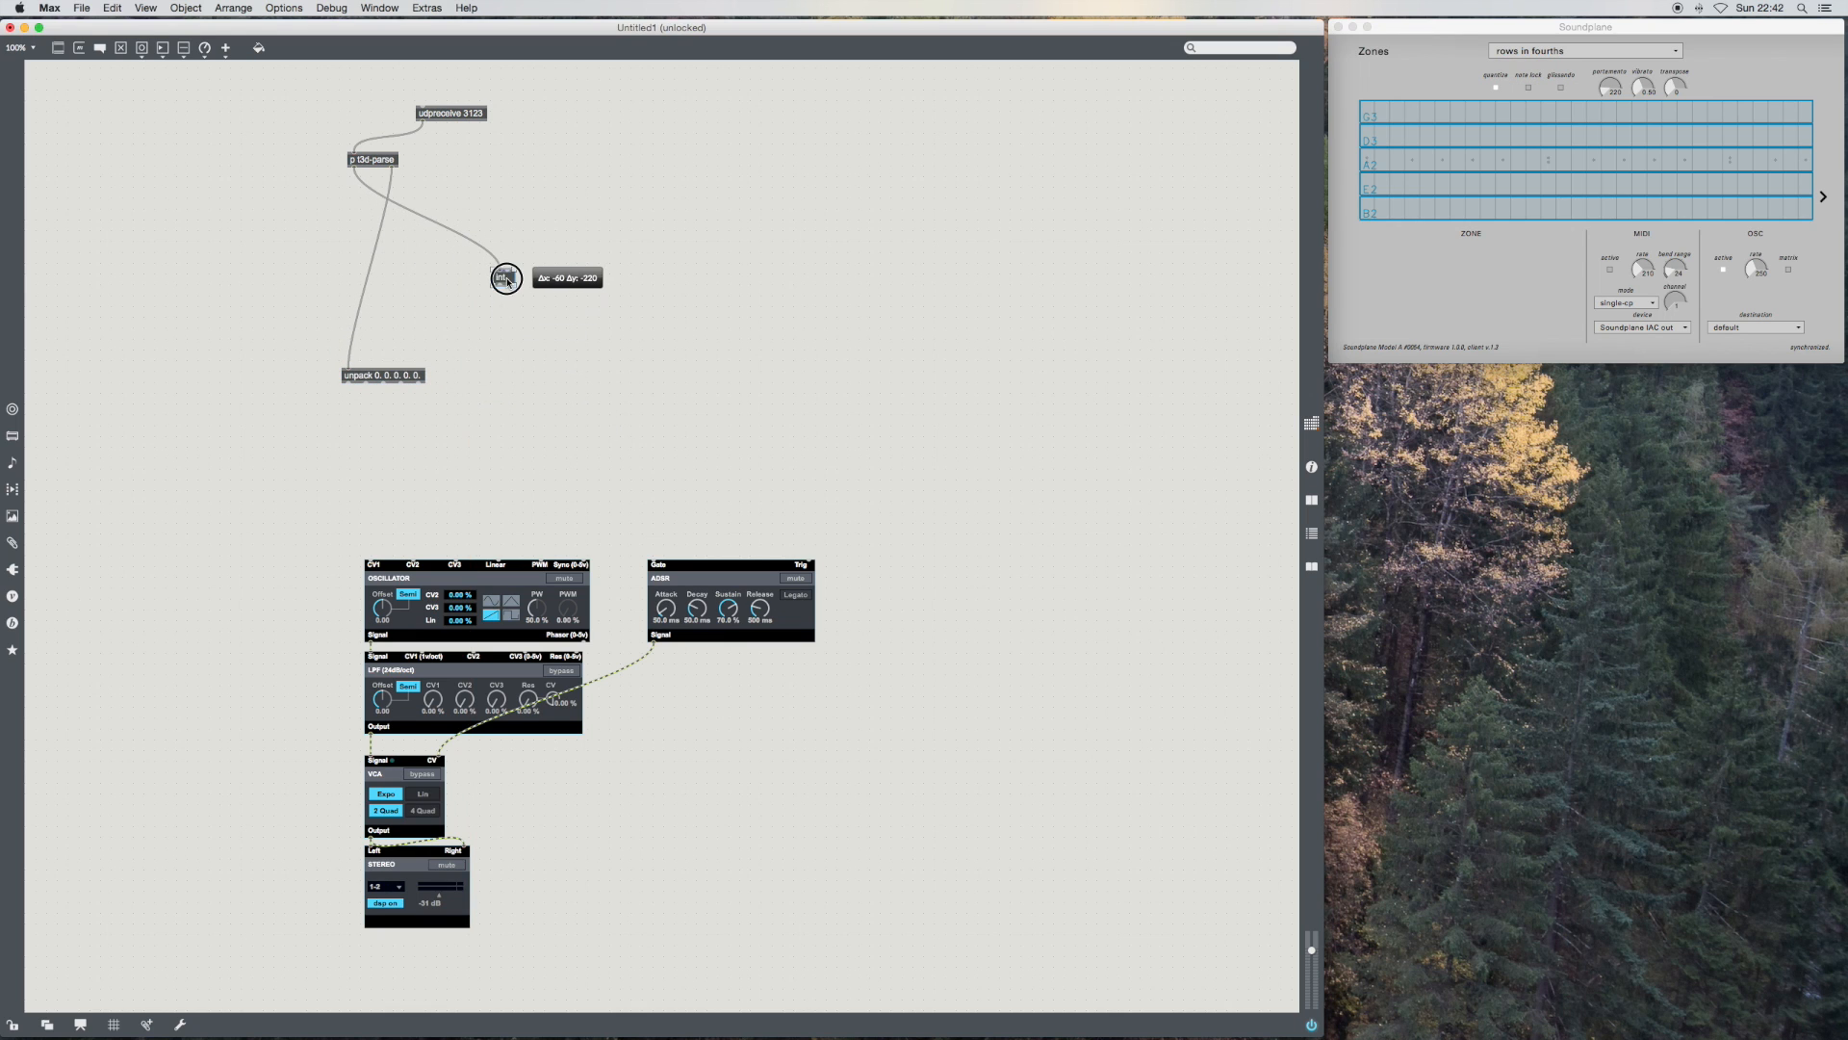
drag(505, 277, 496, 285)
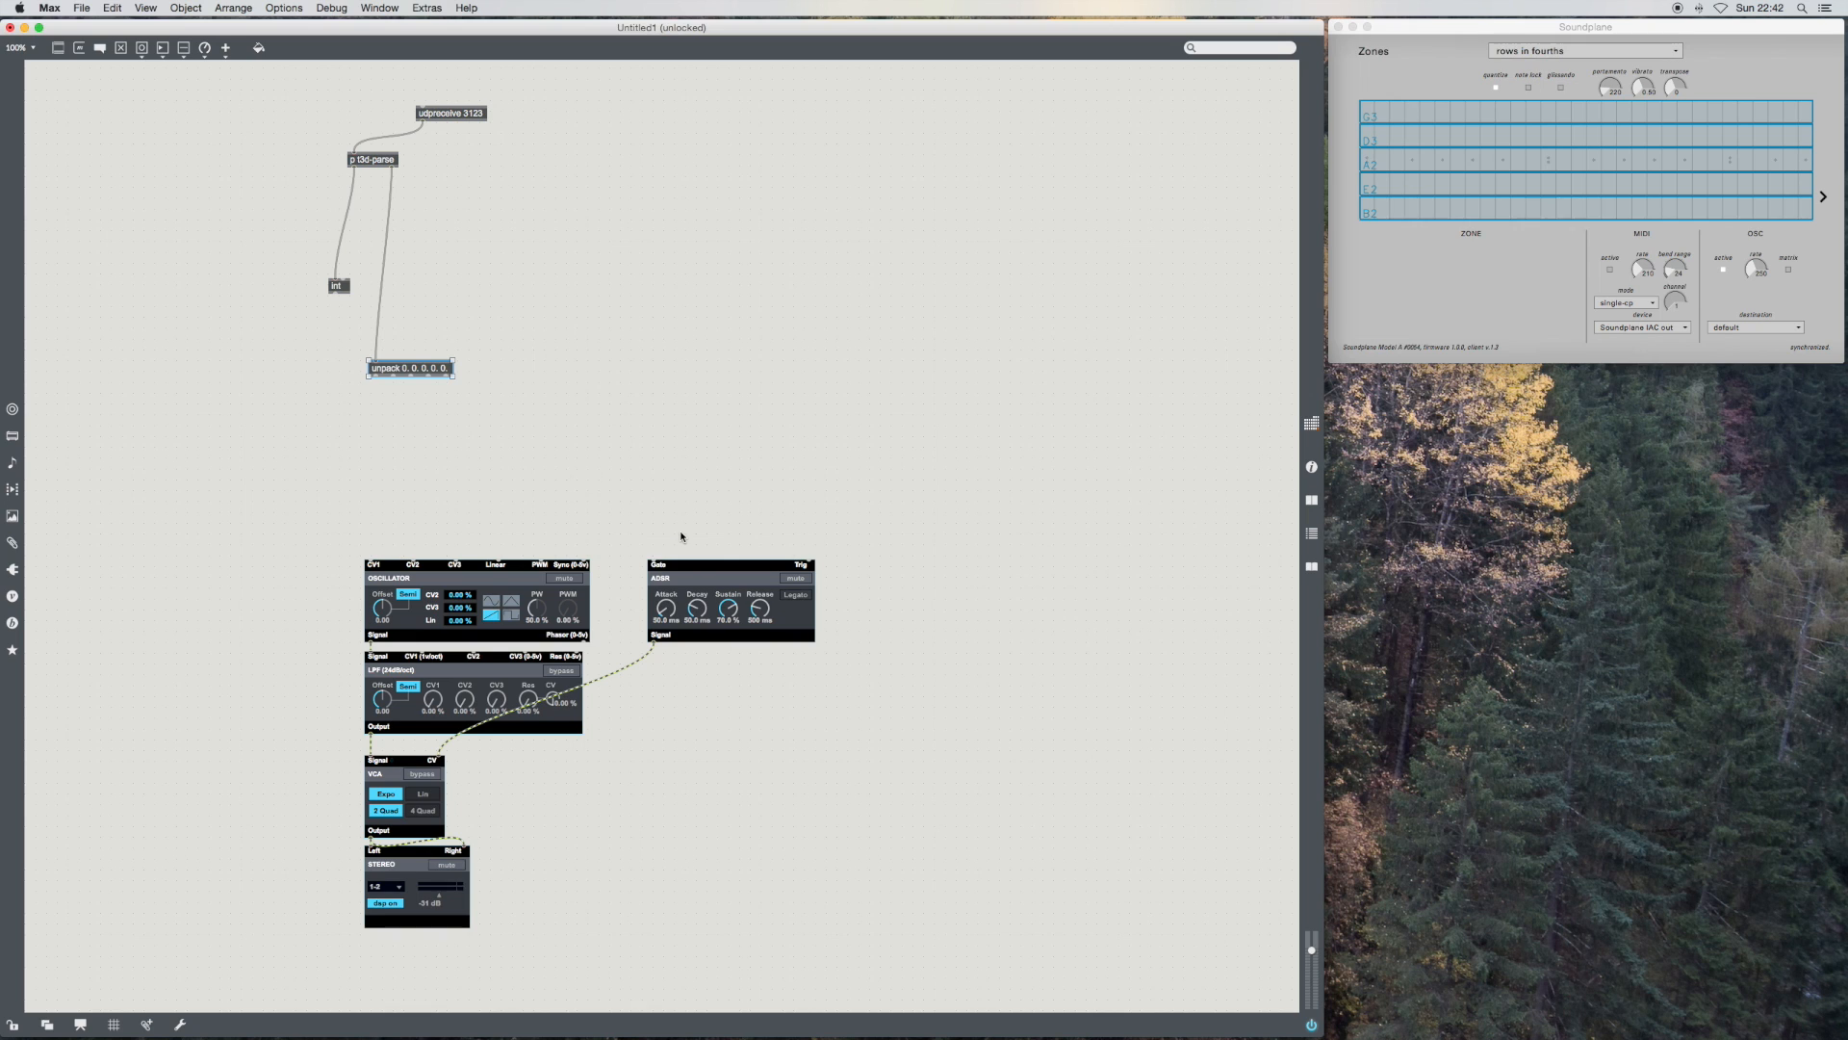
mouse_move(688, 534)
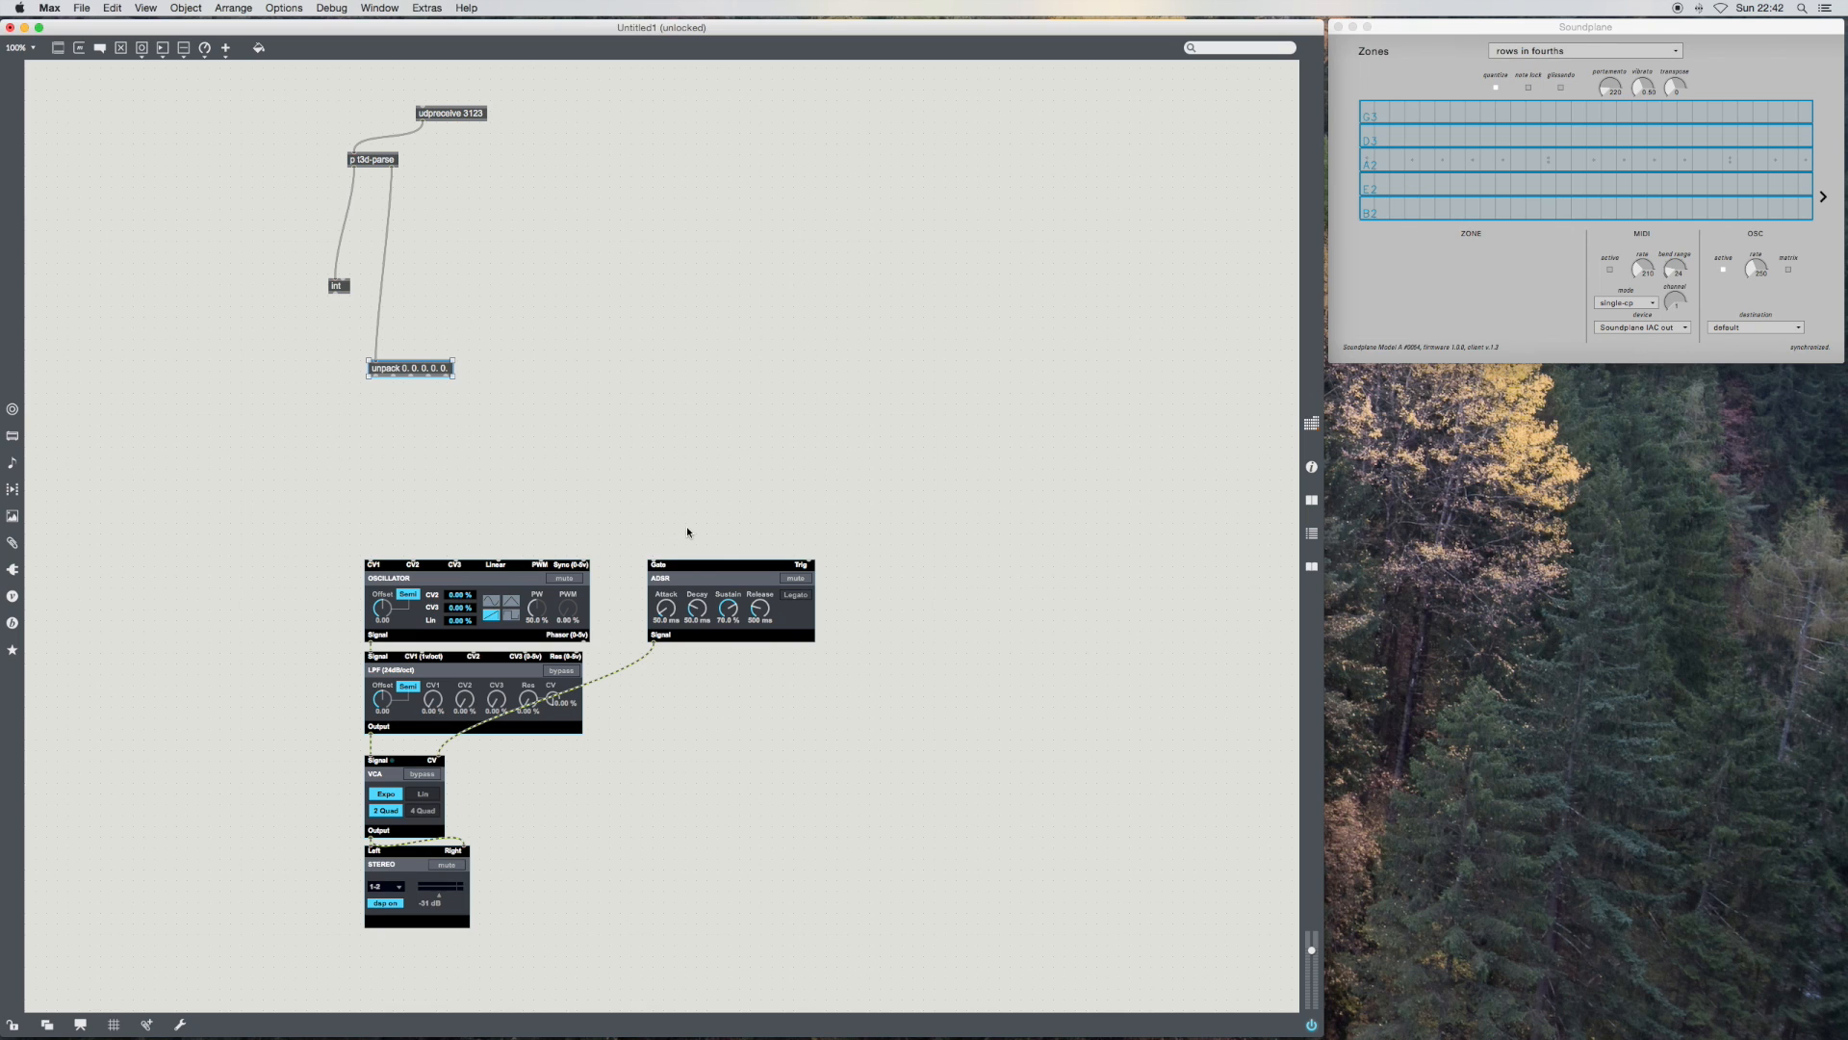
mouse_move(722, 534)
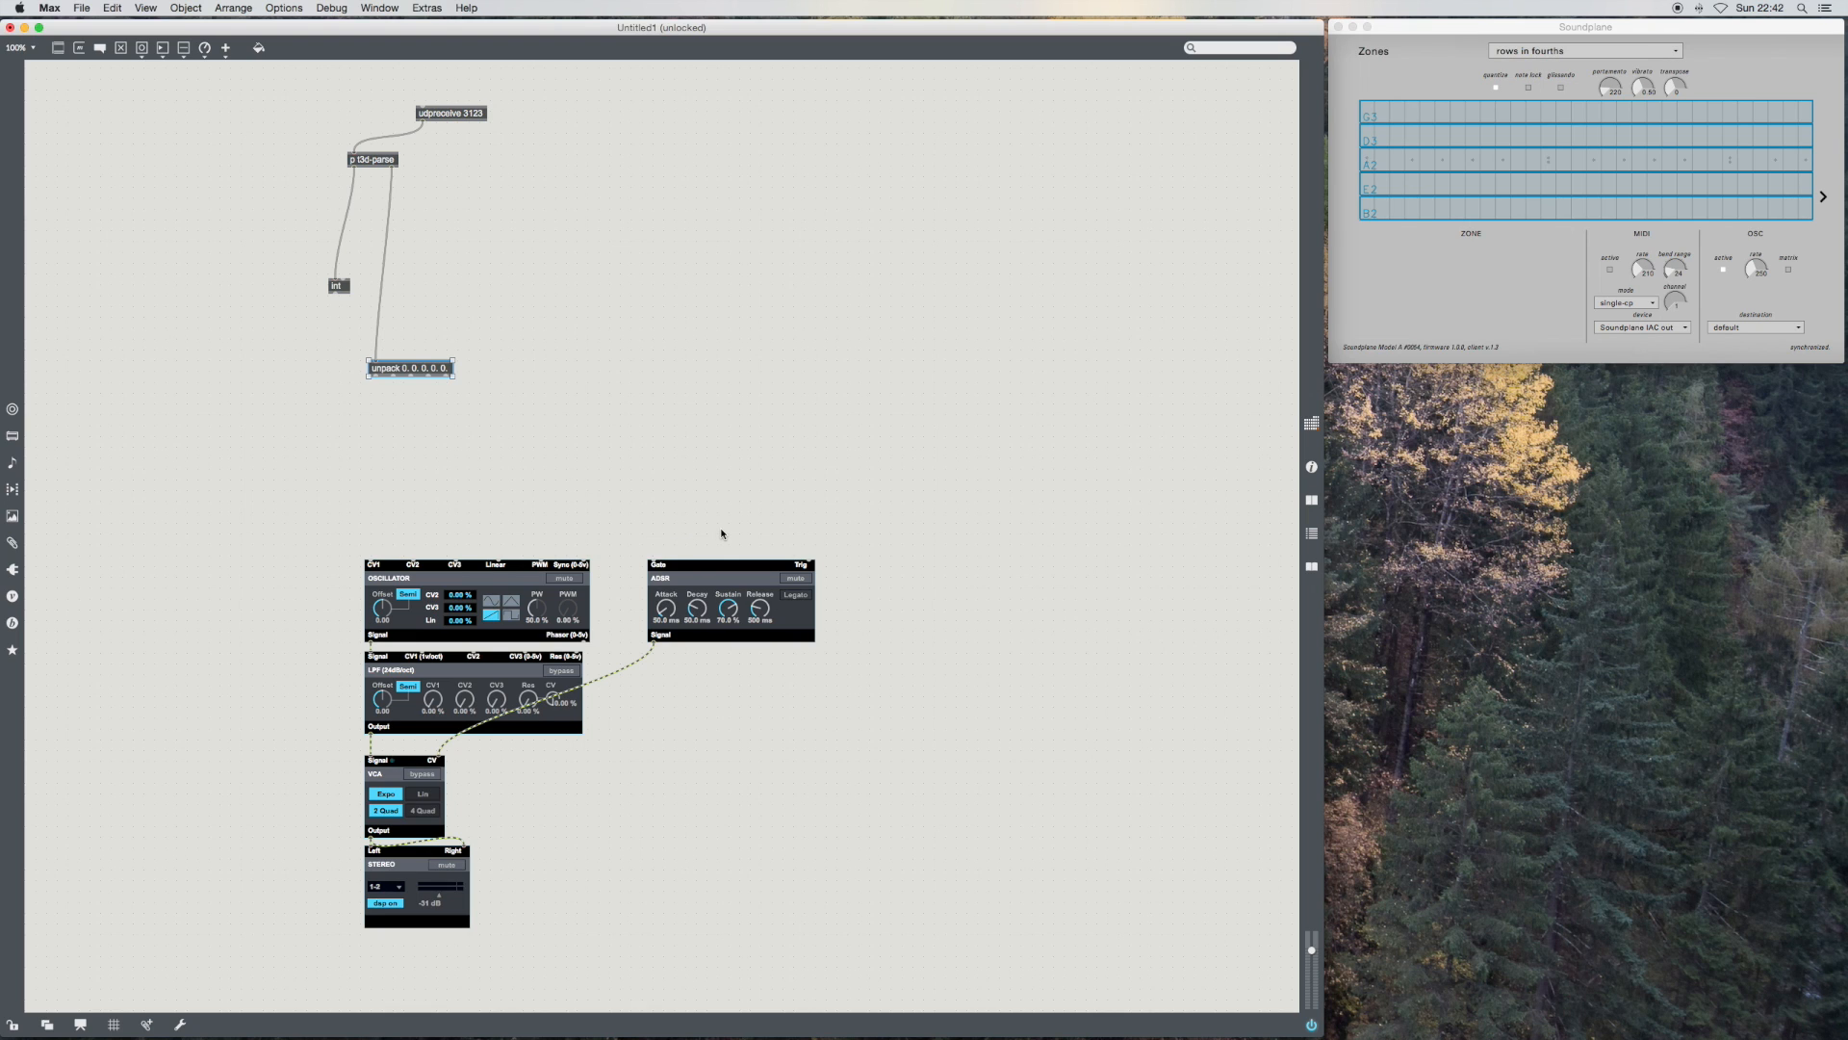
mouse_move(414, 533)
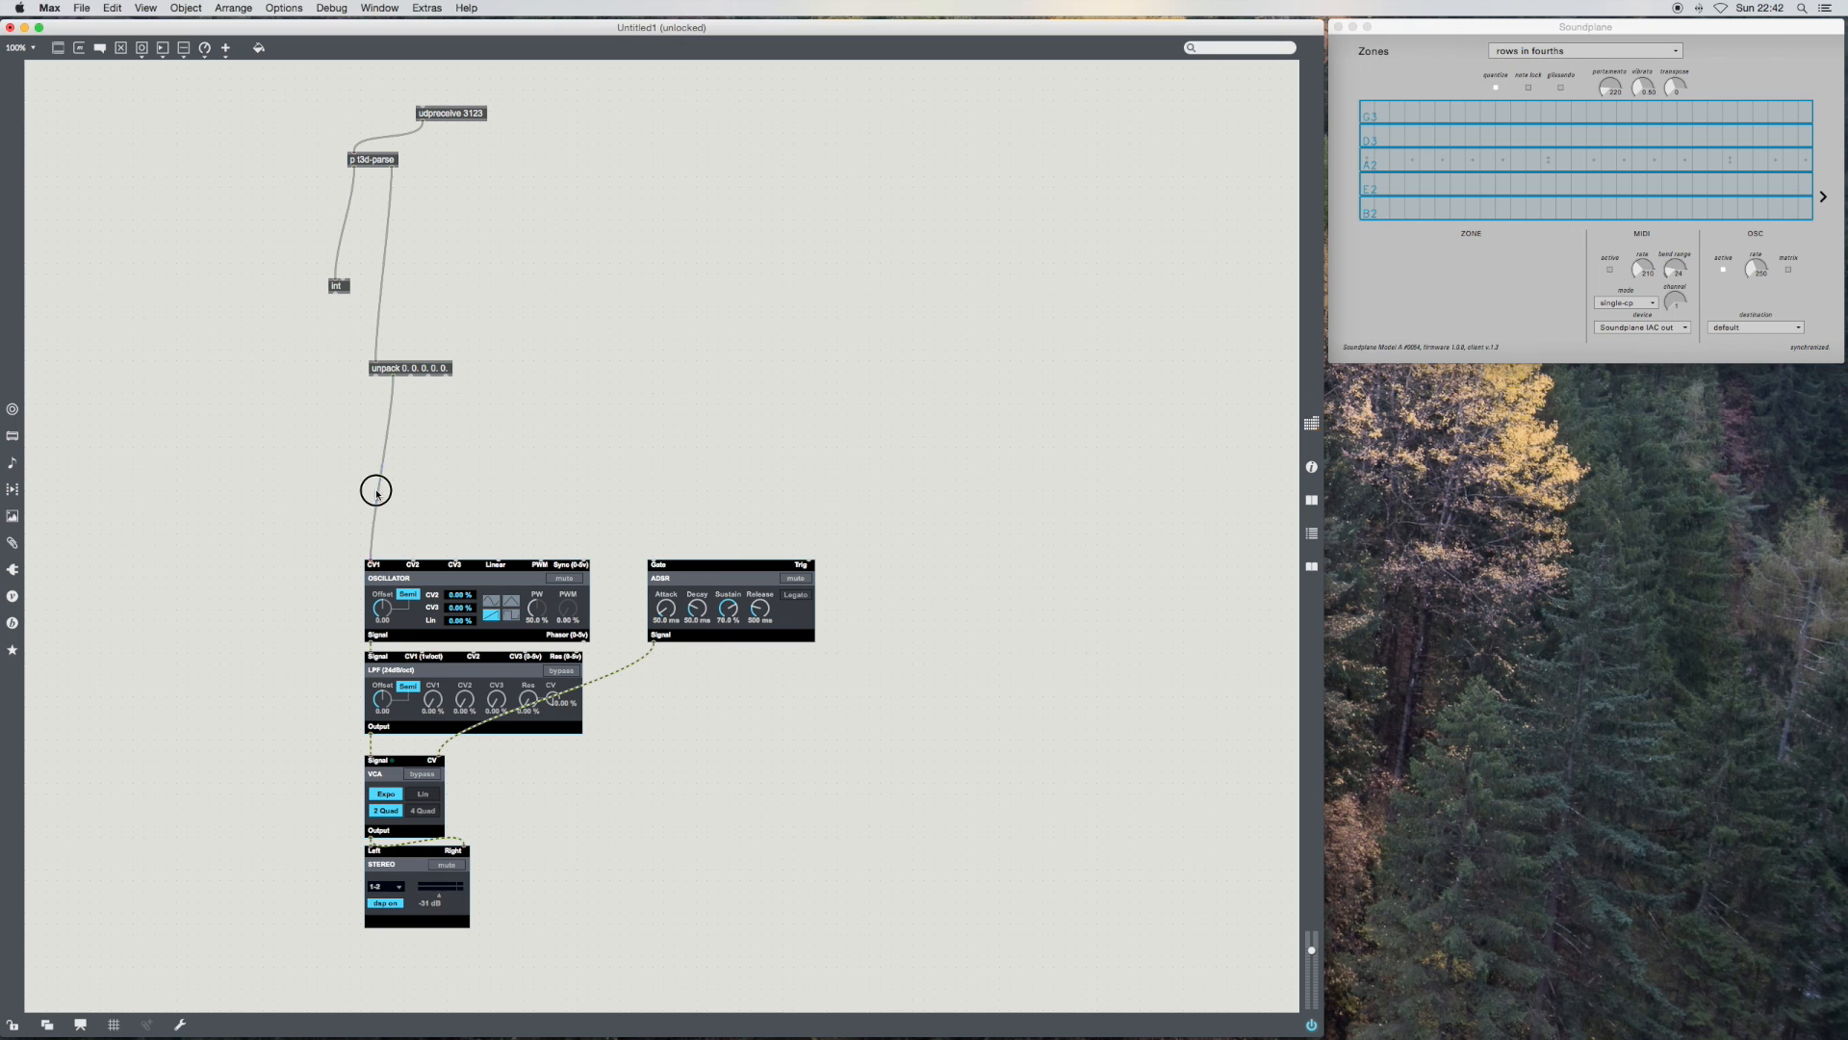
click(376, 491)
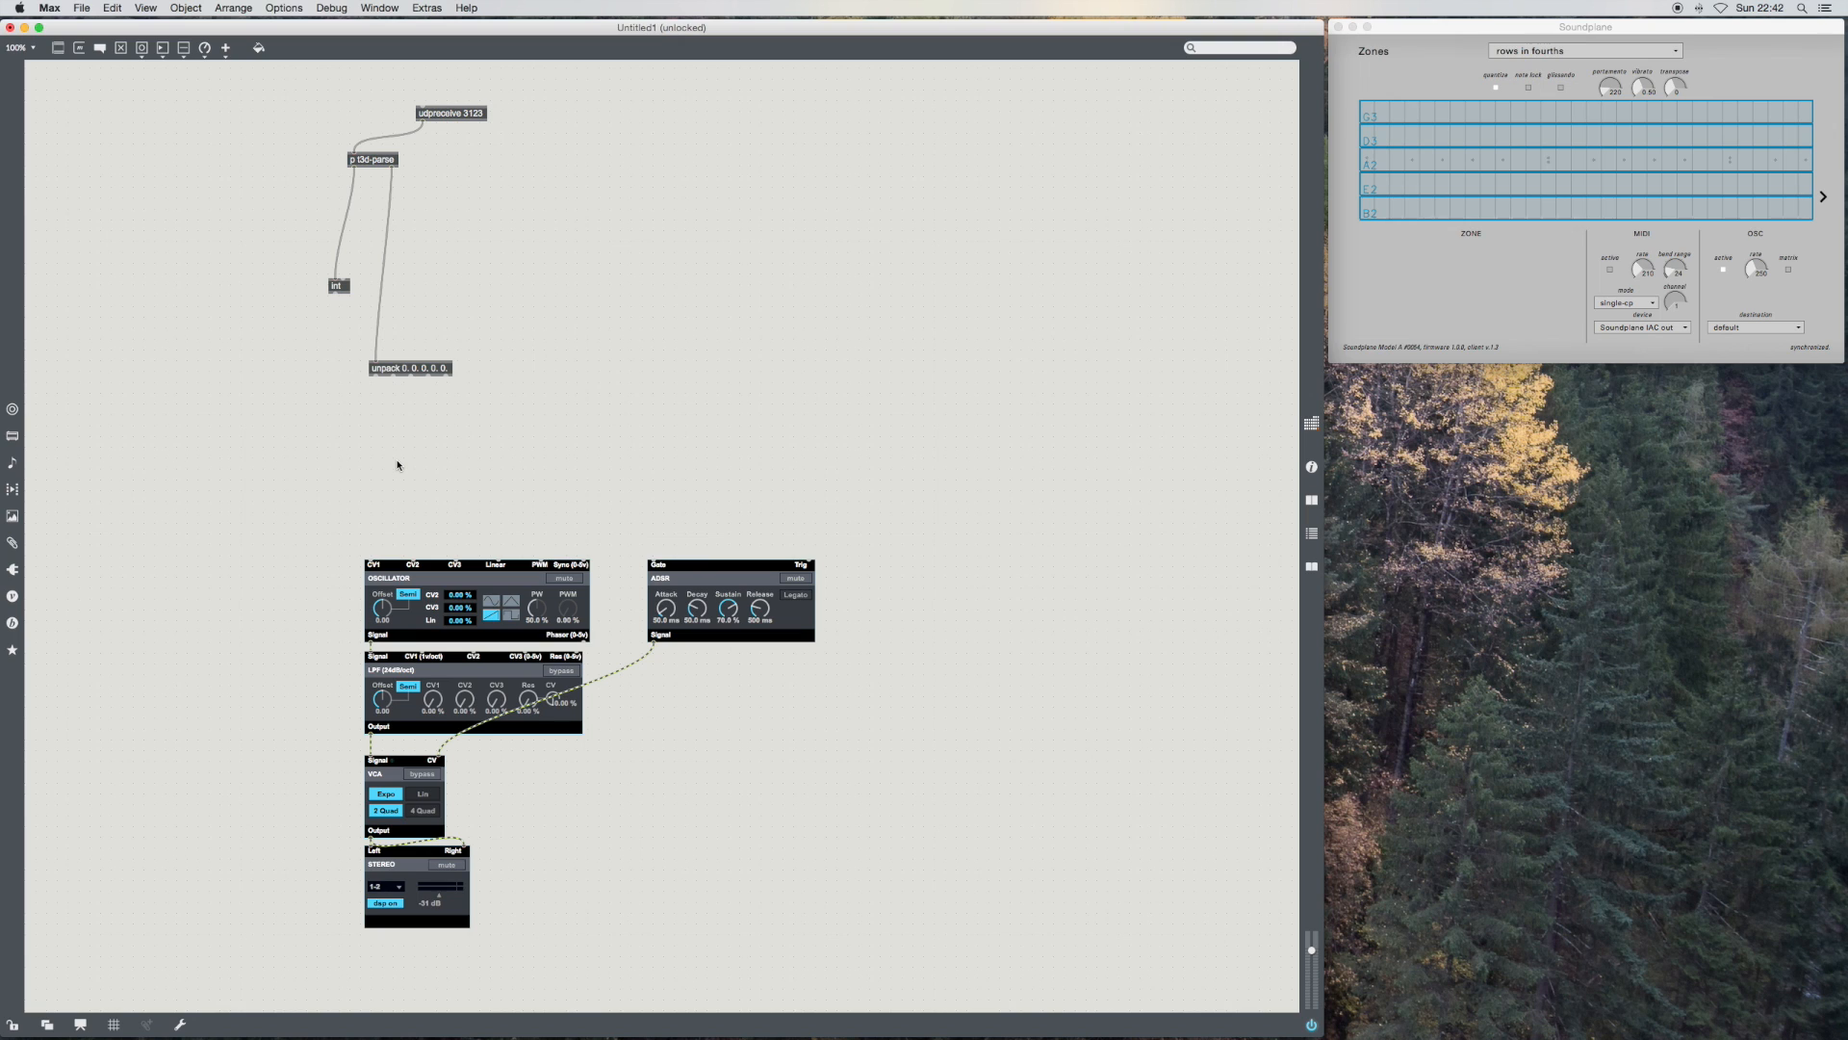
mouse_move(418, 474)
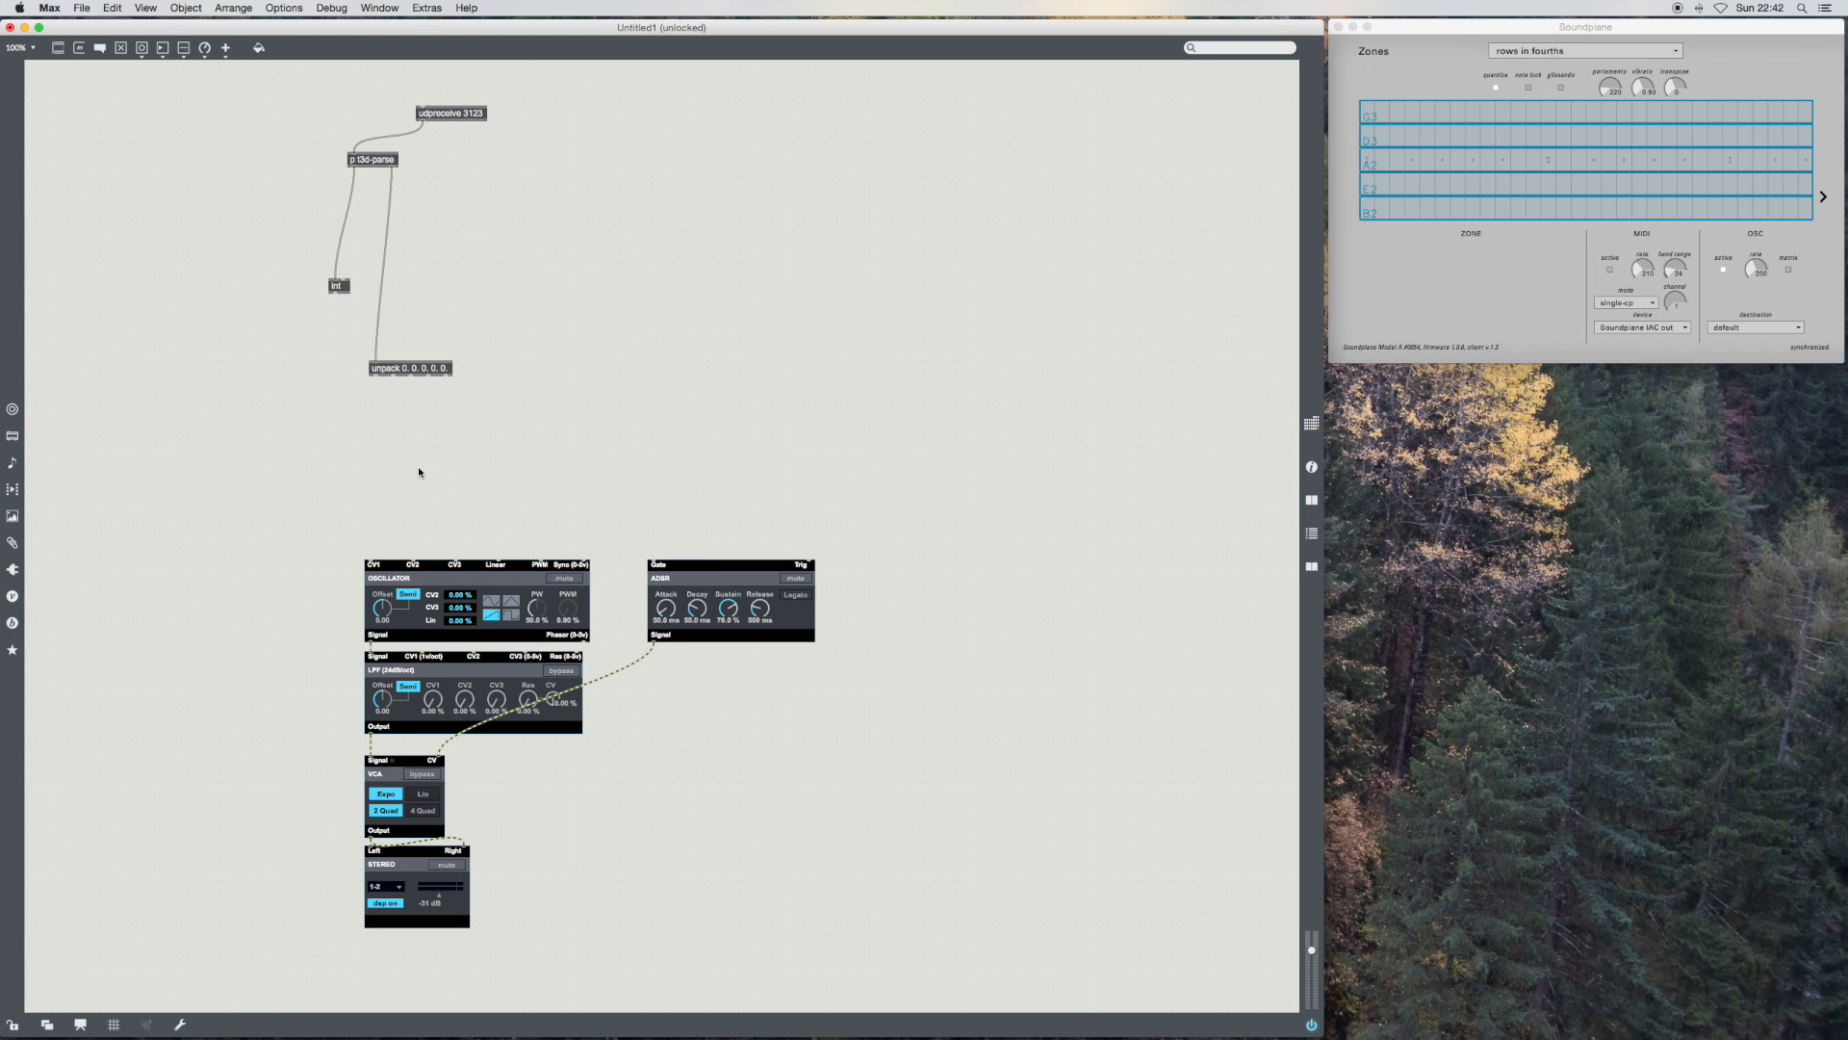
mouse_move(392, 445)
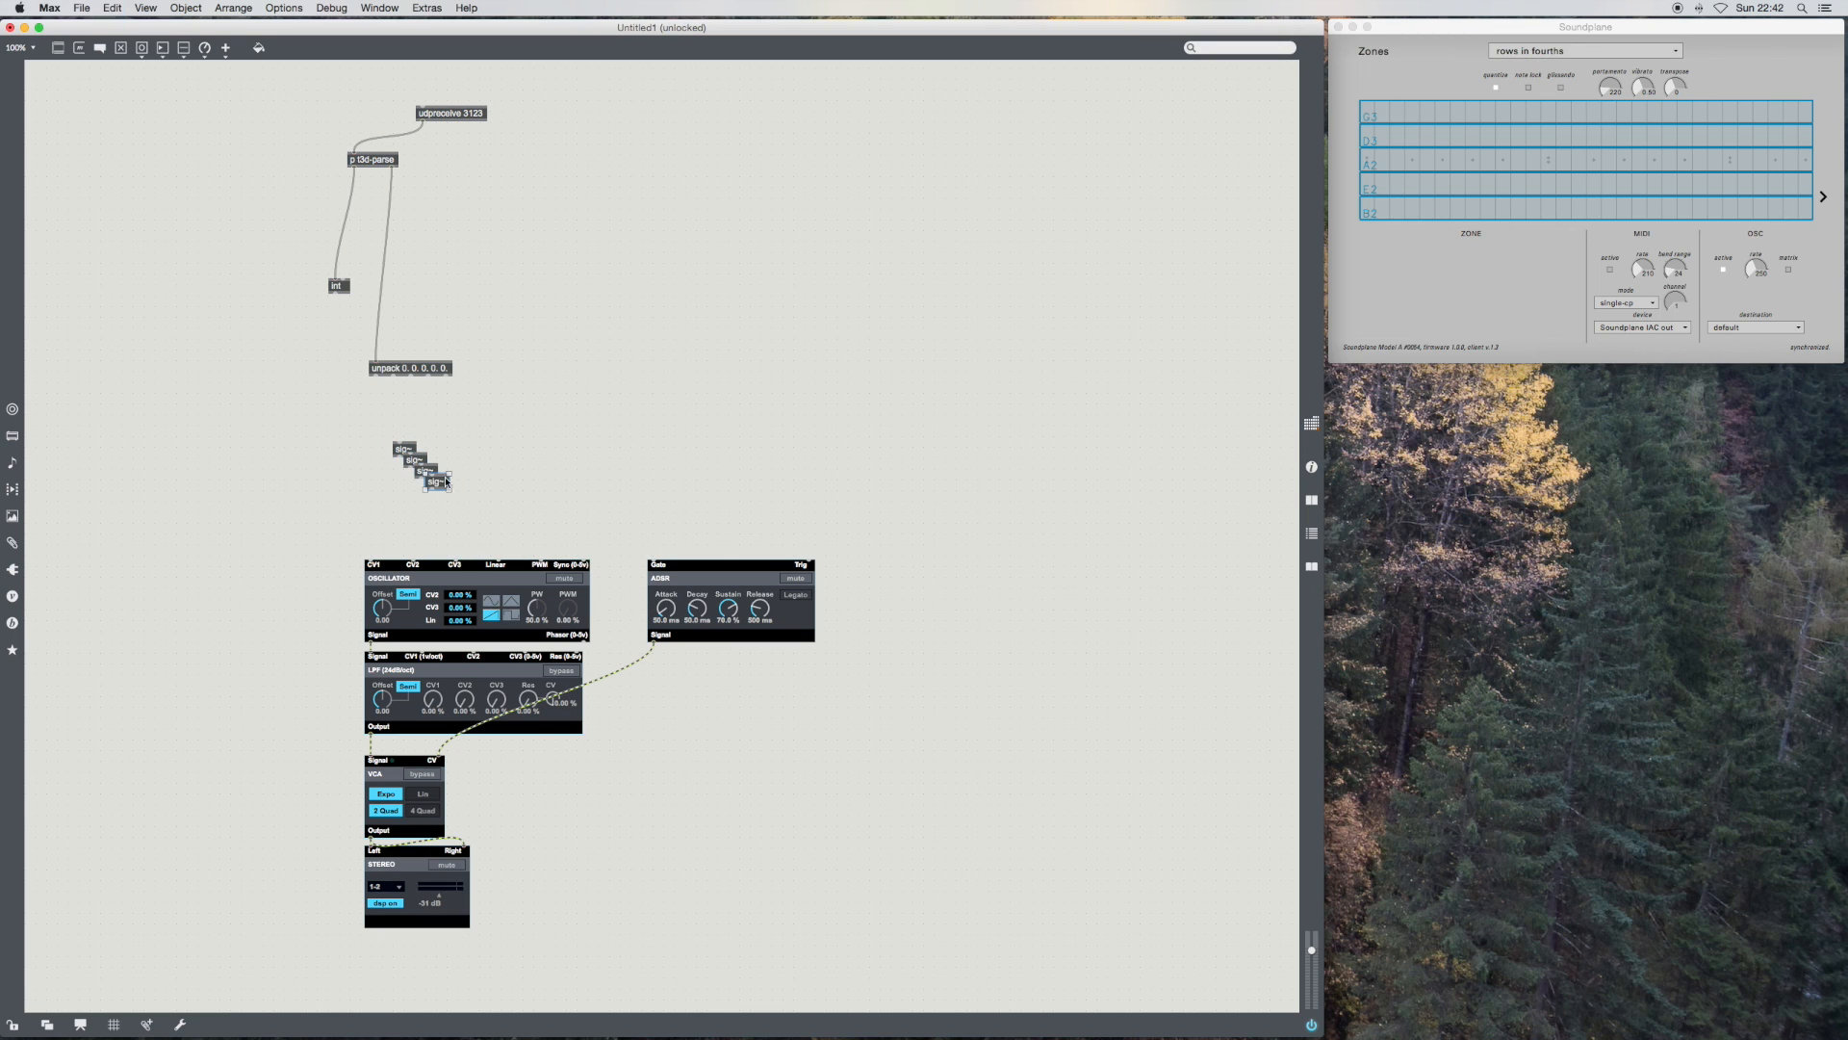
Step: Spread the four sig~ objects into a row under unpack and wire its outlets into them
drag(428, 448, 383, 448)
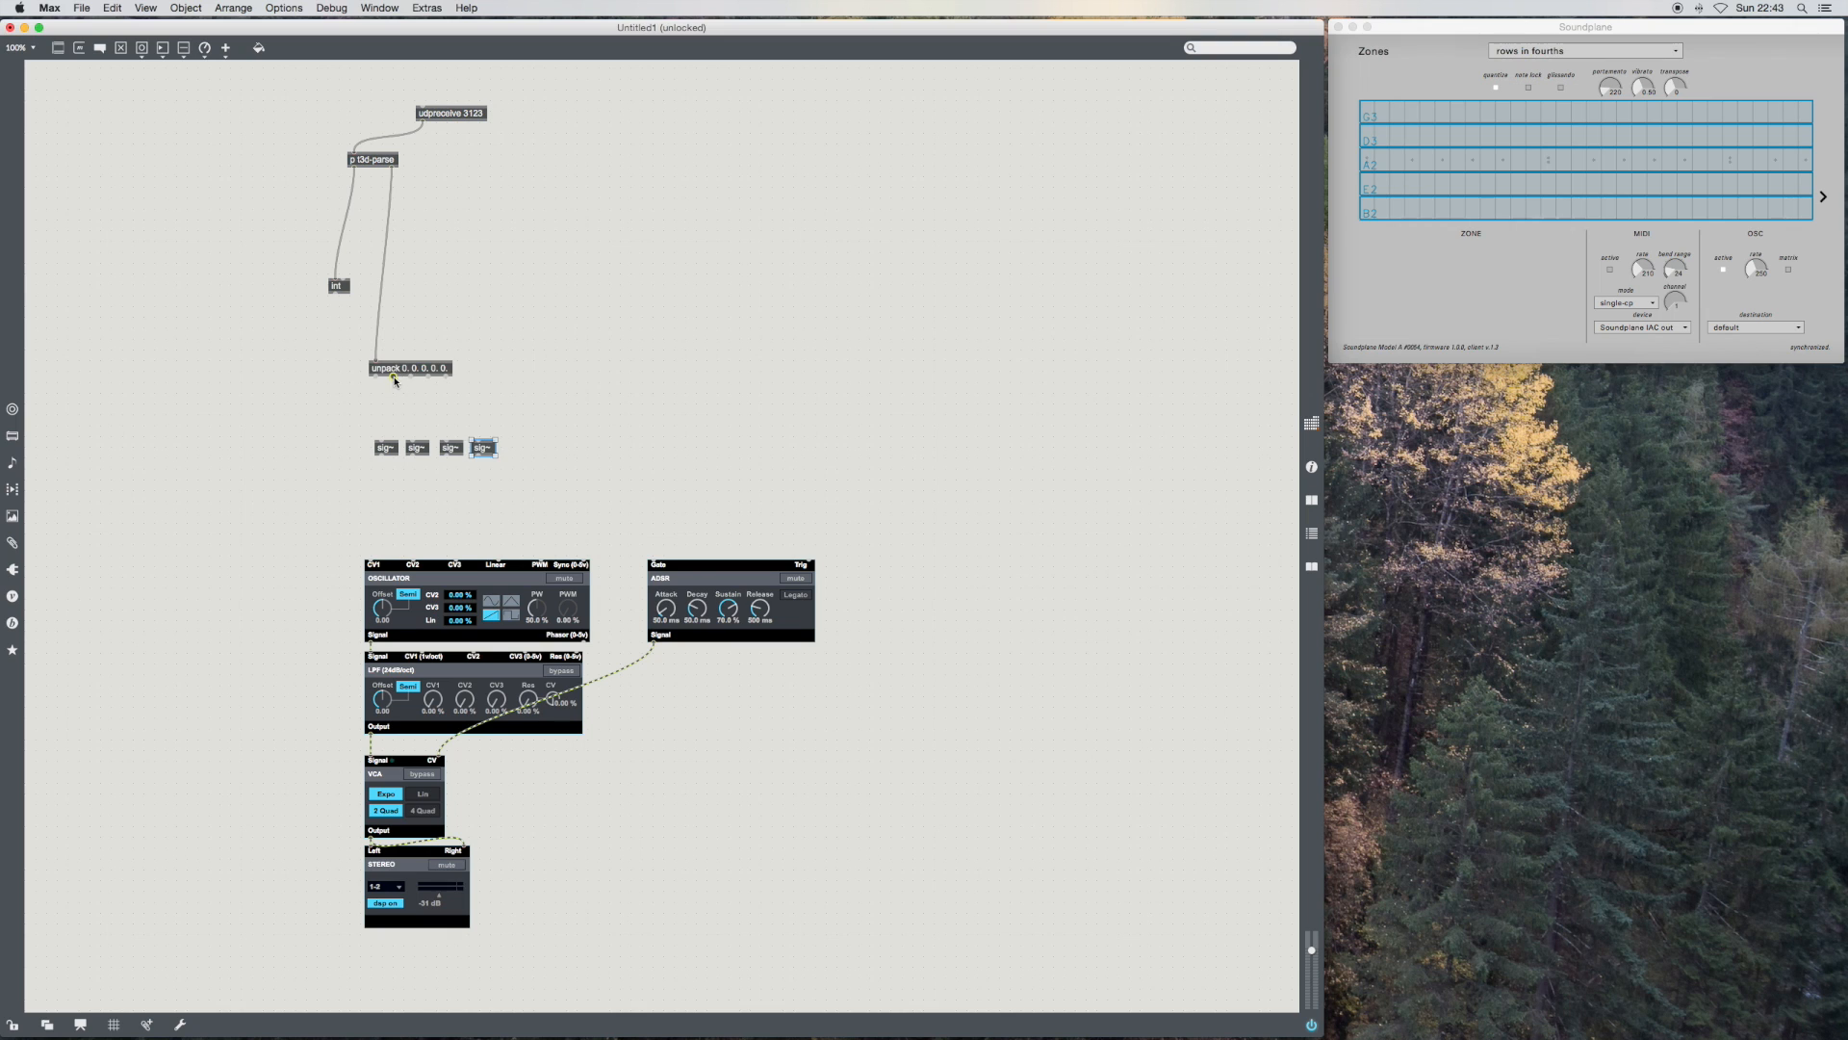
drag(391, 376, 383, 439)
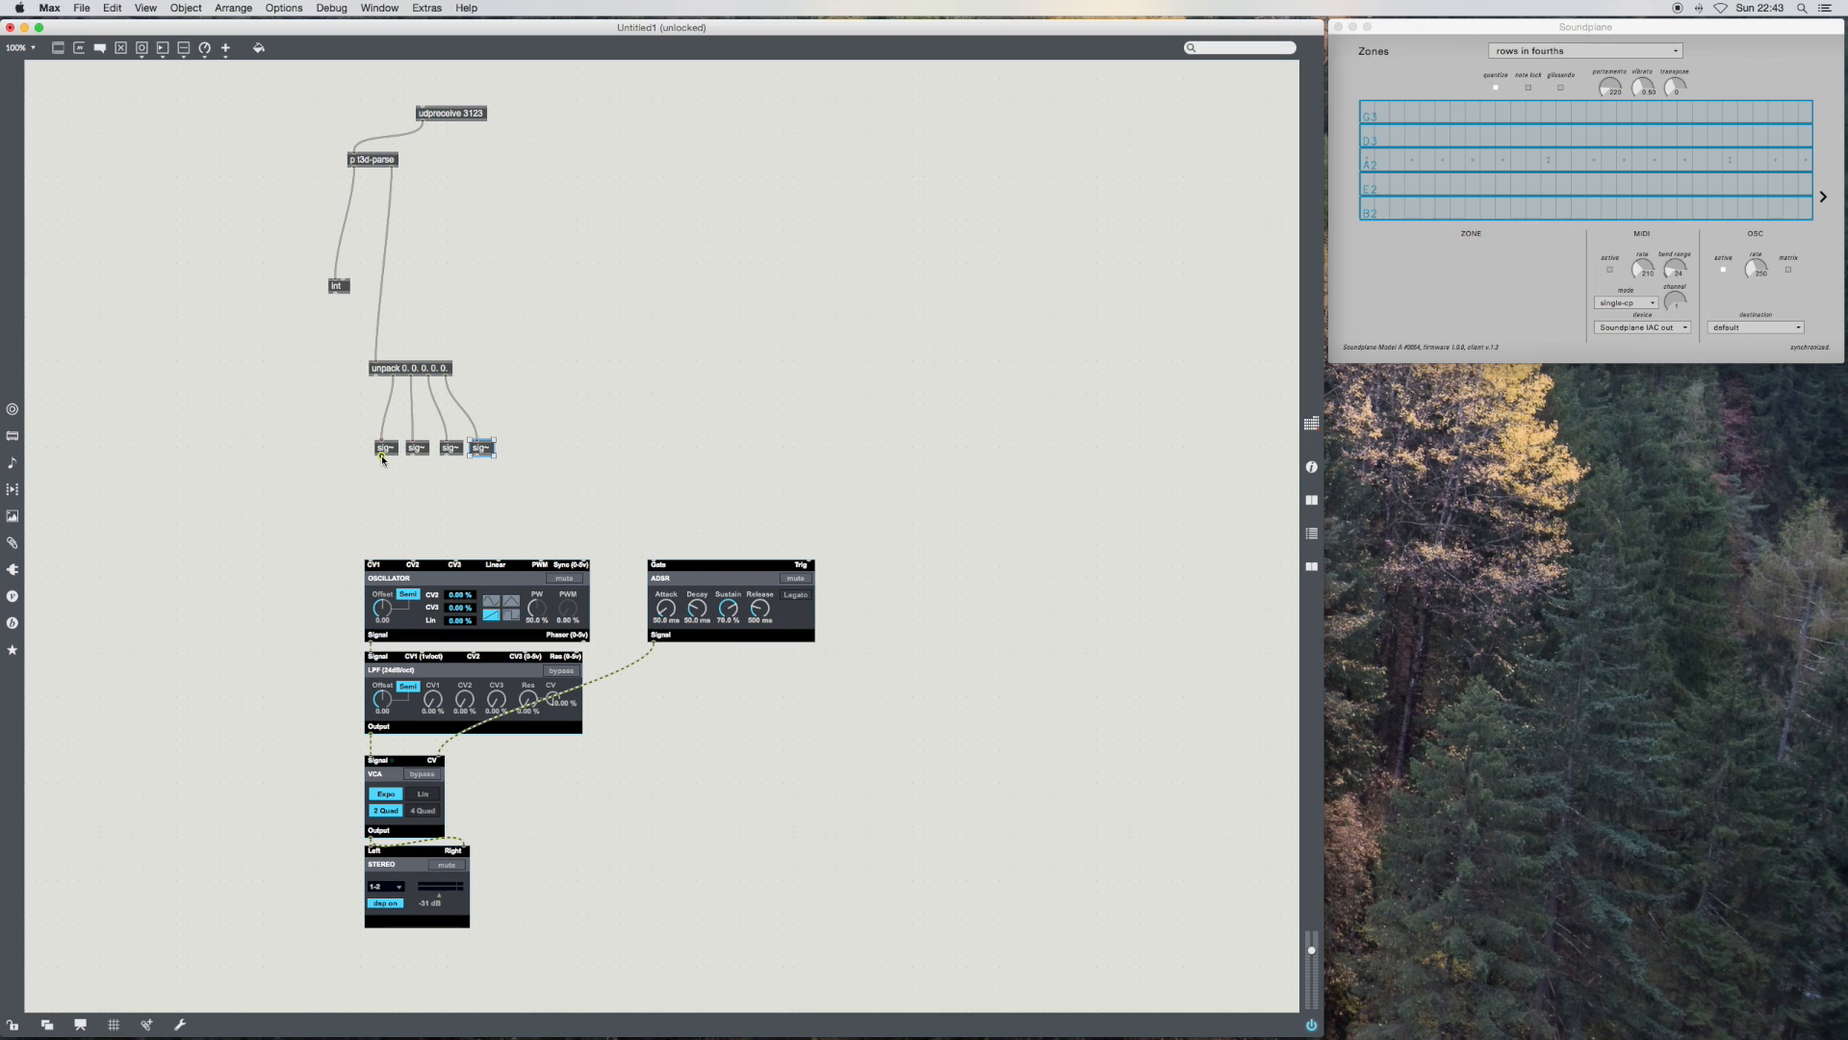
mouse_move(372, 559)
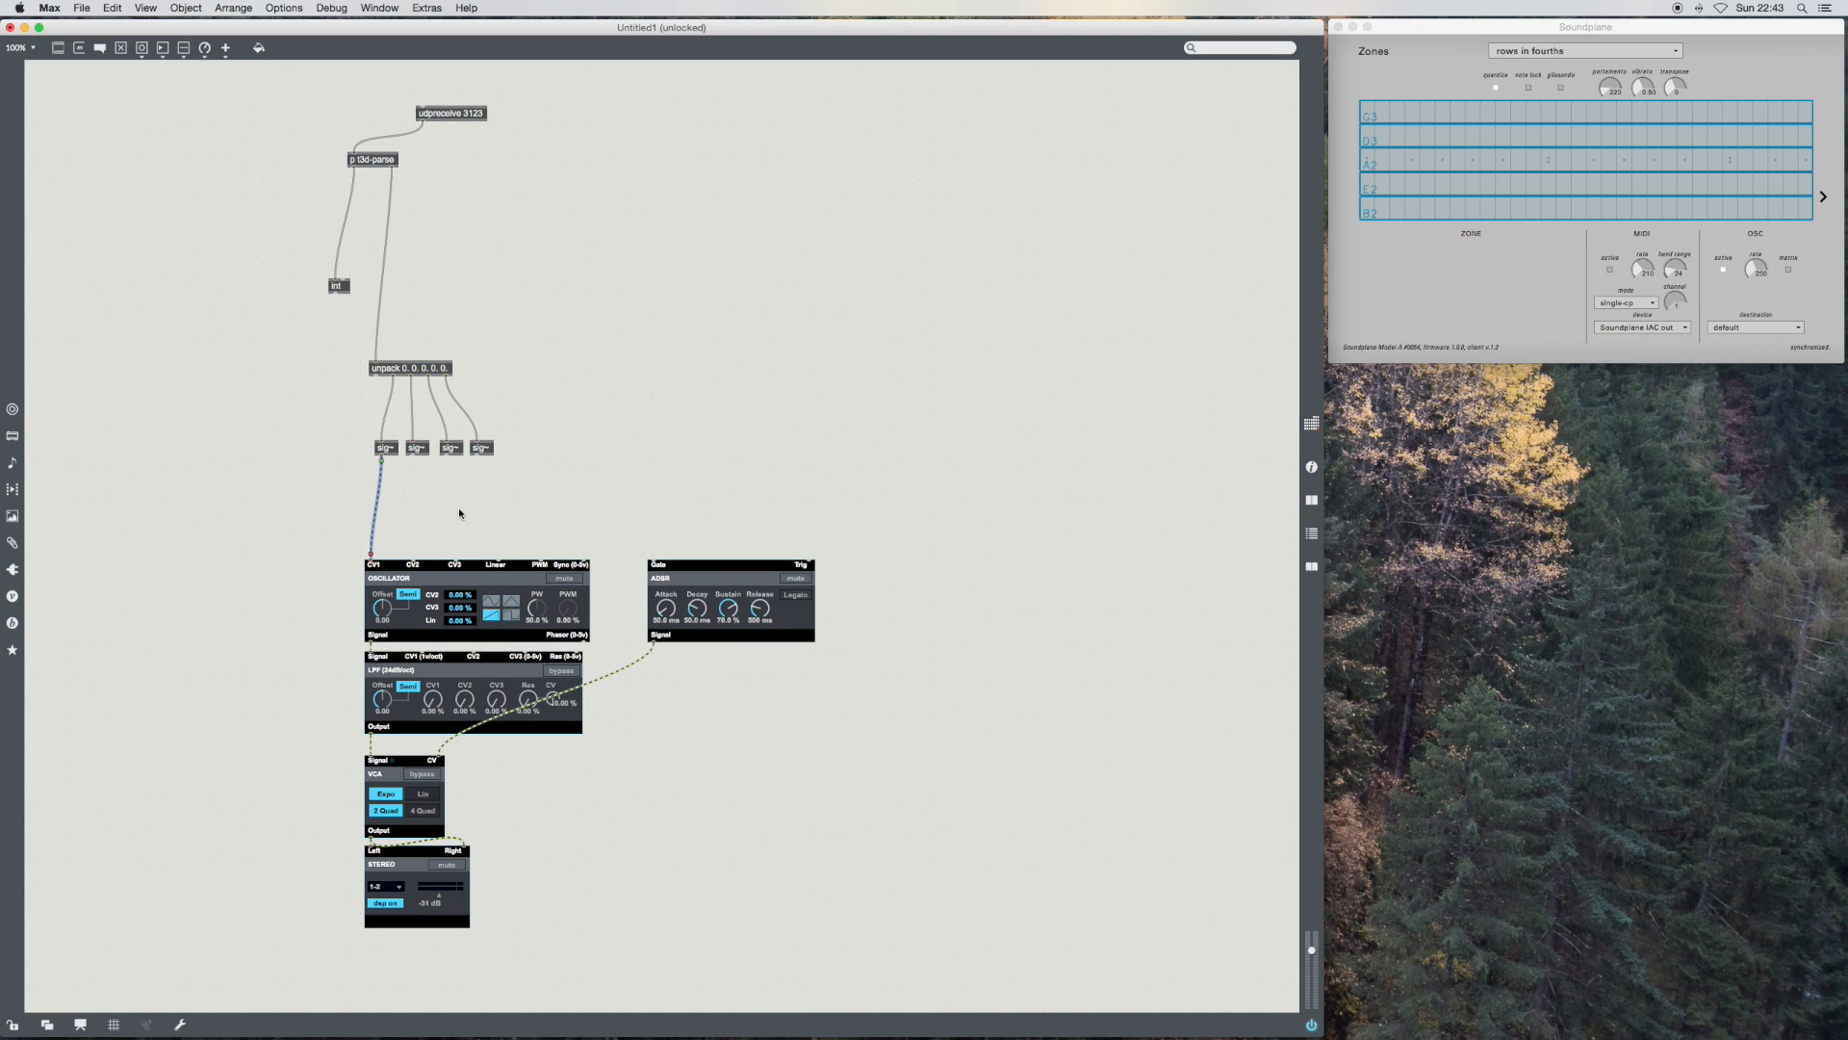
mouse_move(416, 641)
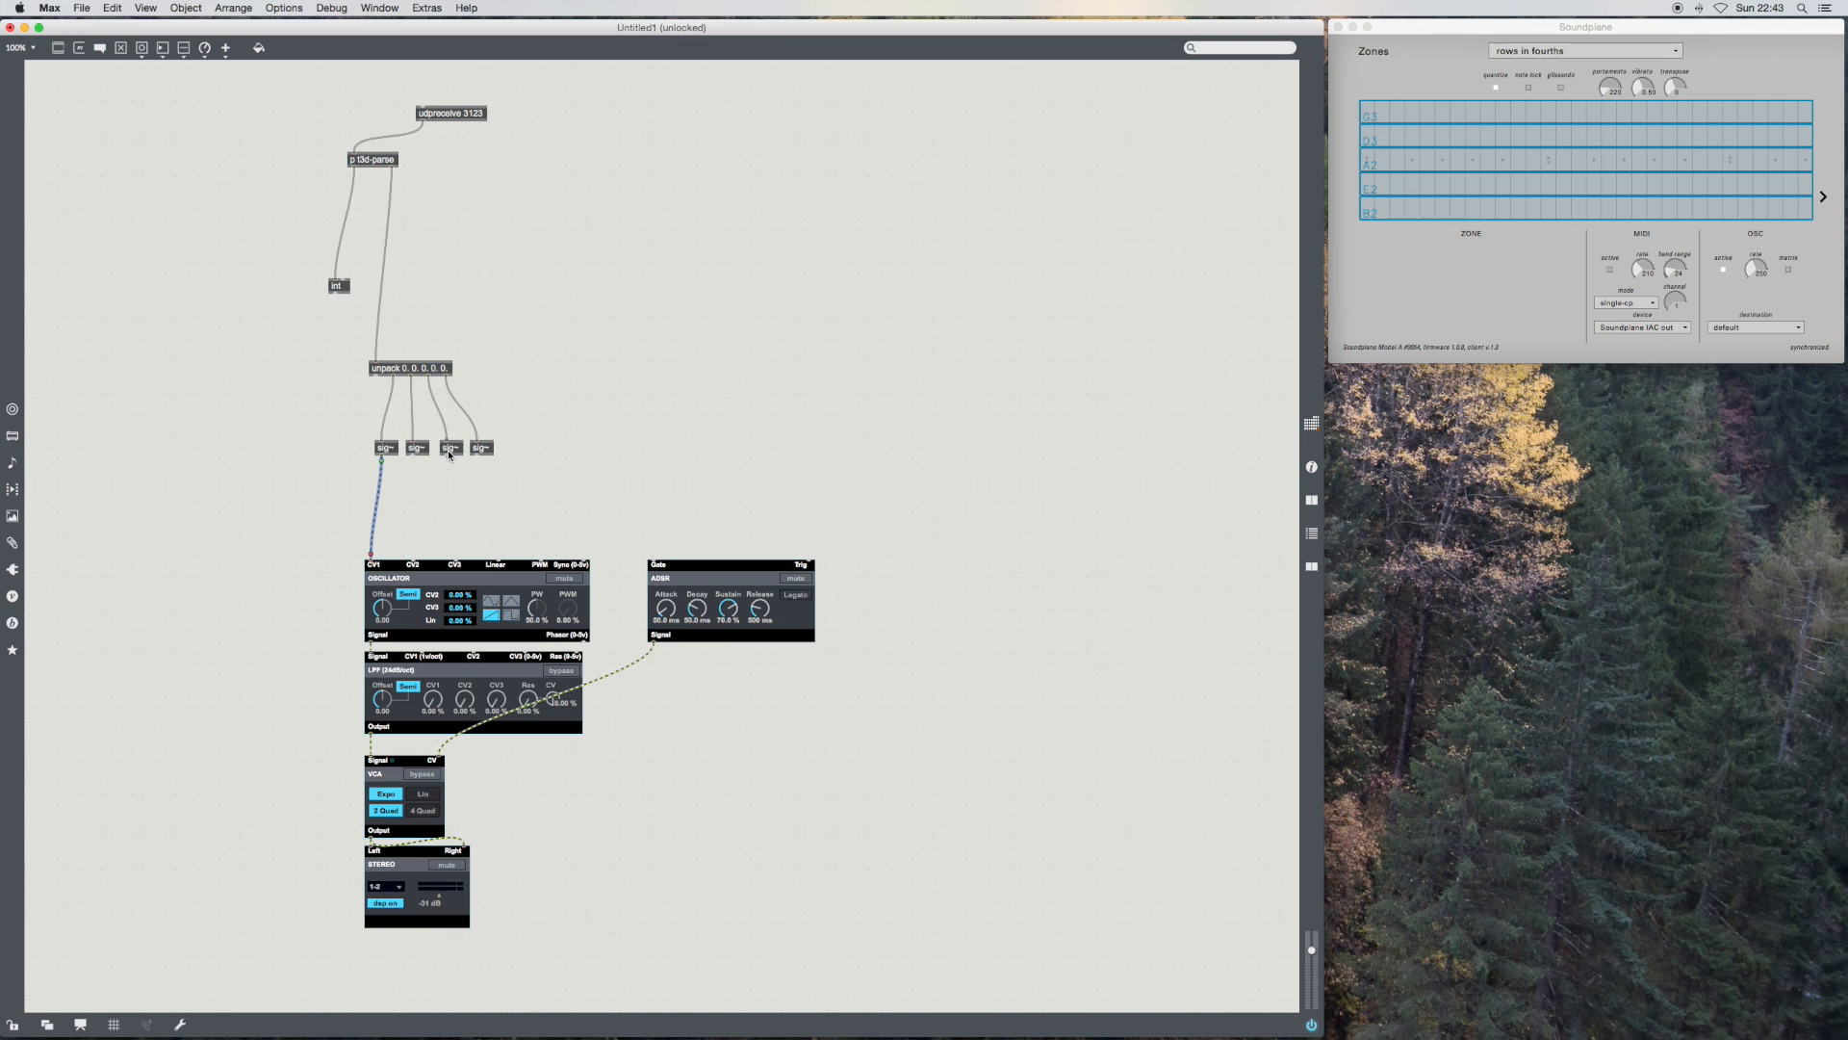
mouse_move(480, 675)
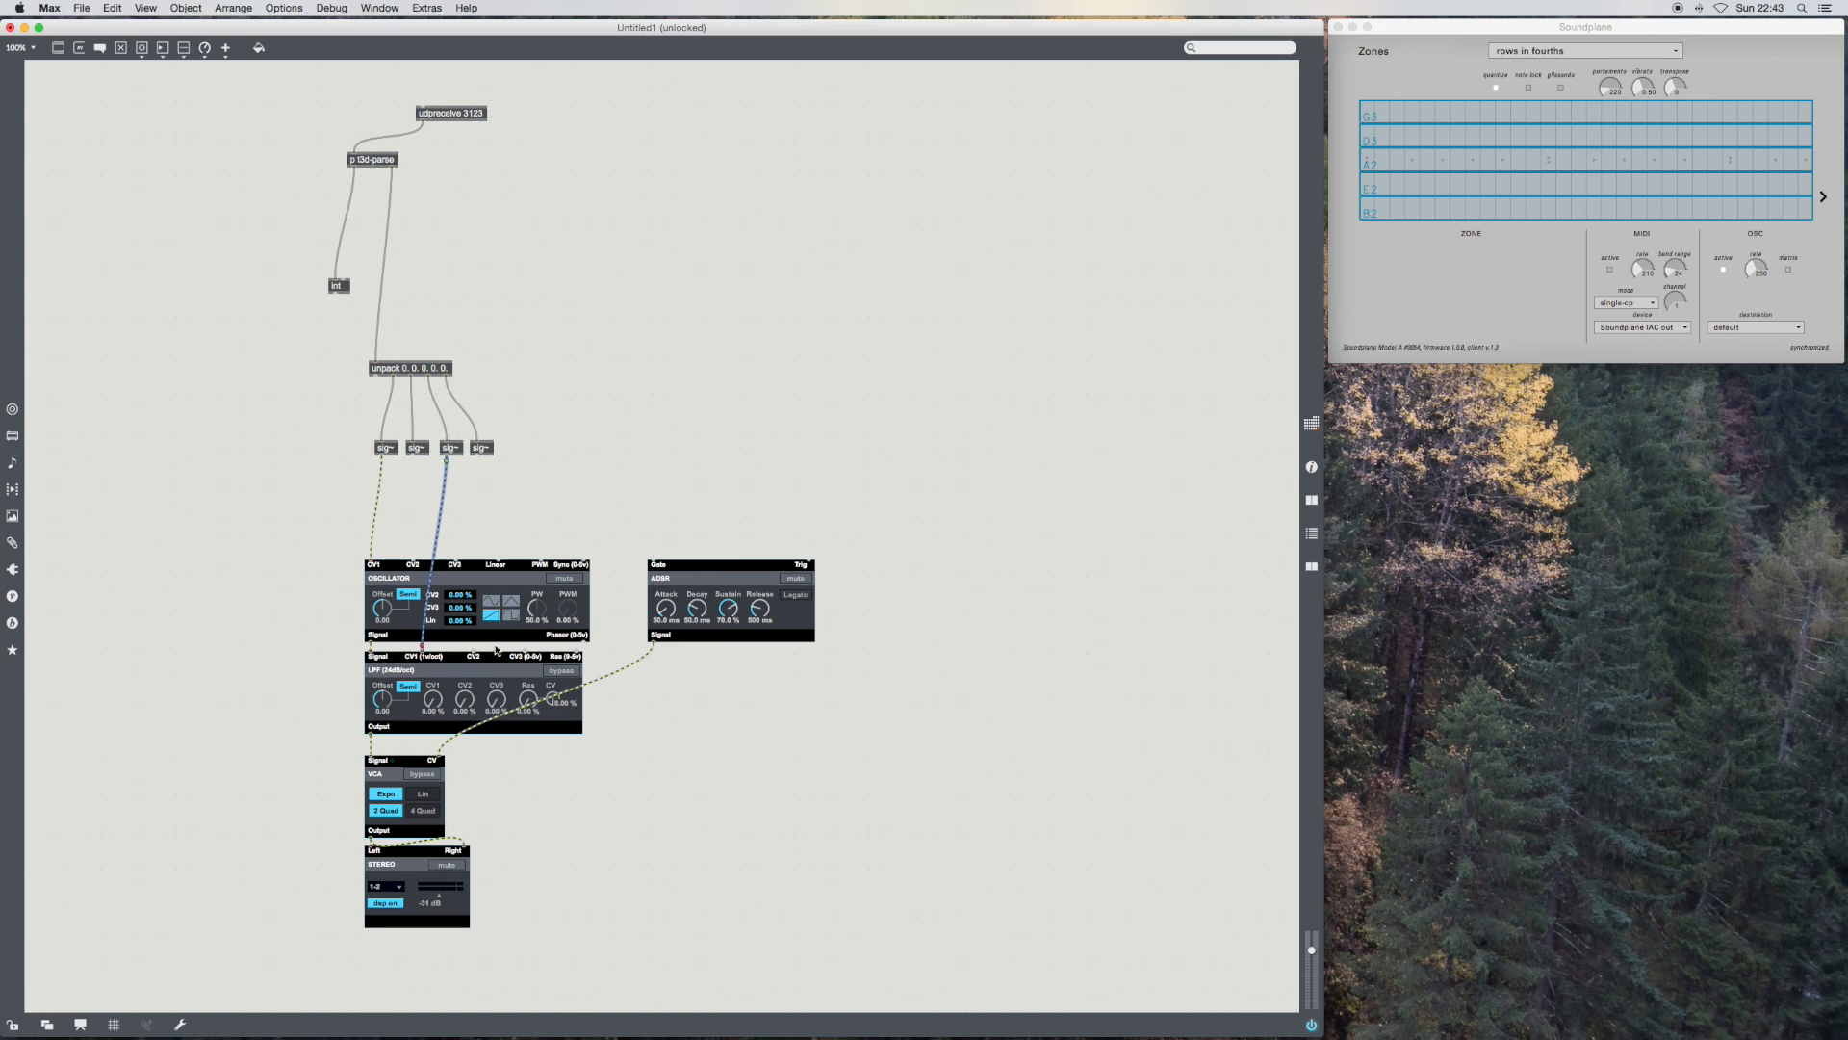
mouse_move(743, 532)
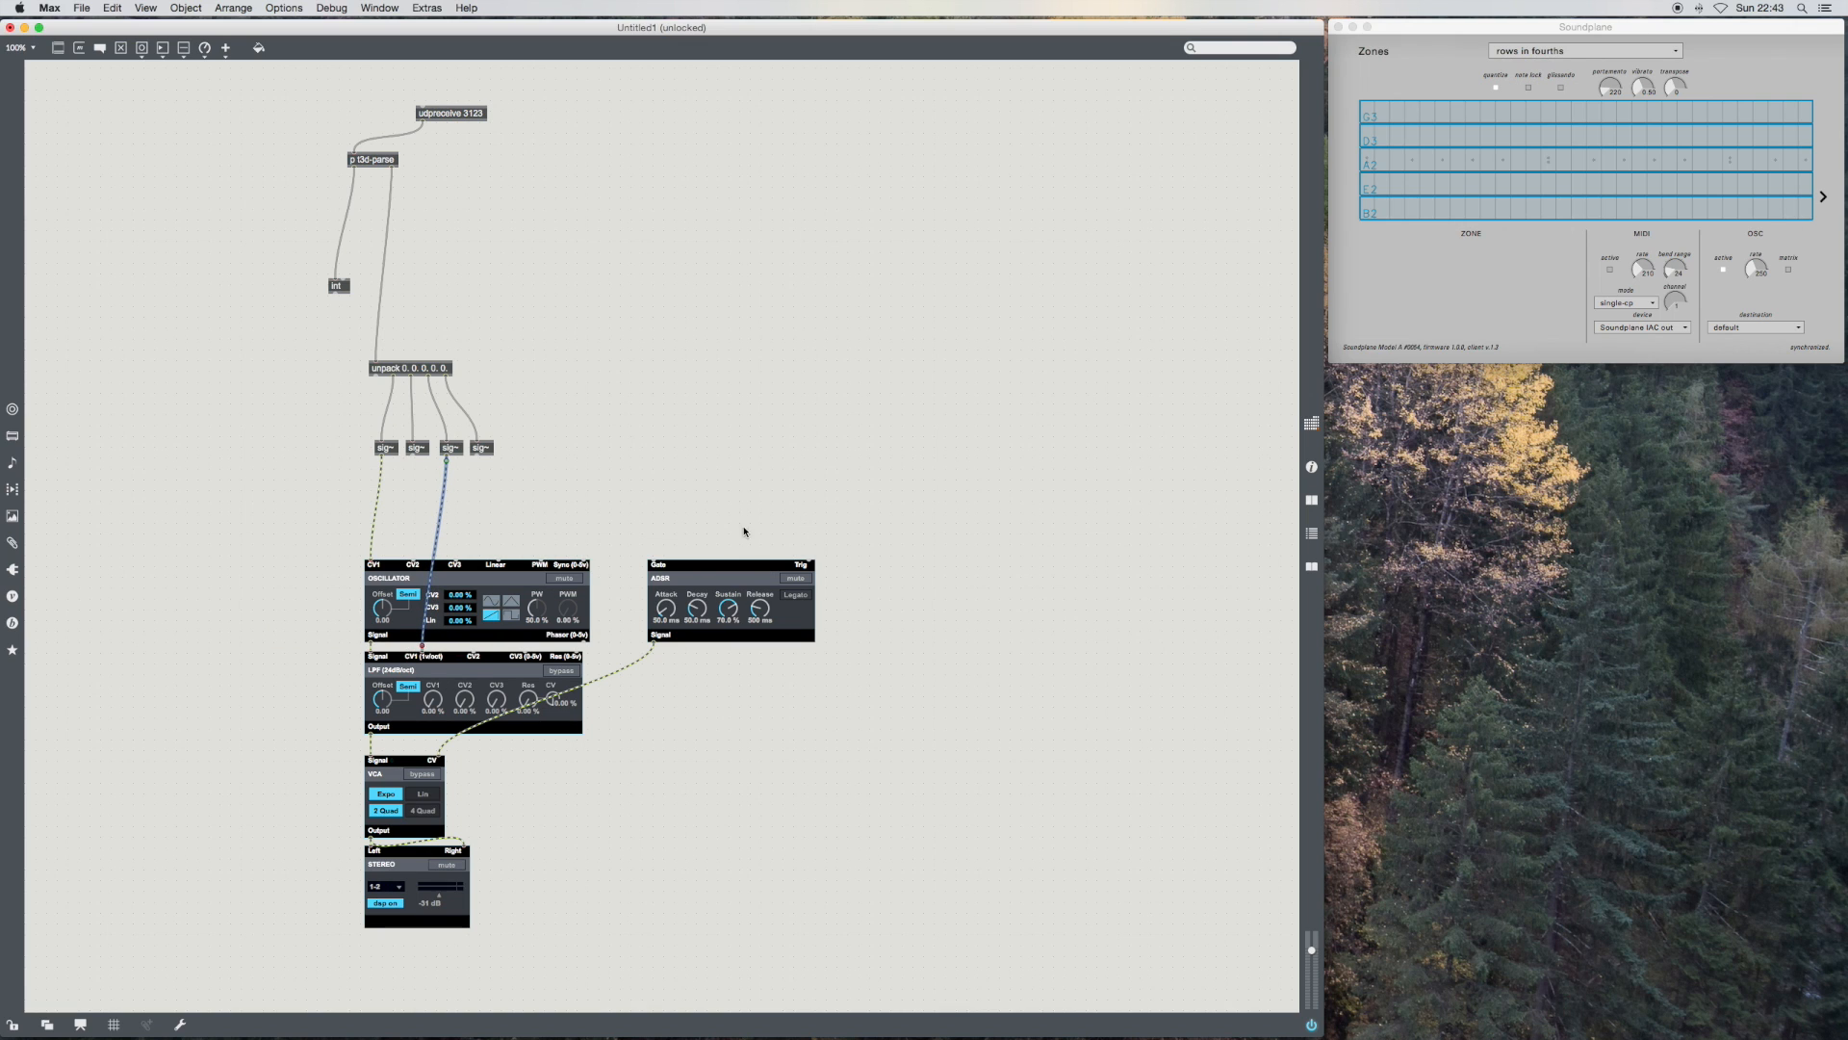
mouse_move(686, 531)
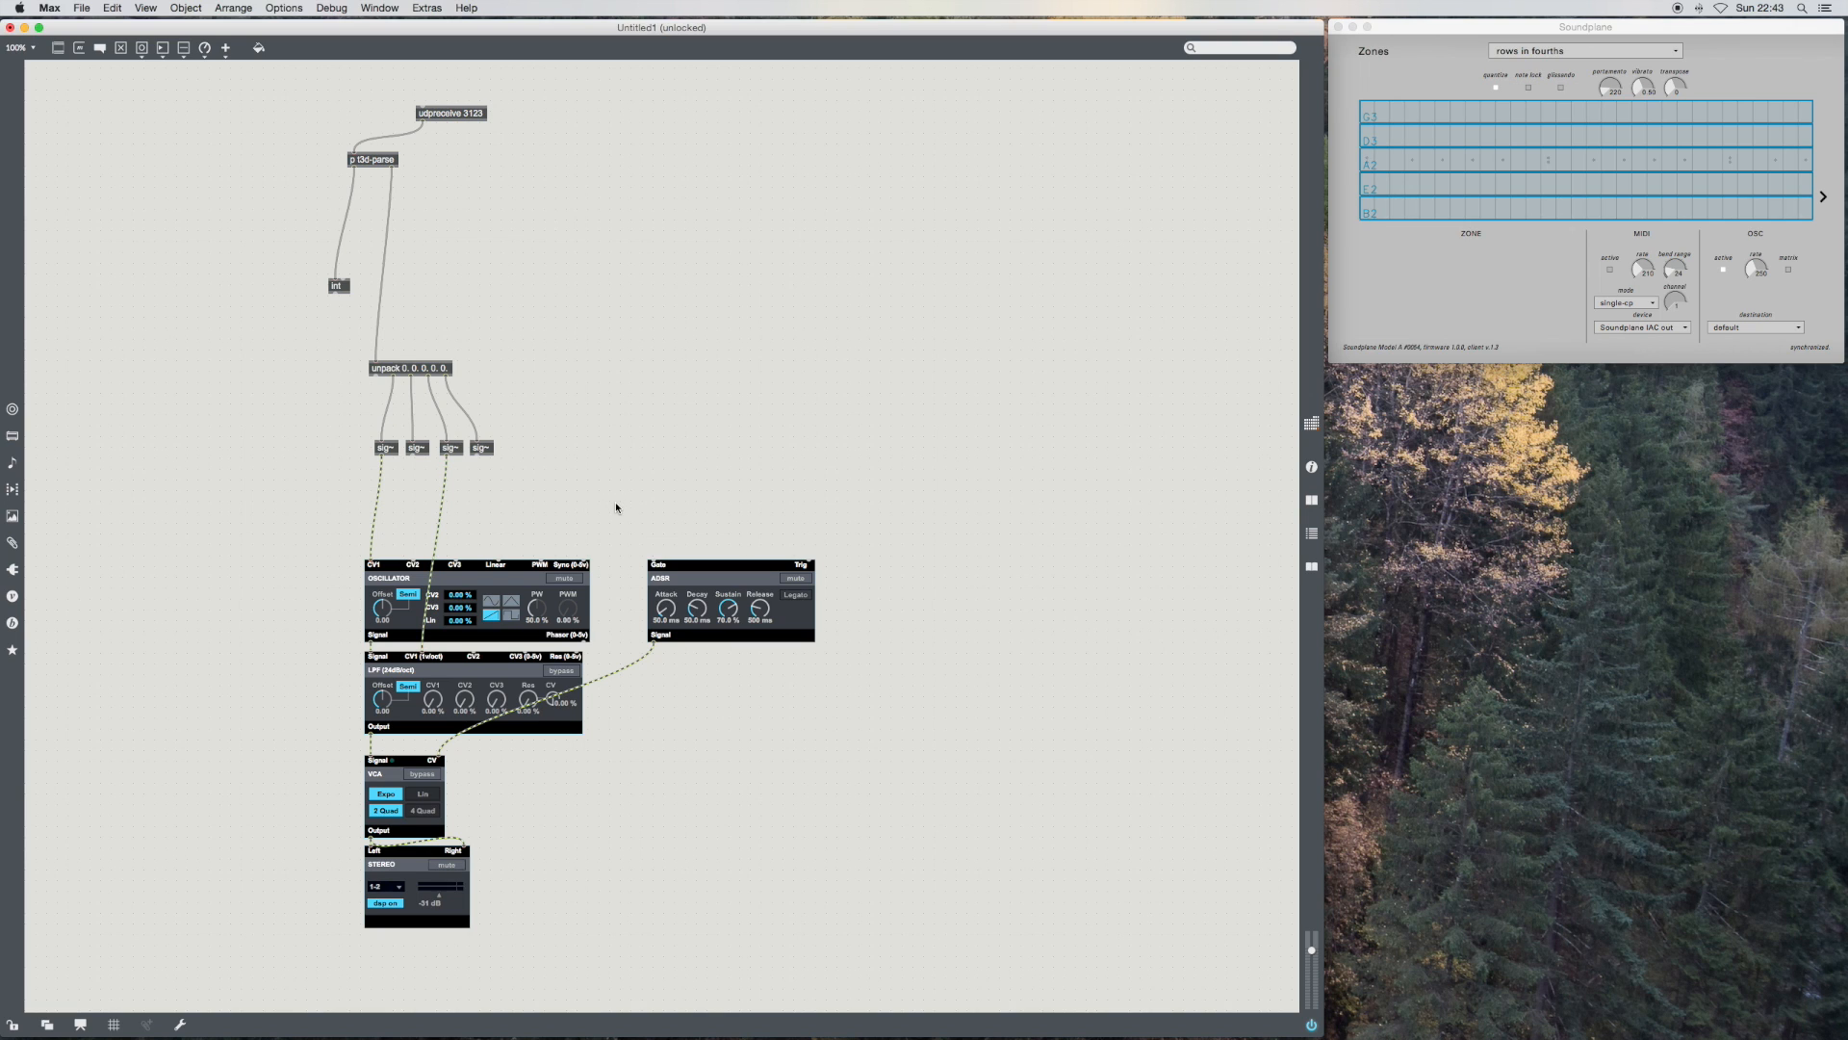
mouse_move(589, 500)
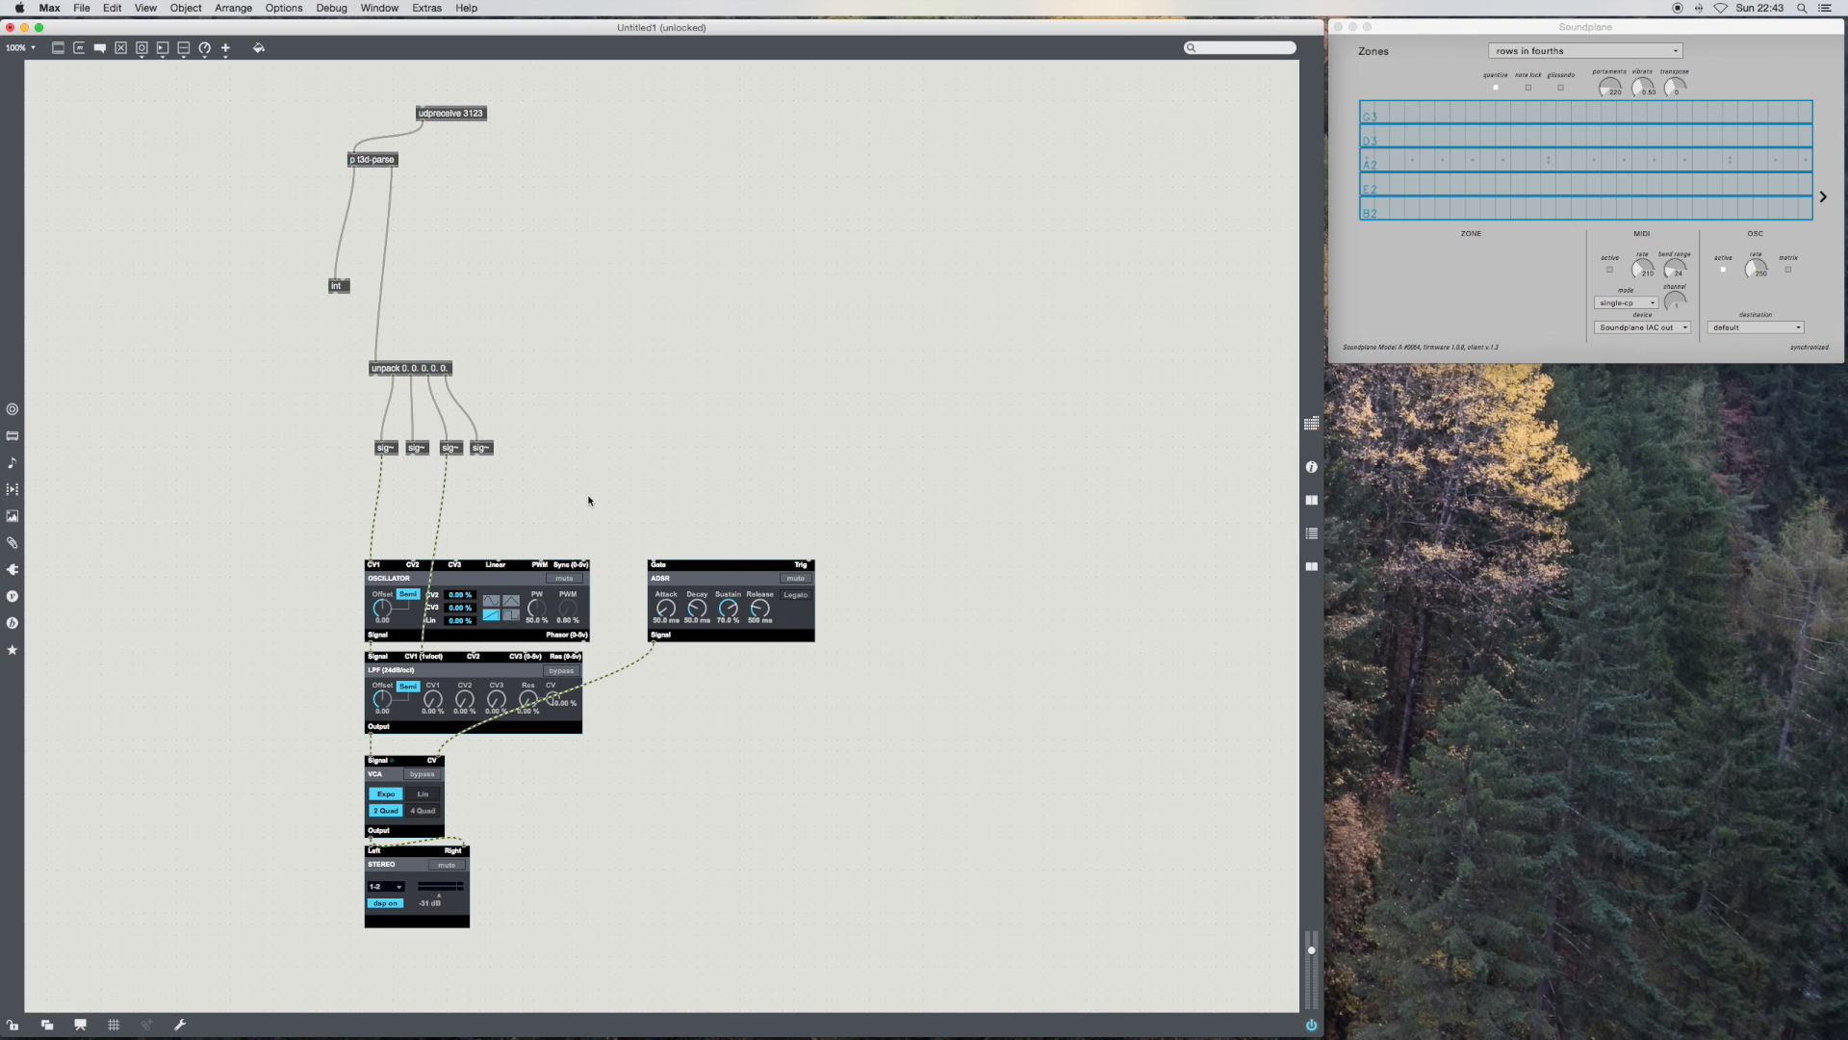
Step: Add a signal comparison object between the fourth sig~ and the ADSR Gate input
double_click(623, 503)
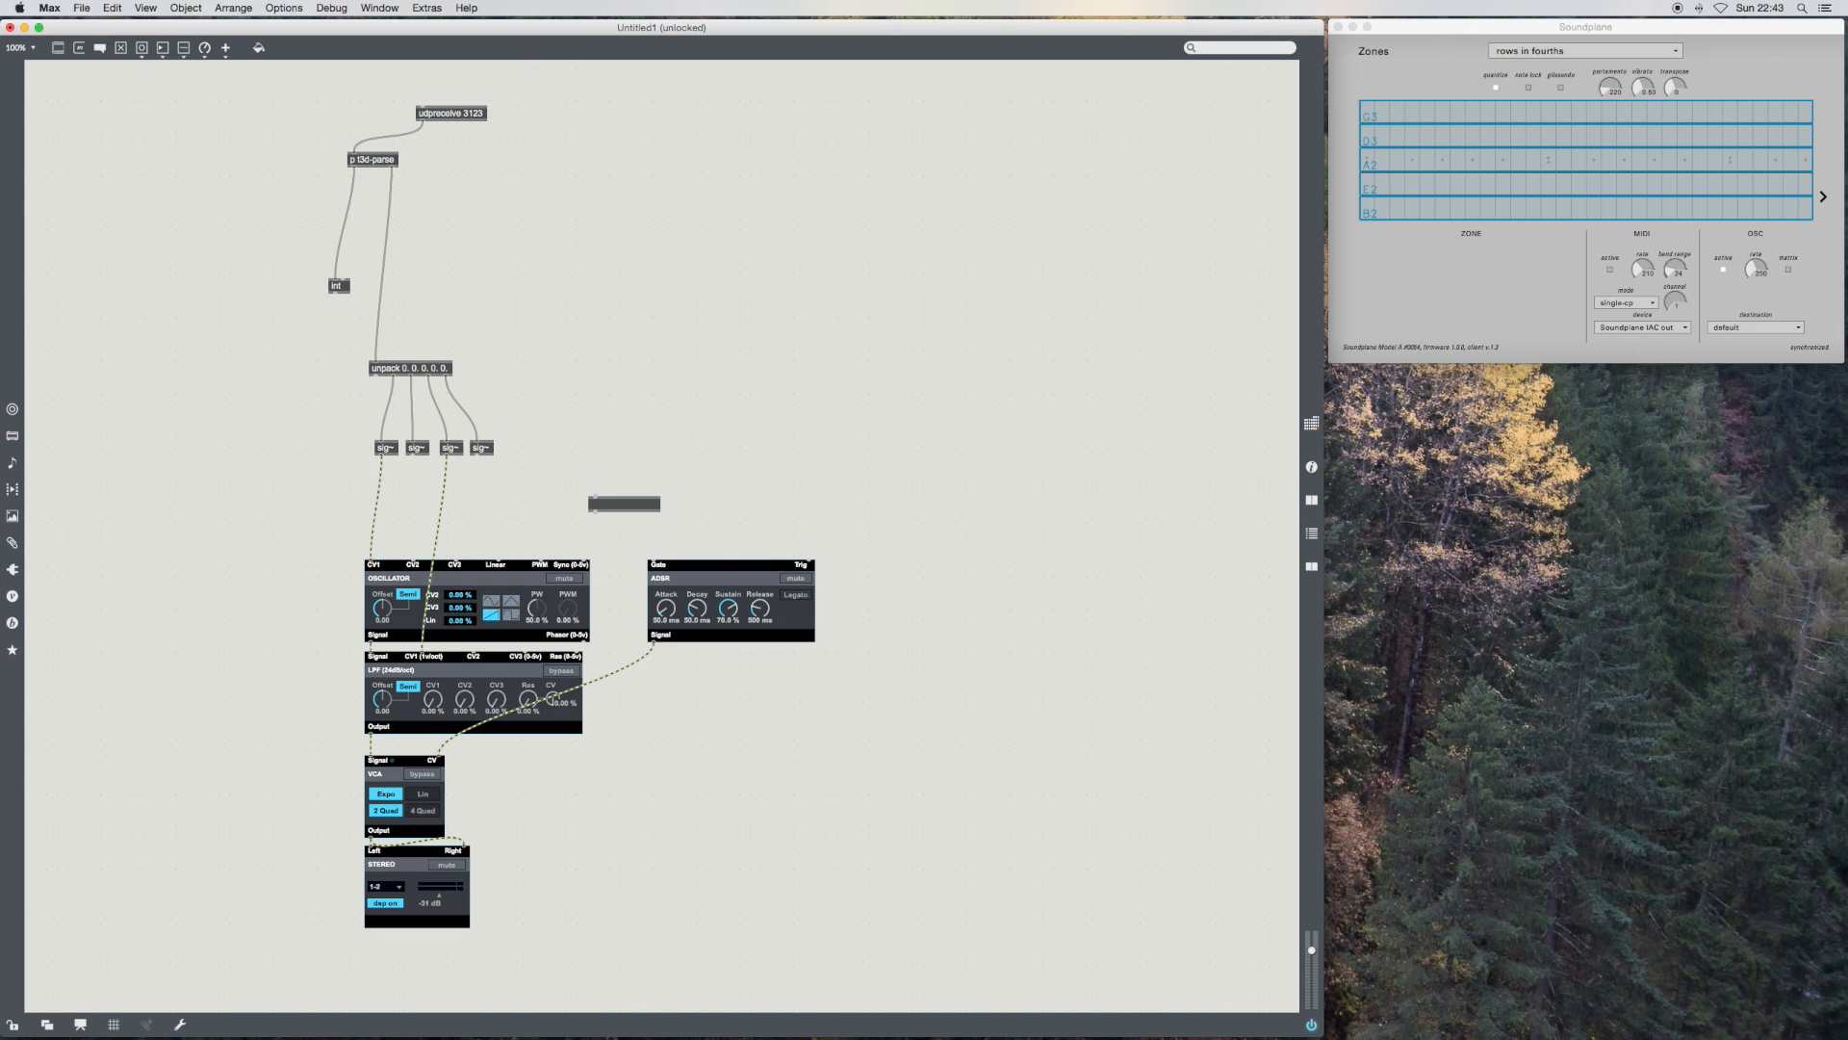
click(624, 502)
text(>~ 0)
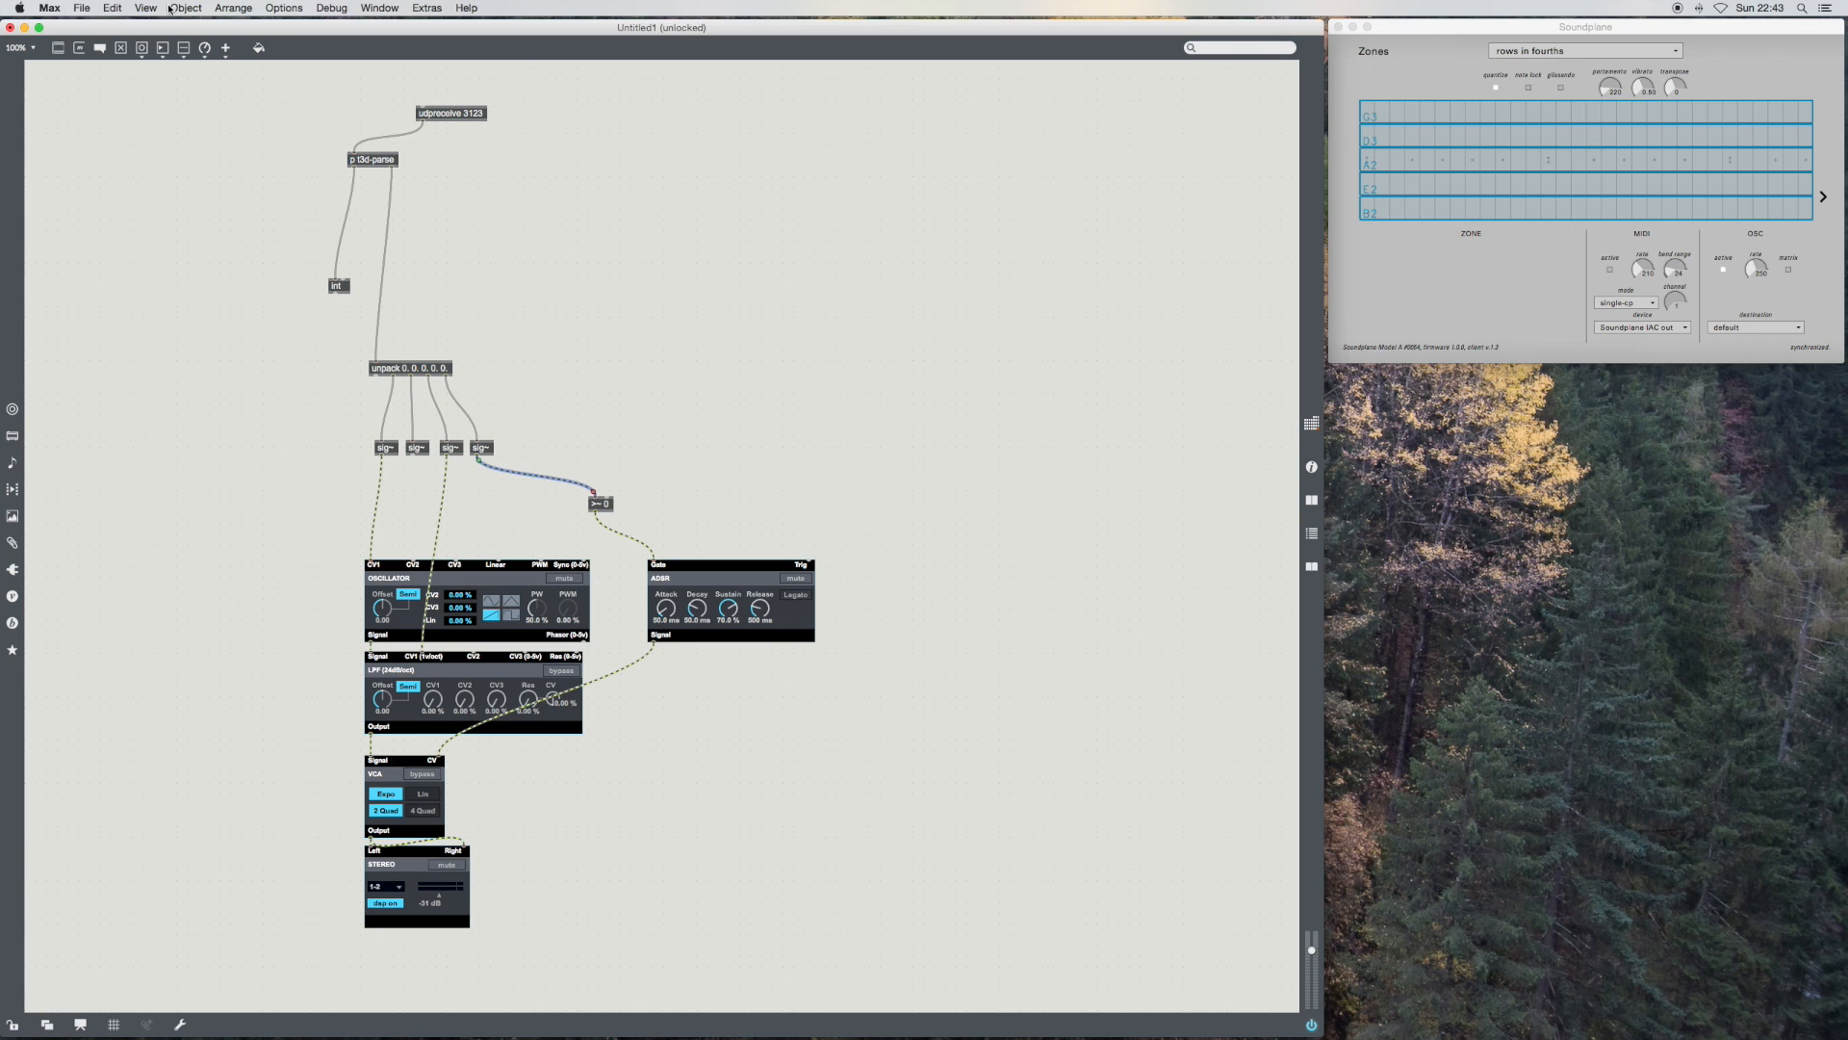
click(111, 8)
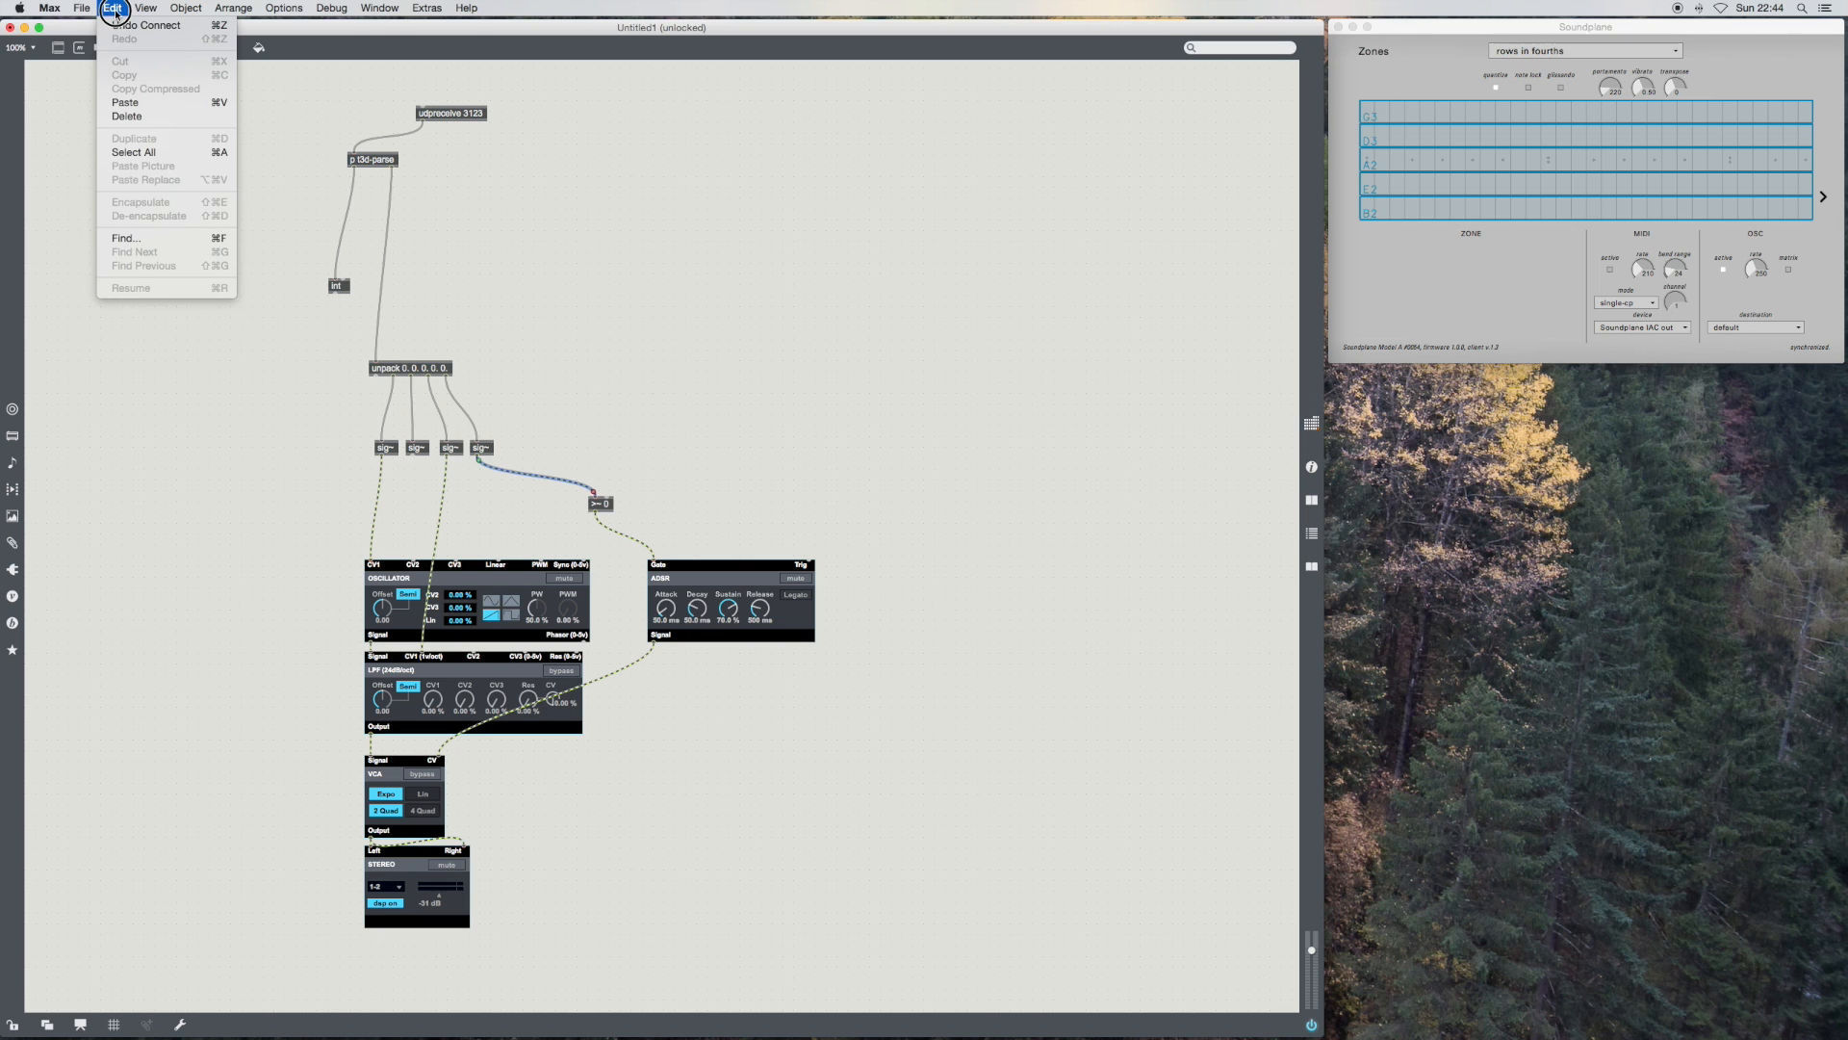
Step: Save the patch as 'd-voice' in the Max Instrument folder via Save As
click(81, 8)
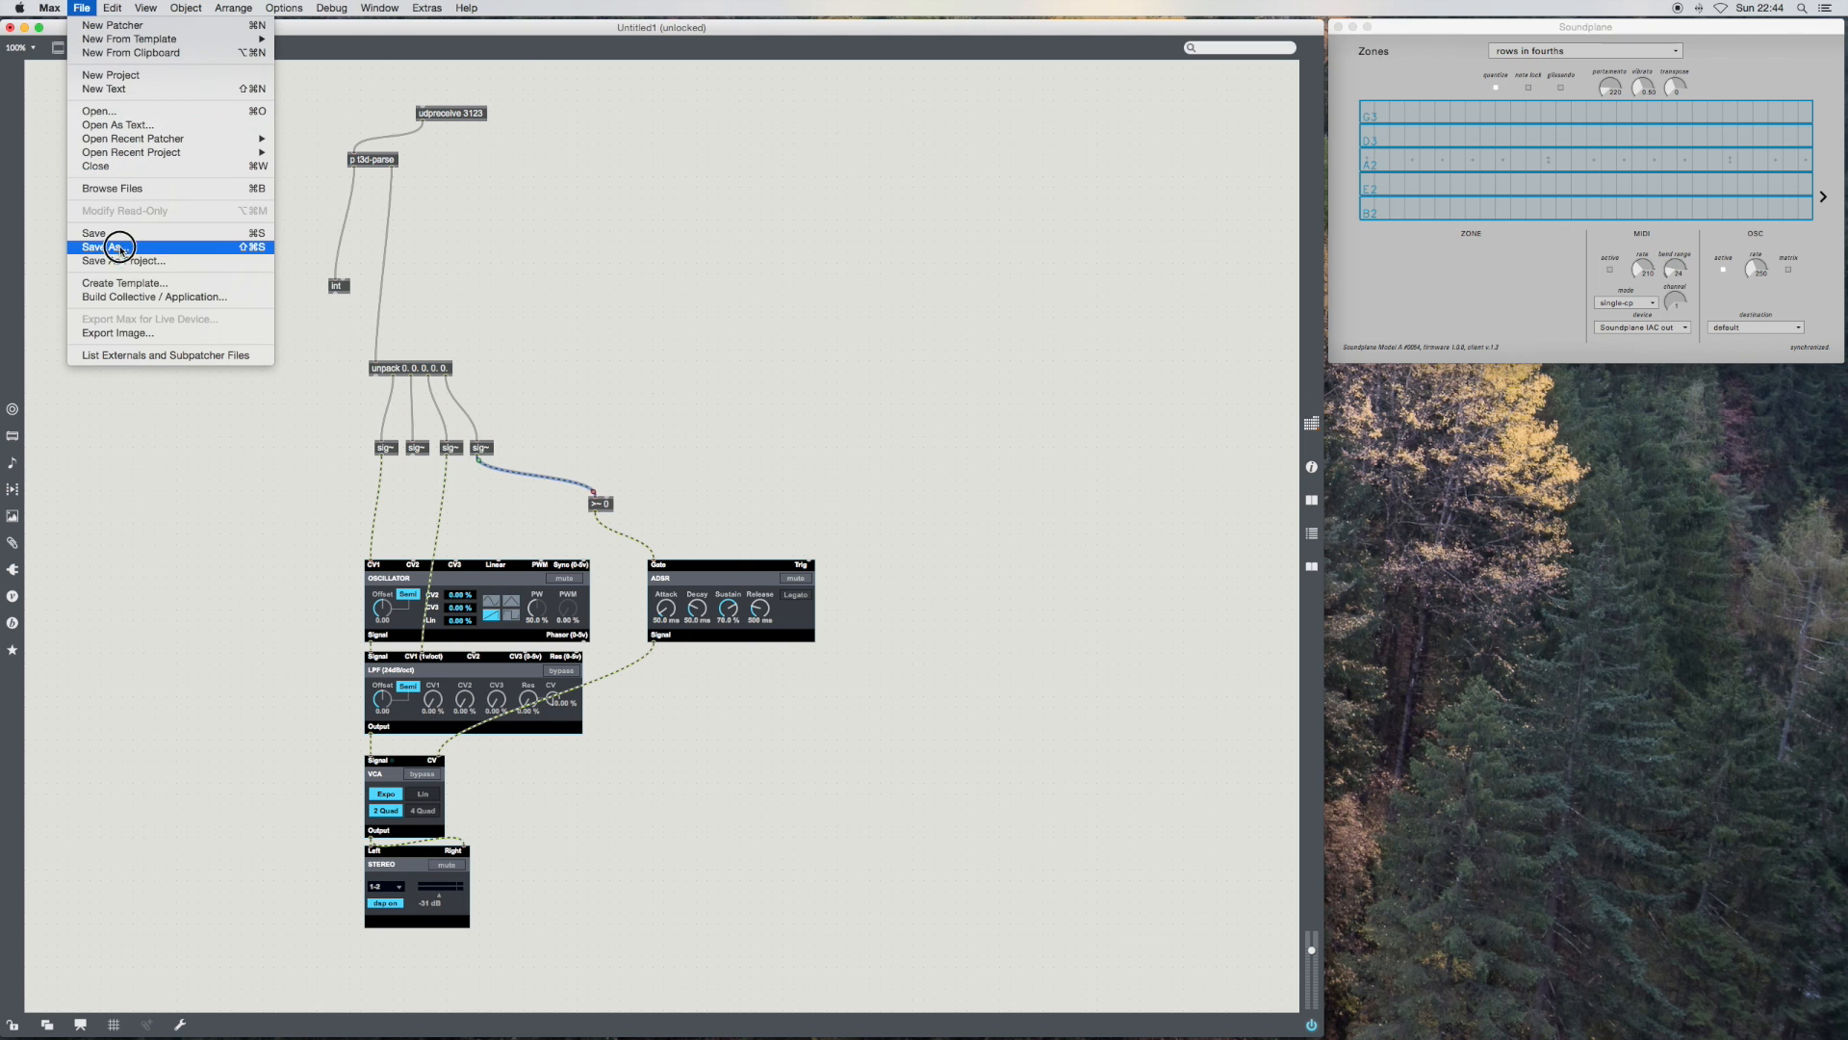
click(104, 244)
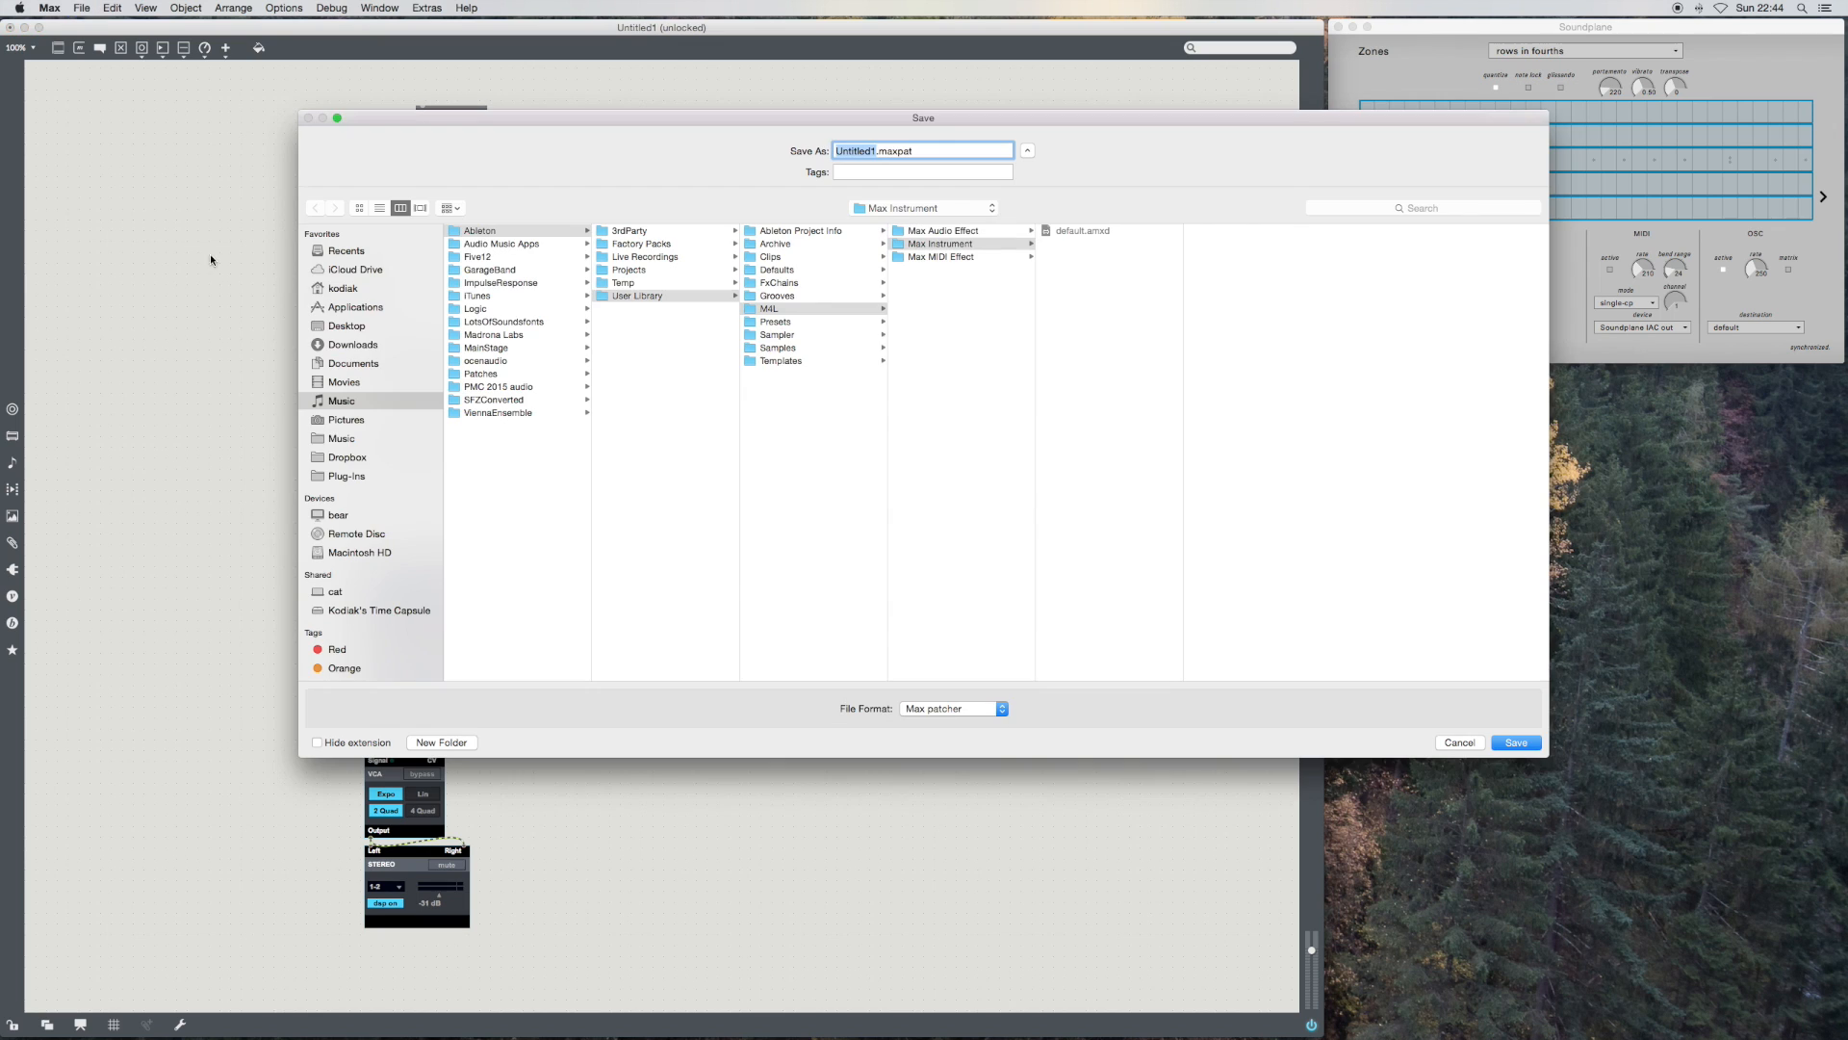
mouse_move(555, 267)
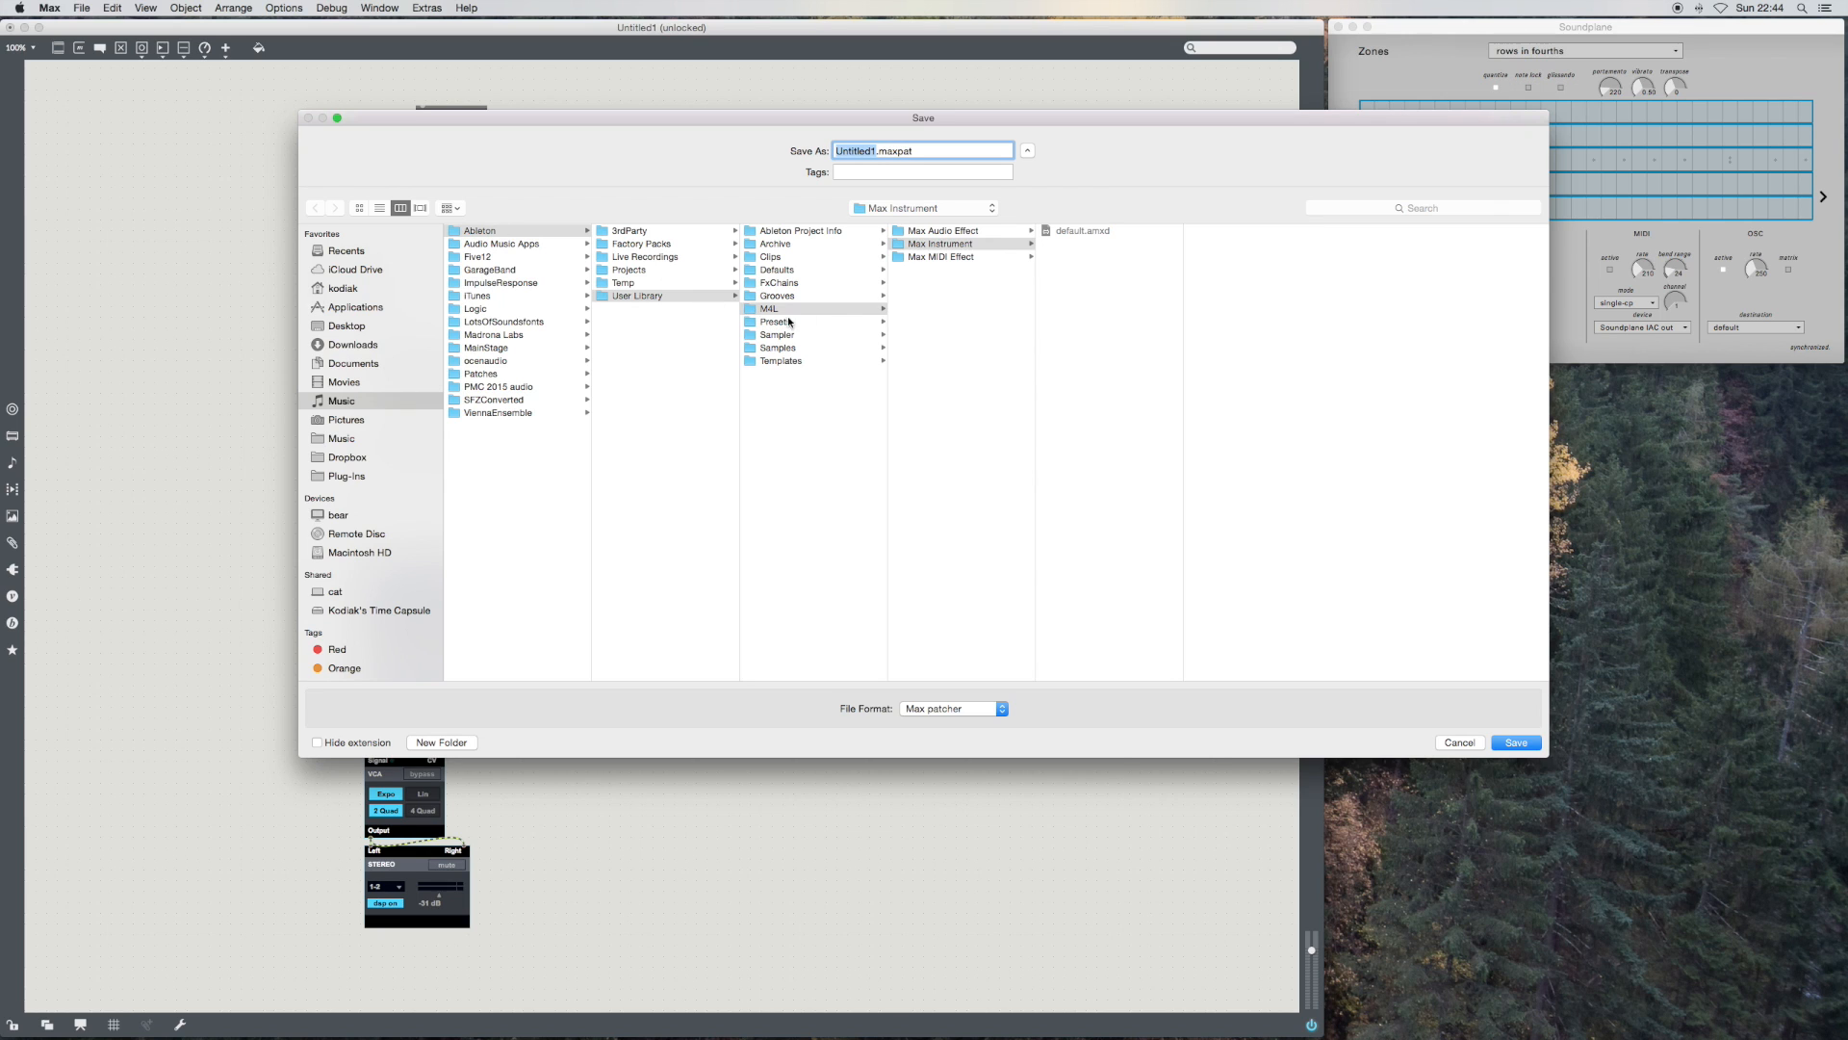
mouse_move(1096, 242)
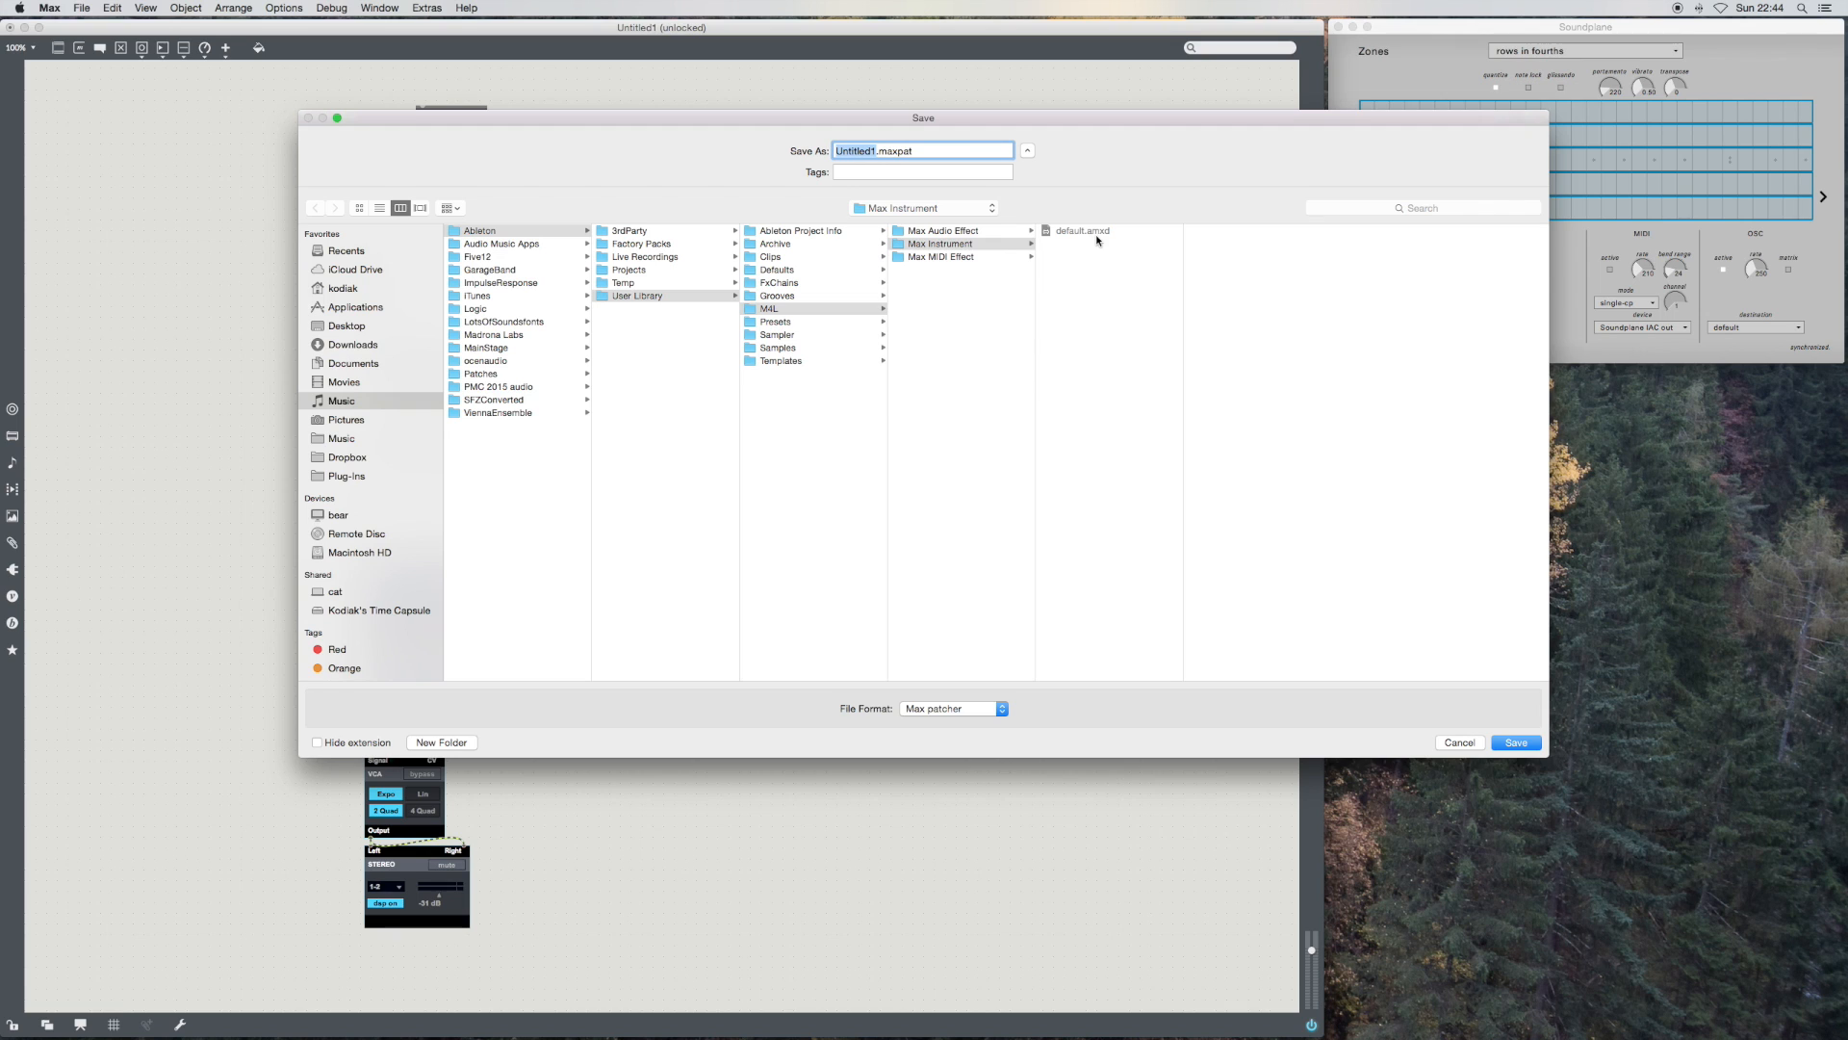
mouse_move(1079, 241)
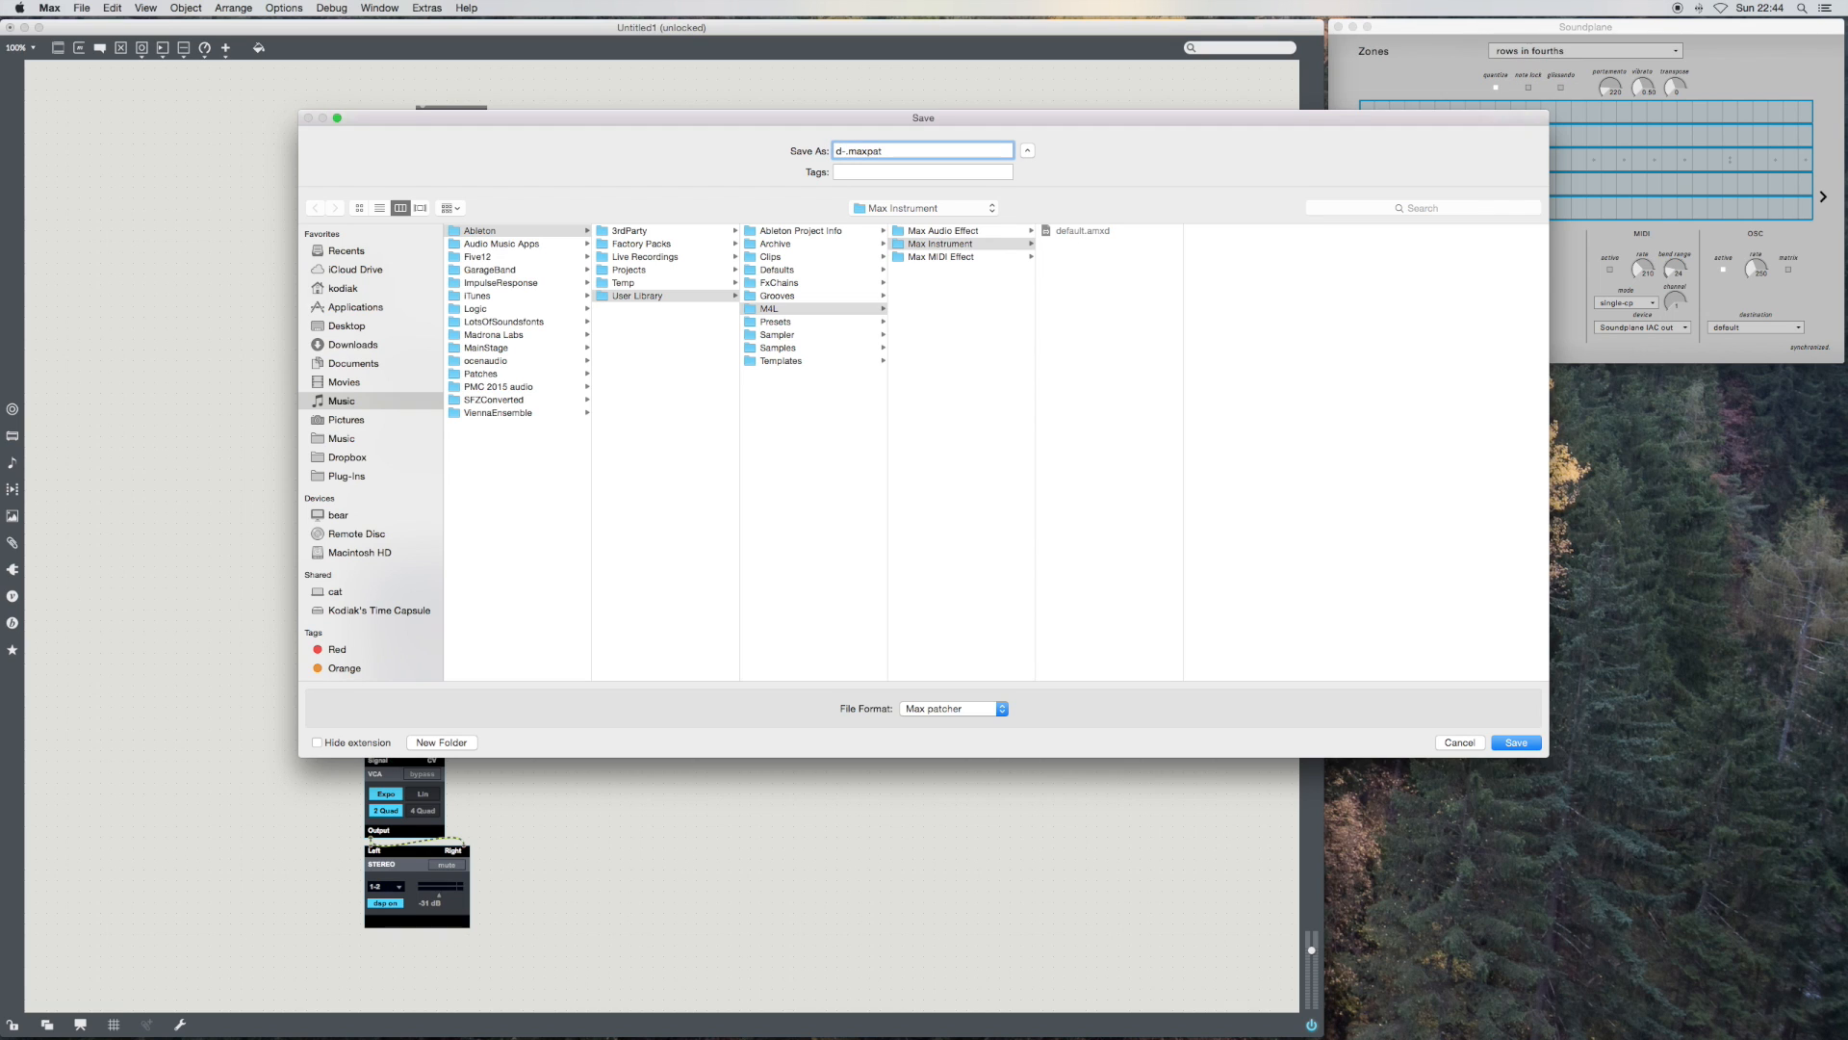
text(vl)
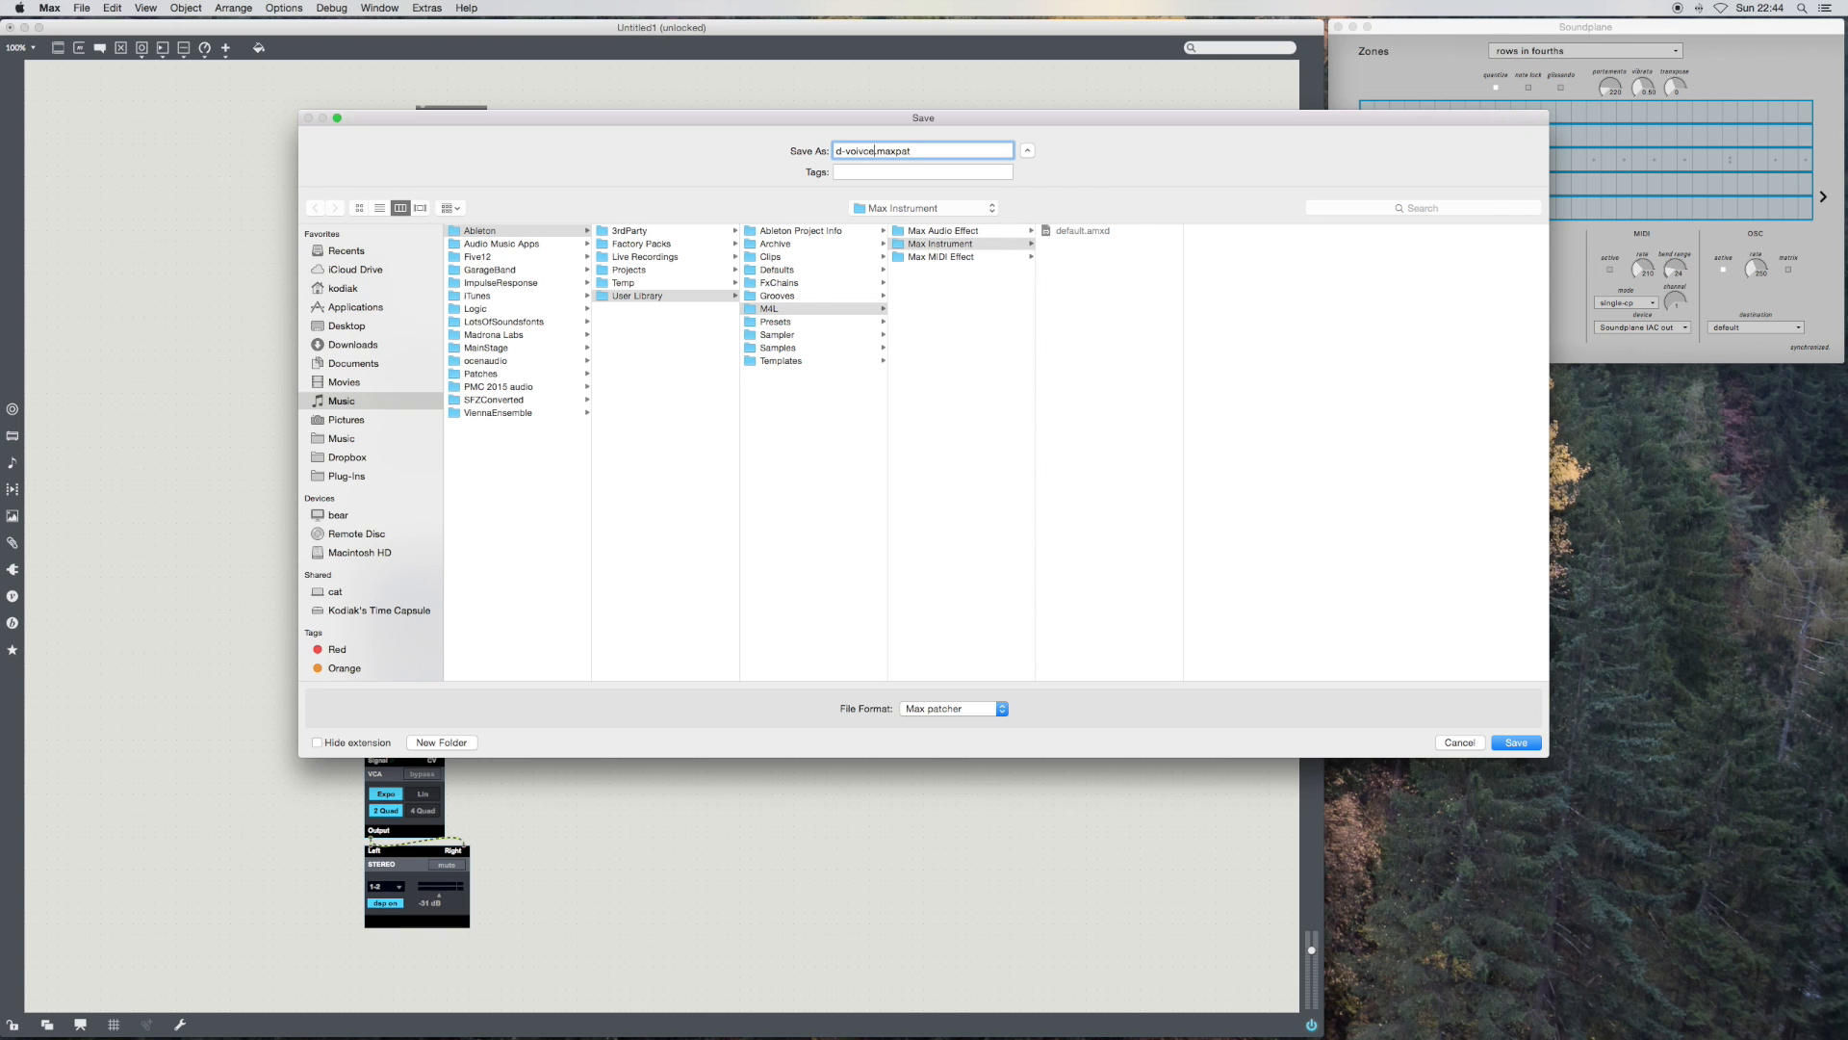
click(1515, 741)
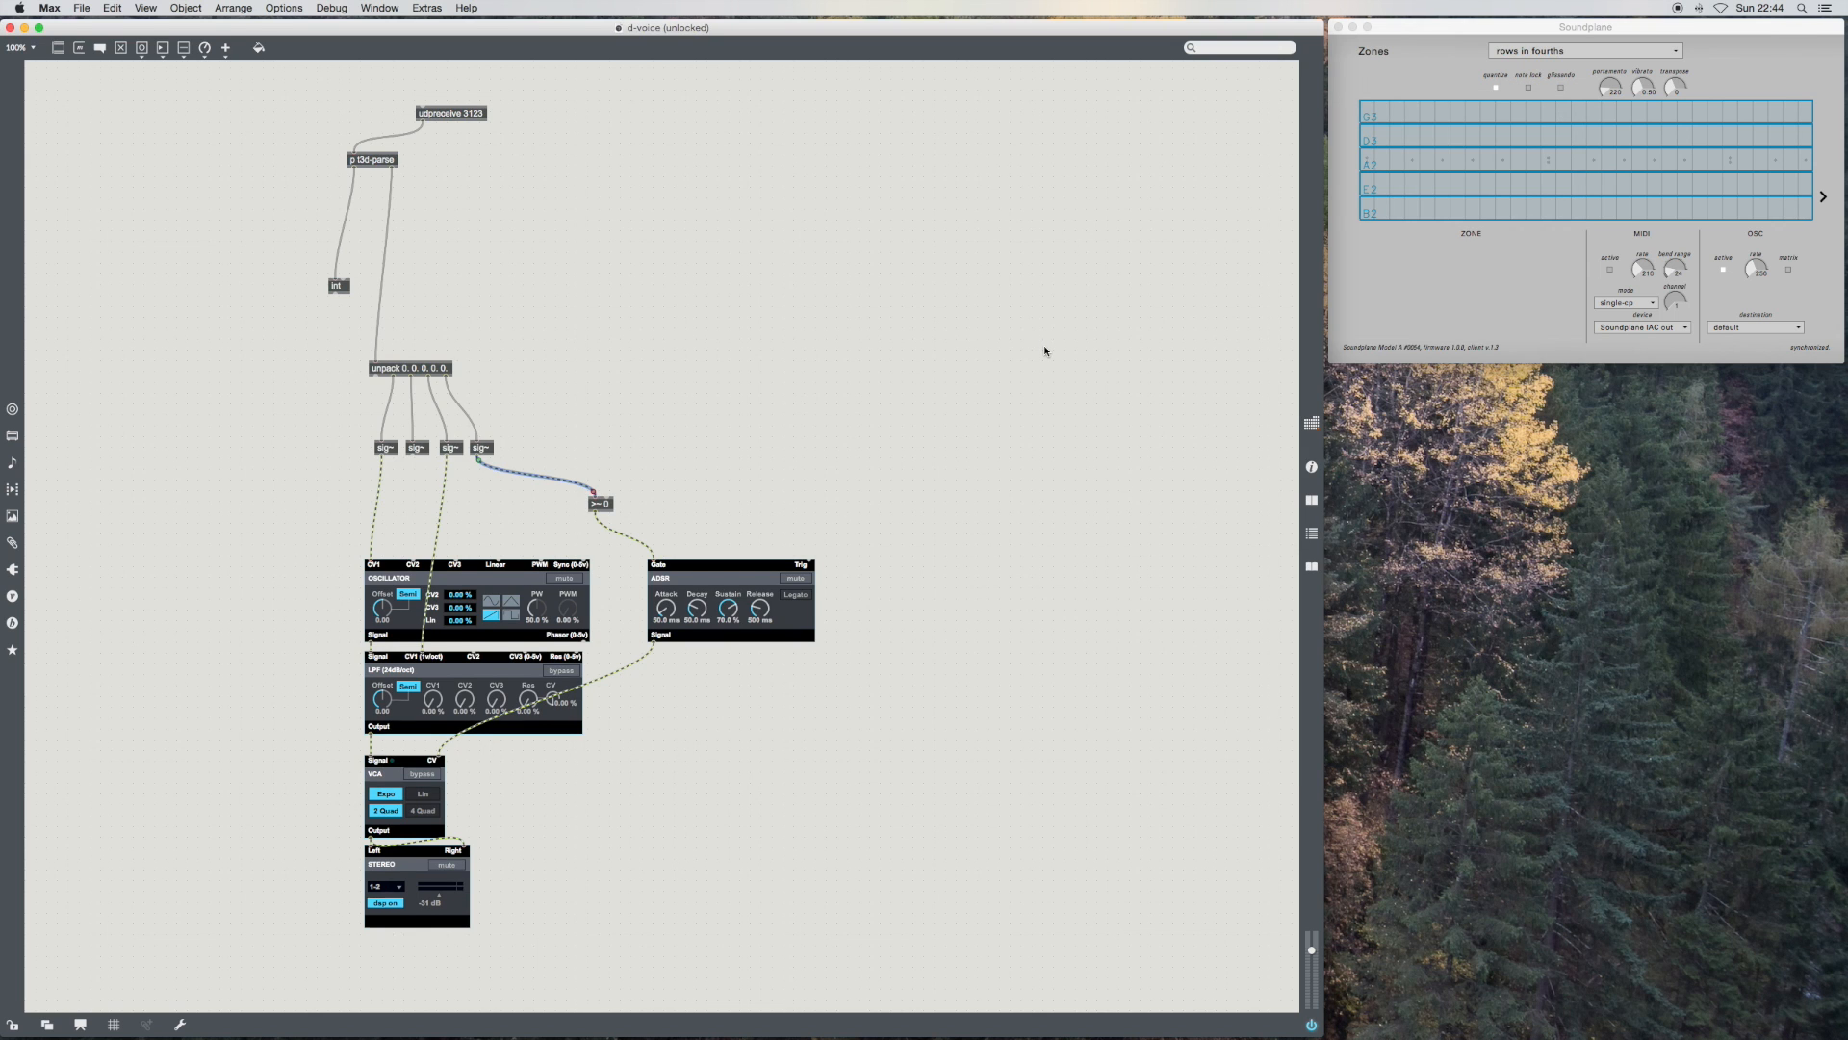
mouse_move(549, 67)
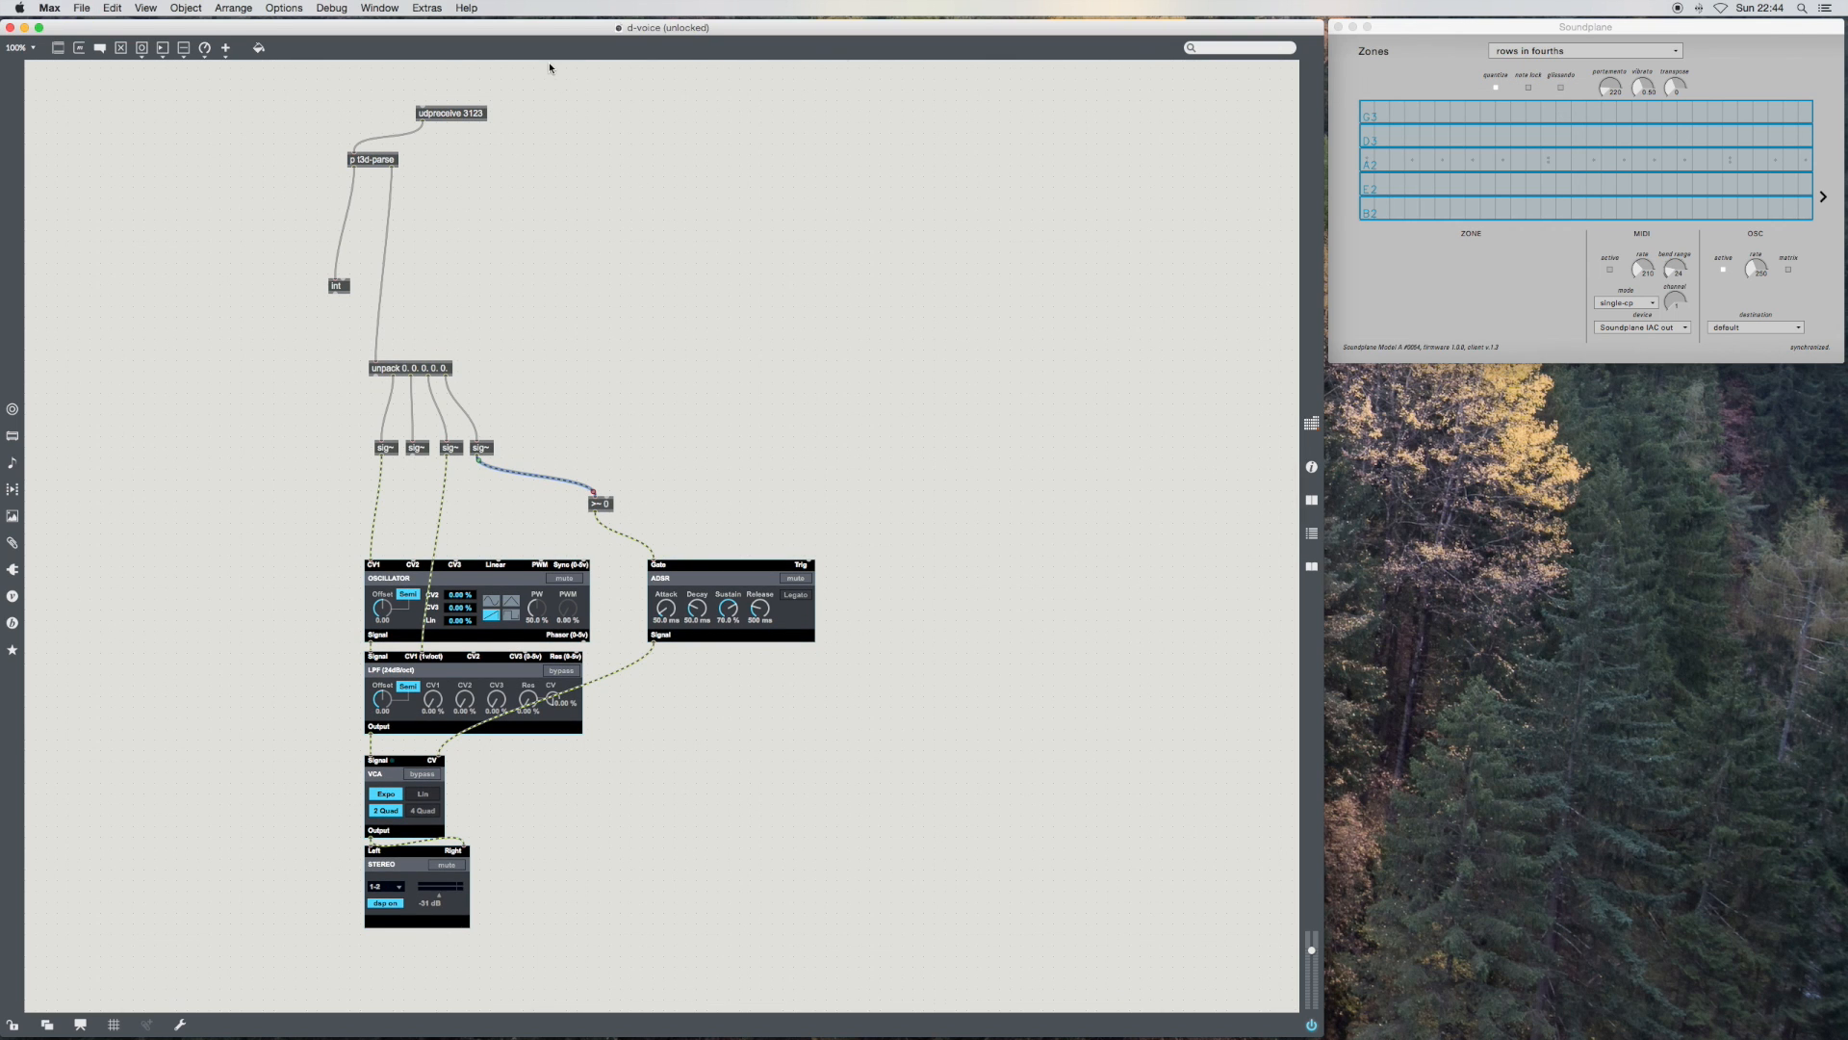
mouse_move(604, 118)
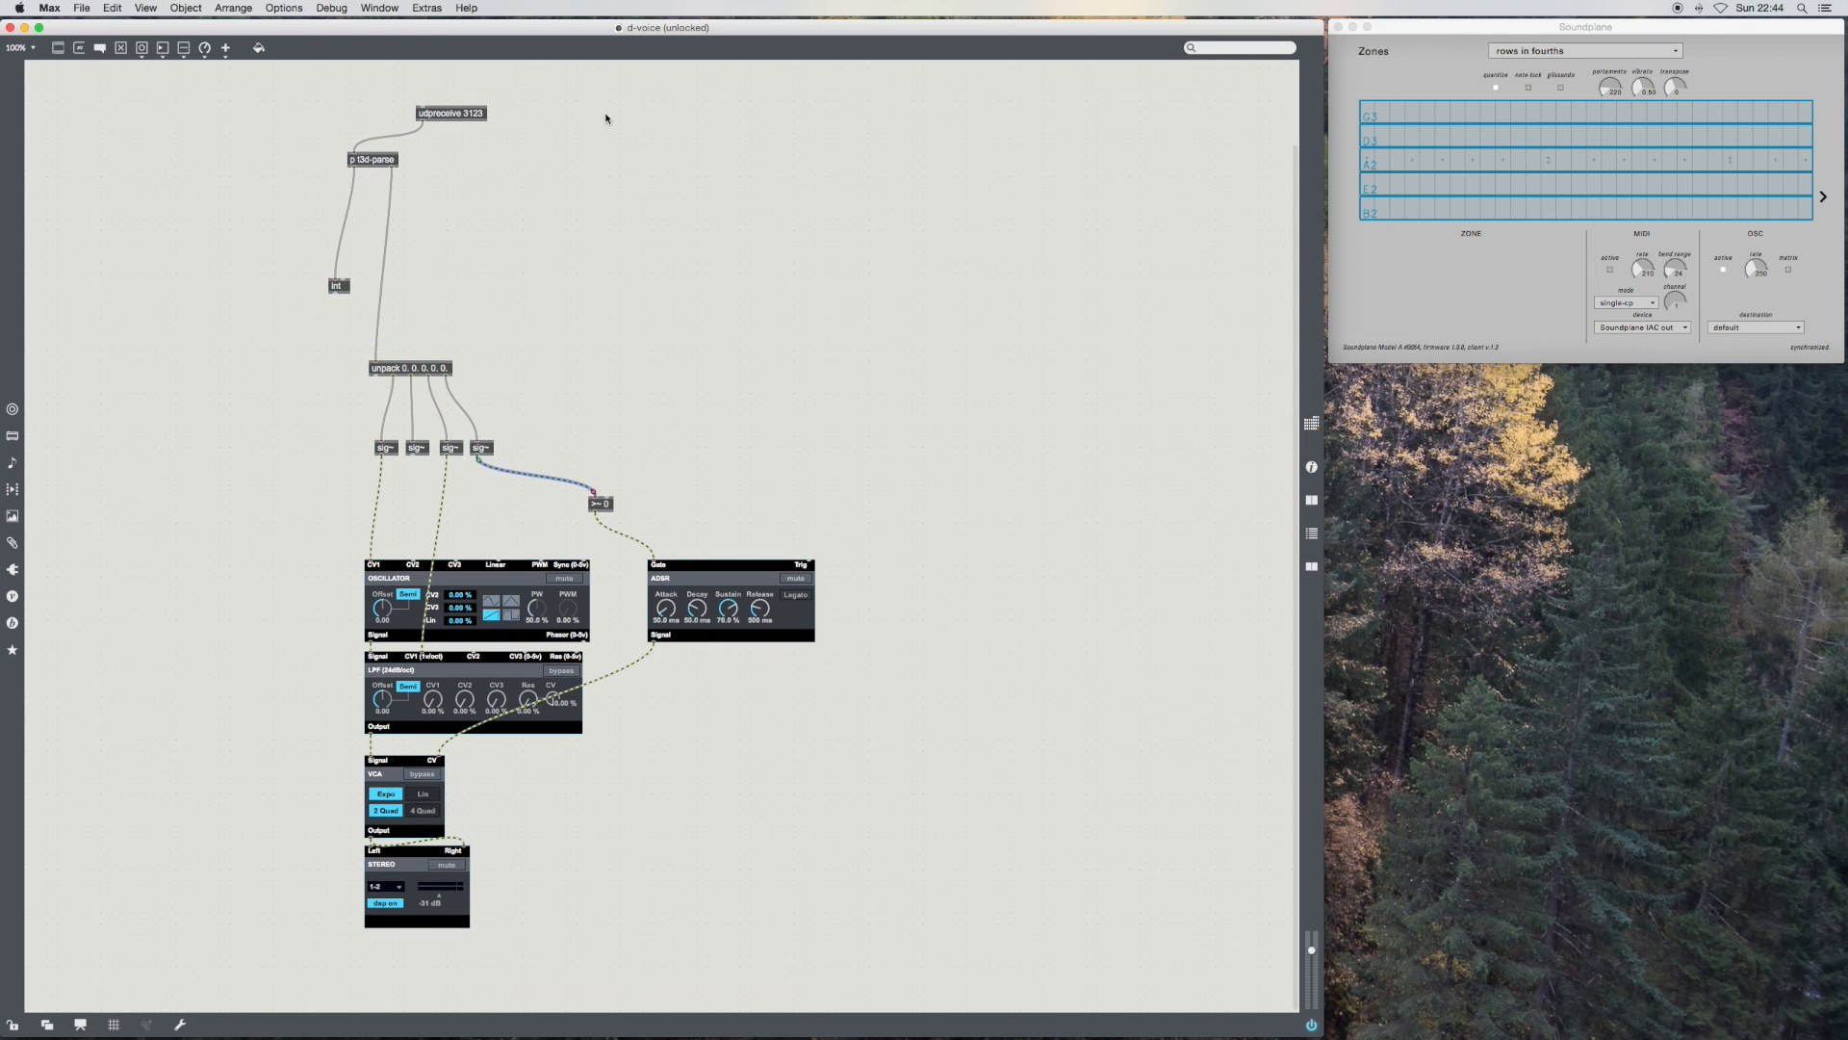
mouse_move(663, 301)
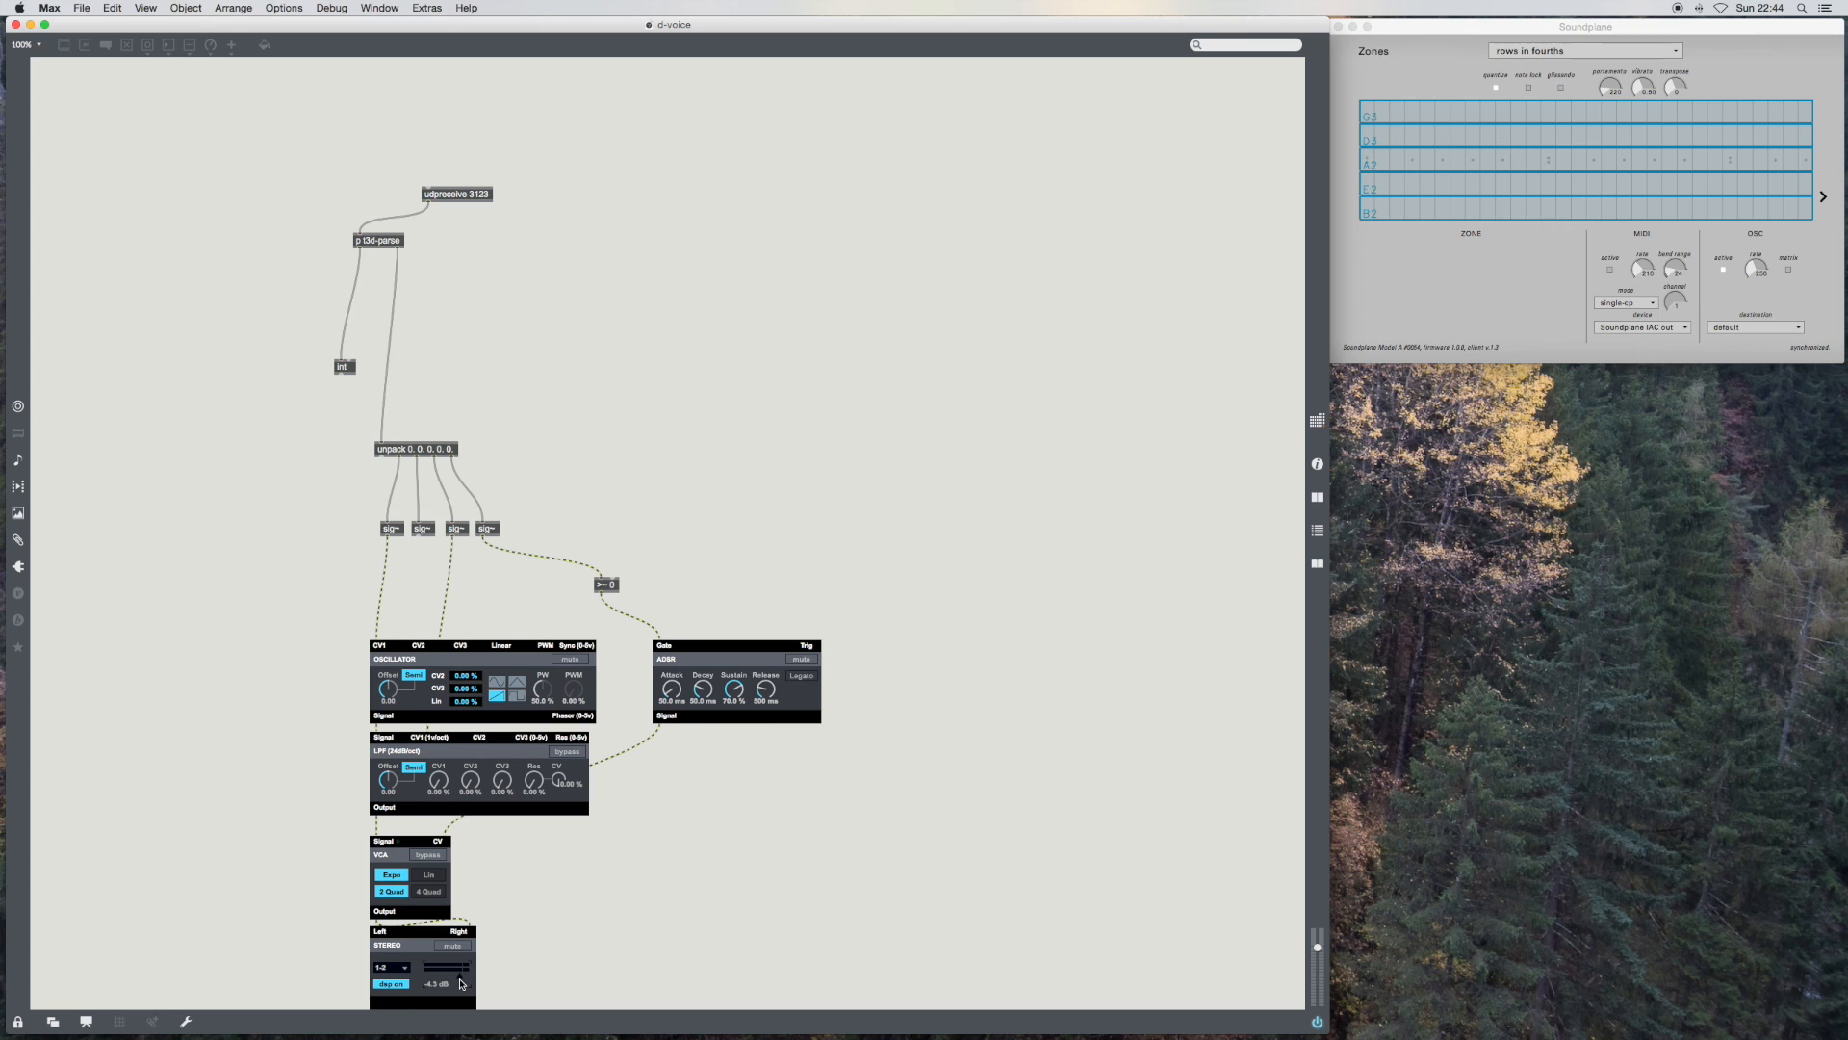
Step: Lock the d-voice patcher so it can be played from the Soundplane
click(1517, 150)
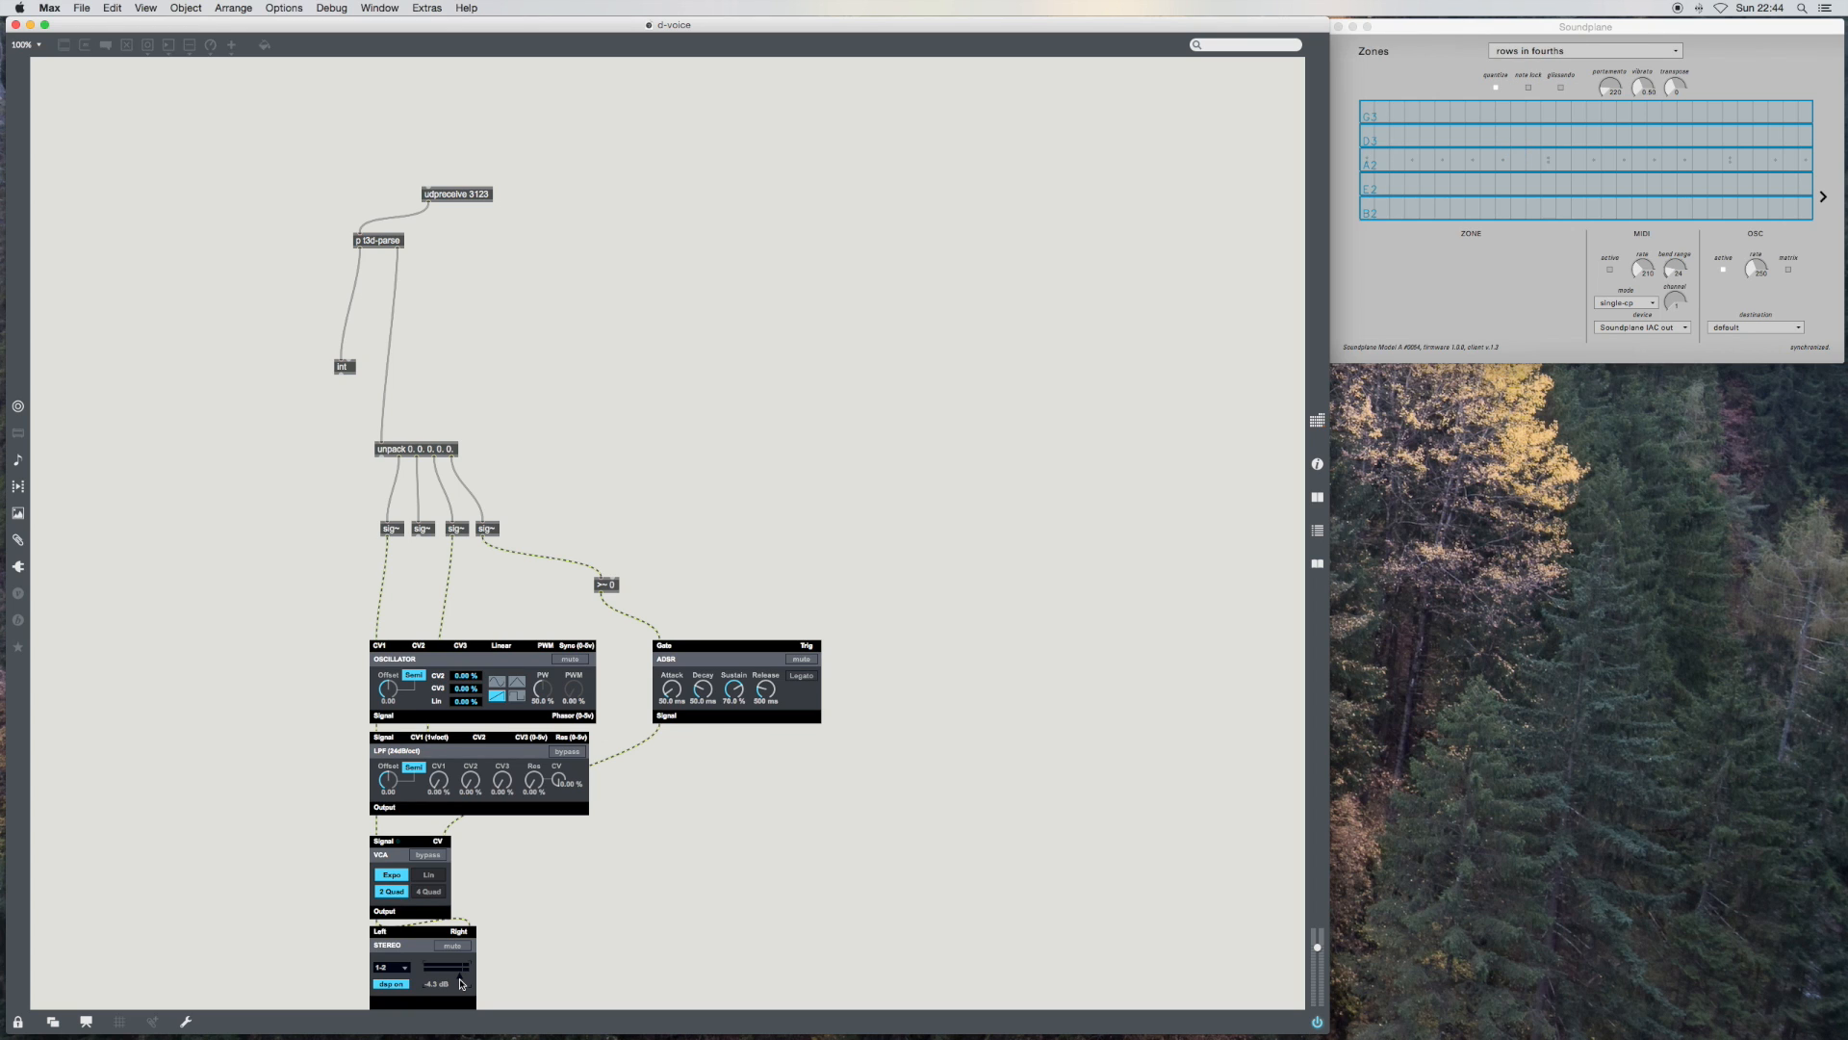
mouse_move(765, 761)
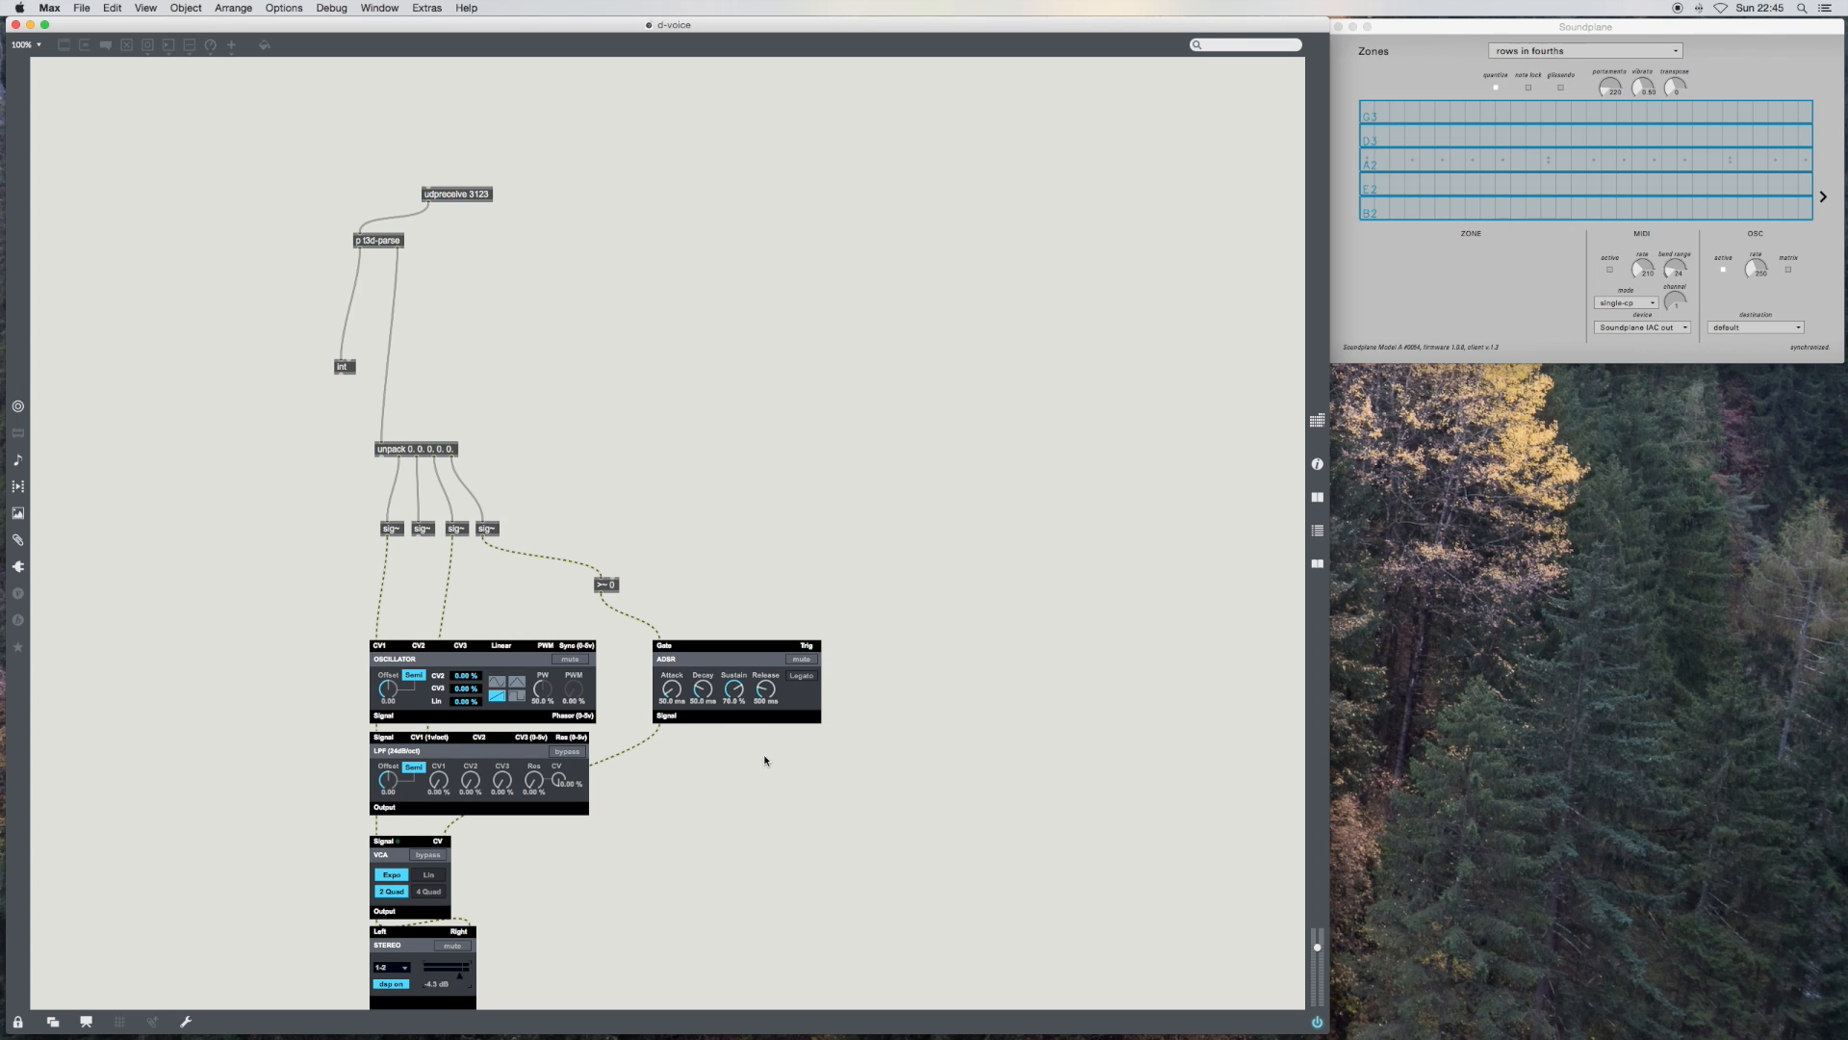
mouse_move(647, 425)
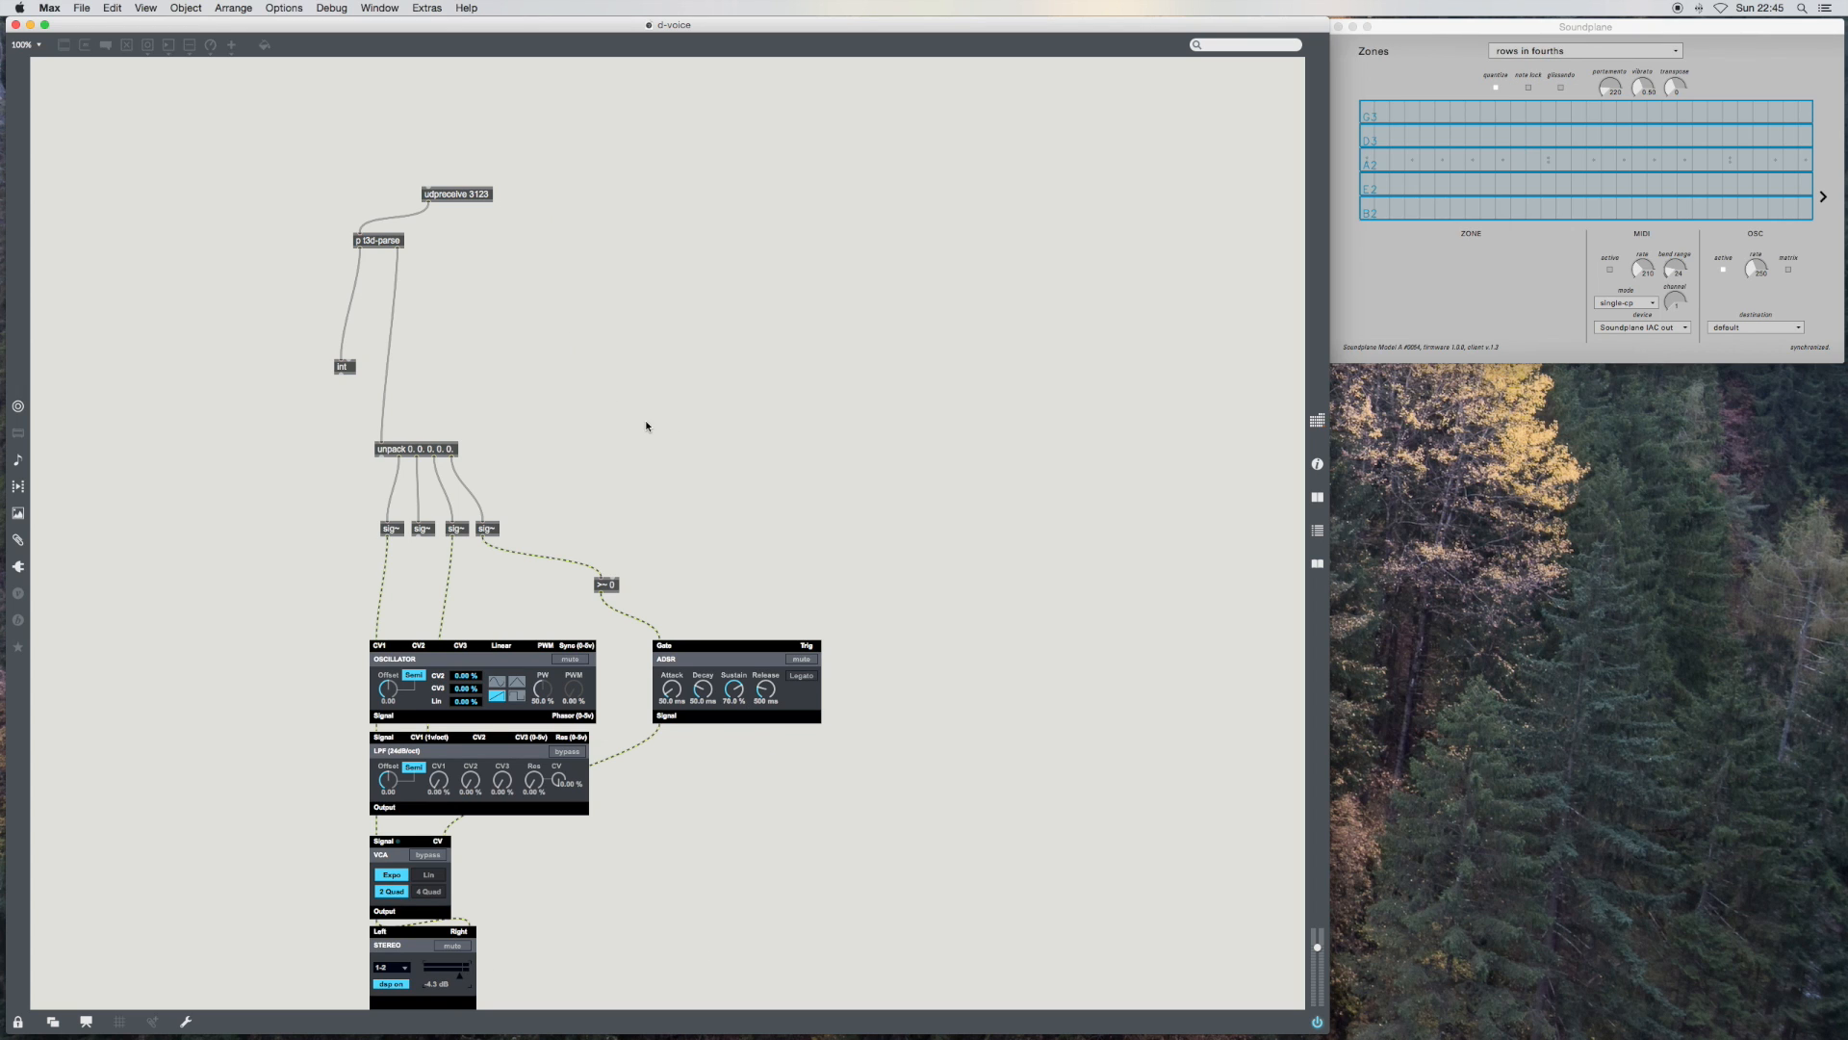
mouse_move(755, 479)
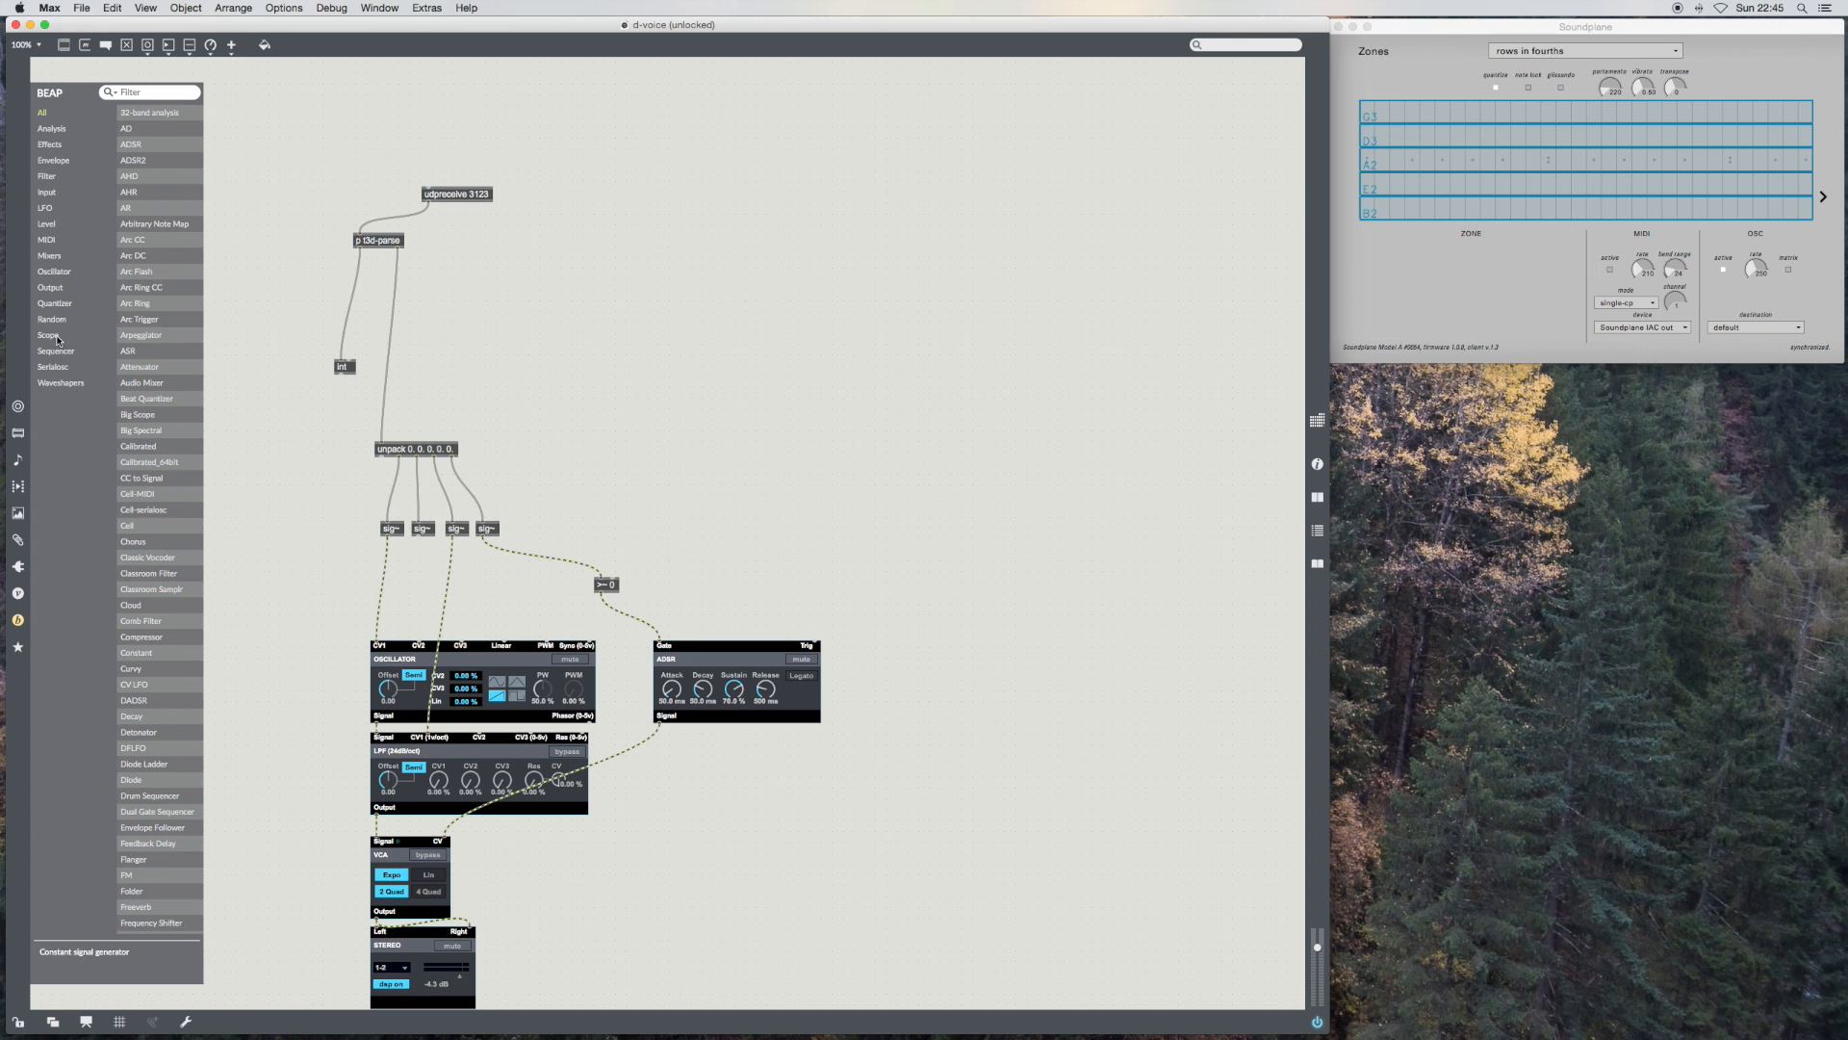
Step: Add a BEAP Scope Value monitor and wire the gate signal into its inlet
click(48, 335)
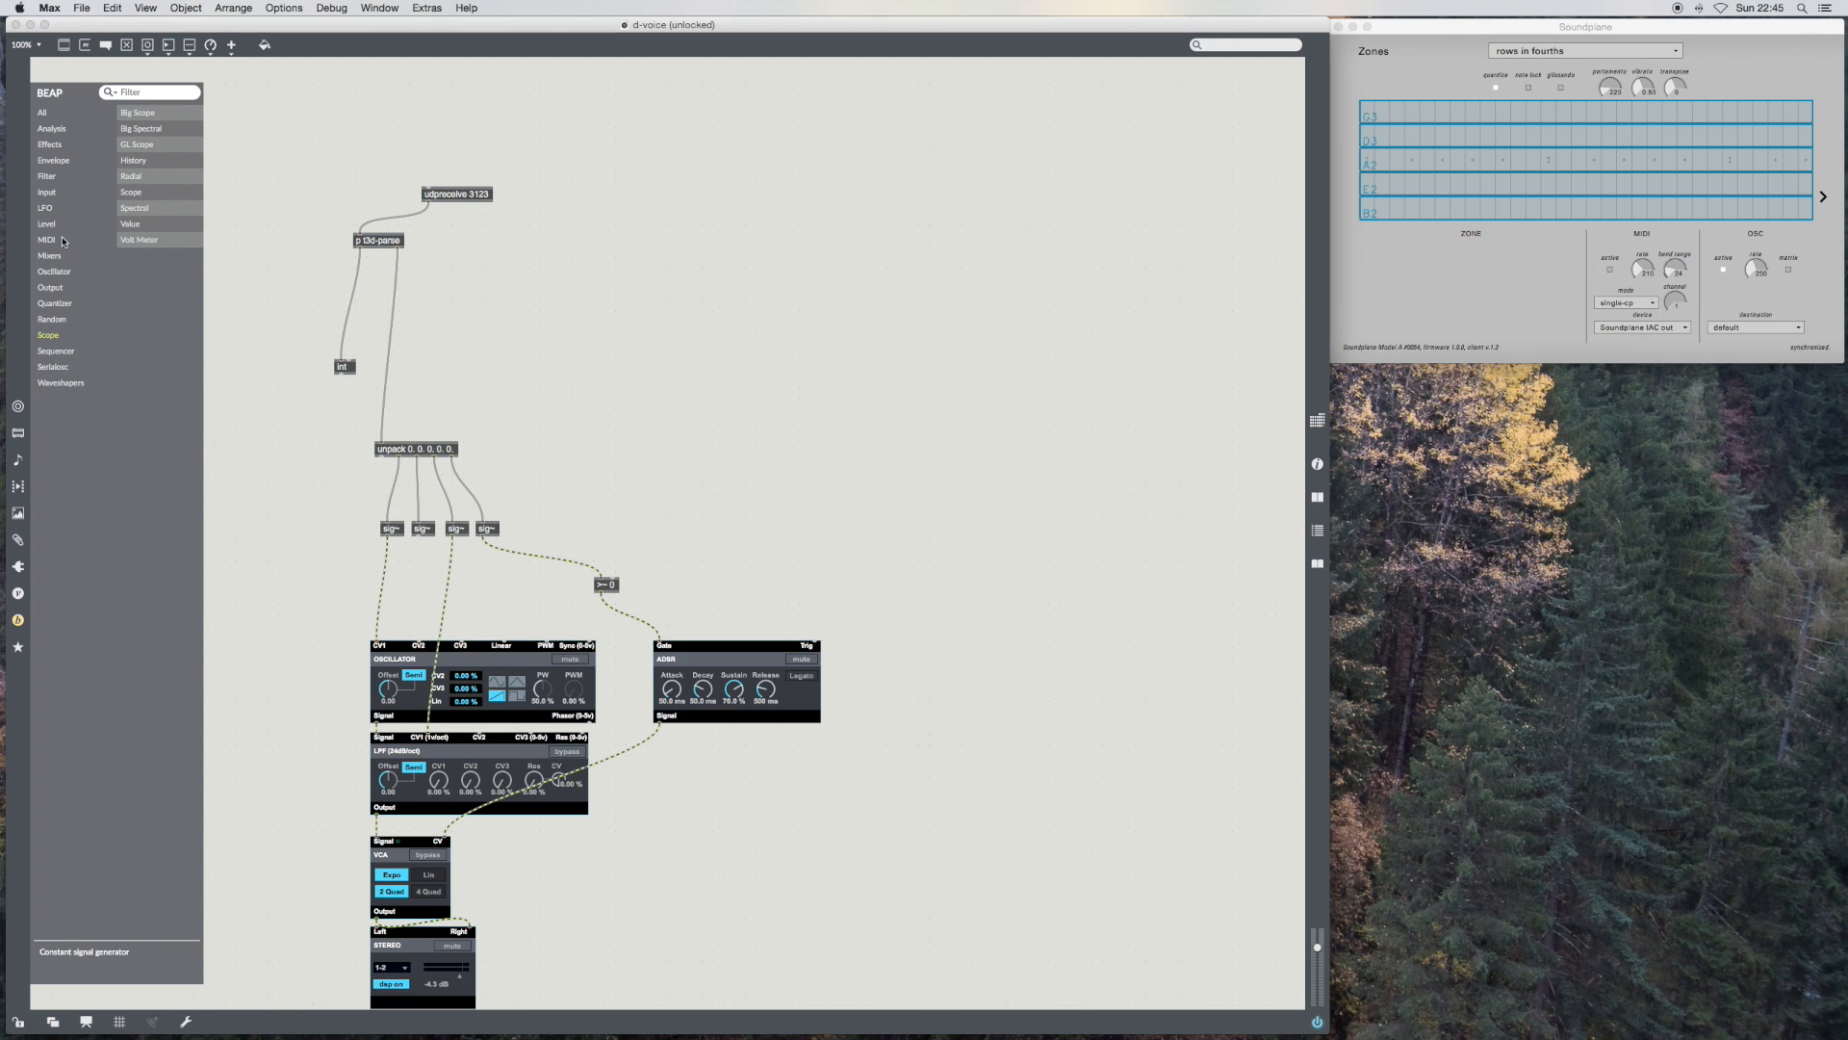
mouse_move(139, 239)
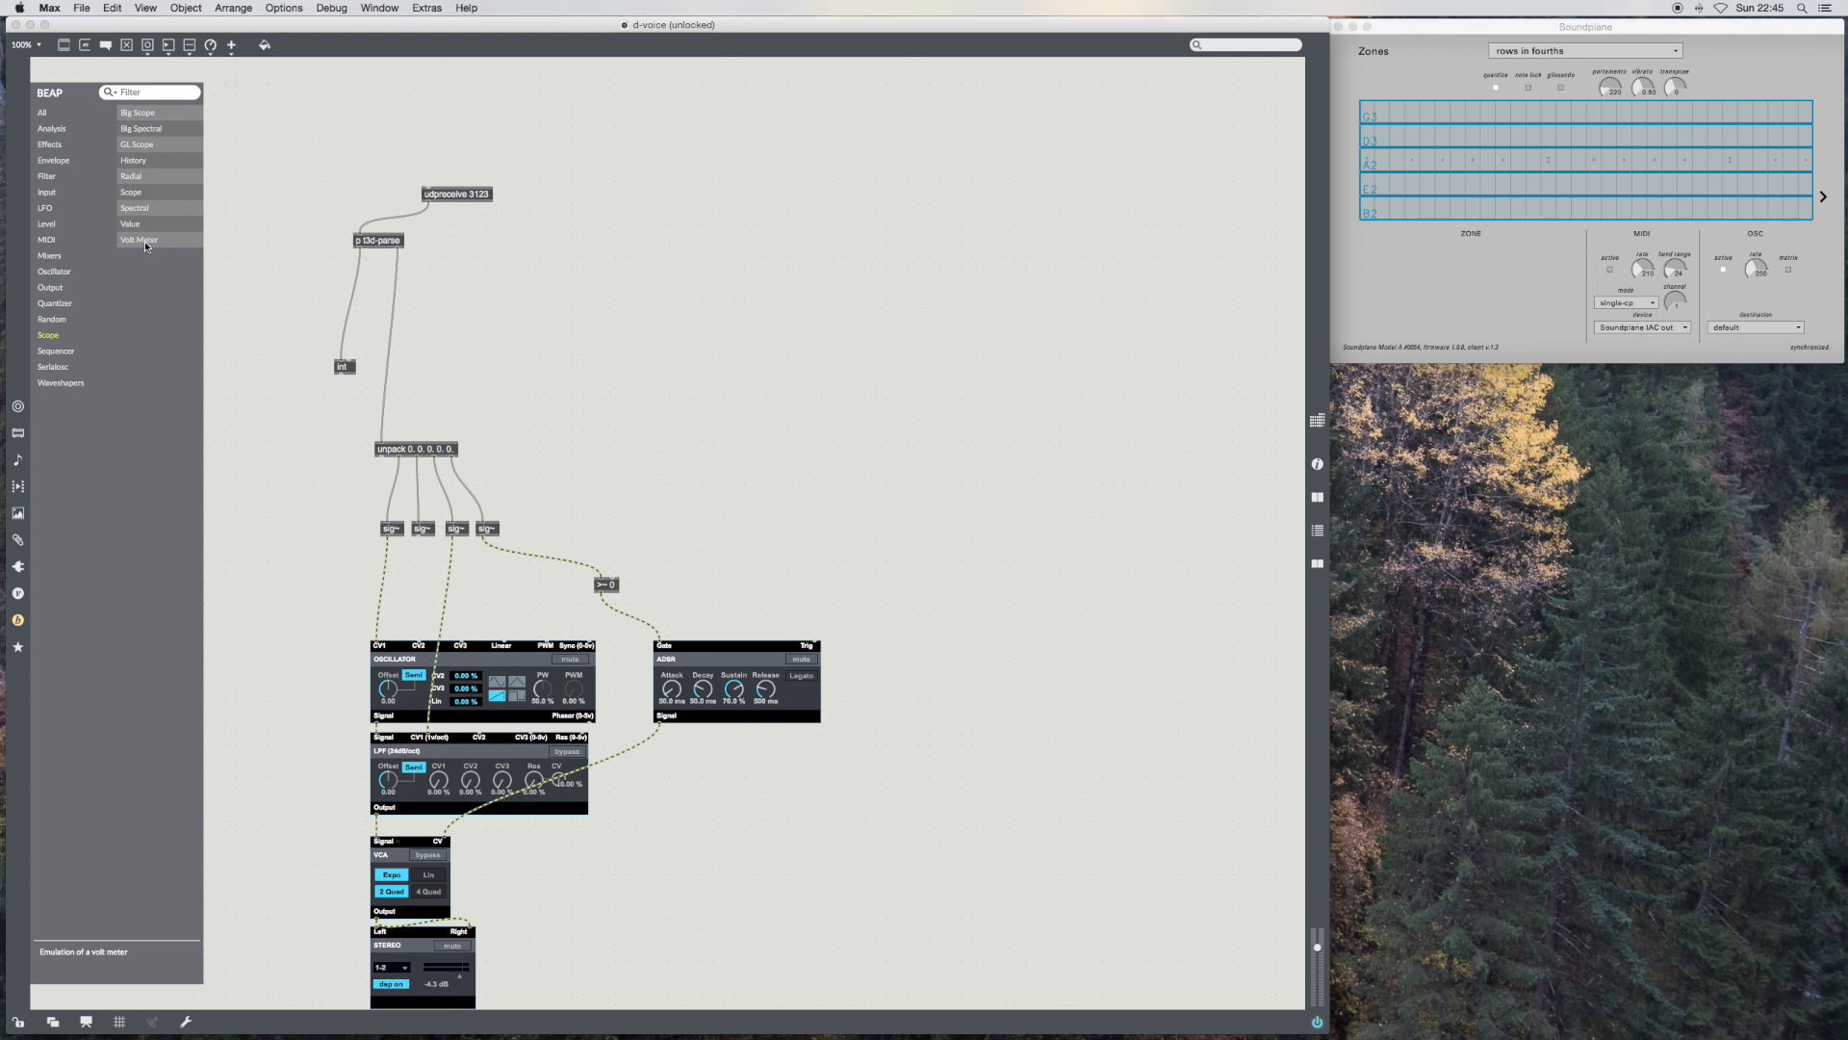
mouse_move(129, 223)
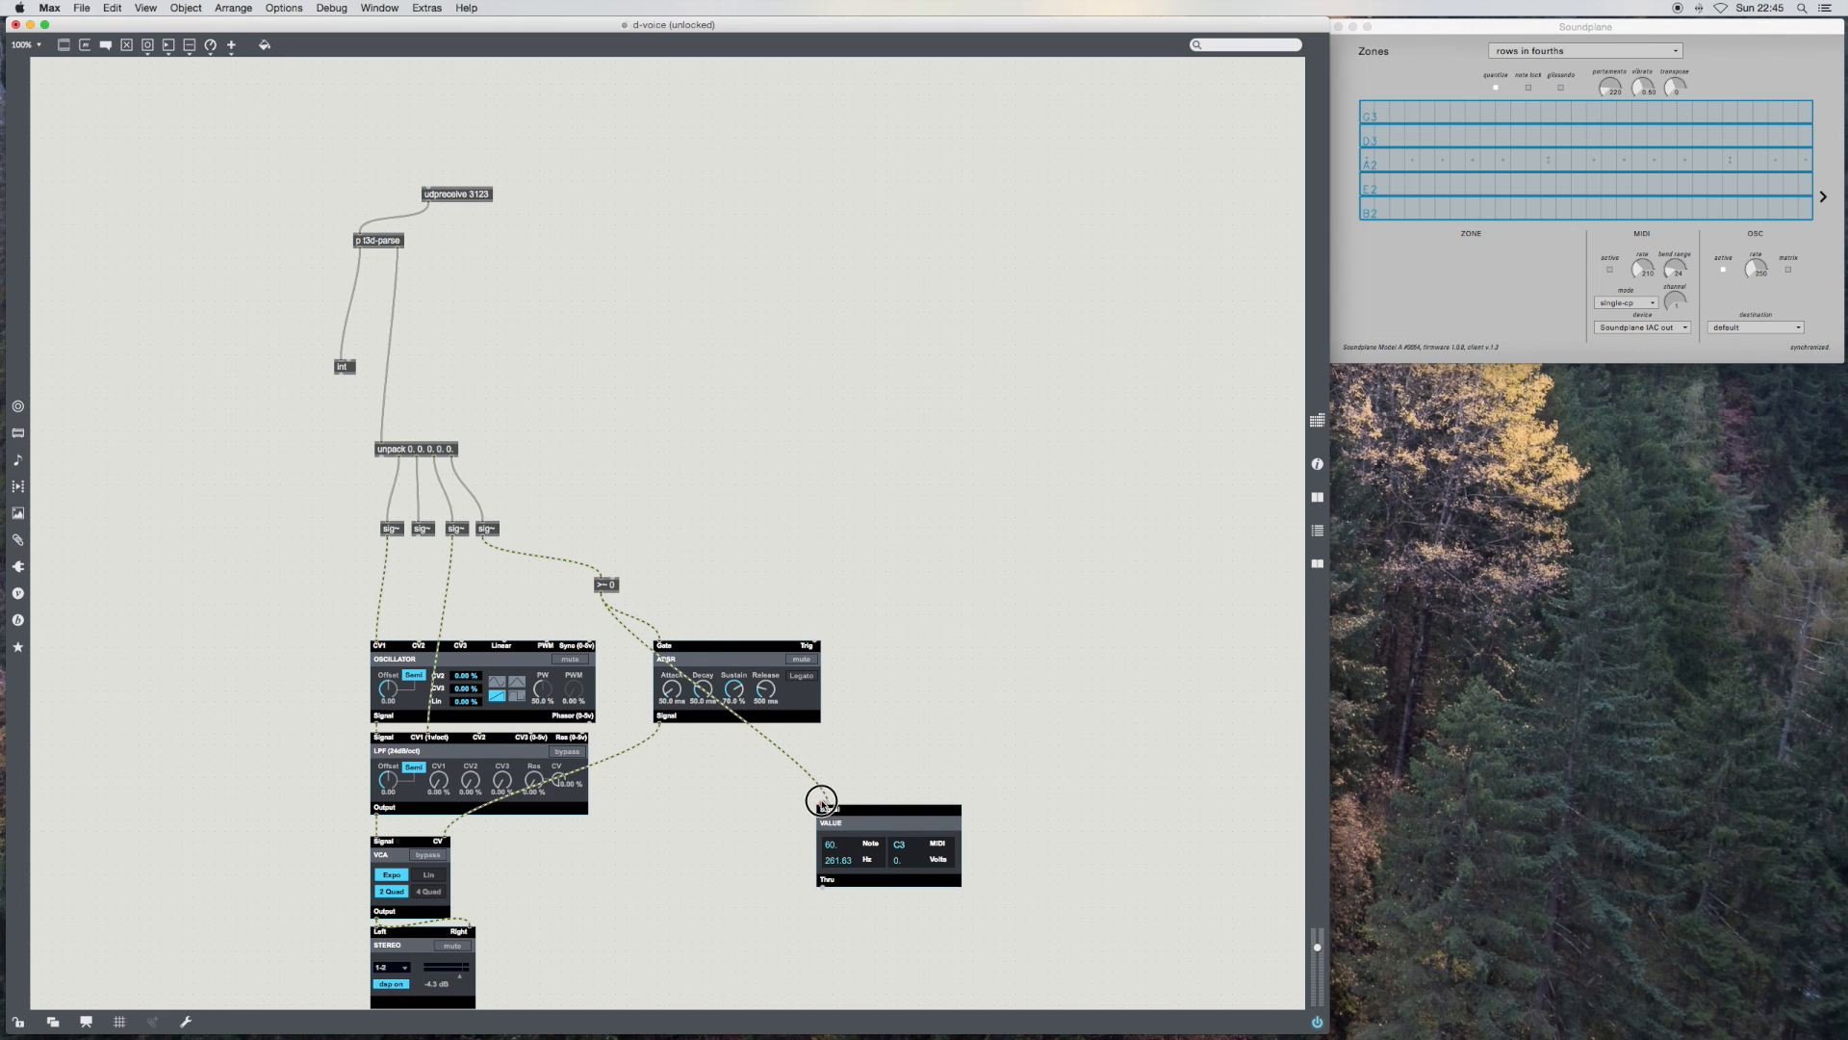
click(1548, 154)
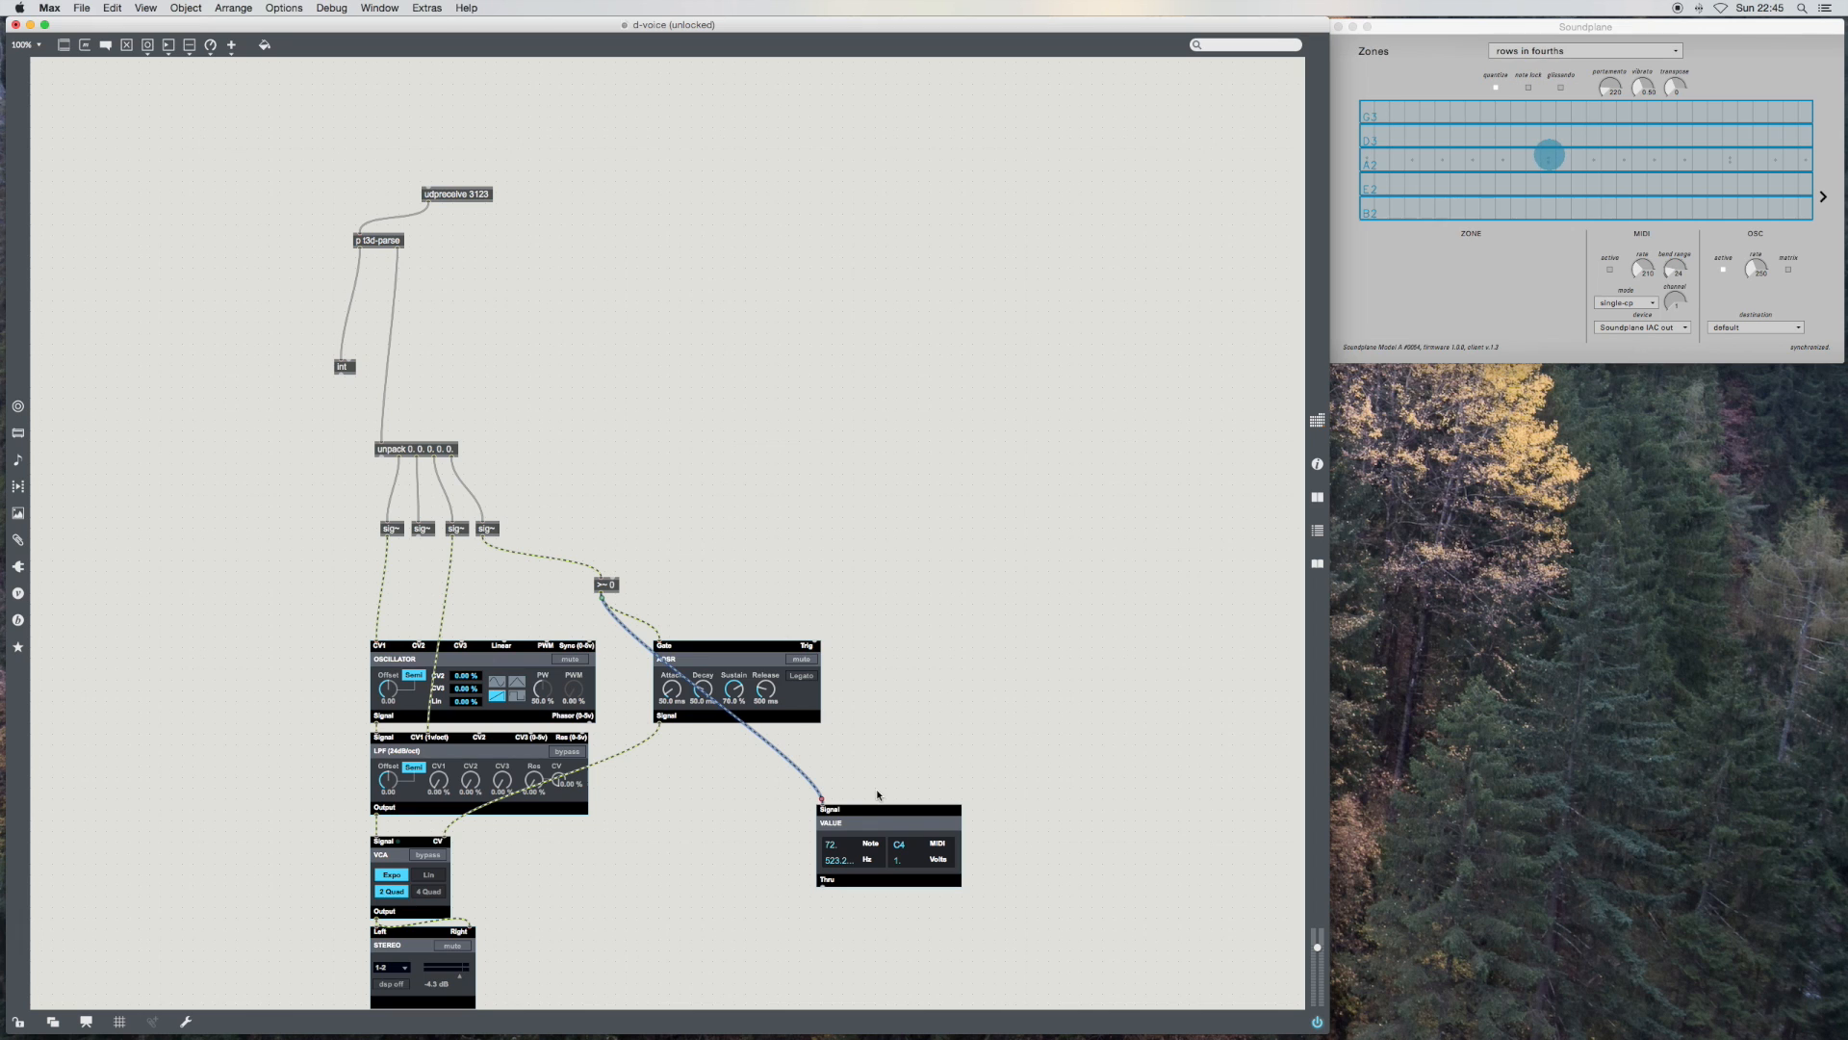
mouse_move(920, 886)
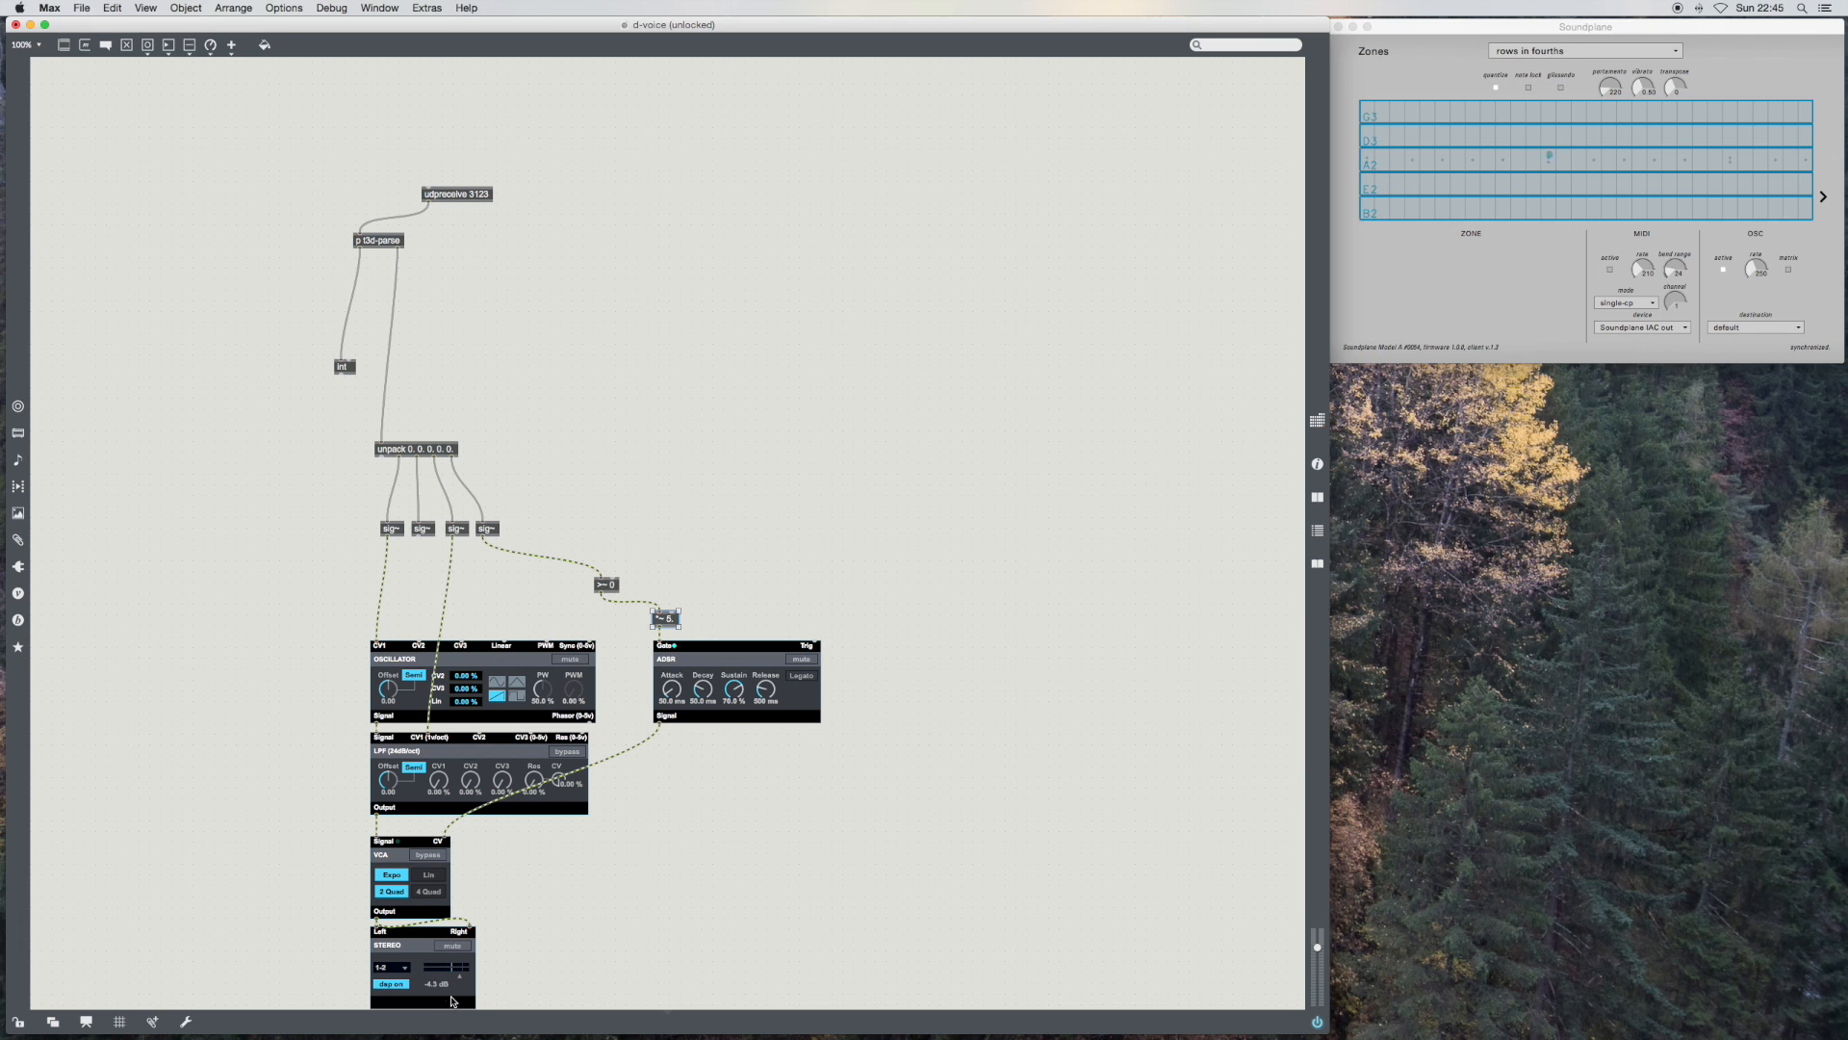
Step: Remove the Value monitor and insert a second object feeding the ADSR gate
click(1550, 154)
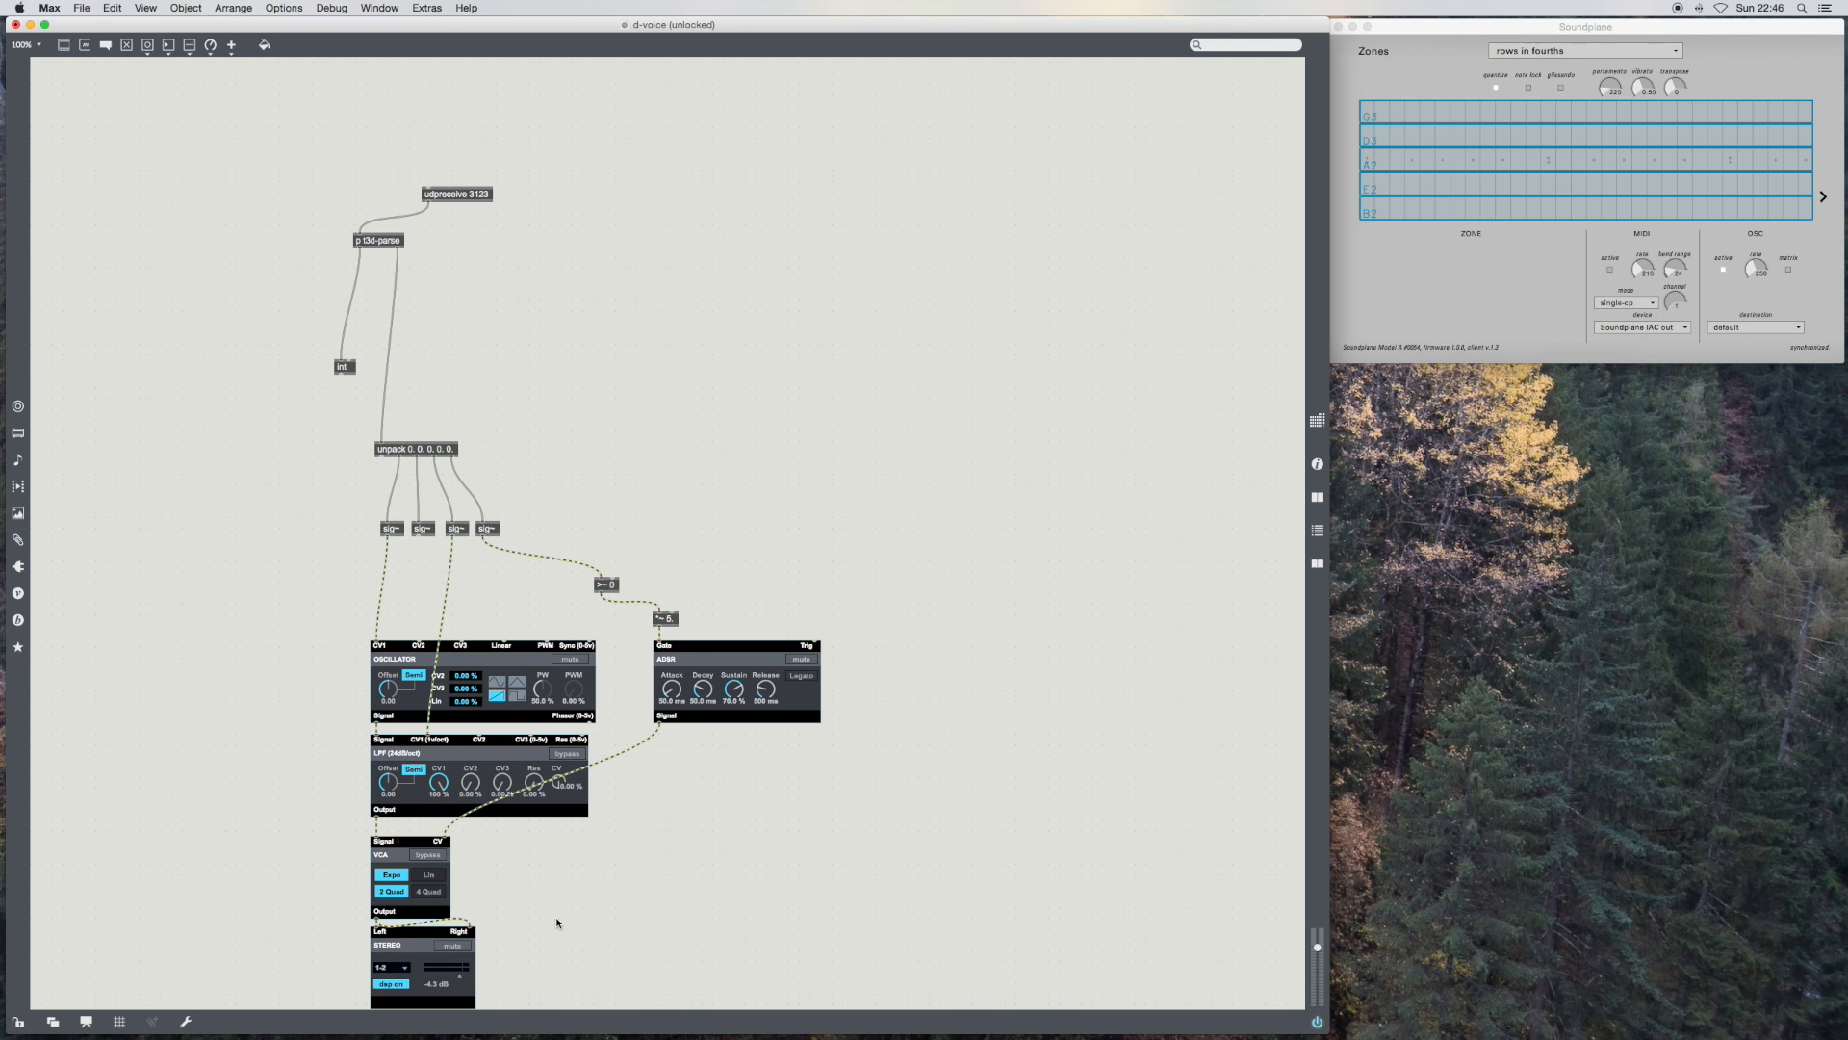
mouse_move(568, 876)
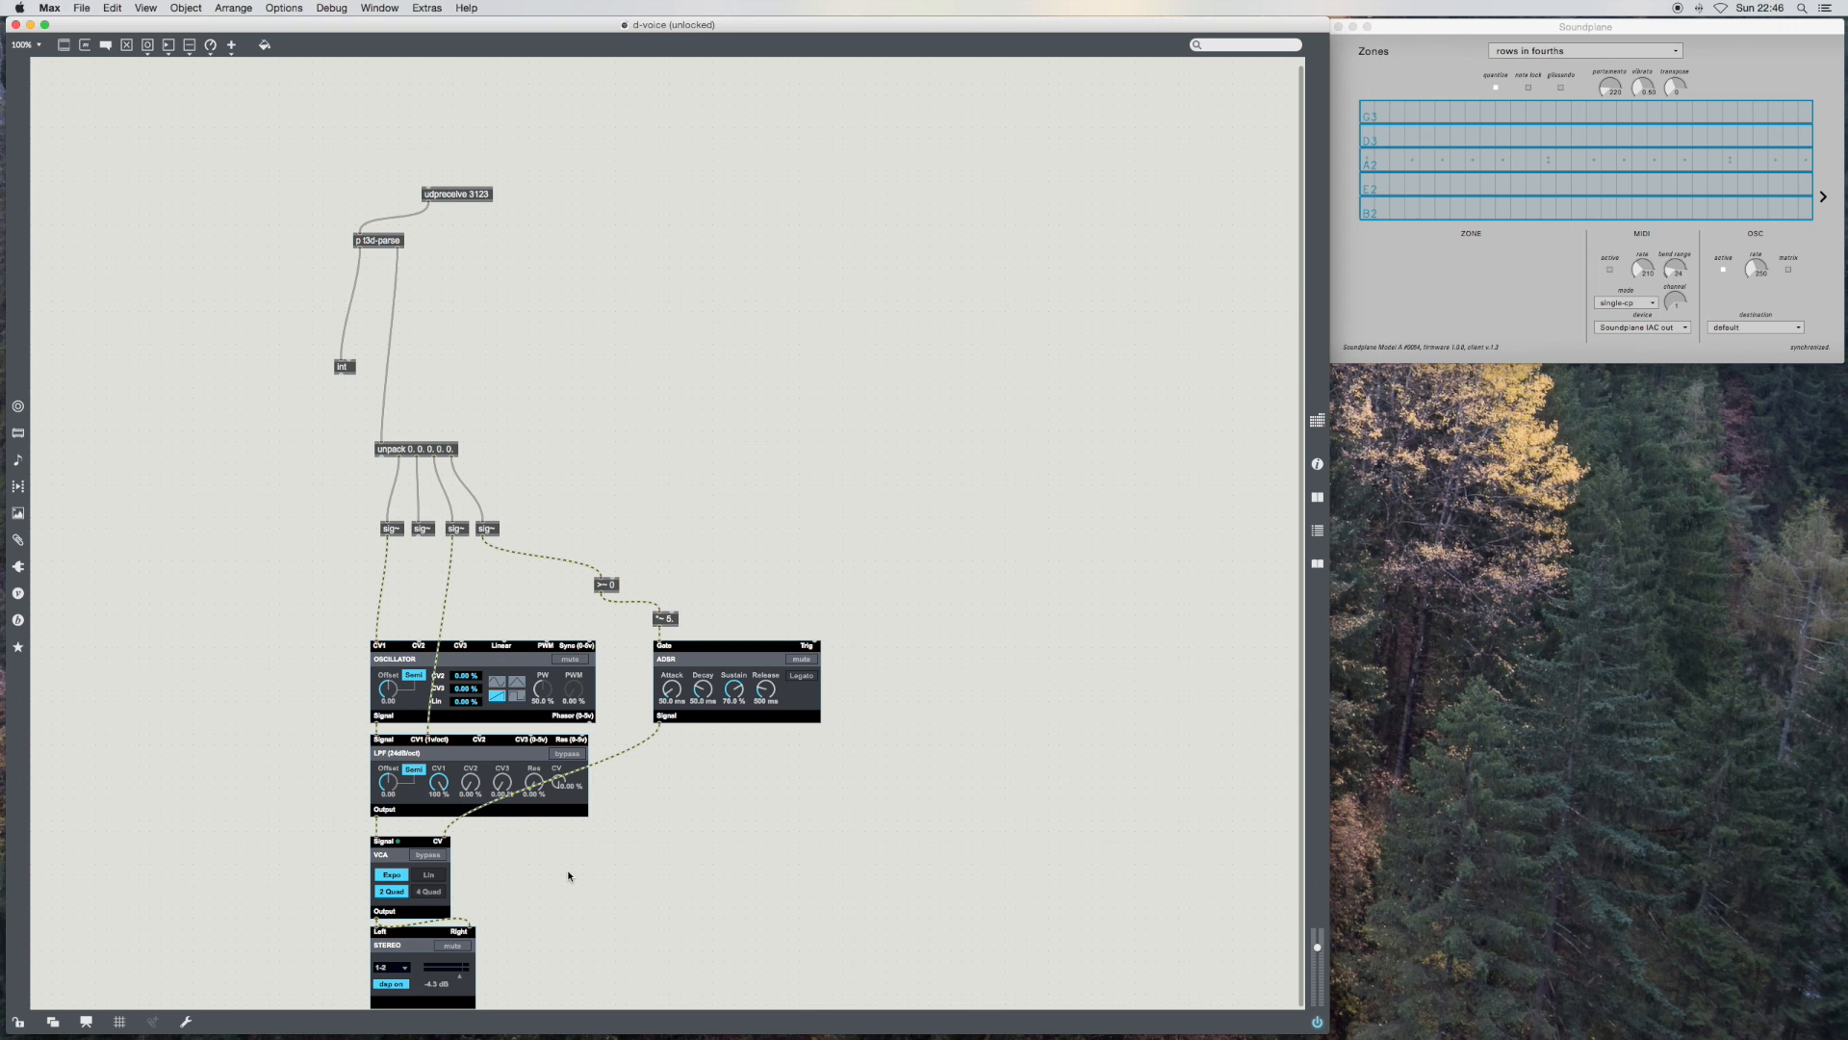